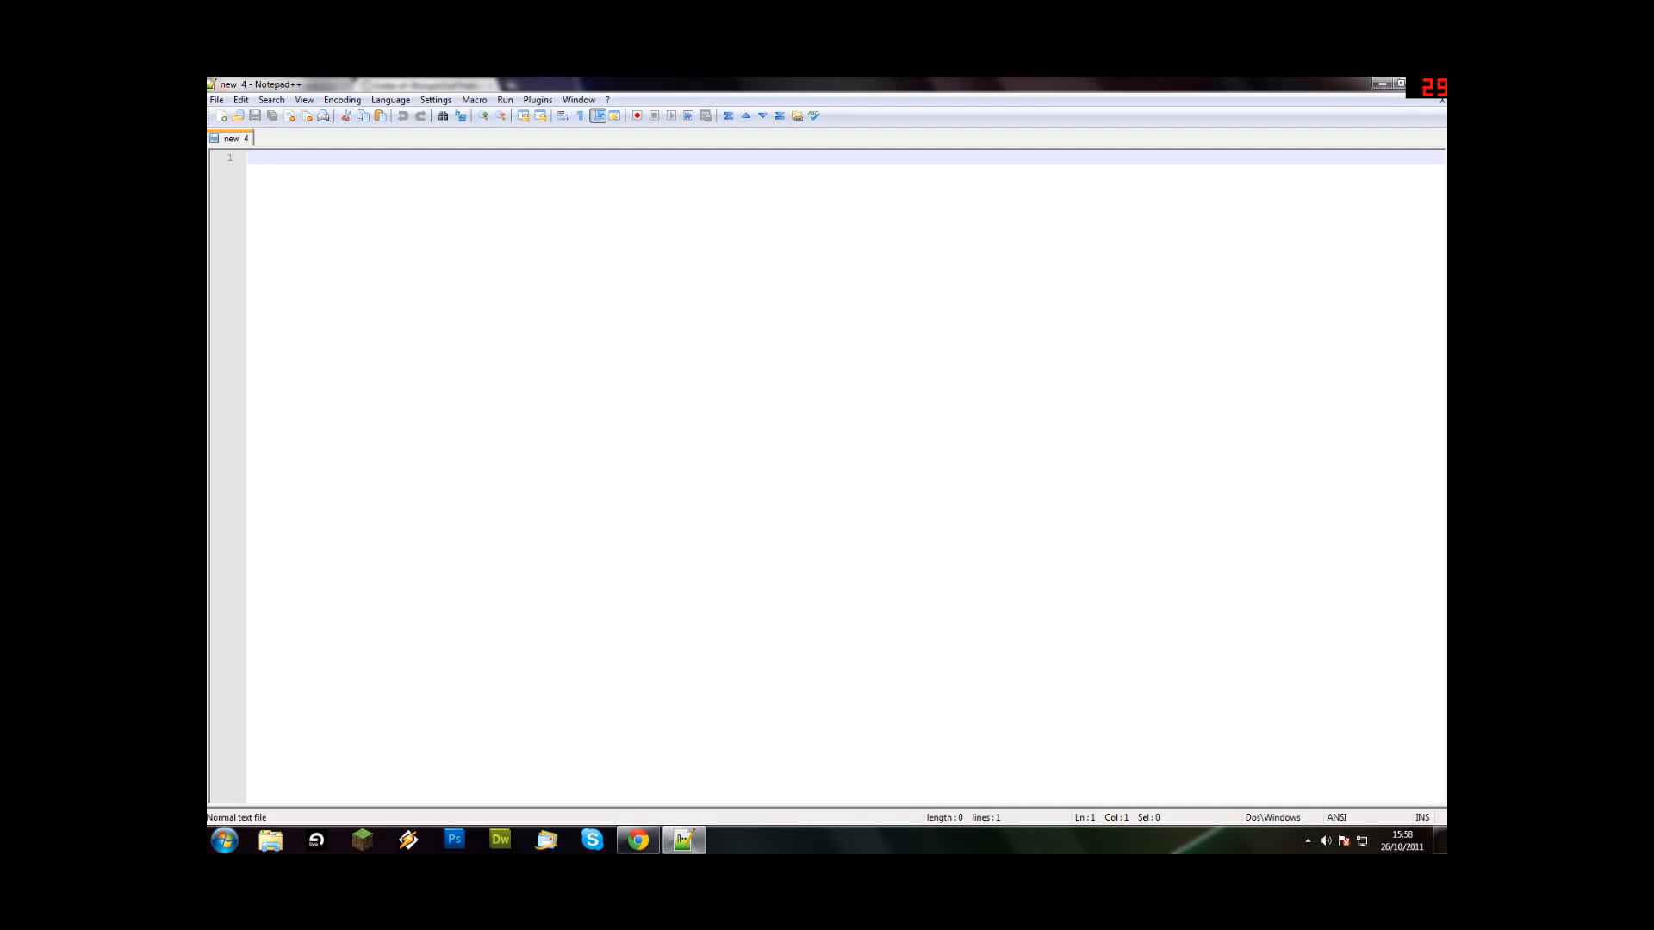
{"action": "mouse_move", "coordinate": [1291, 837]}
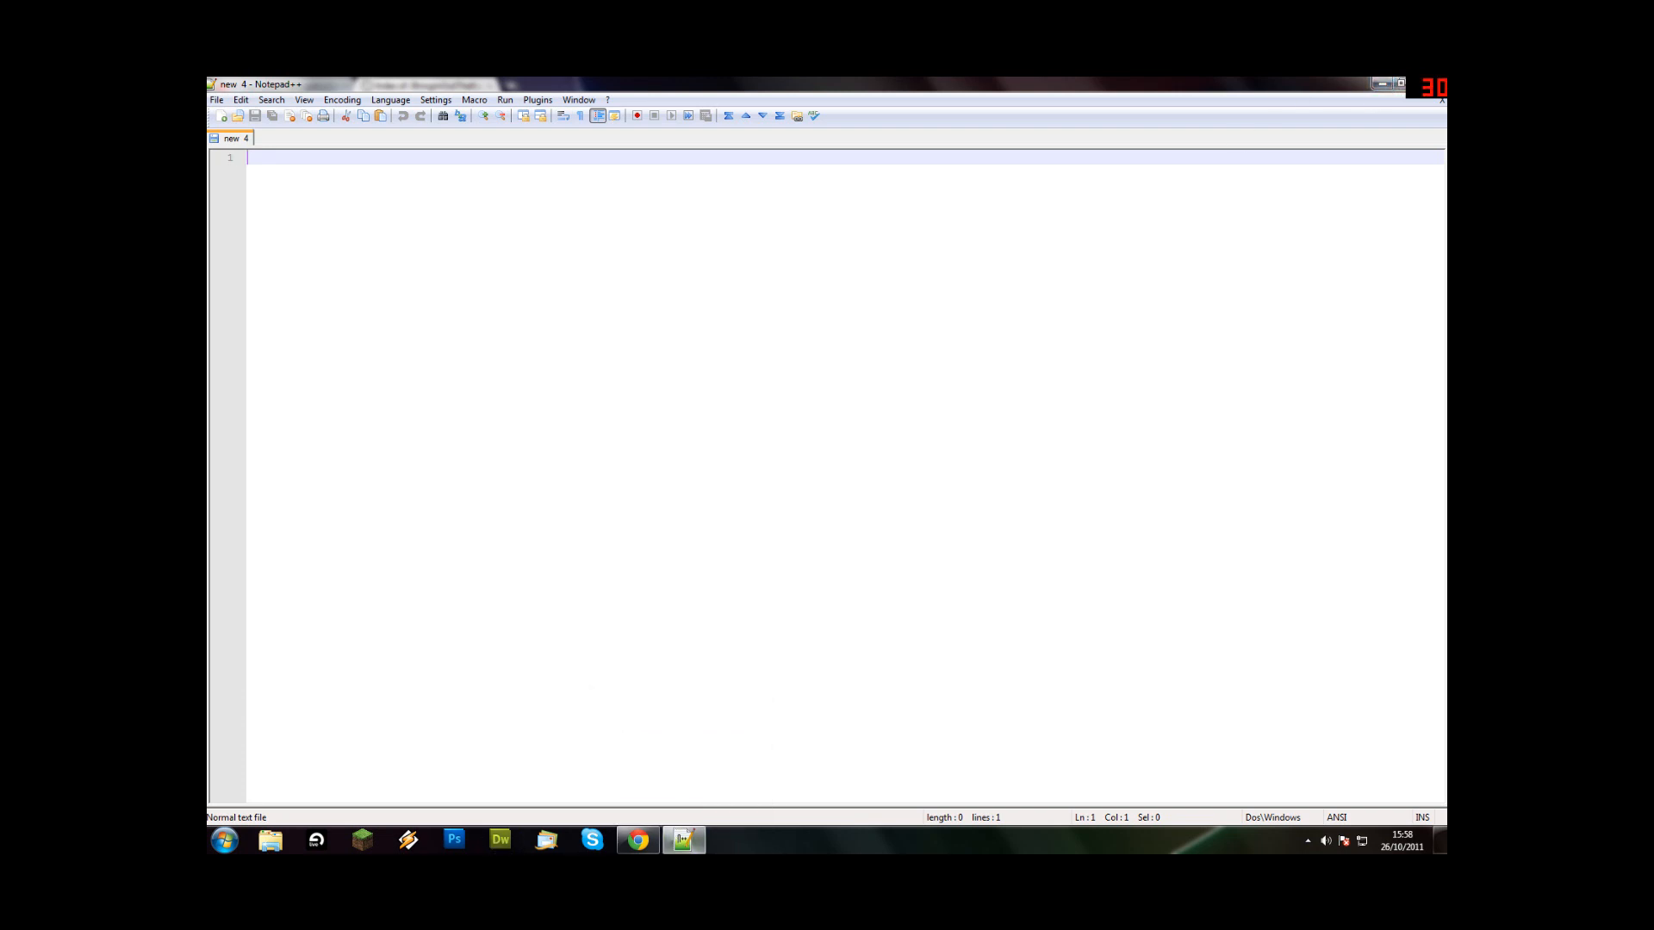
Leave the new Notepad++ file blank and reveal the hidden notification-area icons
{"action": "left_click", "coordinate": [224, 839]}
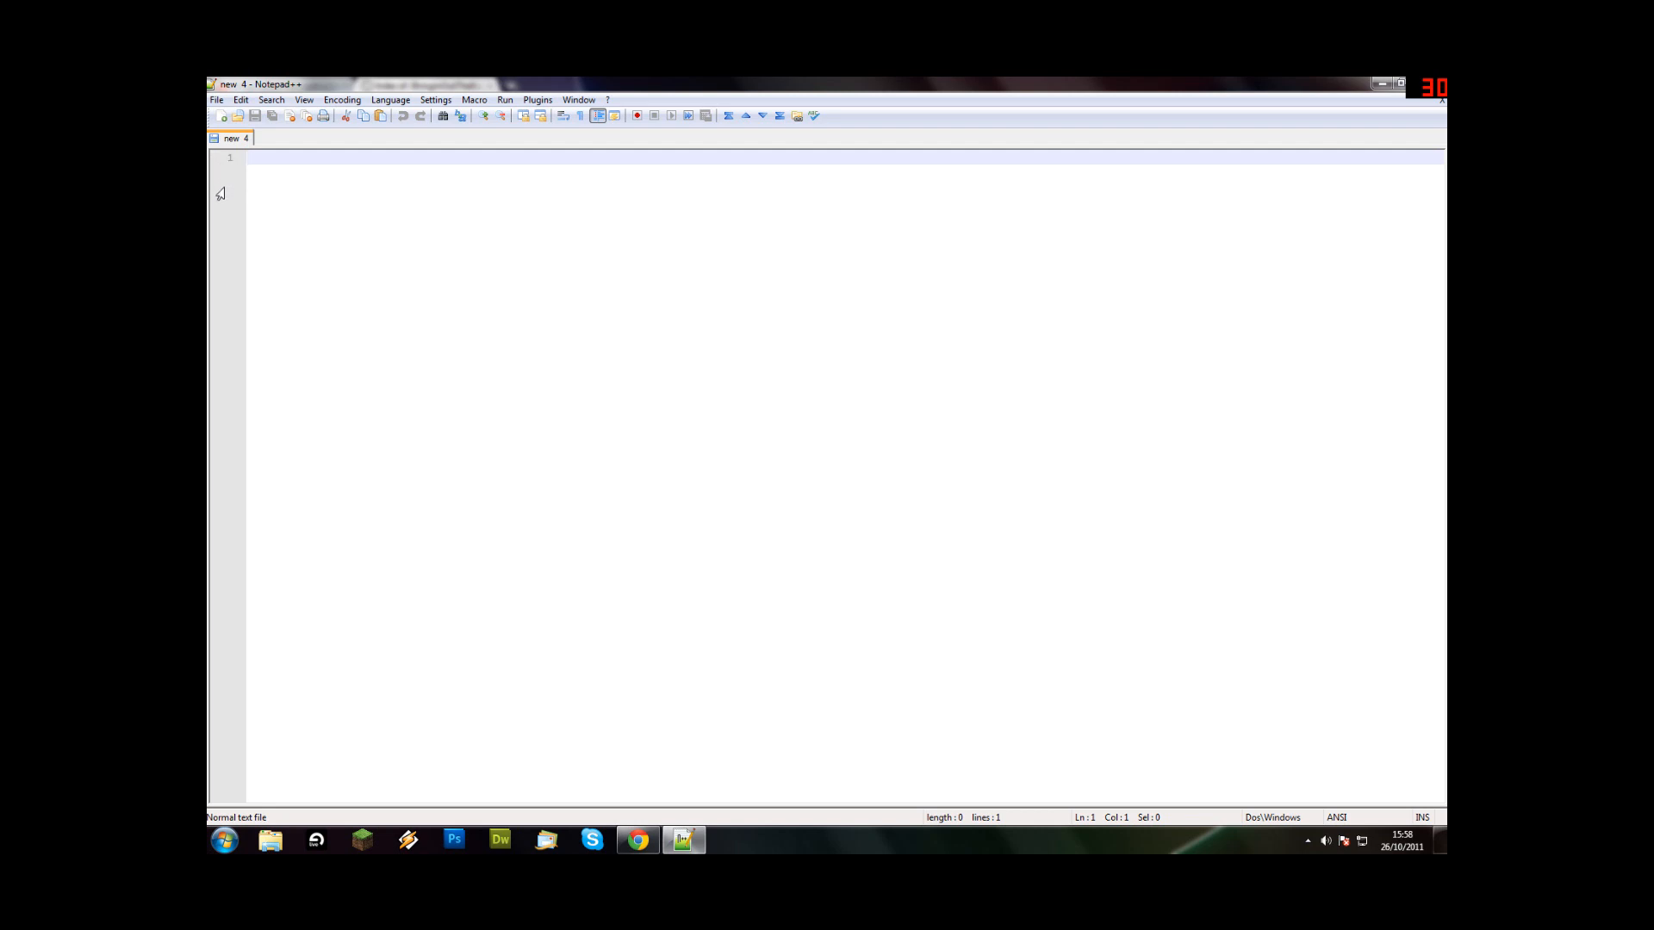
{"action": "mouse_move", "coordinate": [213, 470]}
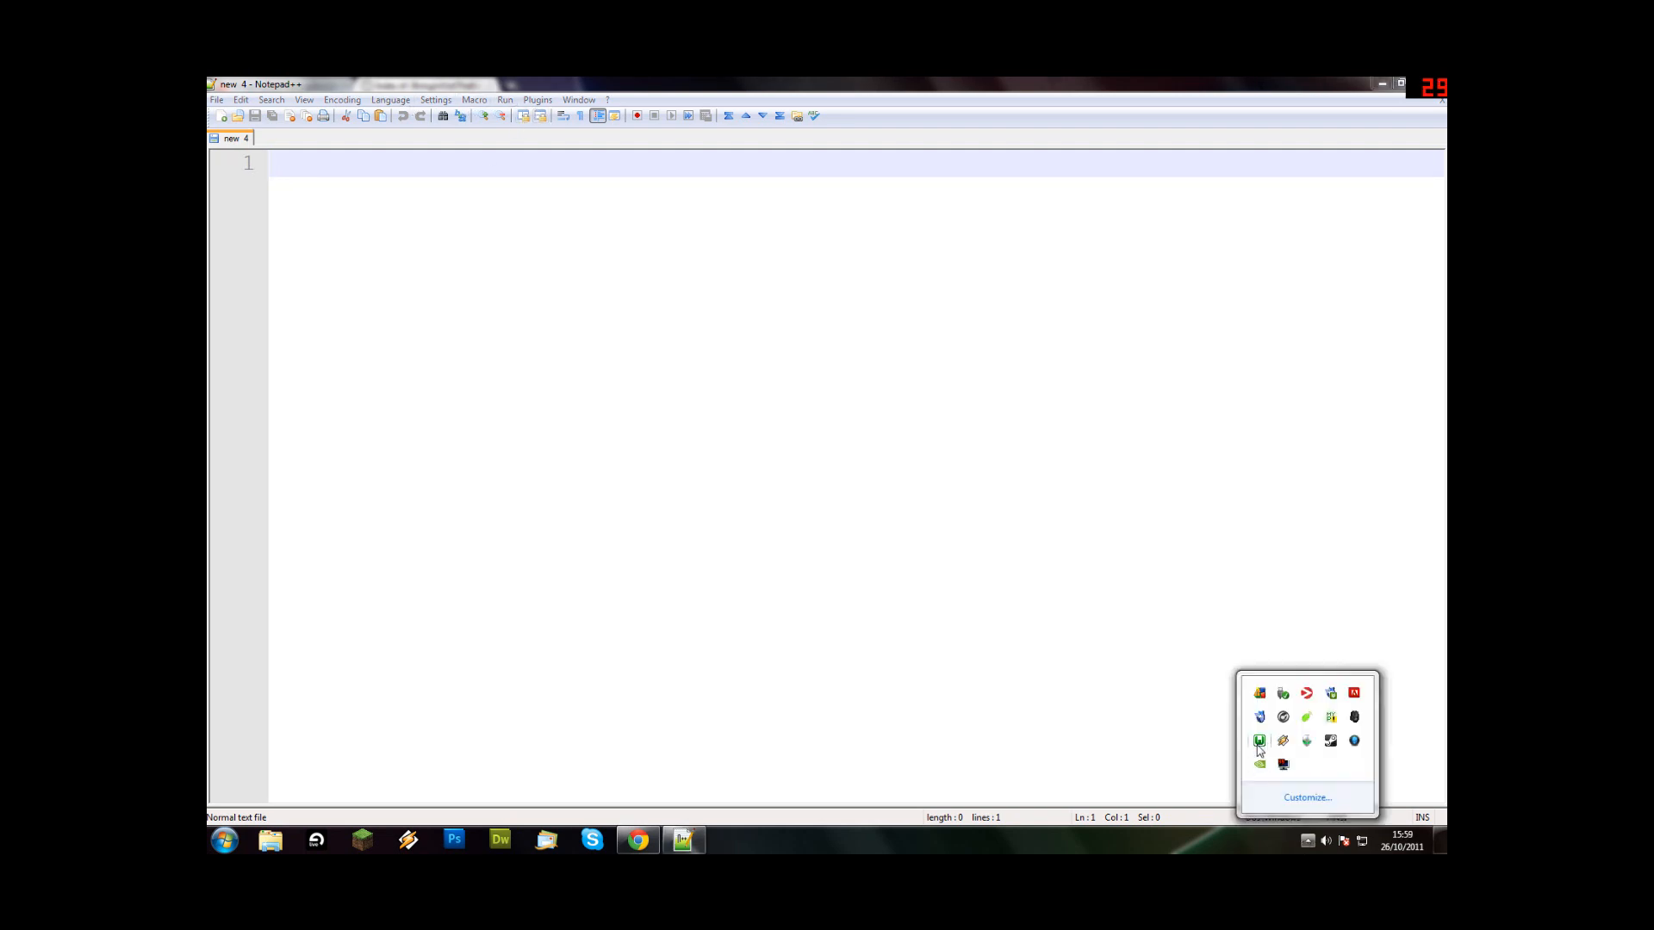
{"action": "mouse_move", "coordinate": [1258, 741]}
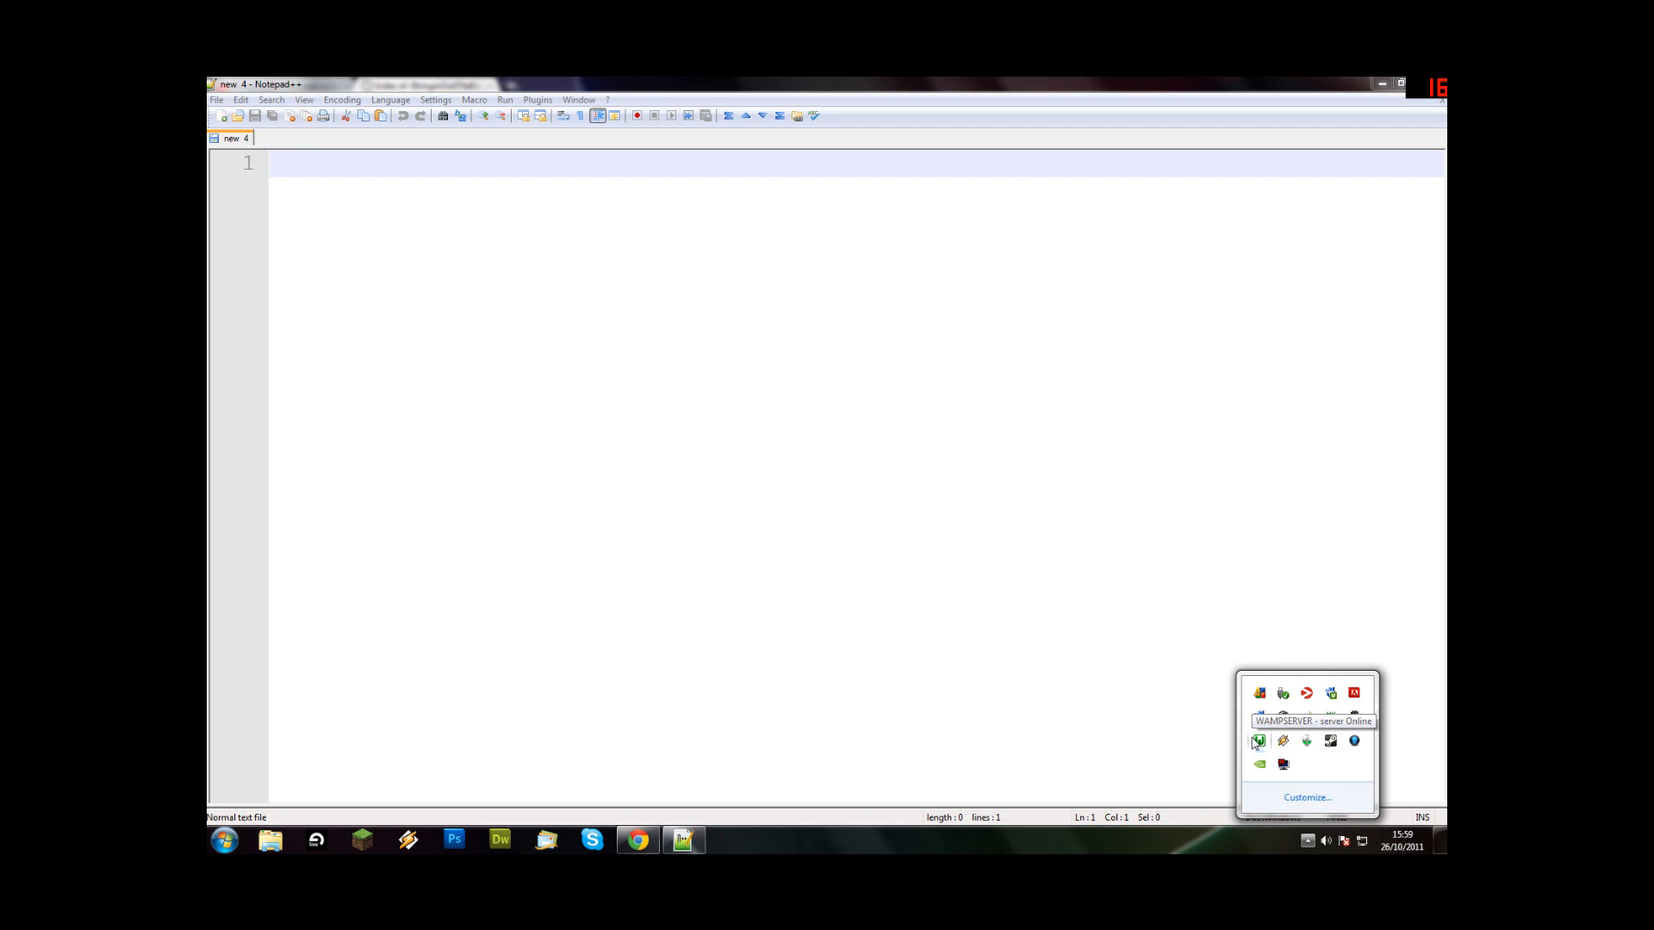
Launch phpMyAdmin from the WampServer tray menu so its home page loads in the browser
{"action": "left_click", "coordinate": [1257, 741]}
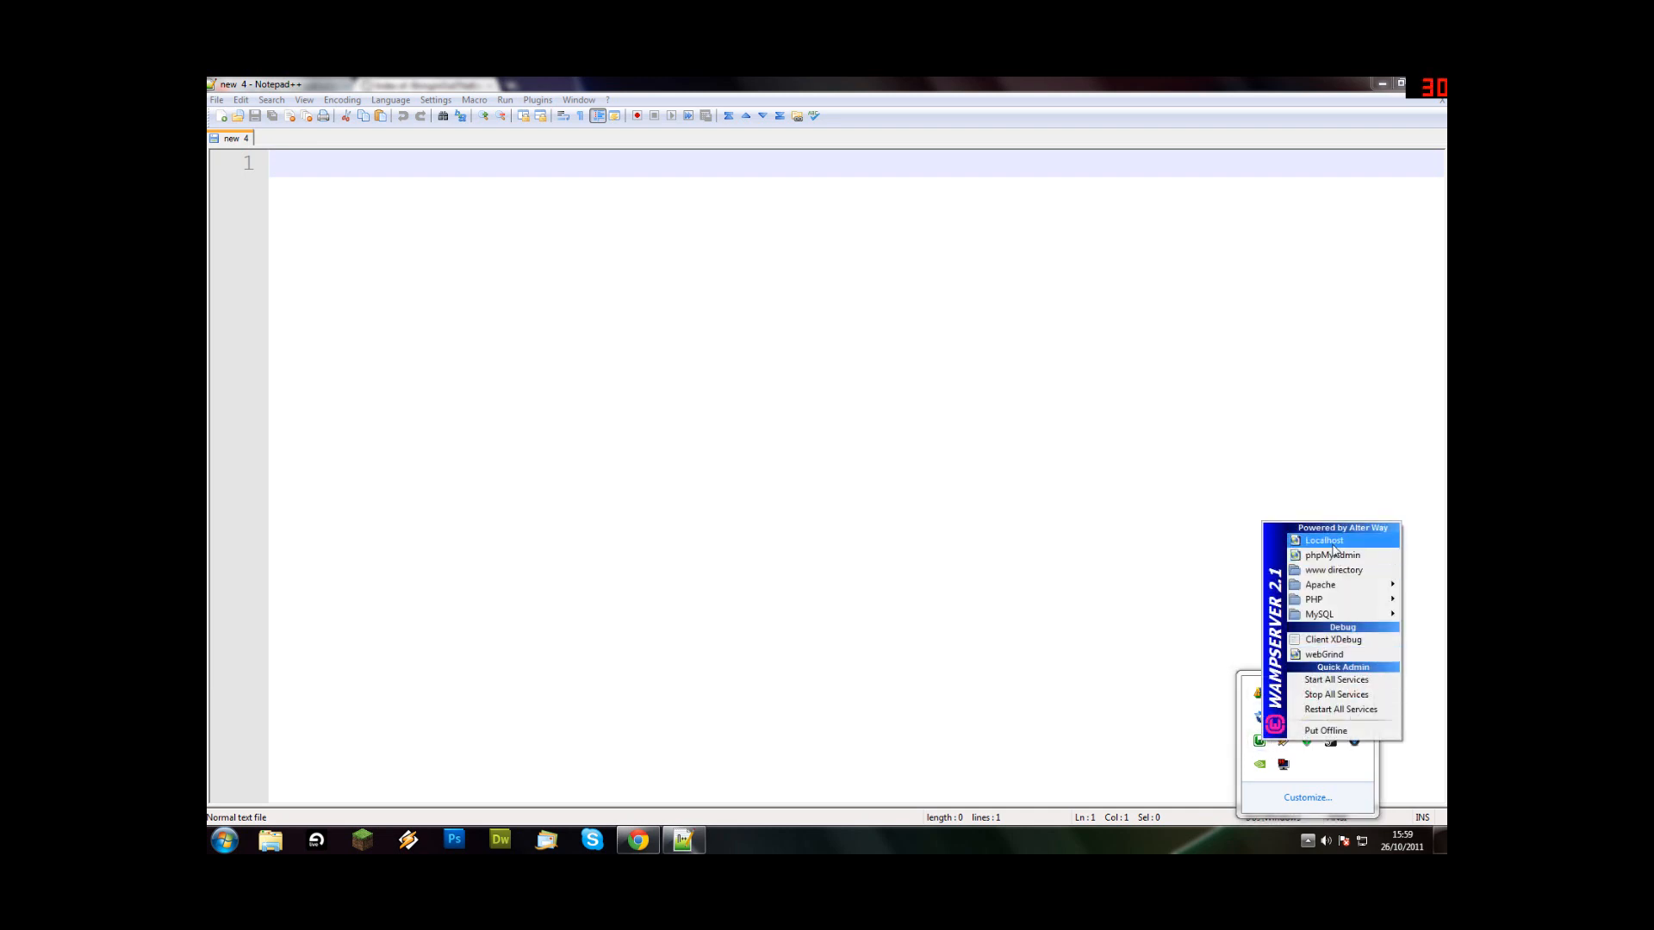
{"action": "mouse_move", "coordinate": [1337, 680]}
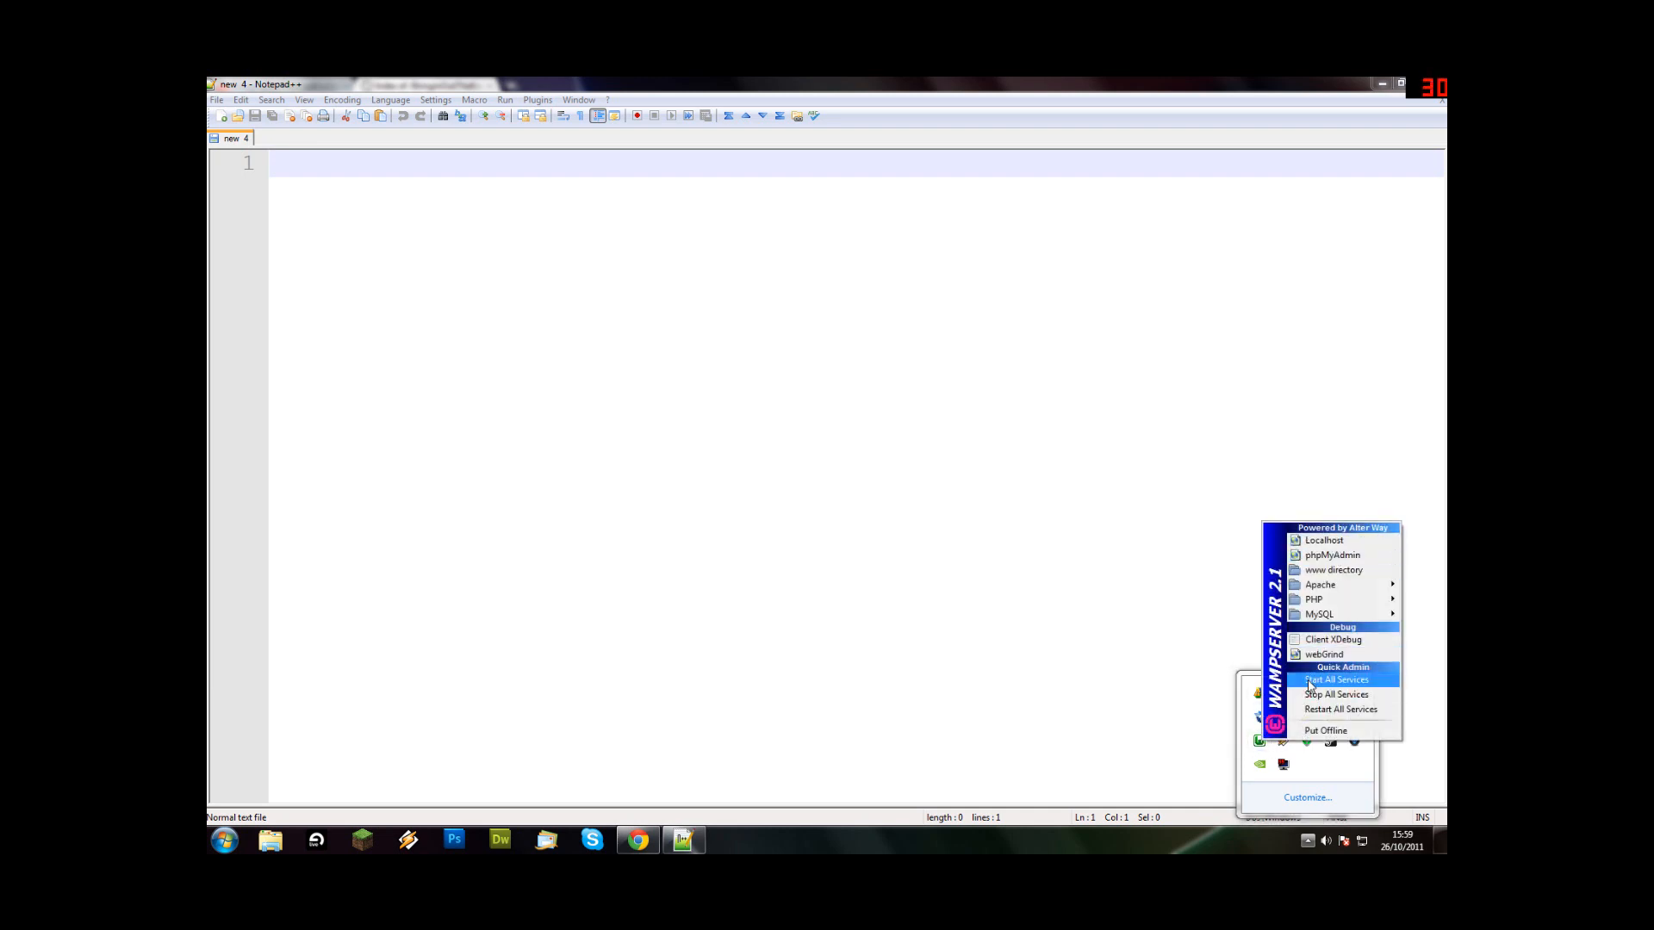
{"action": "mouse_move", "coordinate": [1320, 584]}
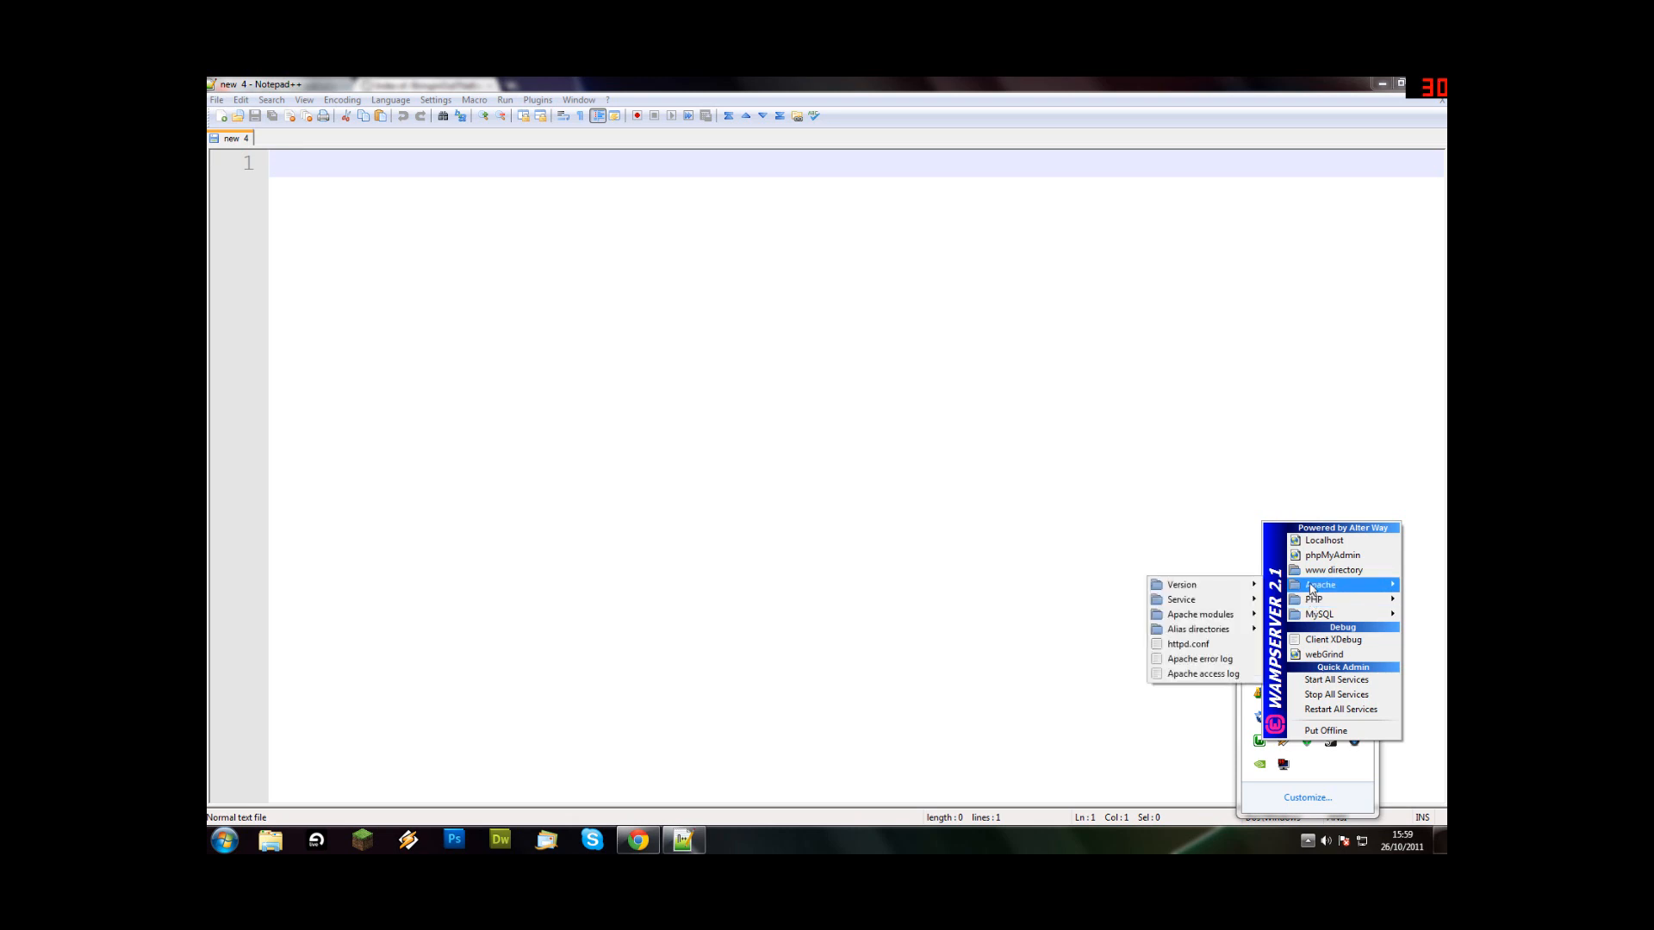
{"action": "mouse_move", "coordinate": [1315, 600]}
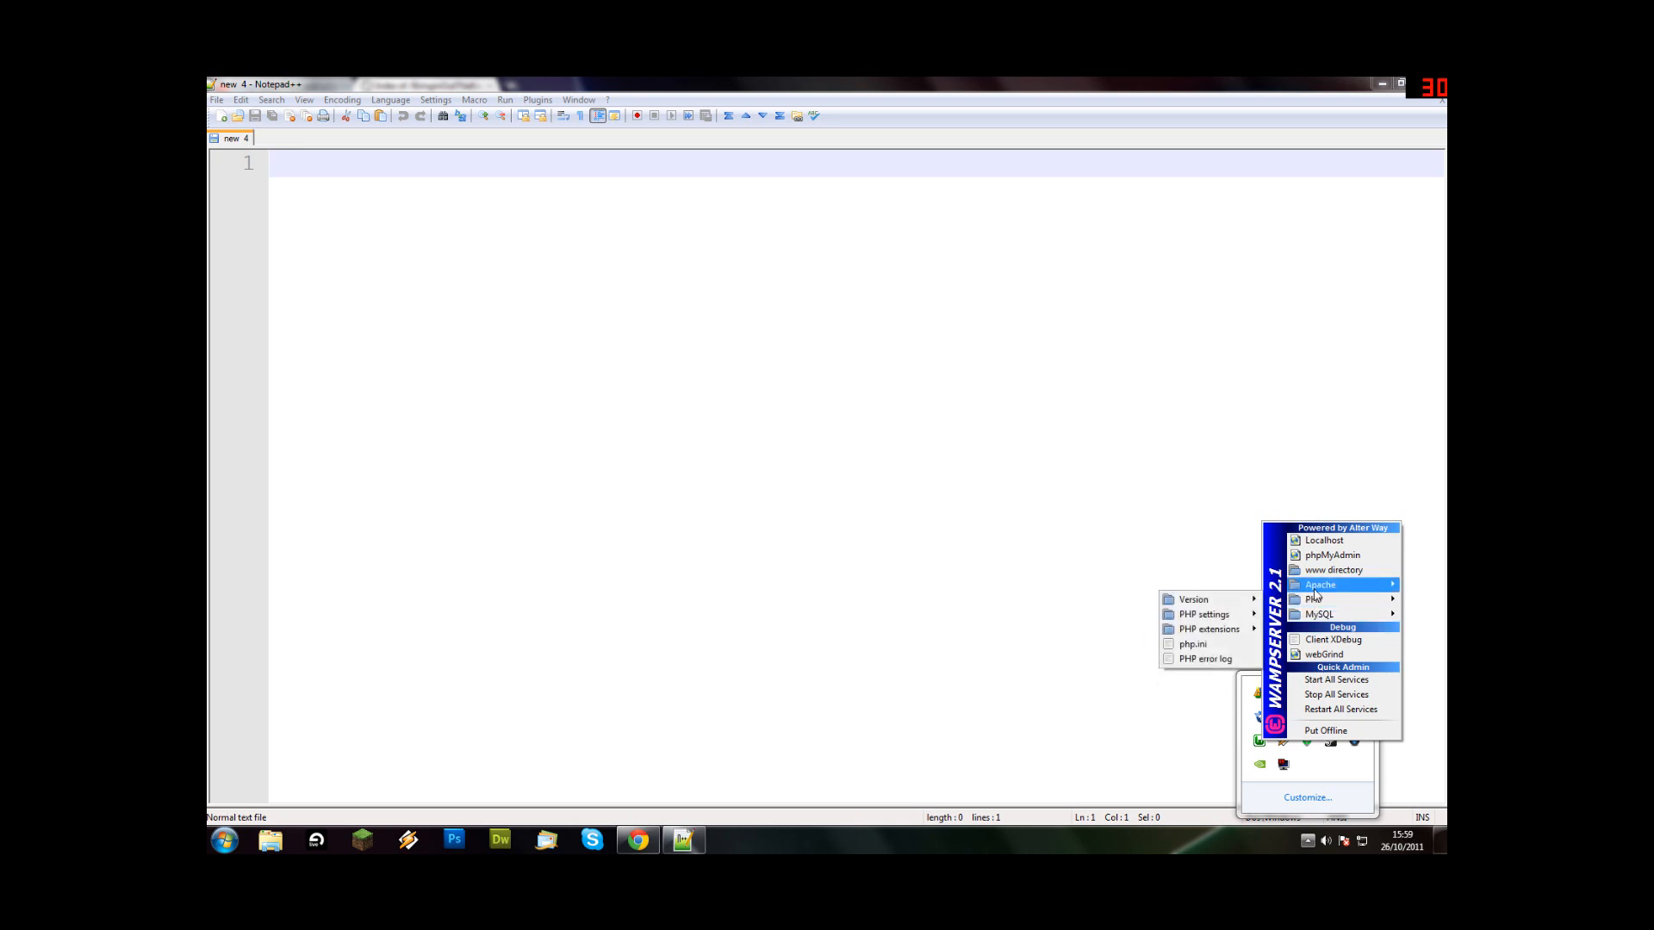
{"action": "mouse_move", "coordinate": [1334, 570]}
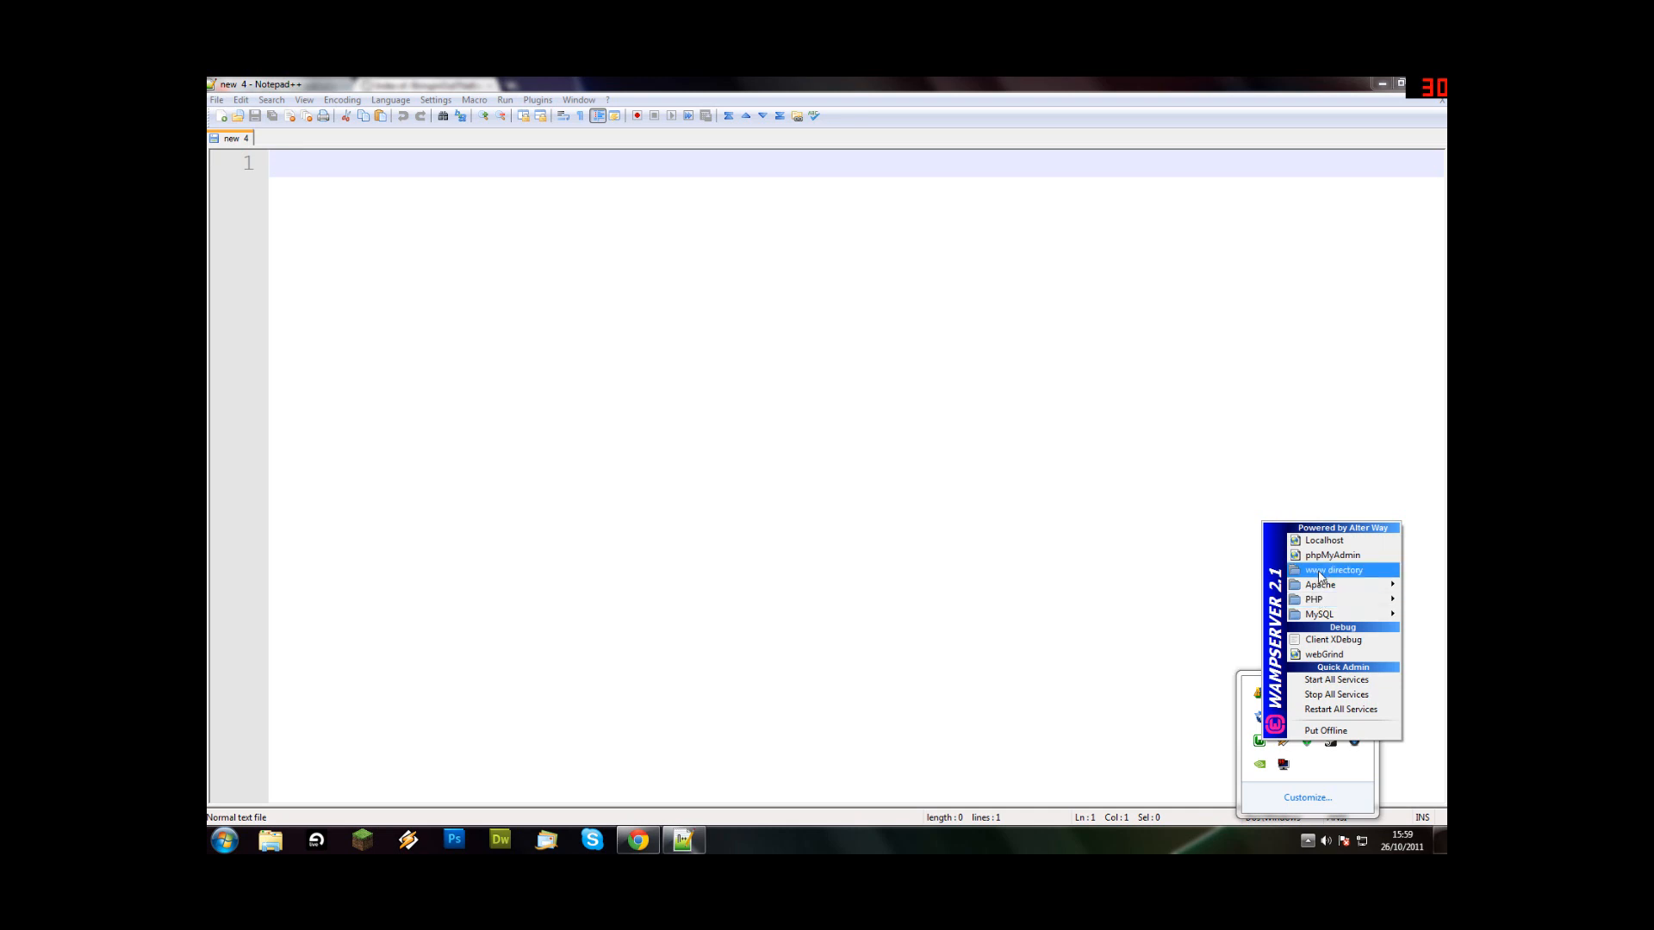
{"action": "mouse_move", "coordinate": [1316, 600]}
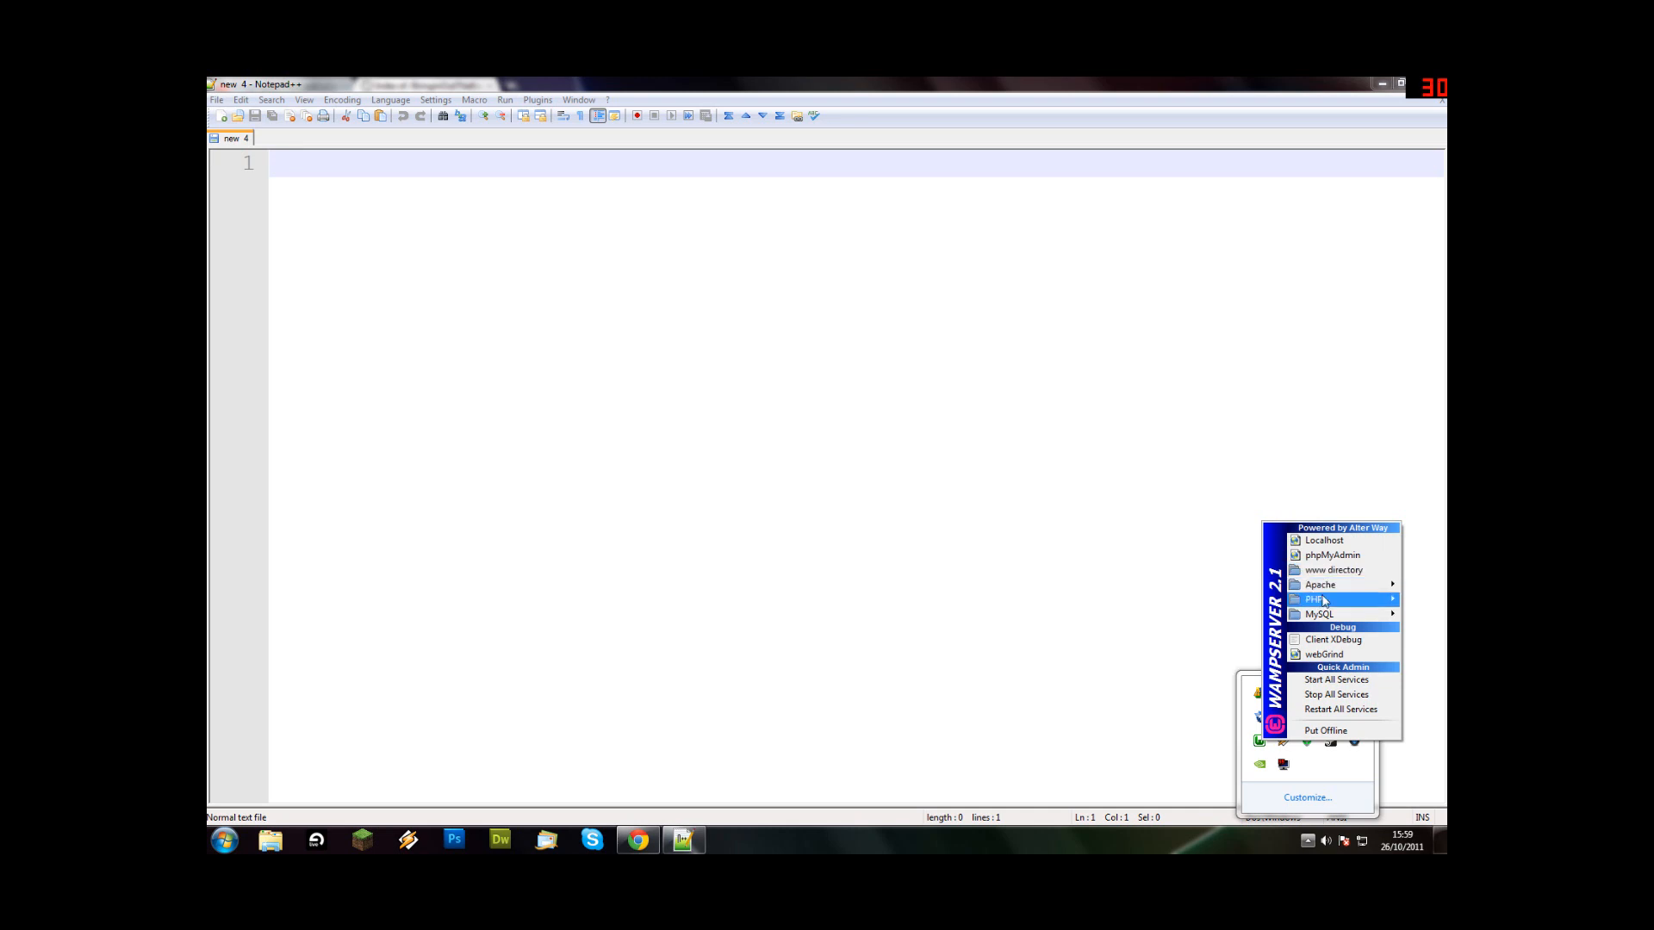
{"action": "mouse_move", "coordinate": [1333, 570]}
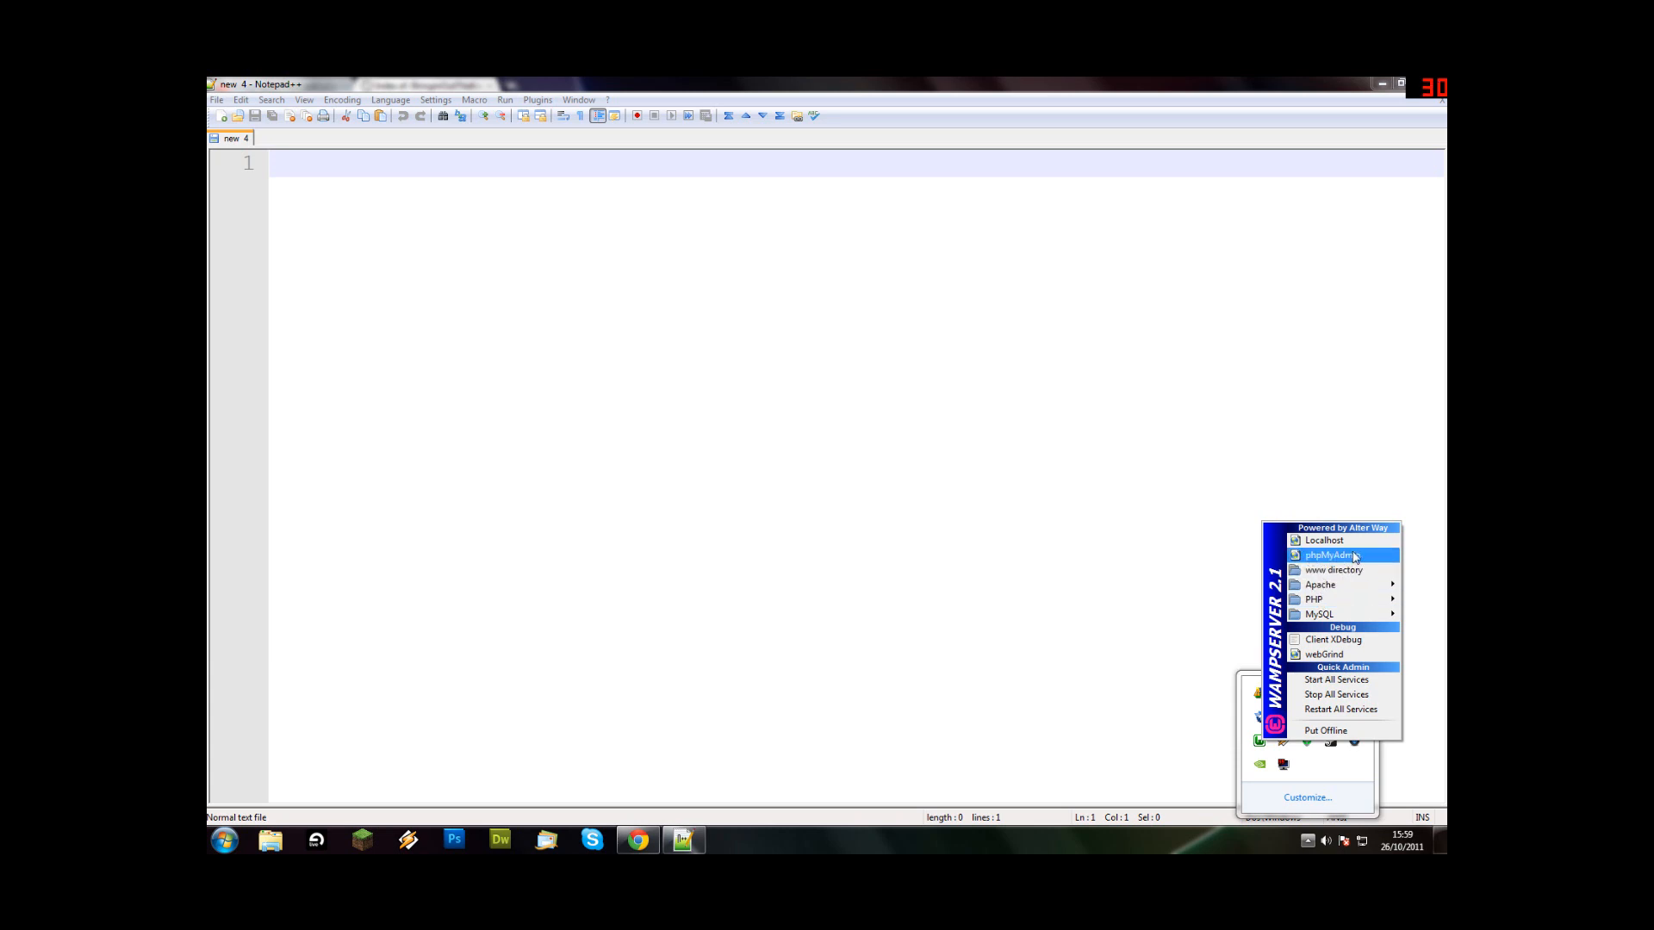
{"action": "mouse_move", "coordinate": [1313, 600]}
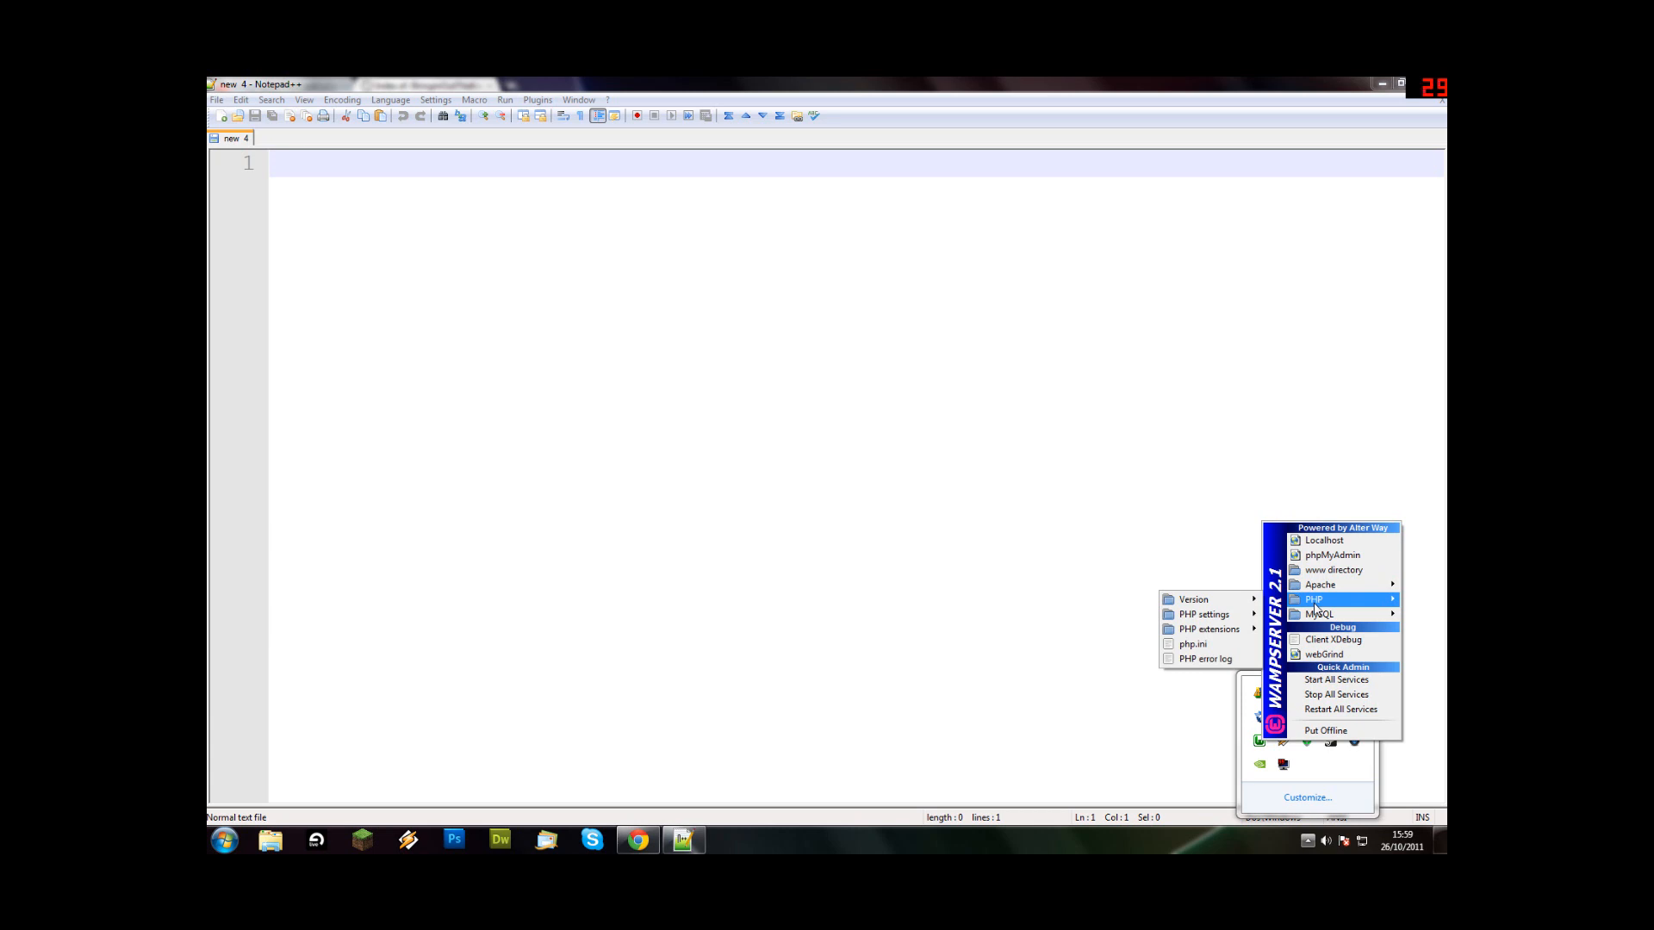
{"action": "mouse_move", "coordinate": [1321, 584]}
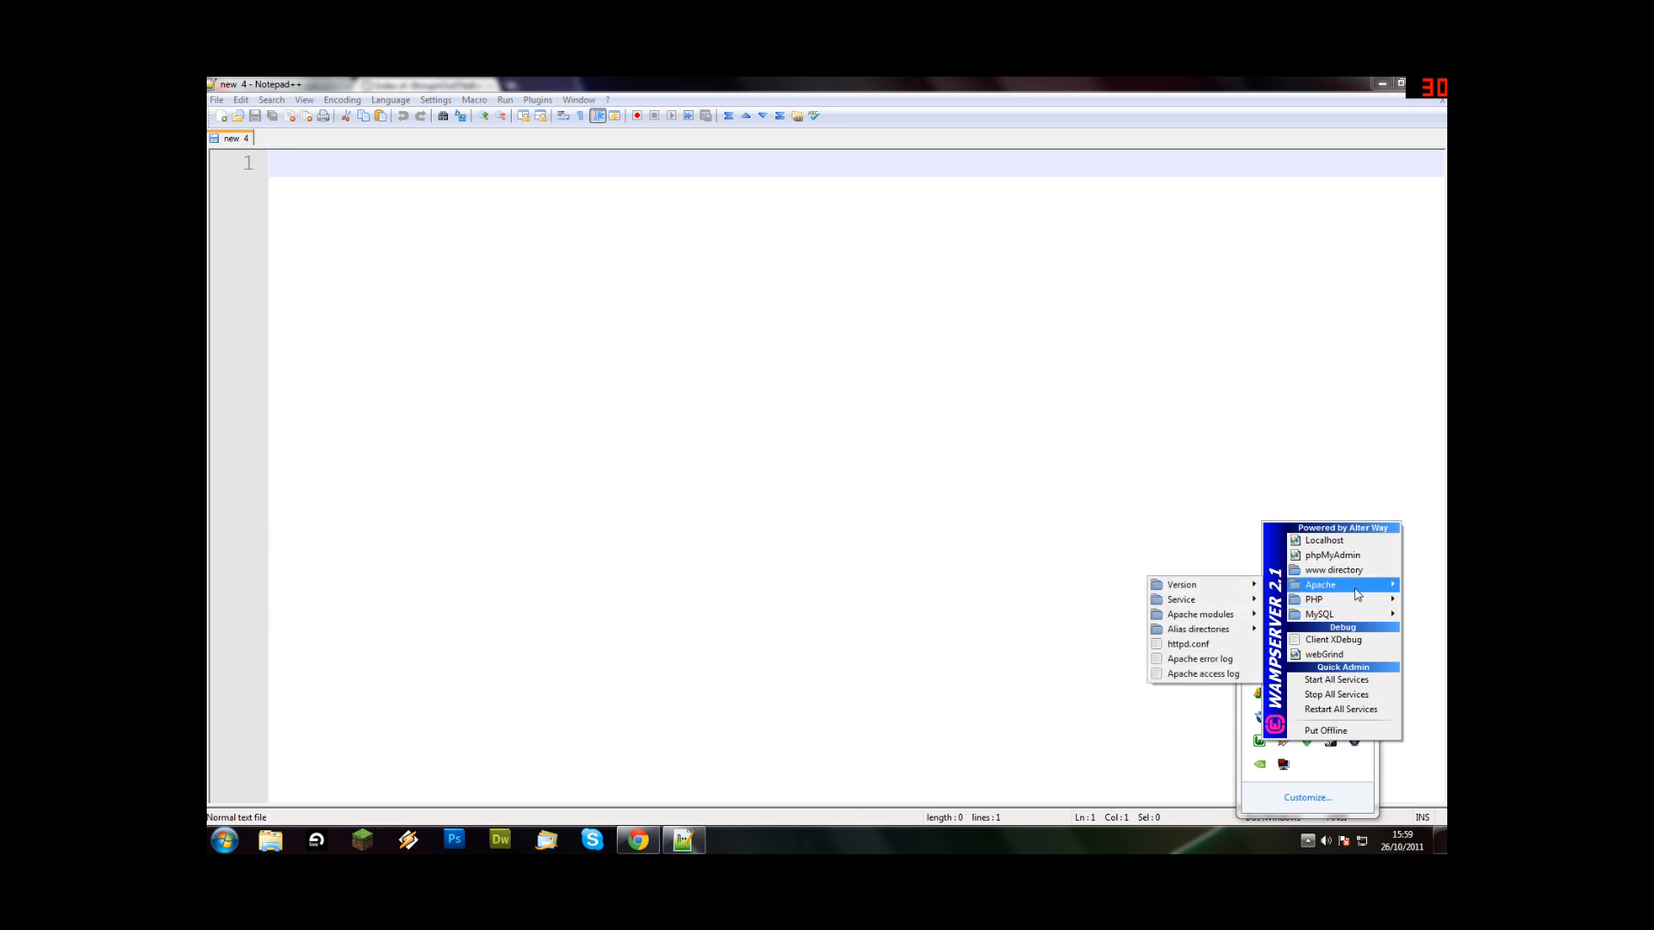
{"action": "left_click", "coordinate": [739, 317]}
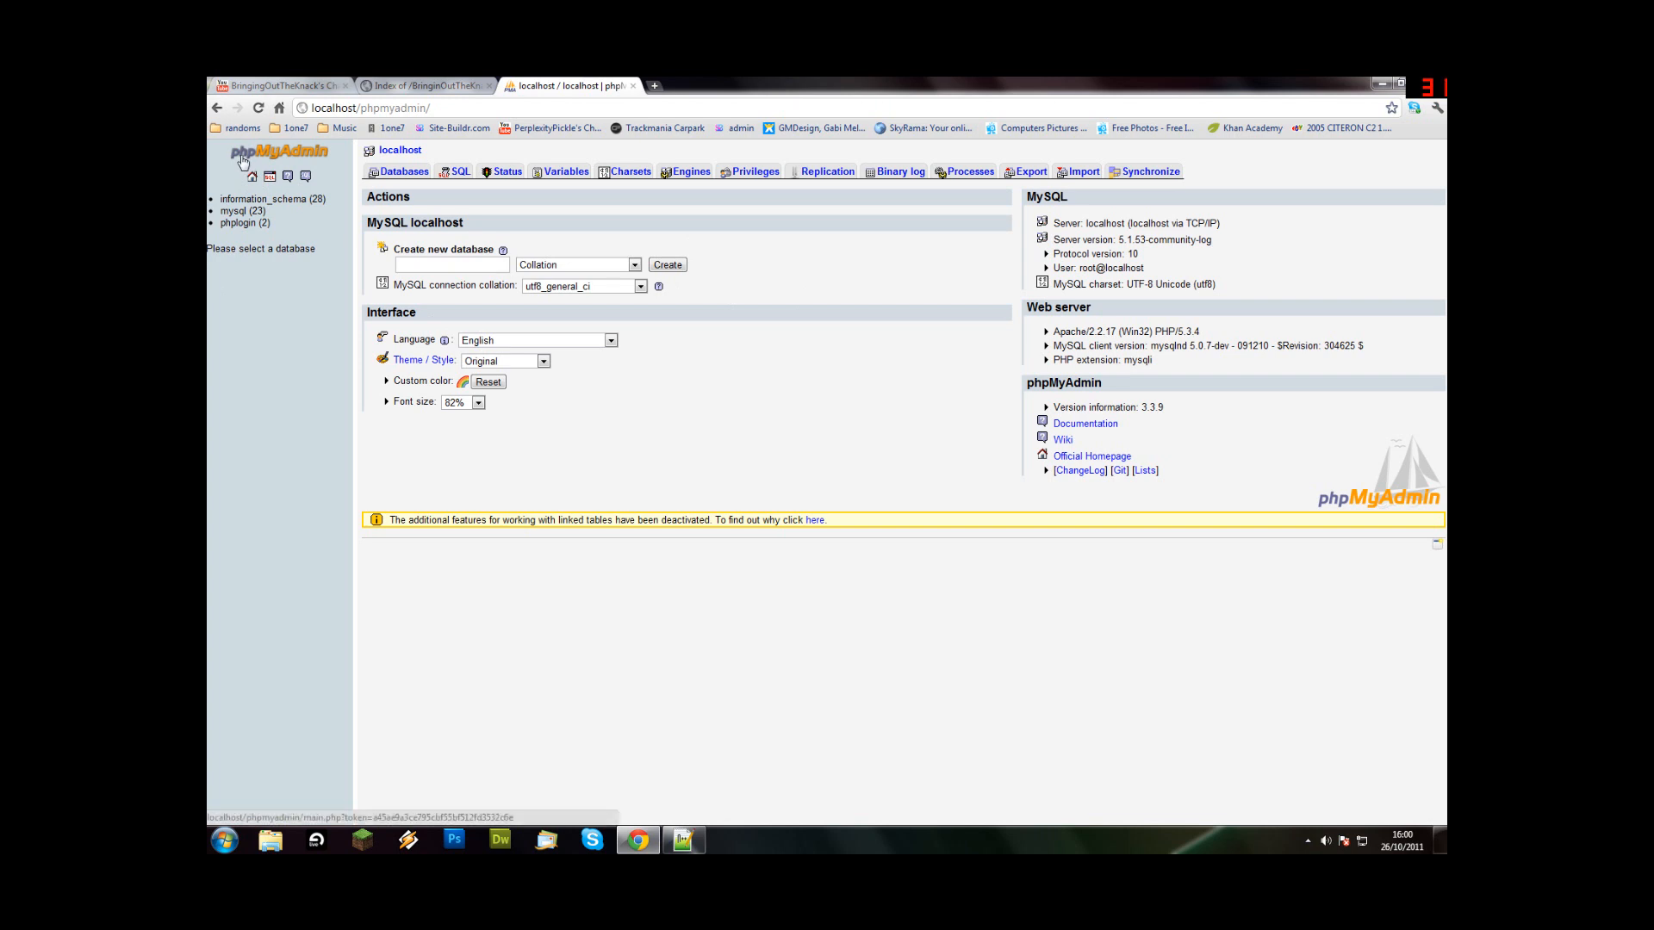
{"action": "mouse_move", "coordinate": [953, 491]}
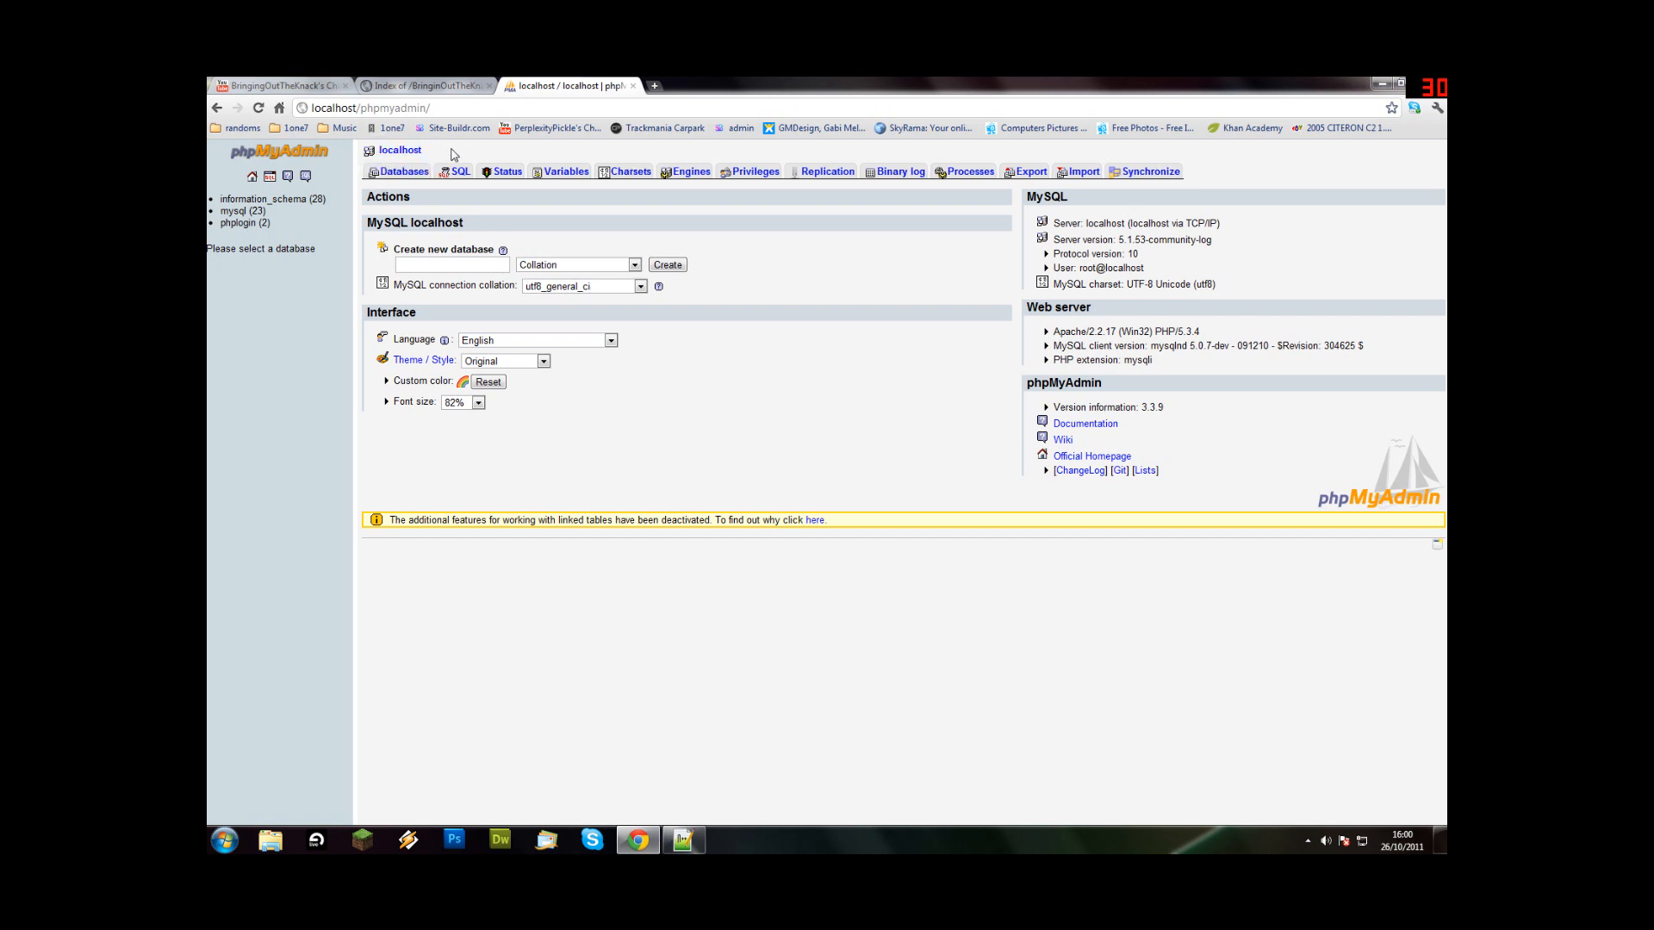
{"action": "mouse_move", "coordinate": [444, 421]}
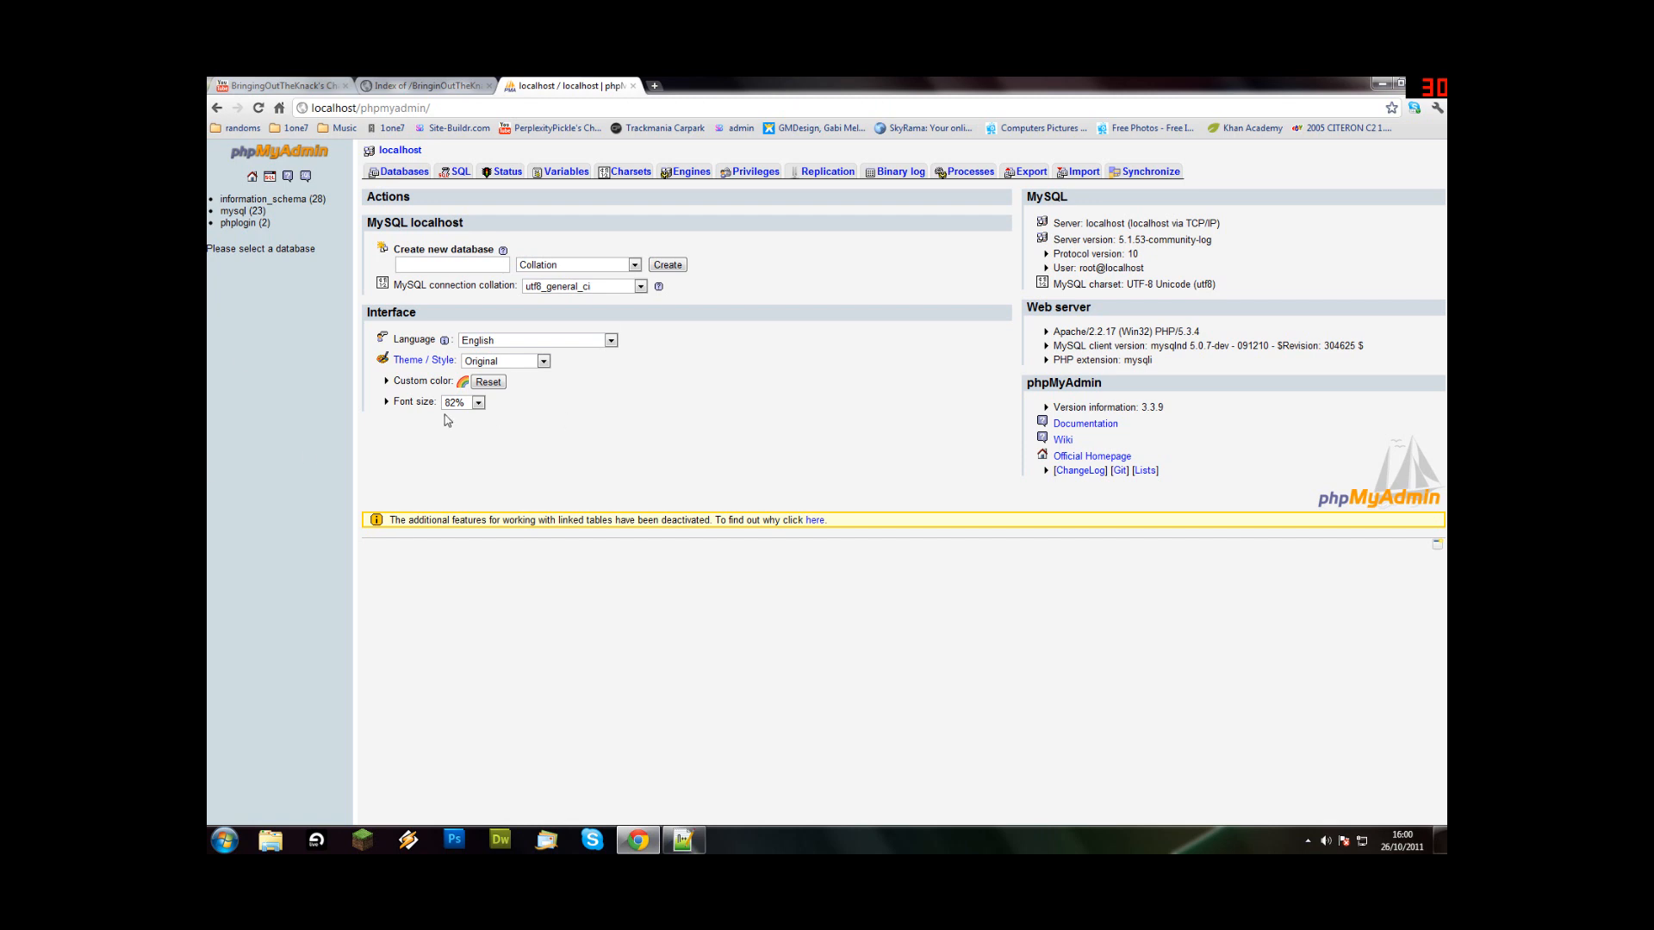
Create a new database named bringingouttheknack
{"action": "left_click", "coordinate": [451, 263]}
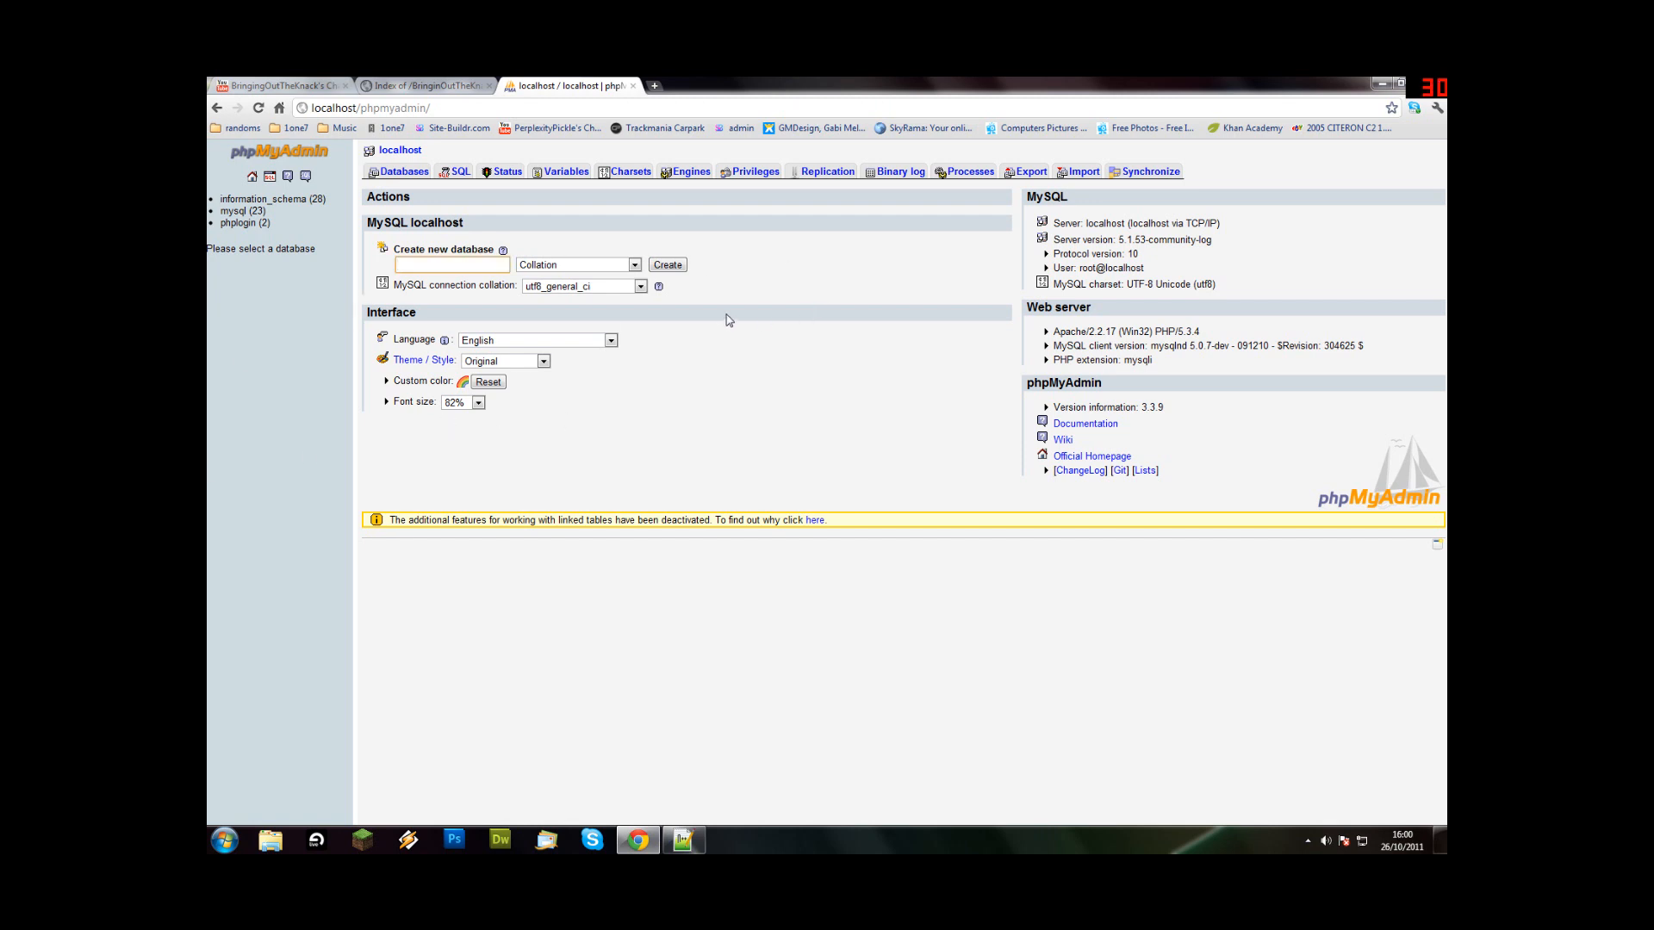
{"action": "type", "text": "bring"}
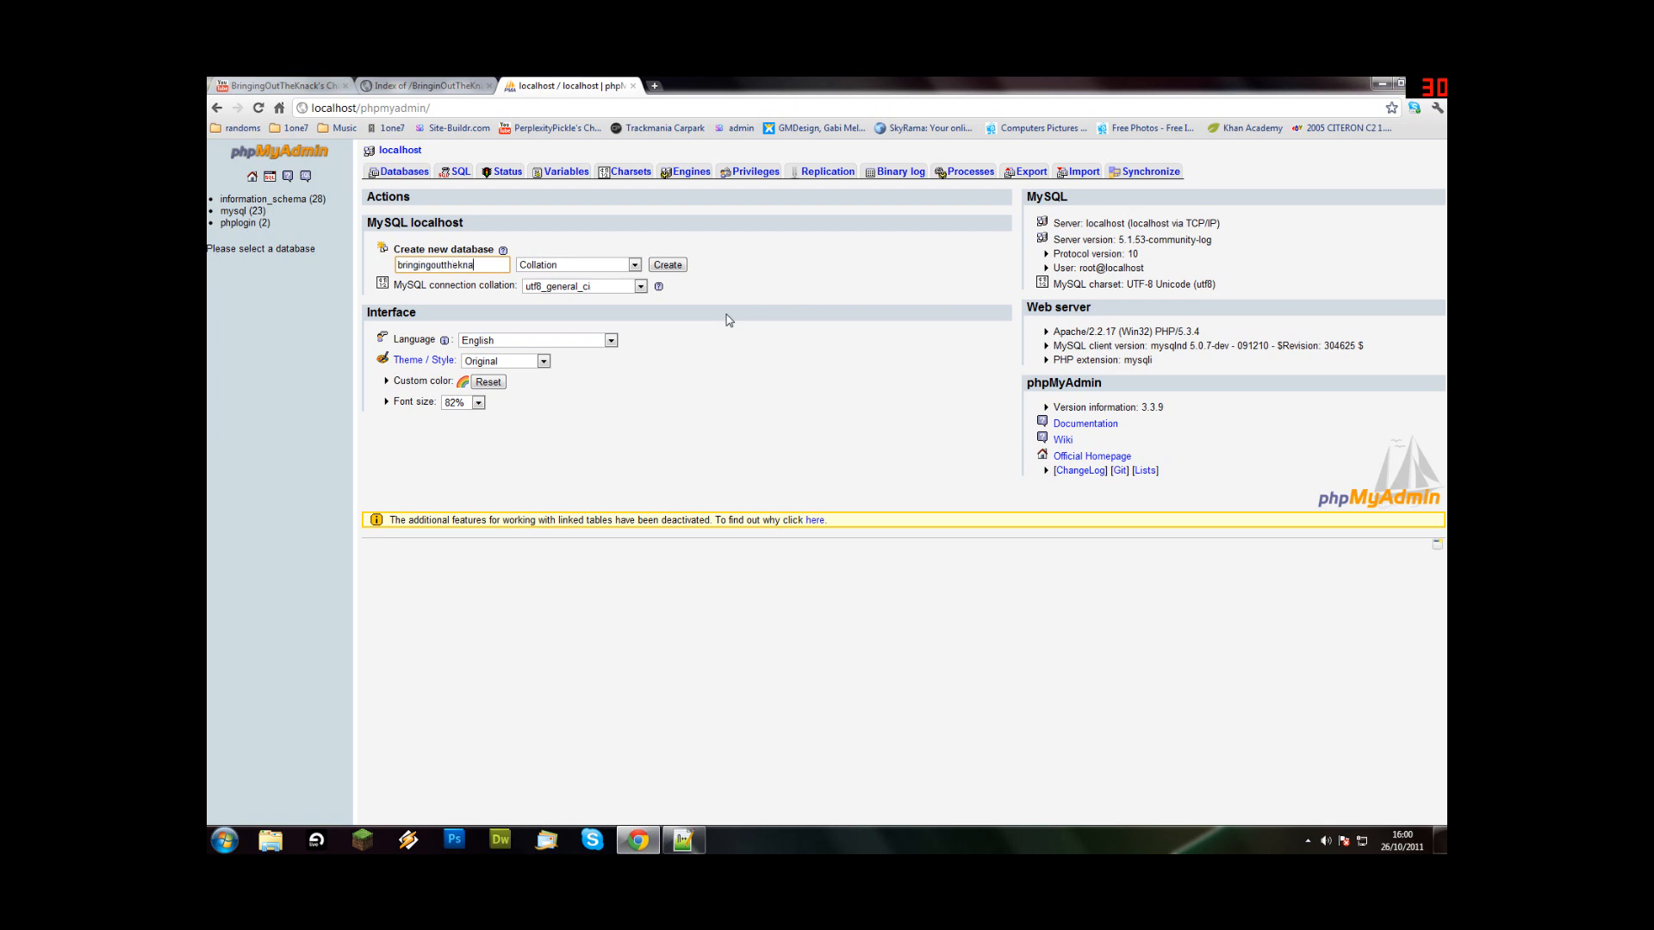
{"action": "type", "text": "ck"}
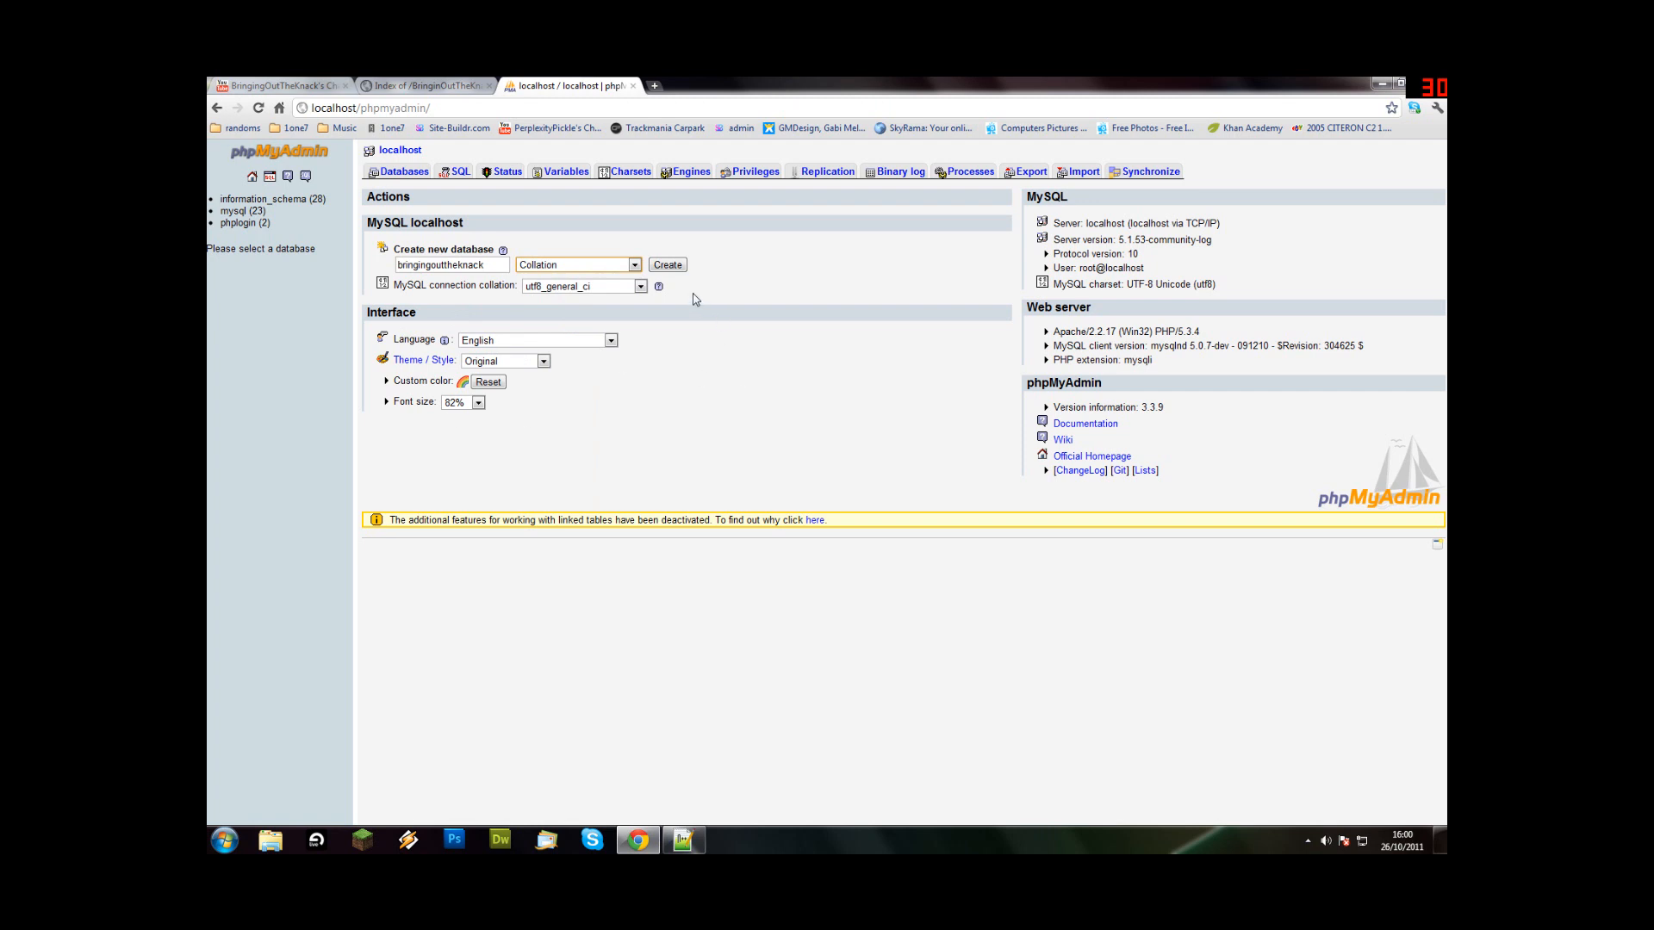
{"action": "left_click", "coordinate": [667, 265]}
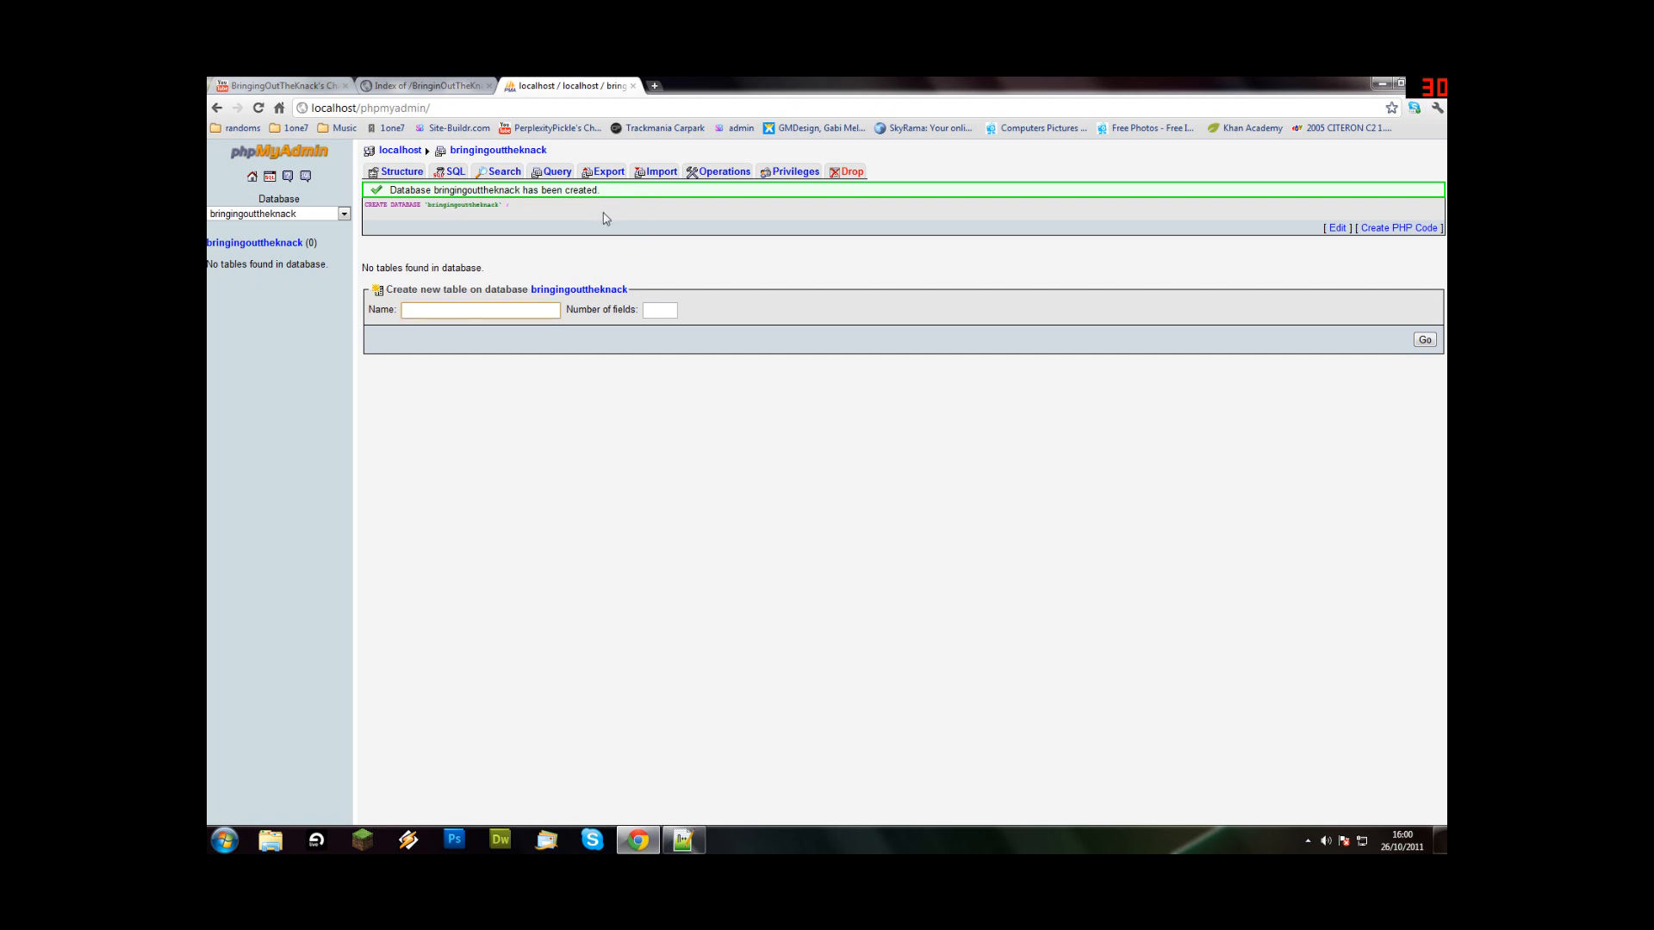
Start a table named users with 4 fields and proceed to its field-definition form
{"action": "left_click", "coordinate": [481, 309]}
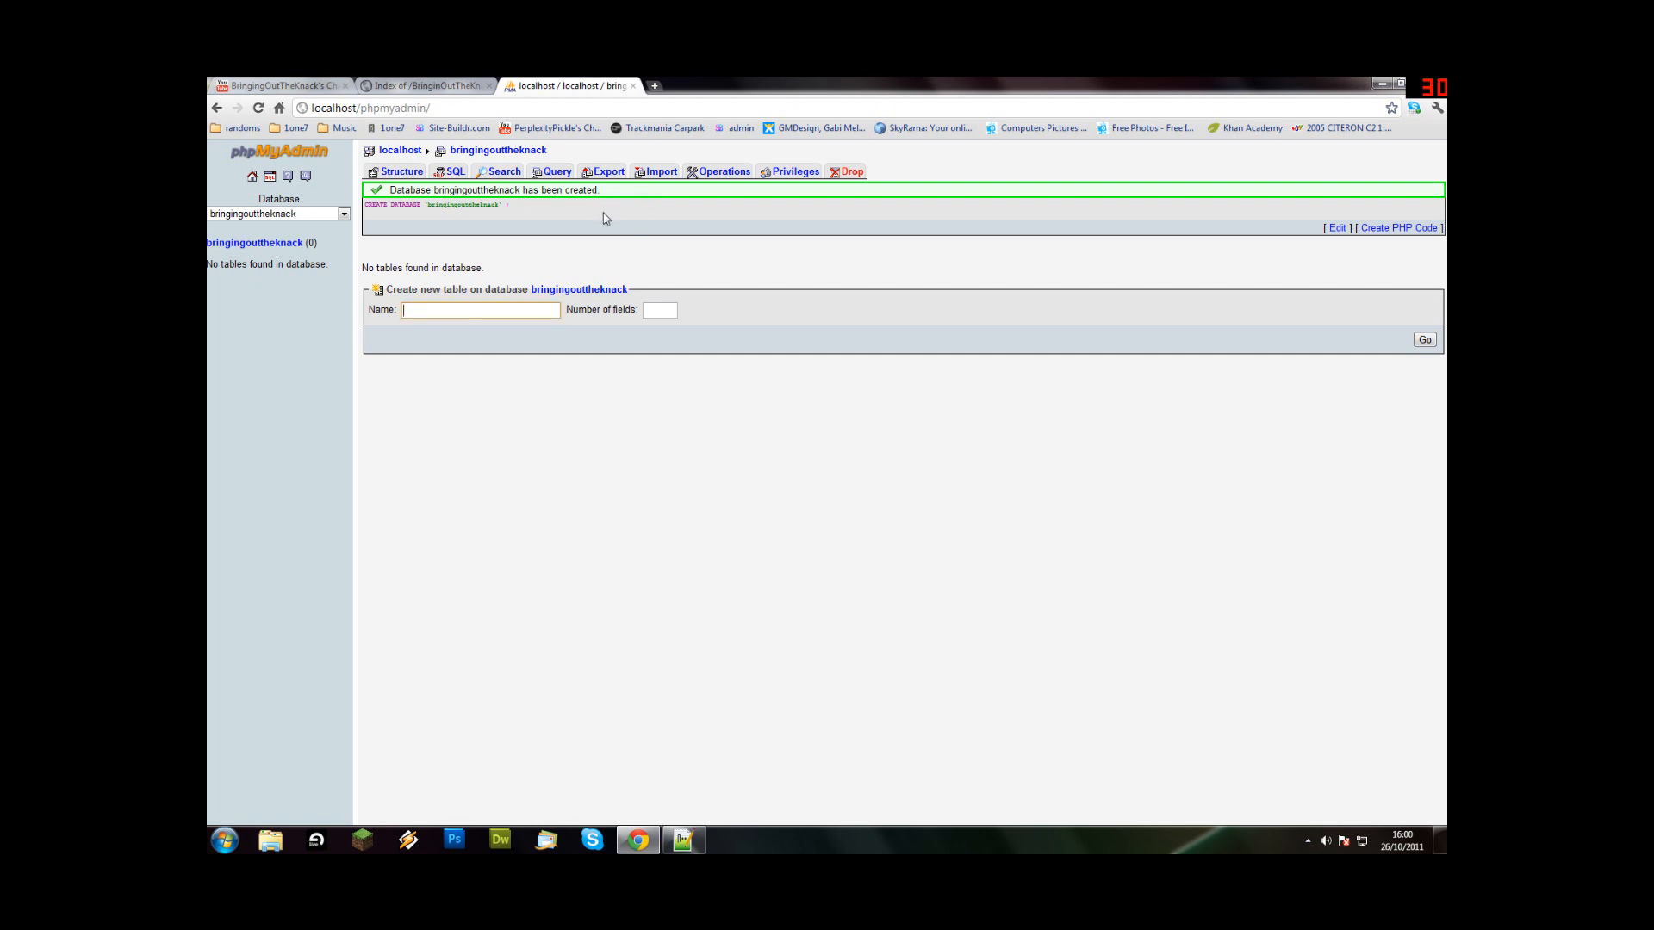
{"action": "type", "text": "users"}
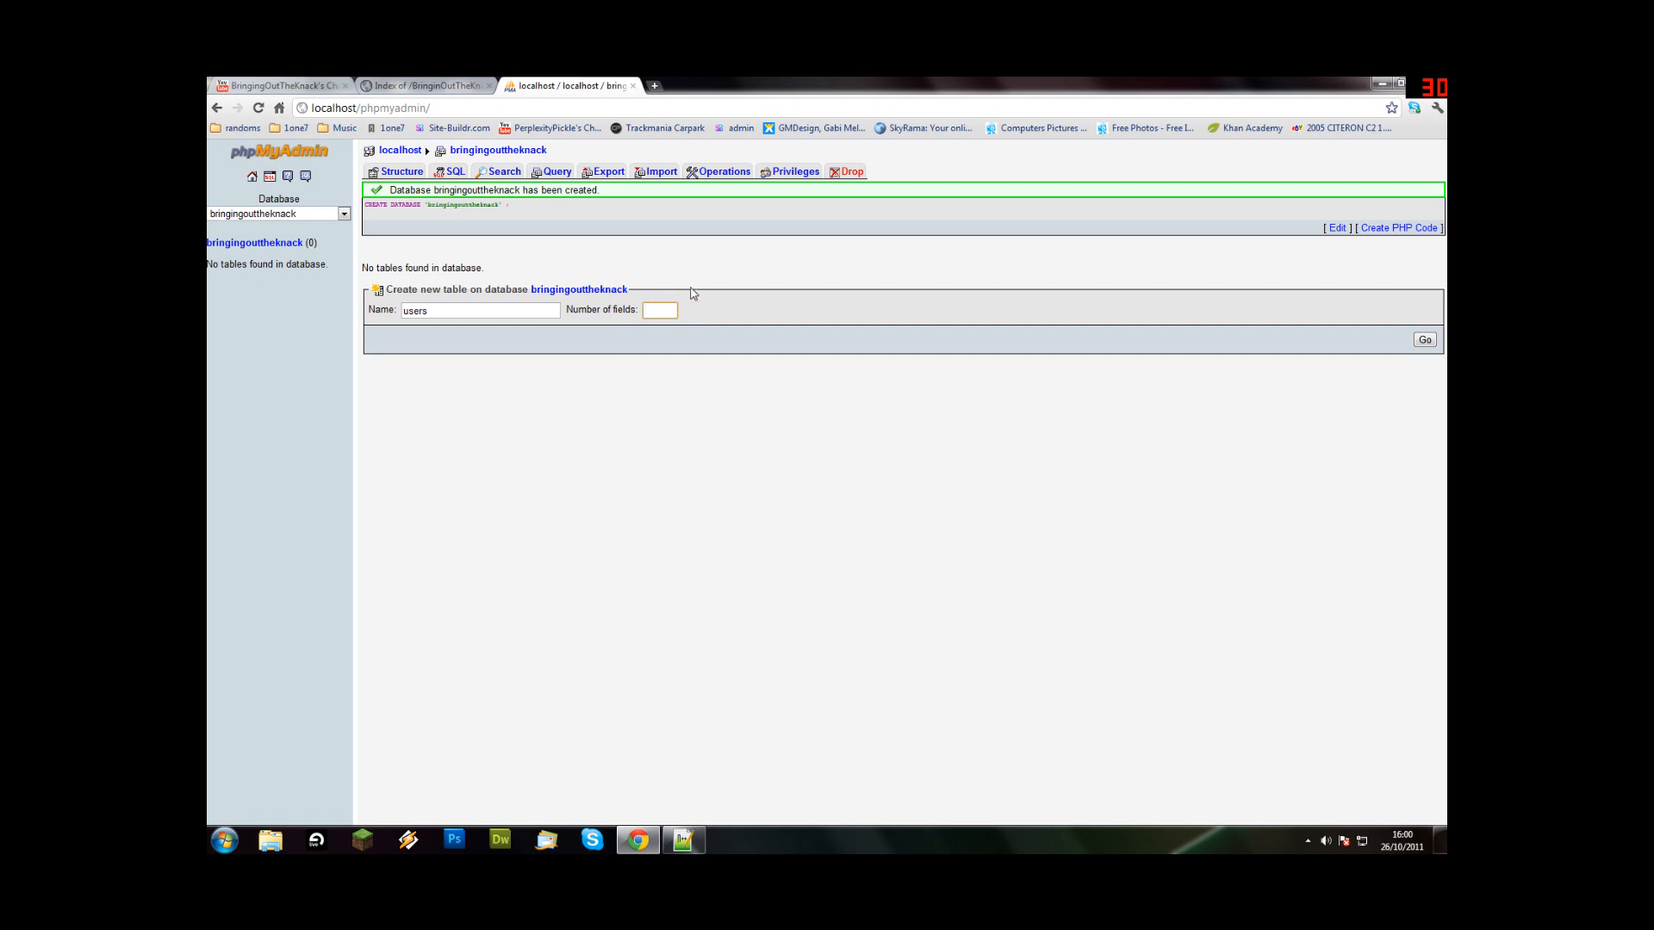
{"action": "left_click", "coordinate": [658, 308]}
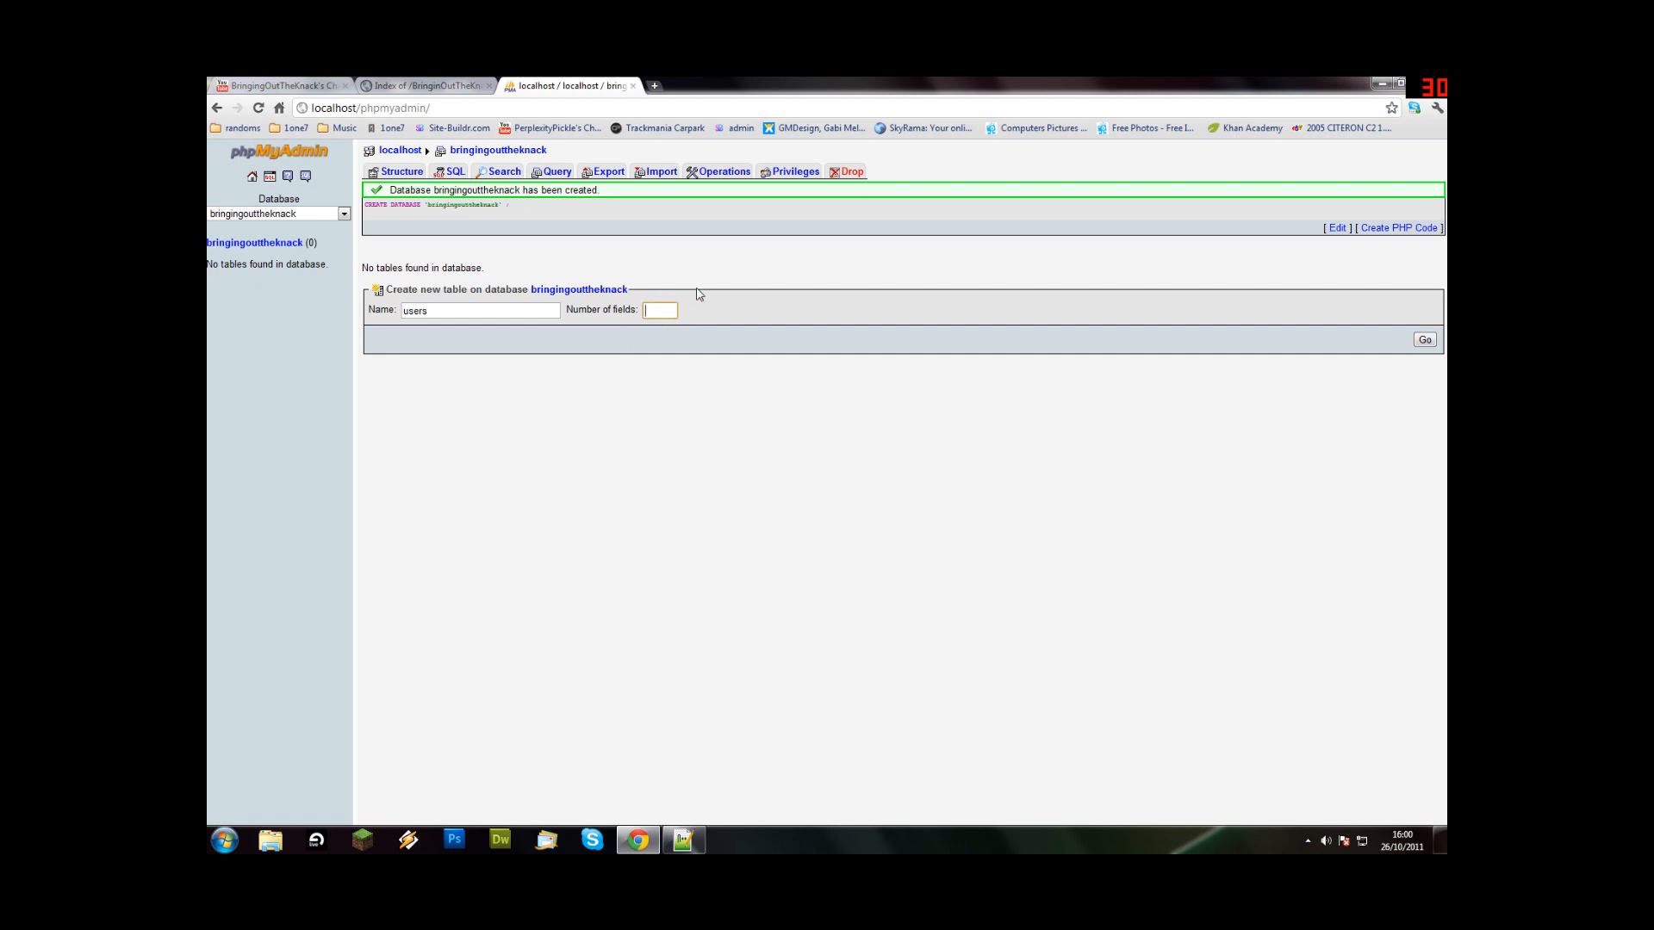
{"action": "type", "text": "123"}
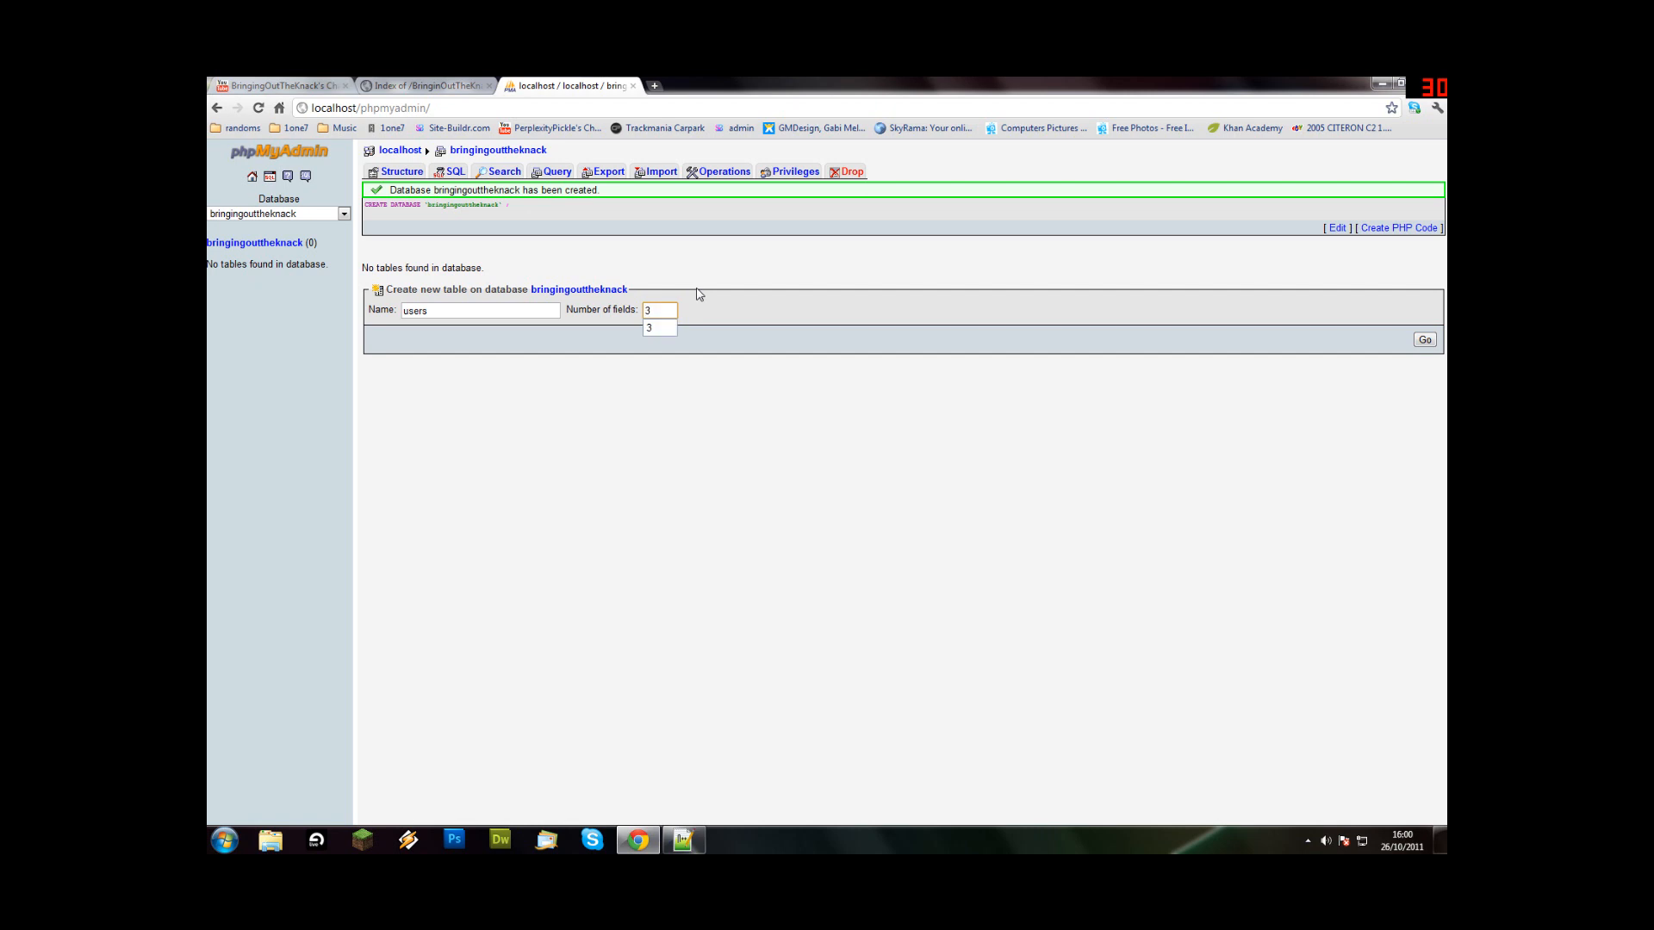
{"action": "type", "text": "4"}
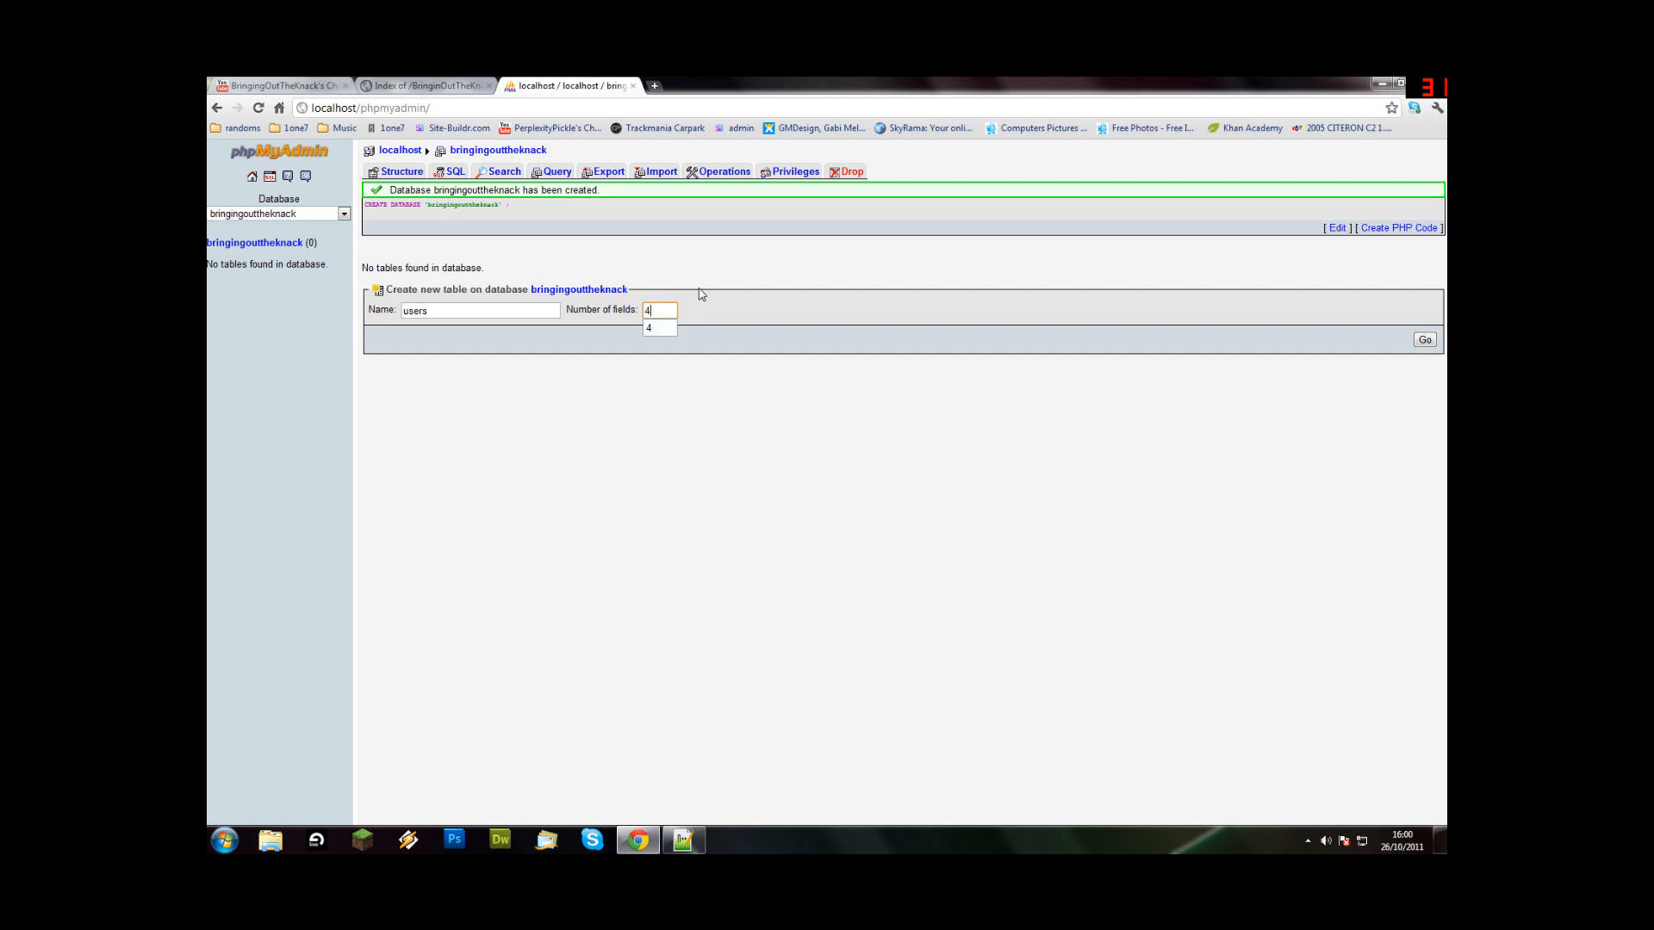
{"action": "left_click", "coordinate": [1425, 339]}
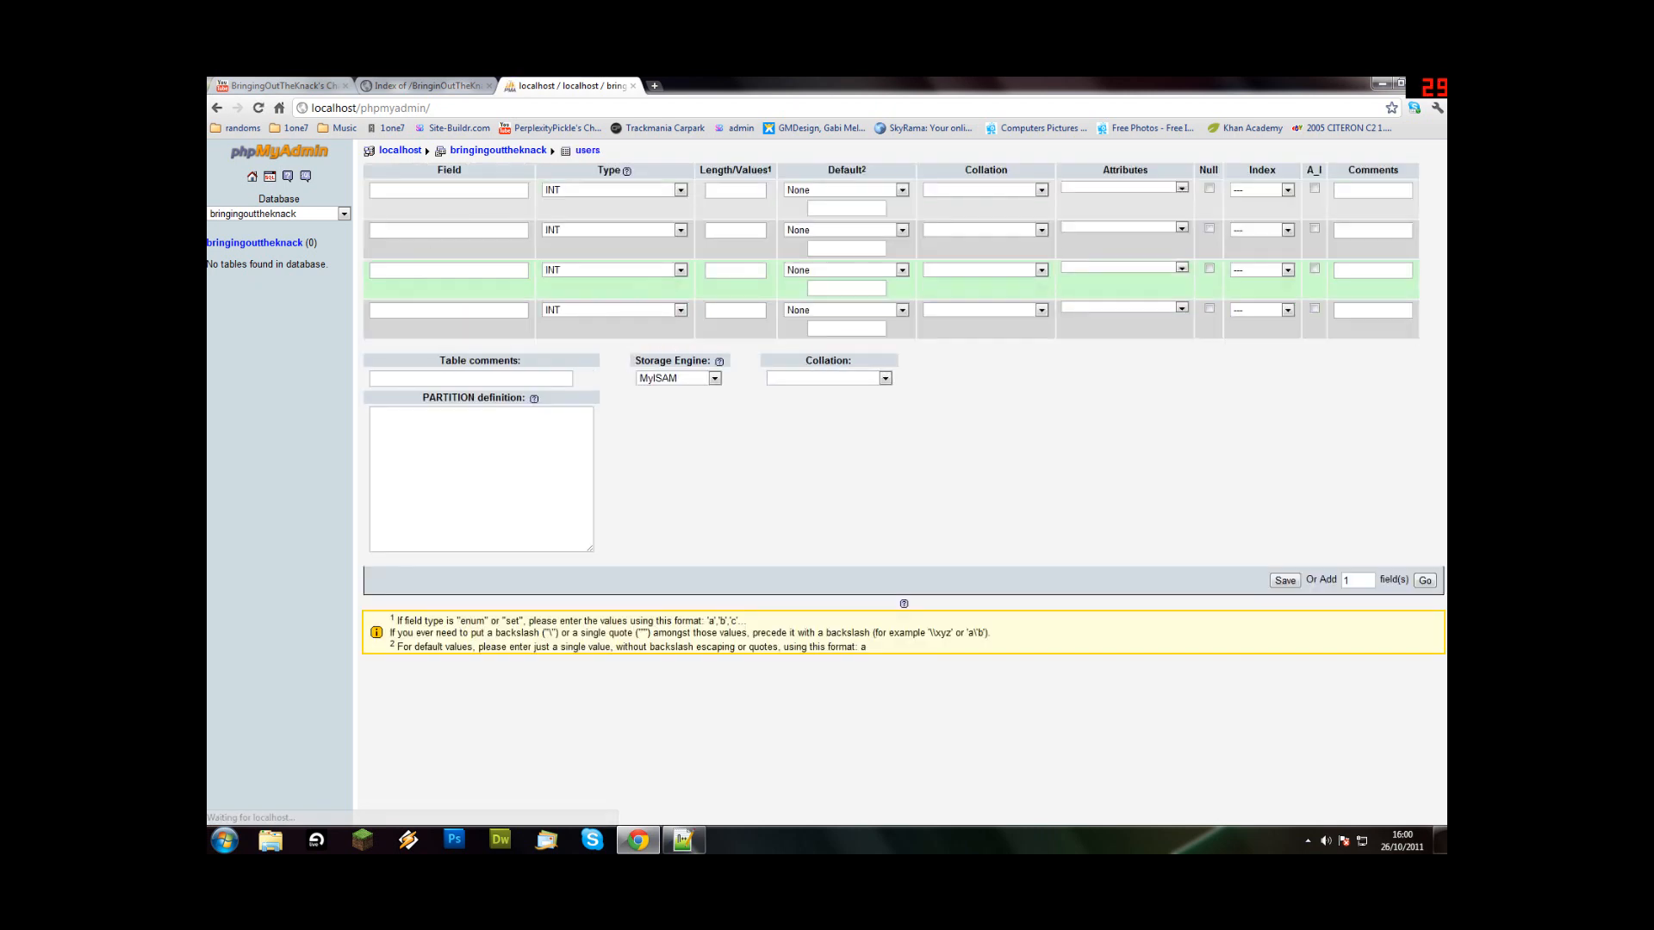
Name the first two fields id and fullname, keeping id an auto-incremented INT
{"action": "left_click", "coordinate": [448, 189]}
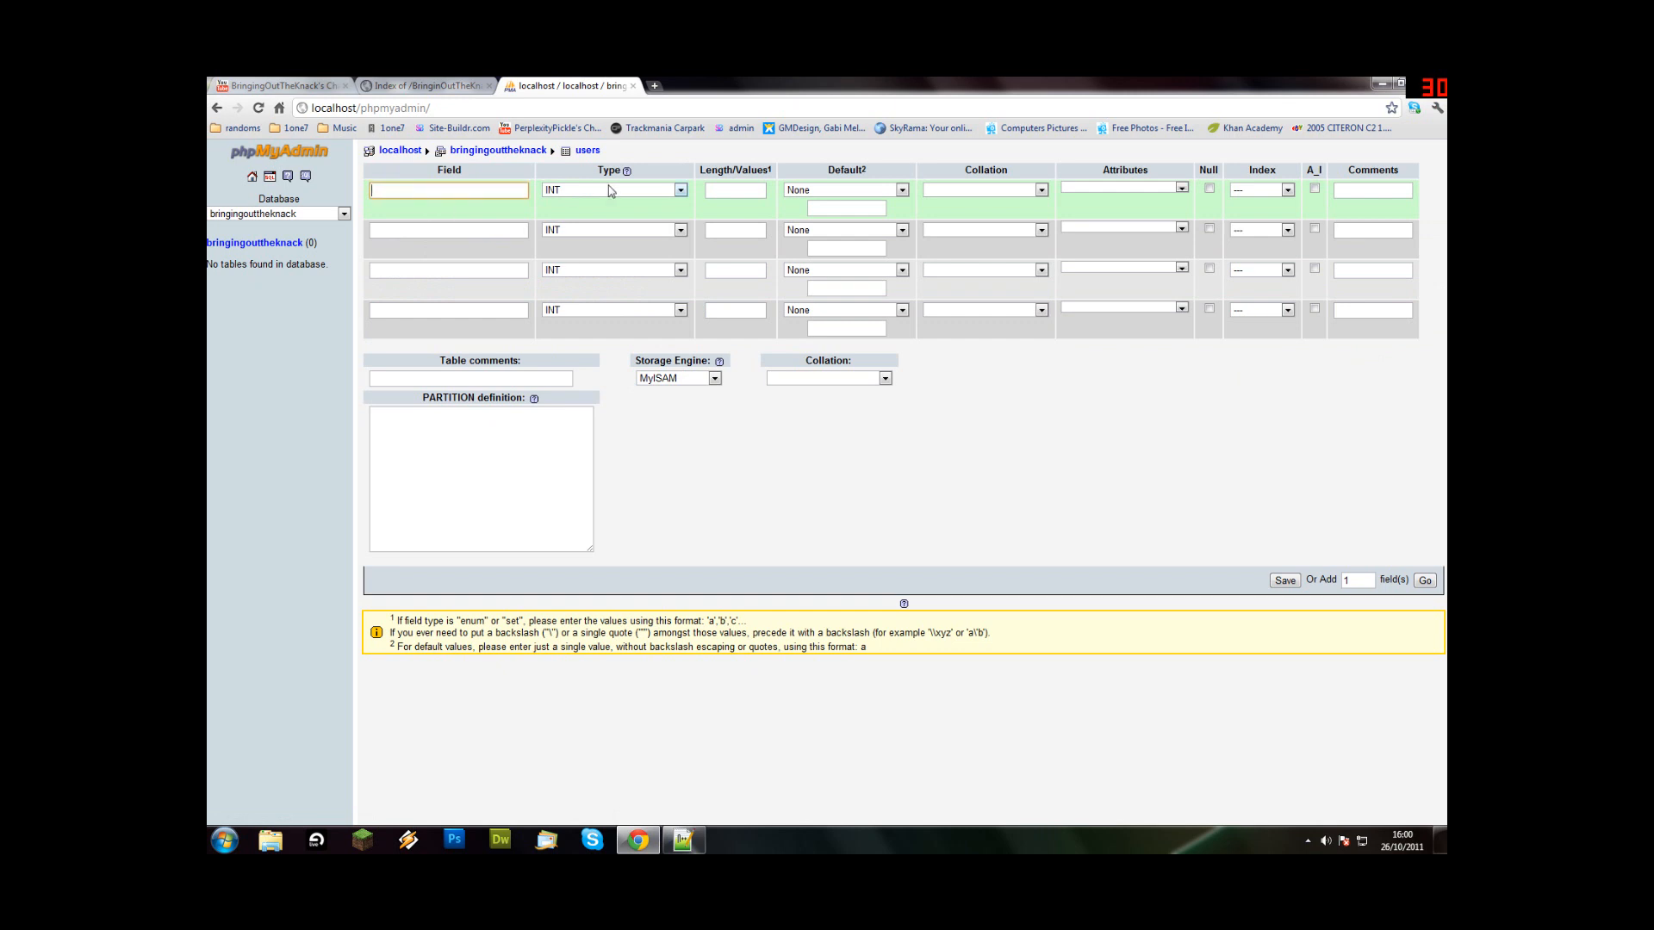
{"action": "type", "text": "id"}
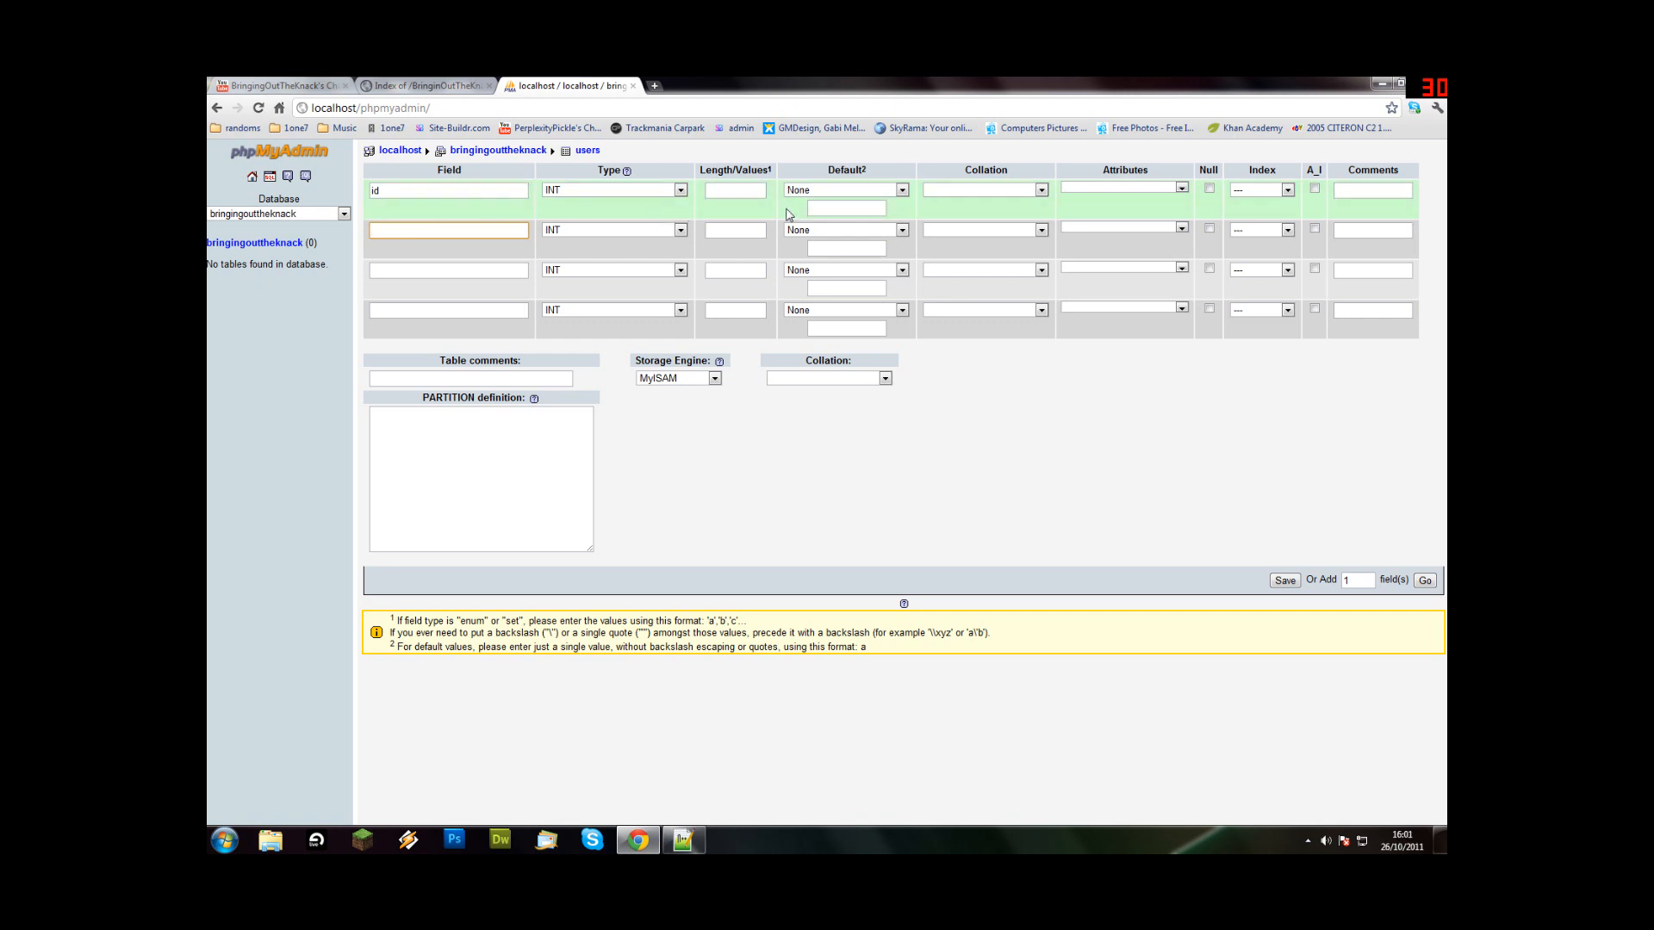
{"action": "left_click", "coordinate": [448, 229]}
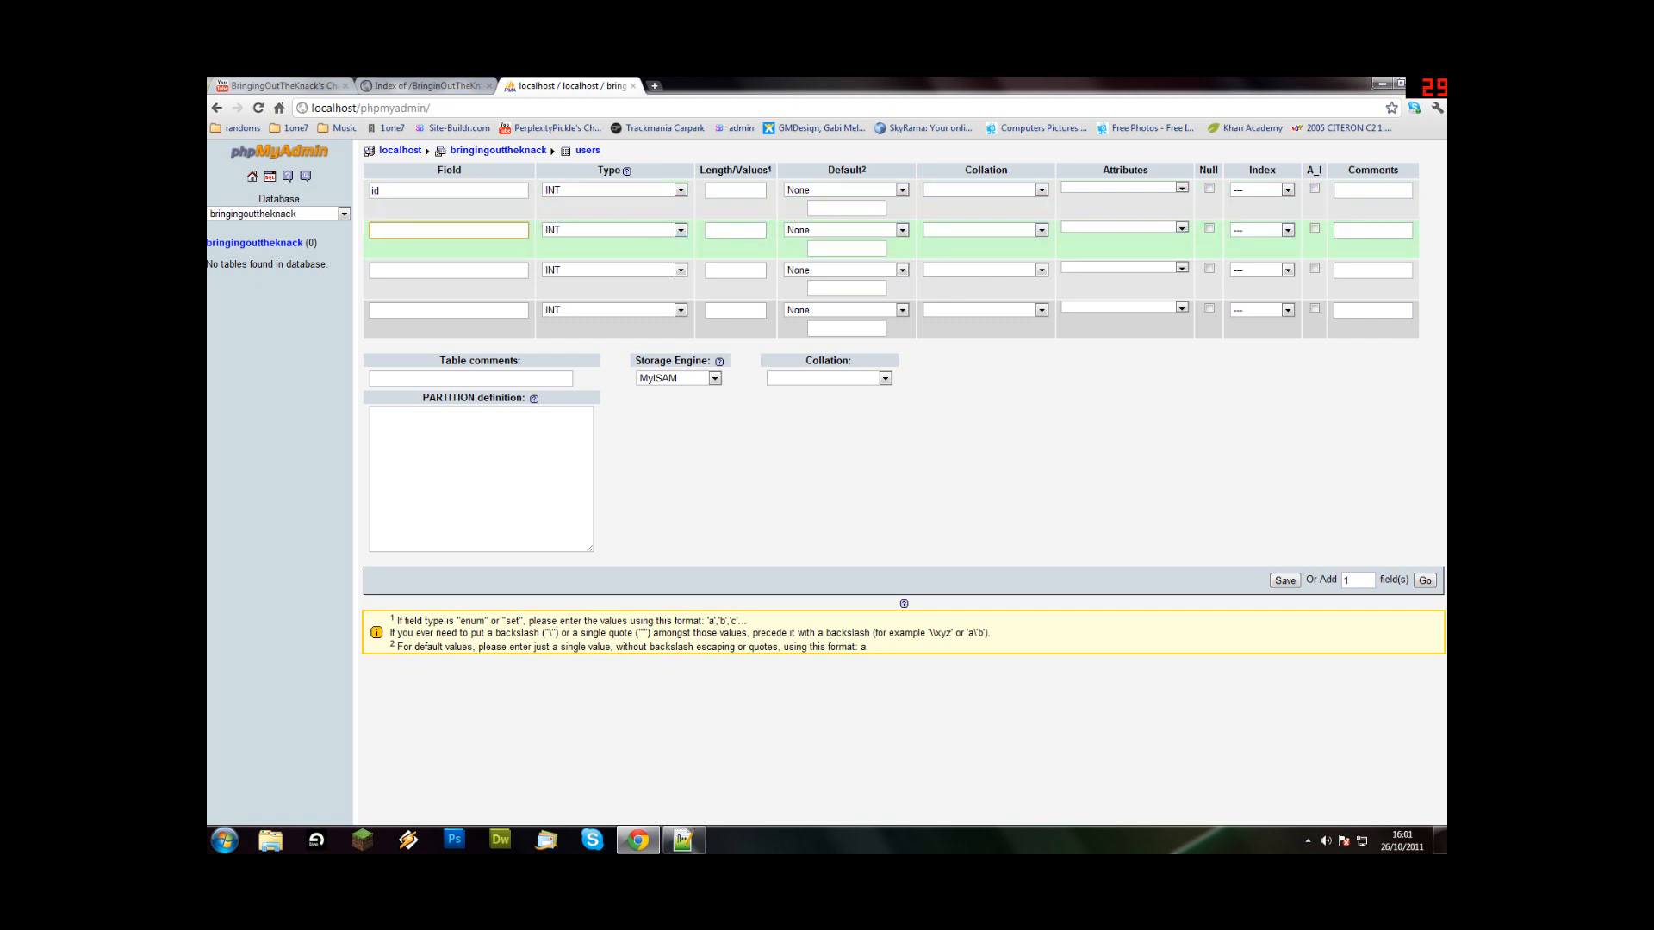
{"action": "type", "text": "username"}
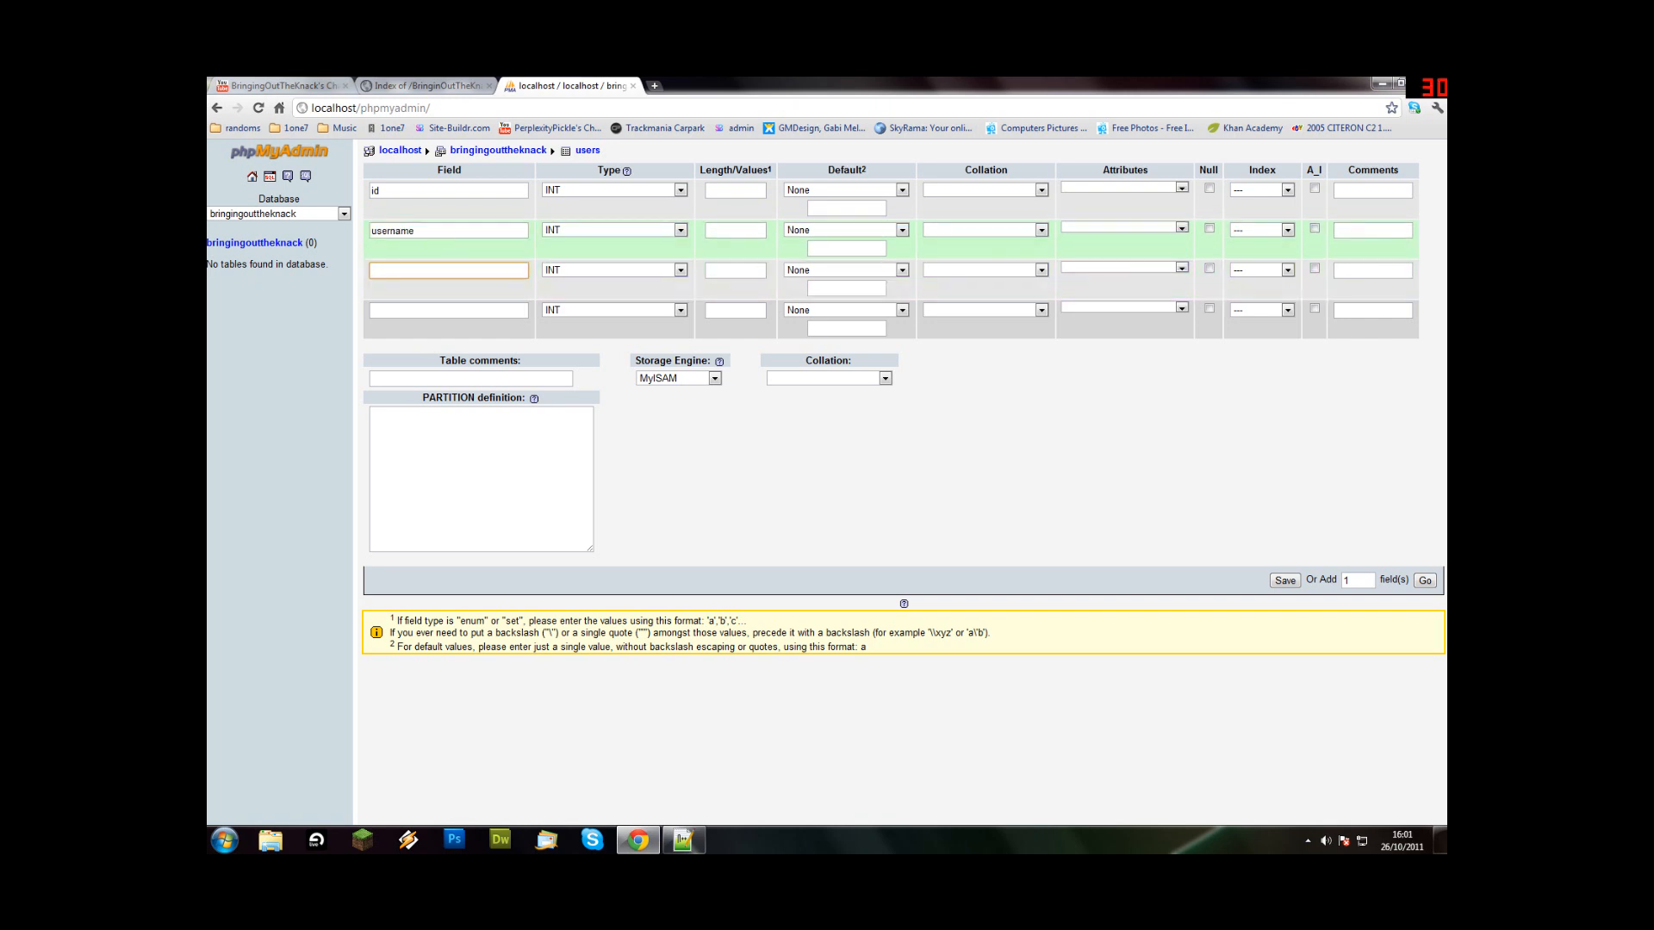
{"action": "type", "text": "fulln"}
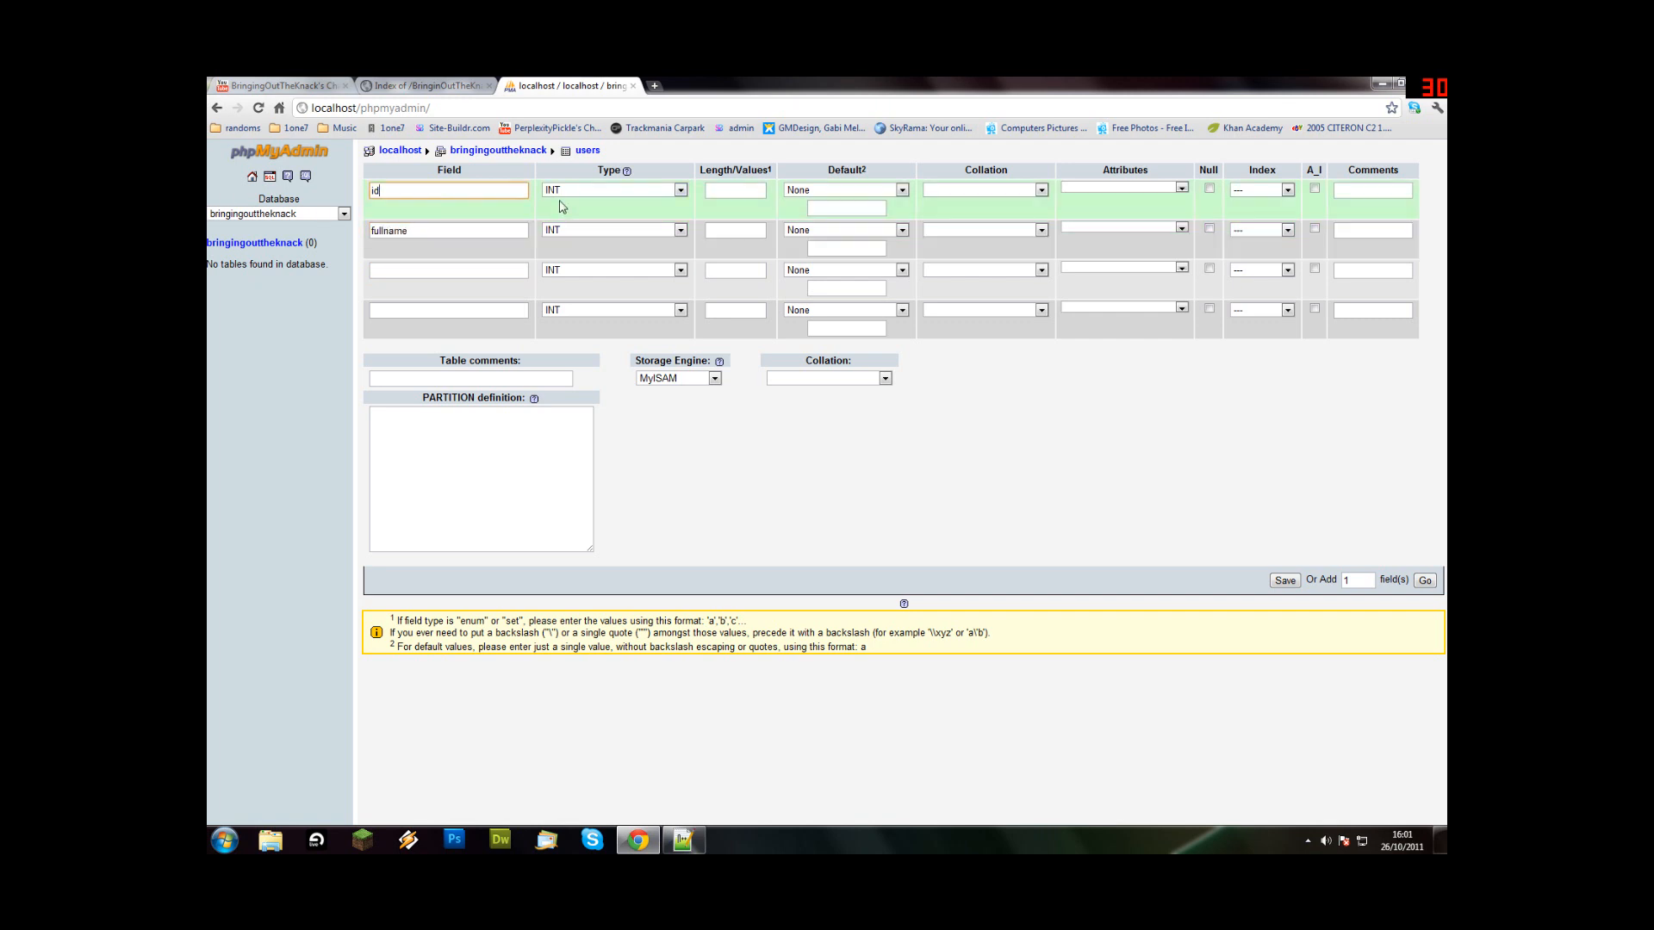
{"action": "left_click", "coordinate": [1315, 189]}
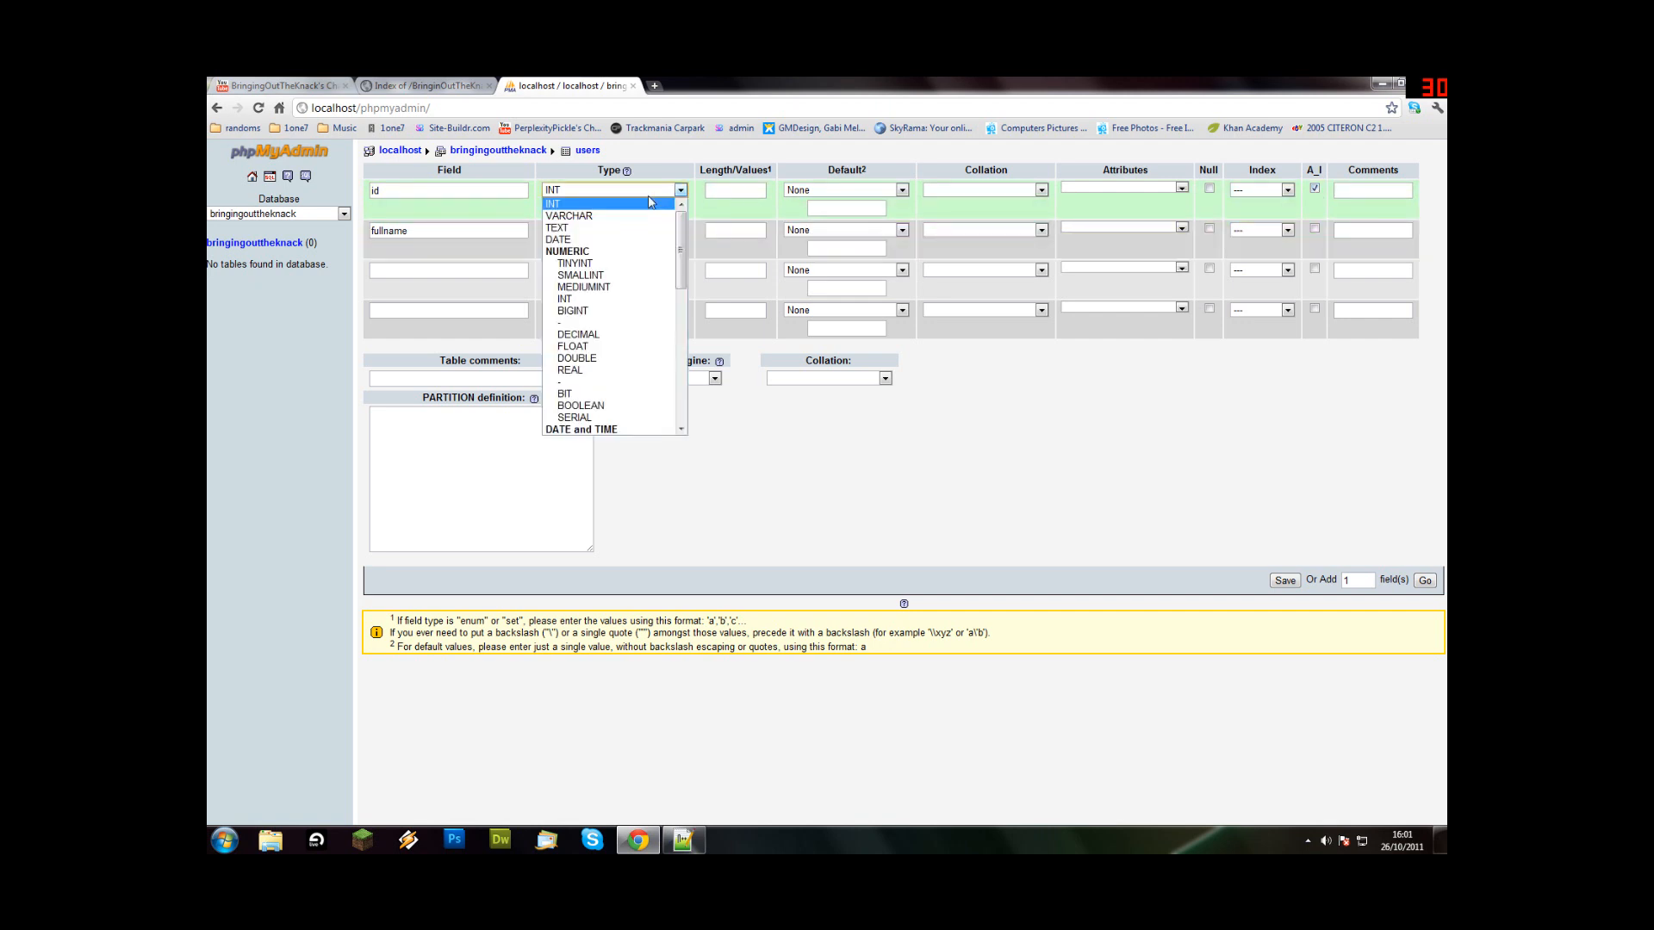
{"action": "left_click", "coordinate": [551, 203]}
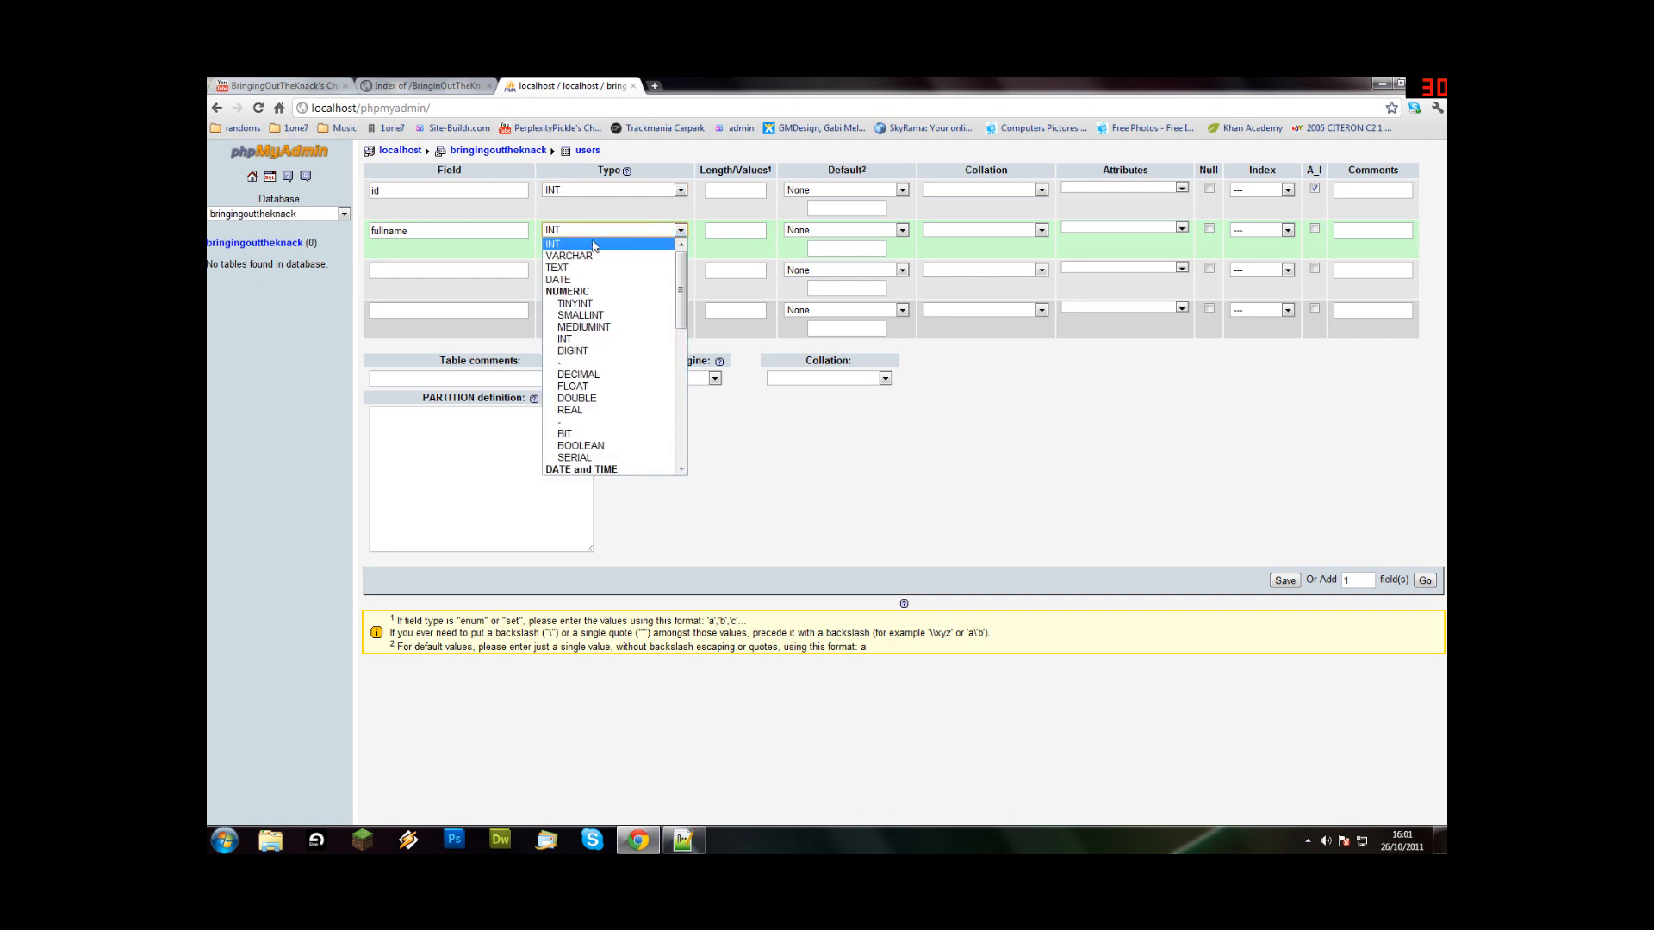
Make fullname VARCHAR and add username and password fields, with password as VARCHAR
{"action": "left_click", "coordinate": [572, 255]}
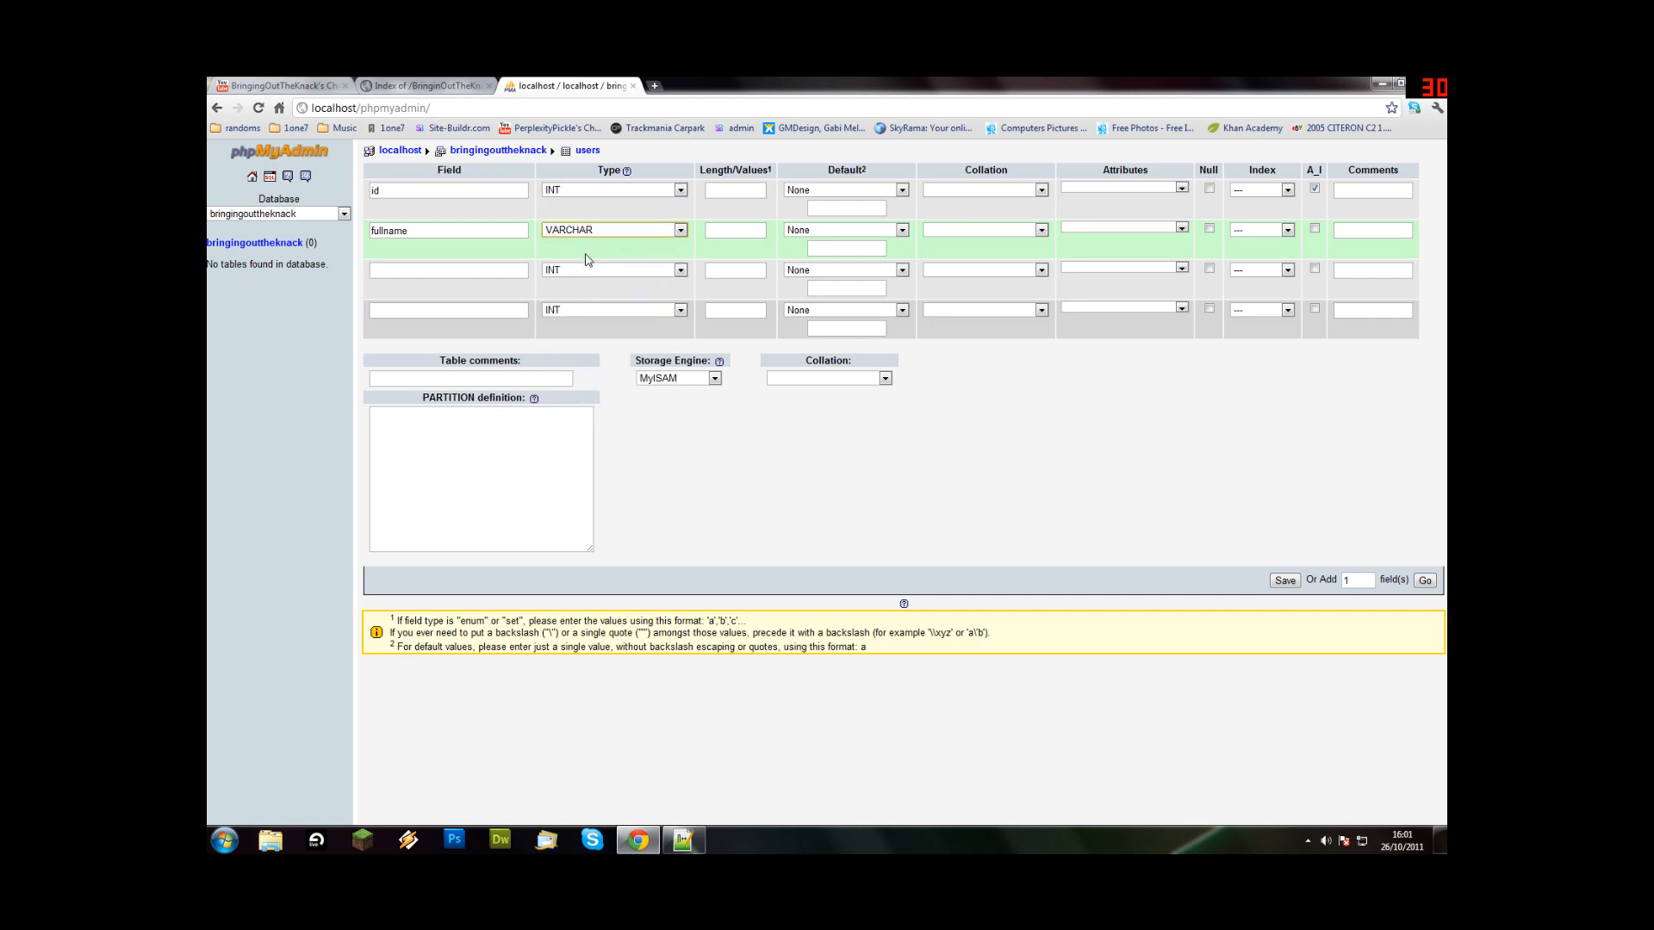
{"action": "left_click", "coordinate": [447, 271]}
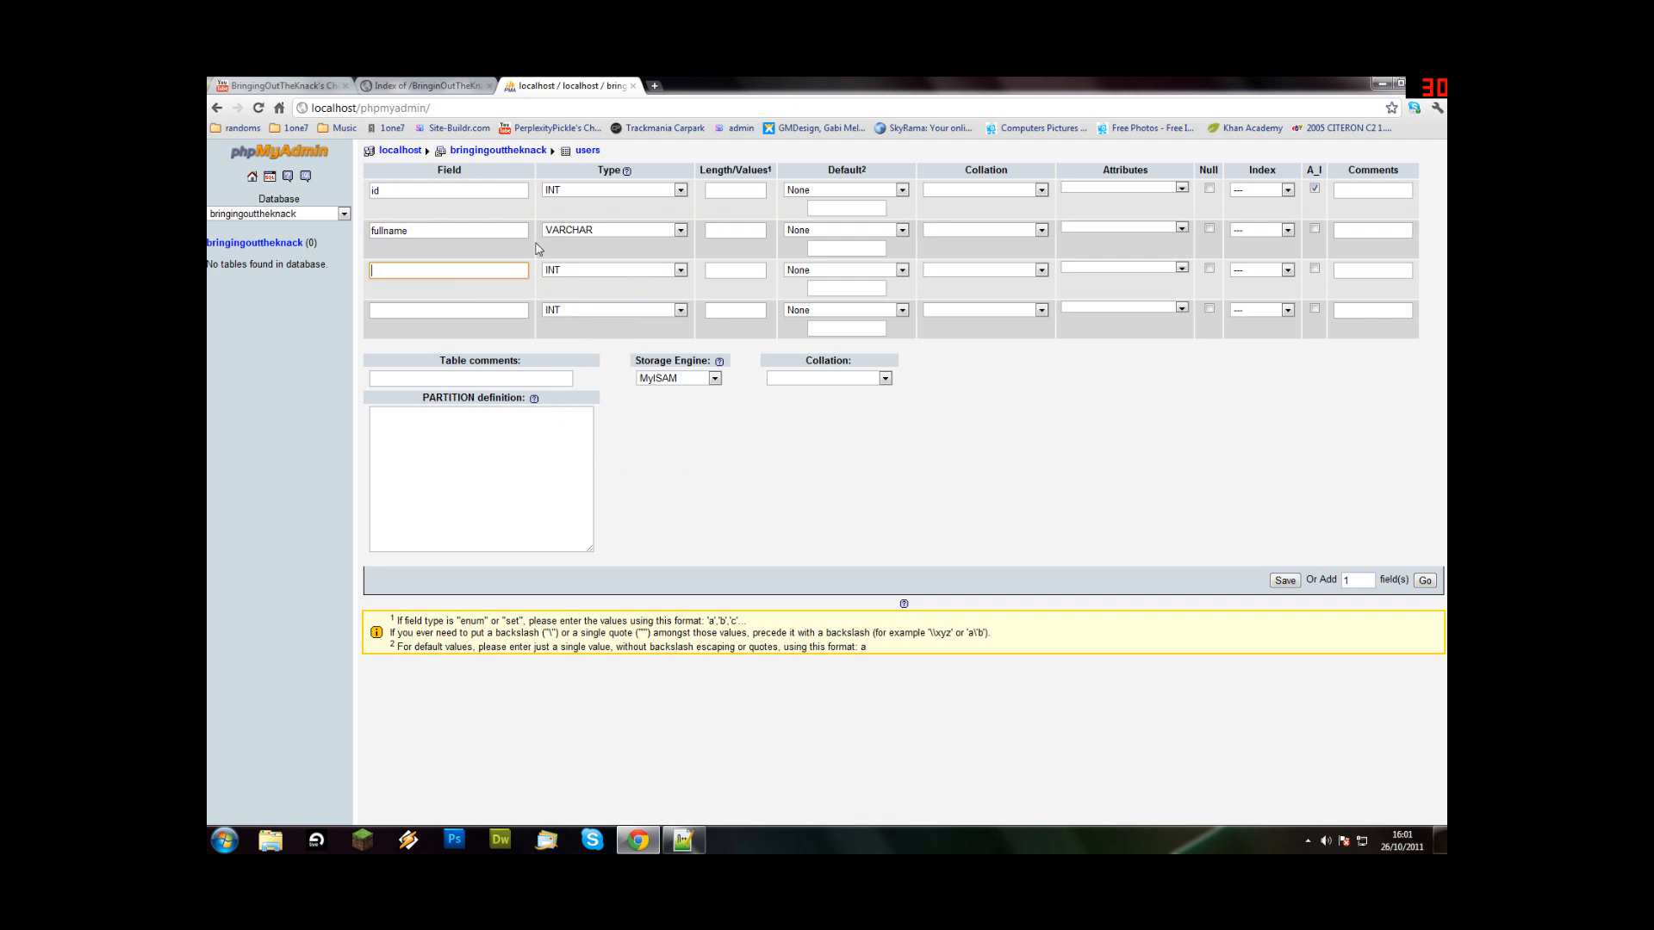
{"action": "type", "text": "username"}
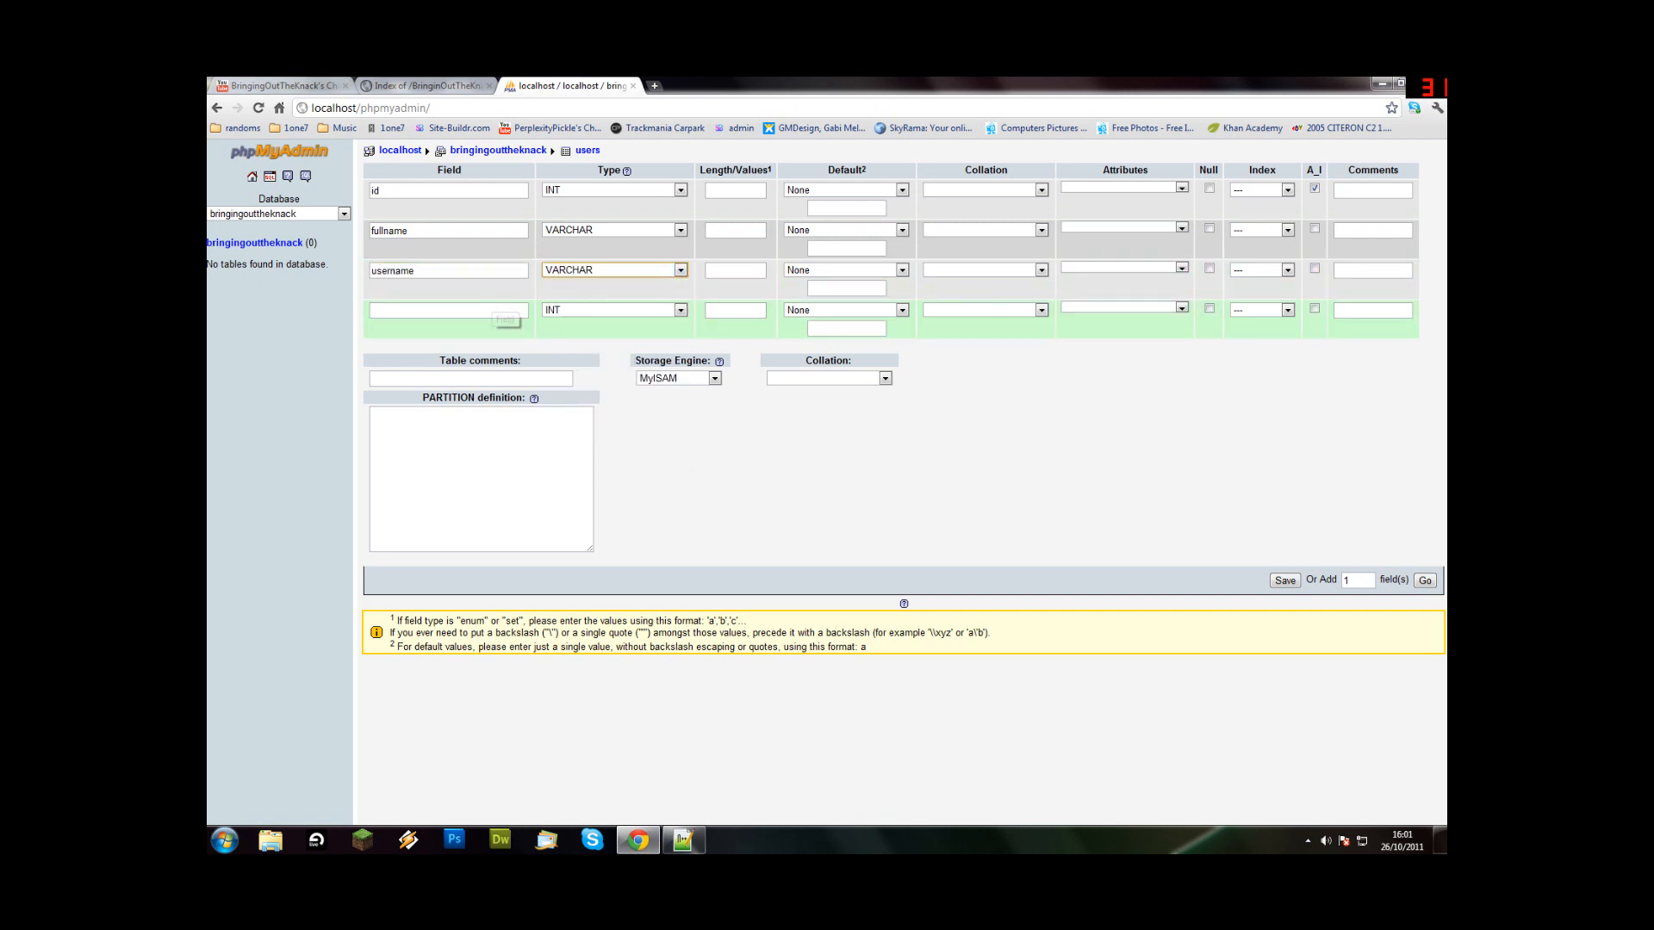
{"action": "type", "text": "pass"}
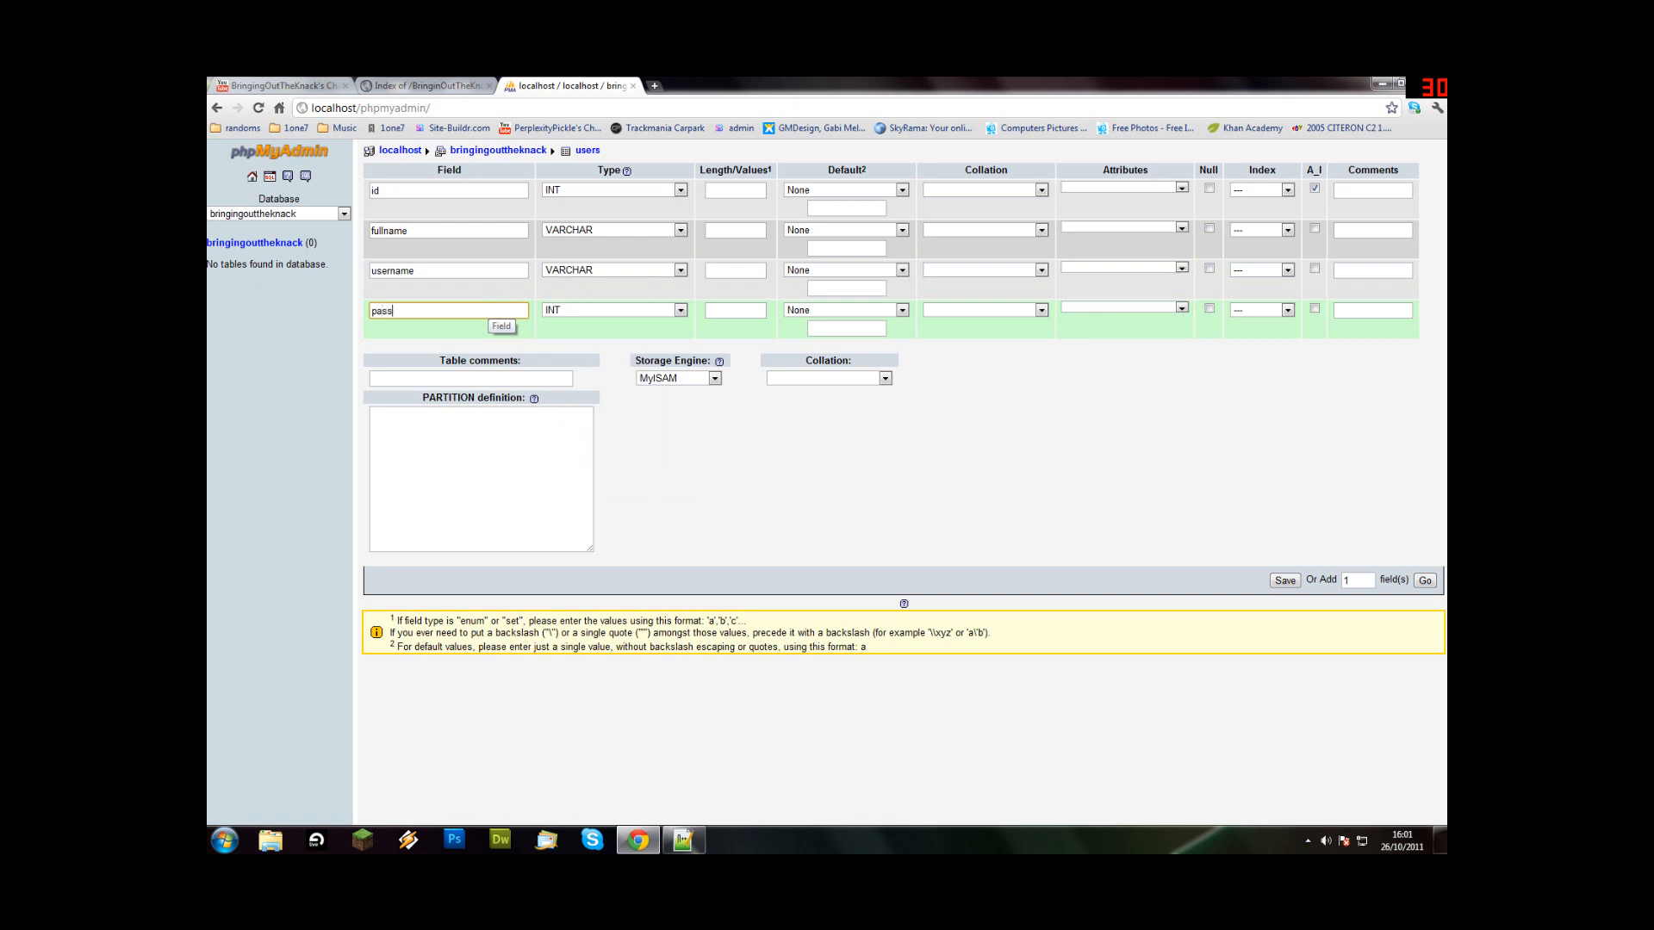
{"action": "left_click", "coordinate": [679, 308]}
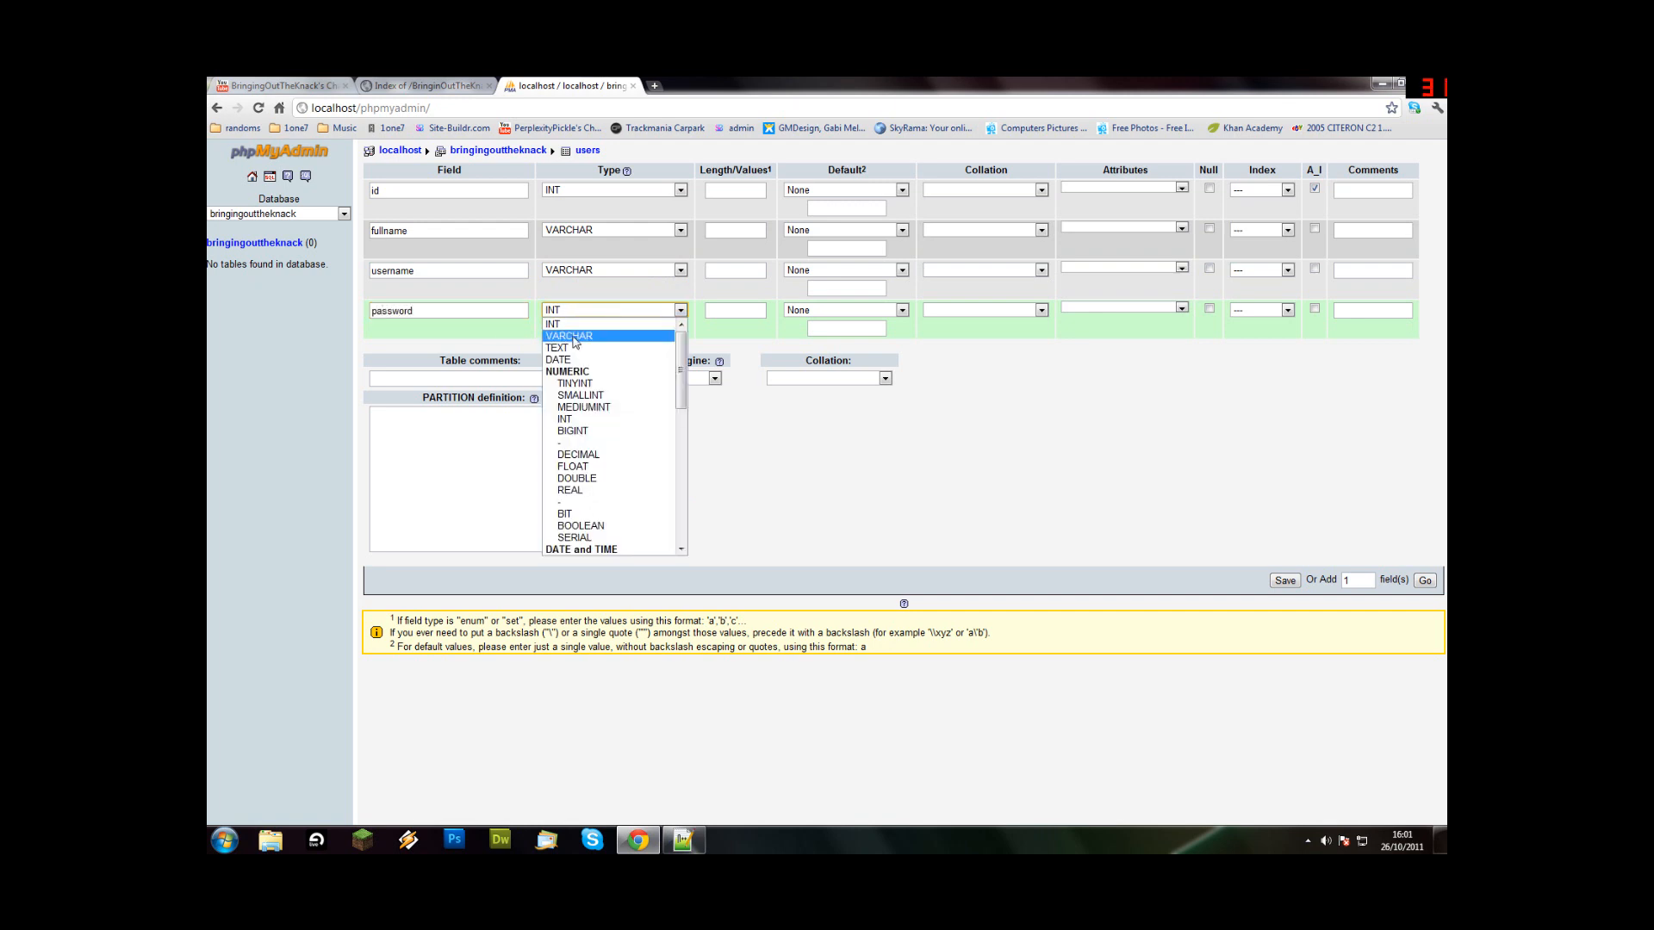
{"action": "left_click", "coordinate": [570, 336]}
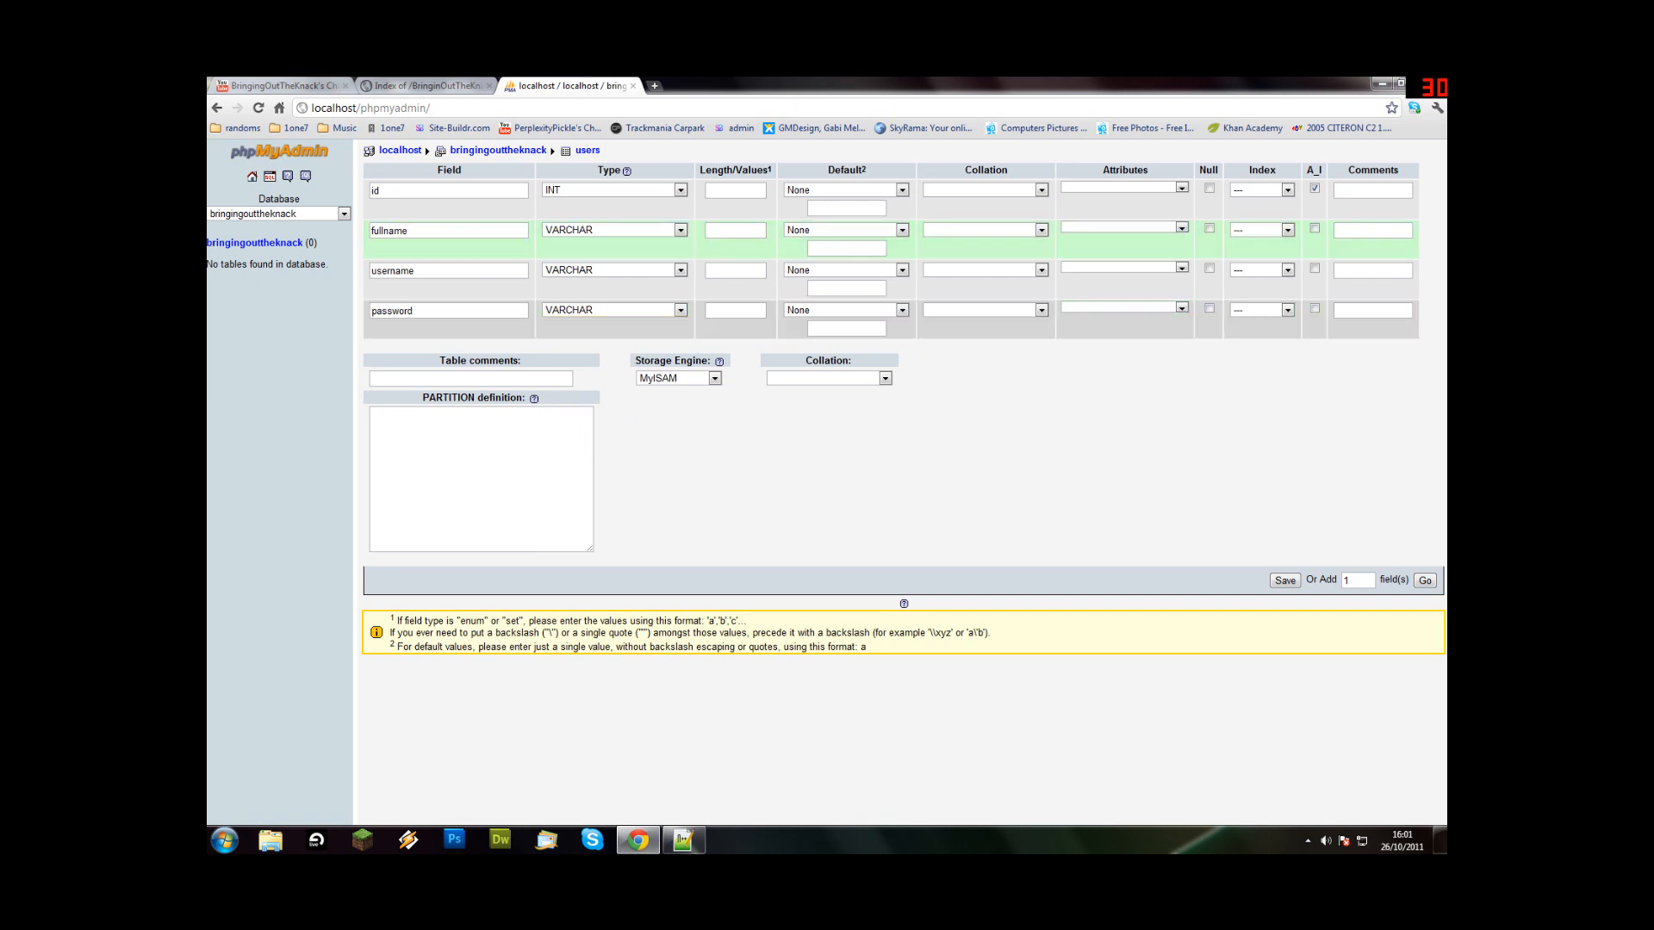
Give fullname, username and password a length of 50 each
{"action": "left_click", "coordinate": [734, 229]}
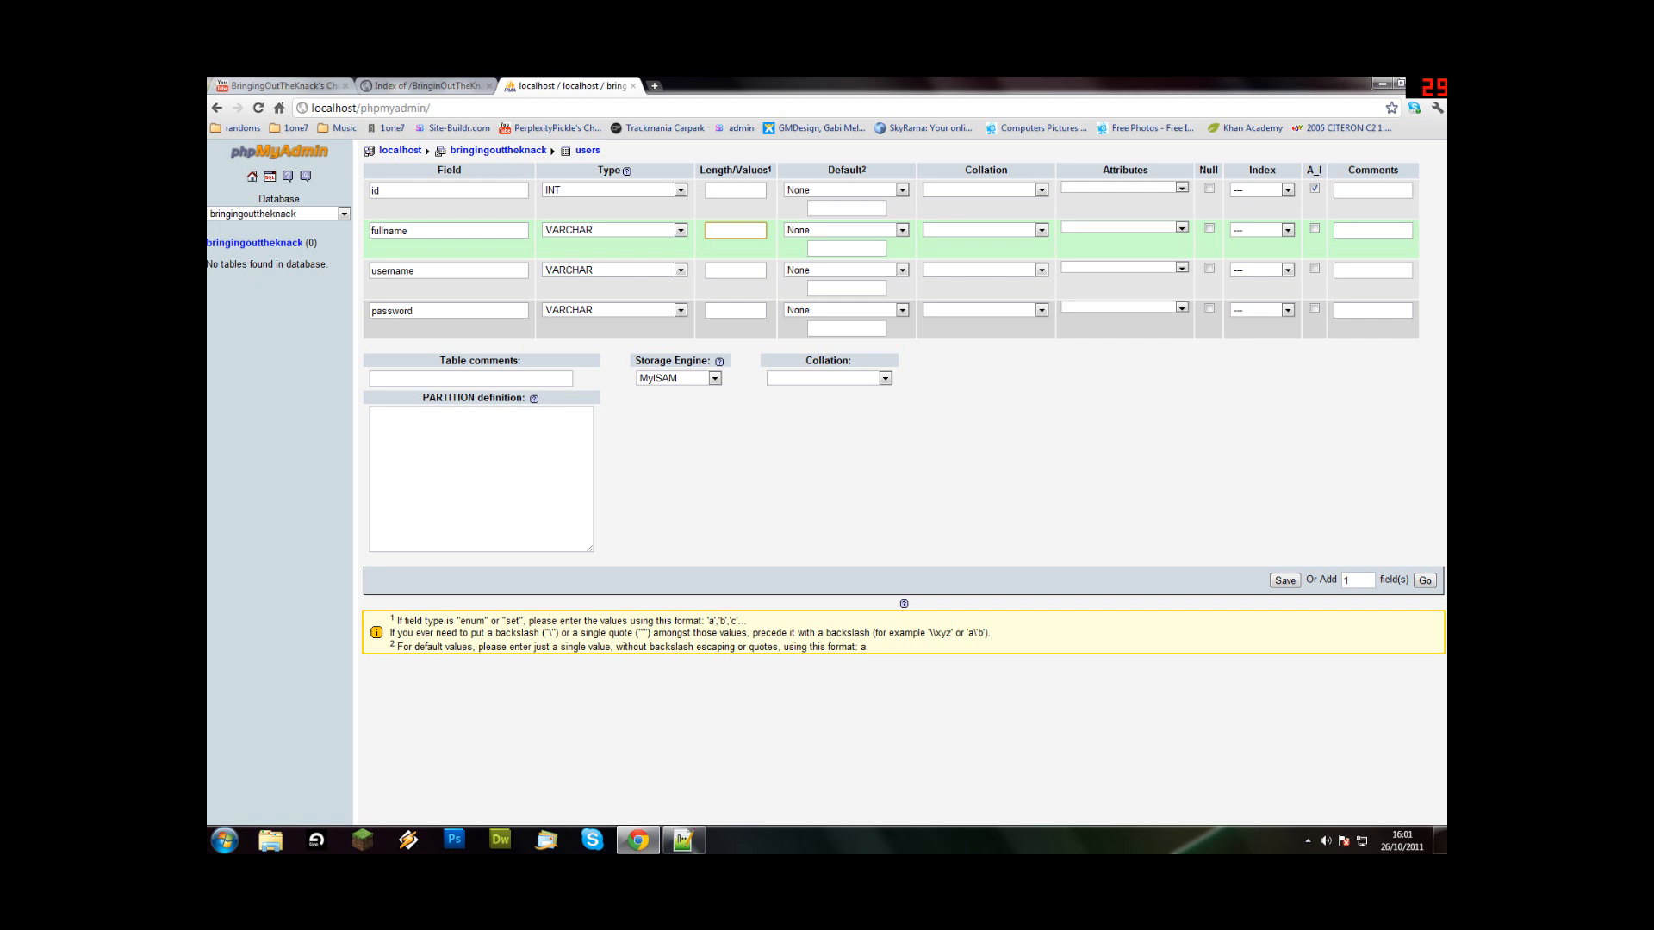
{"action": "type", "text": "50"}
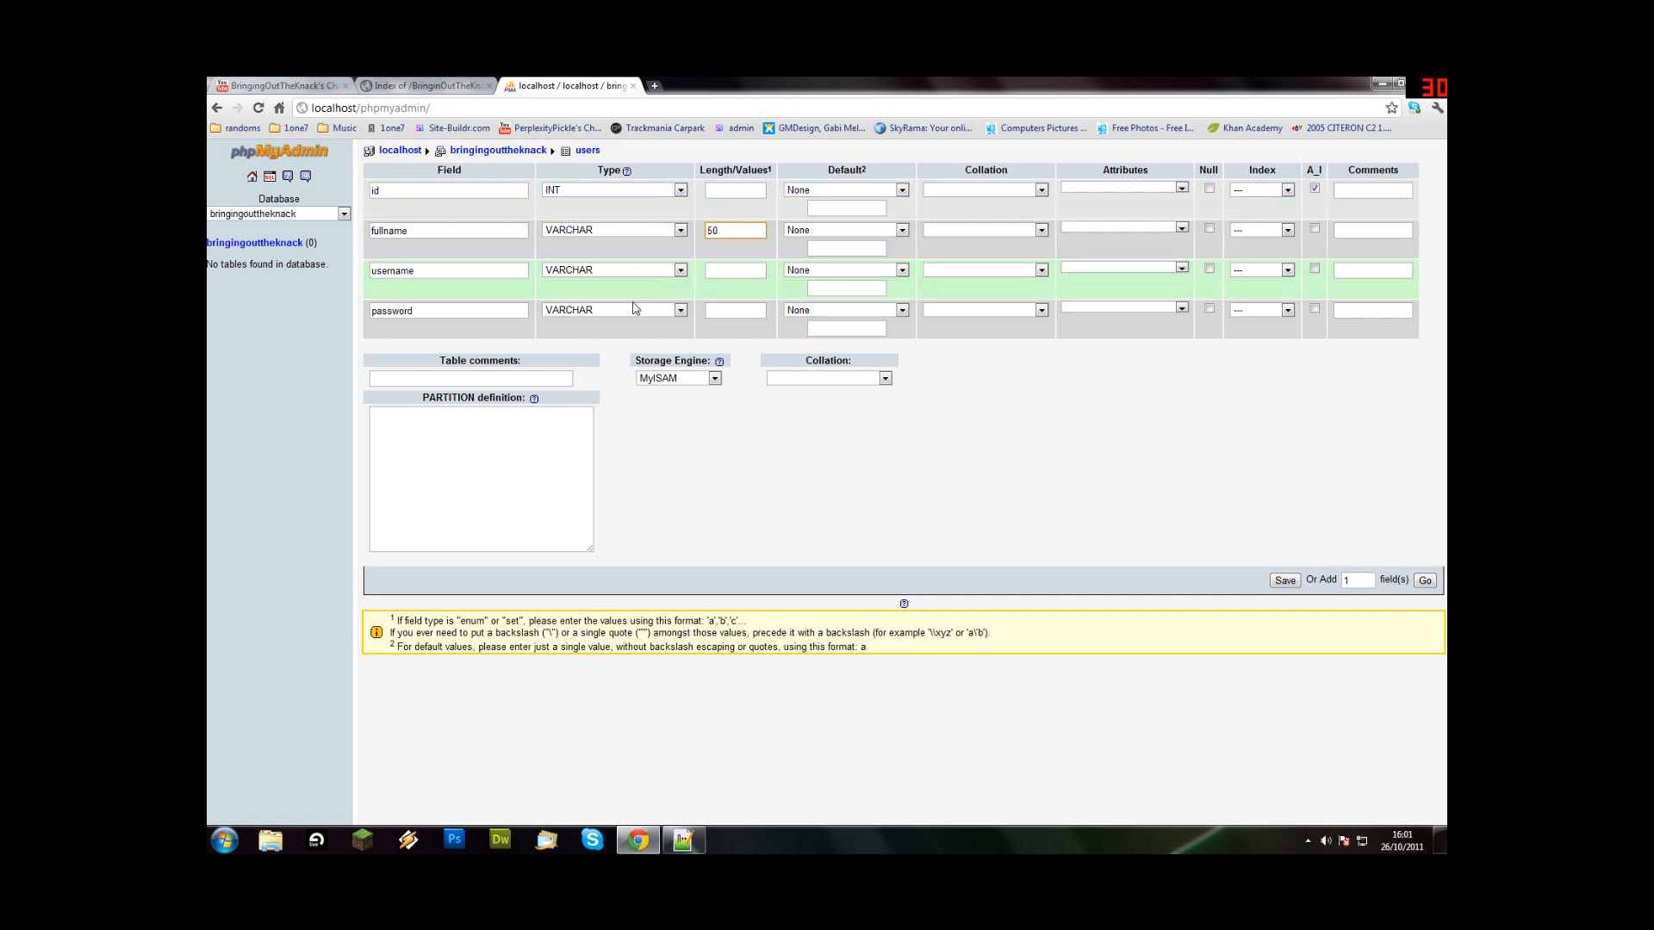
{"action": "left_click", "coordinate": [733, 271]}
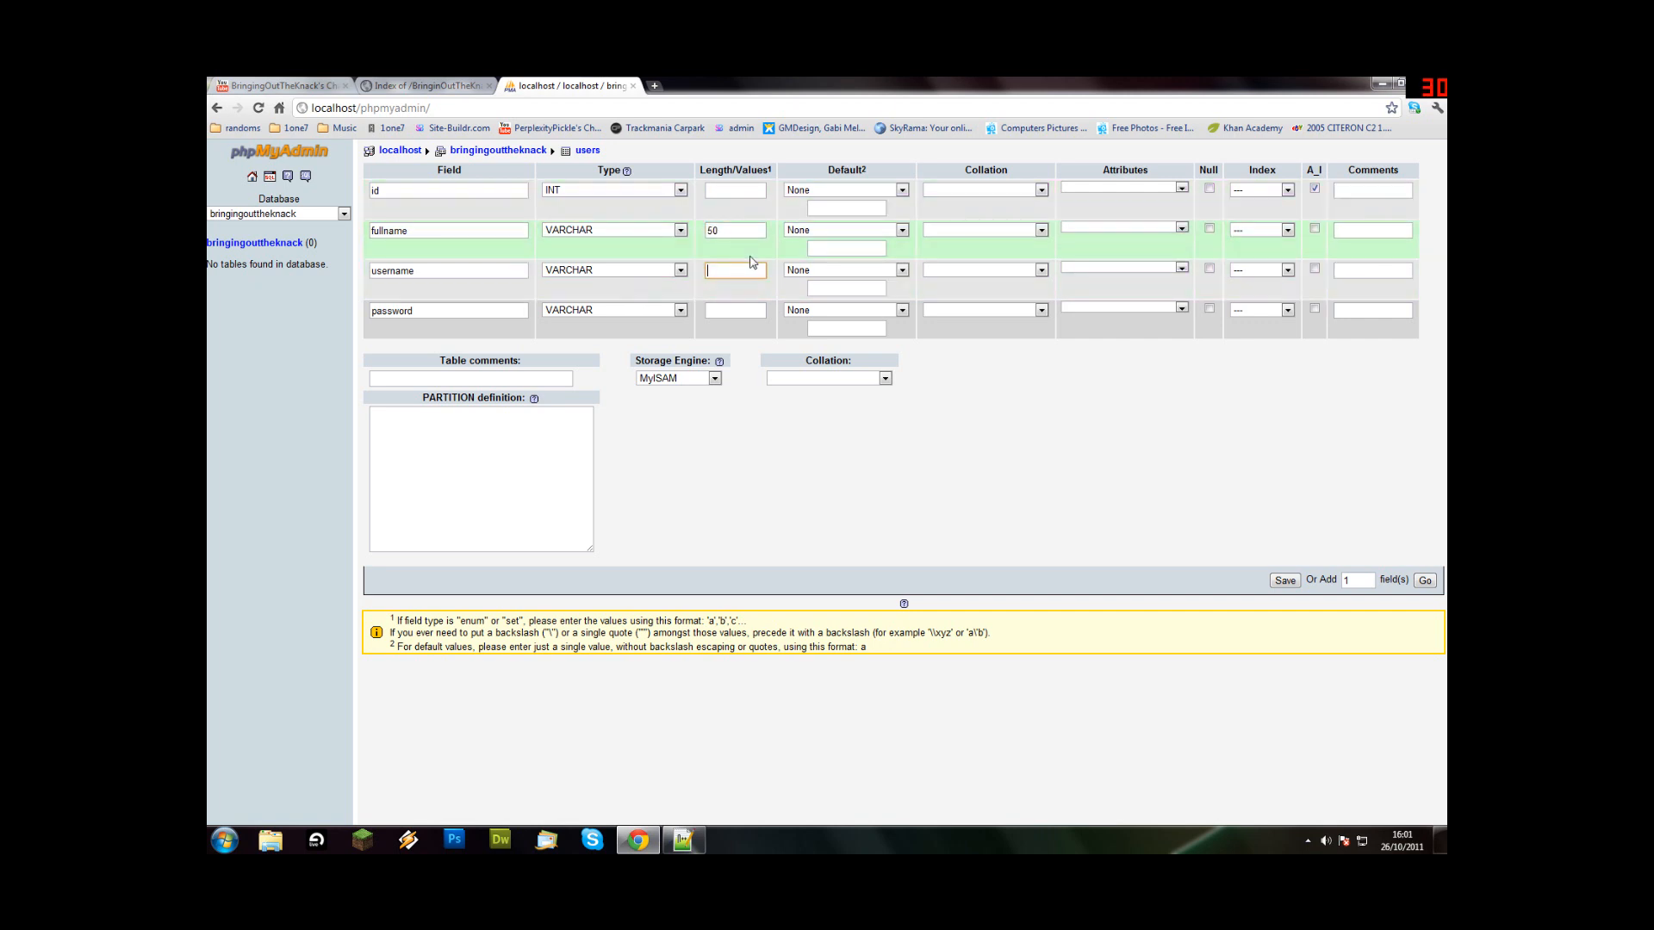
{"action": "type", "text": "50"}
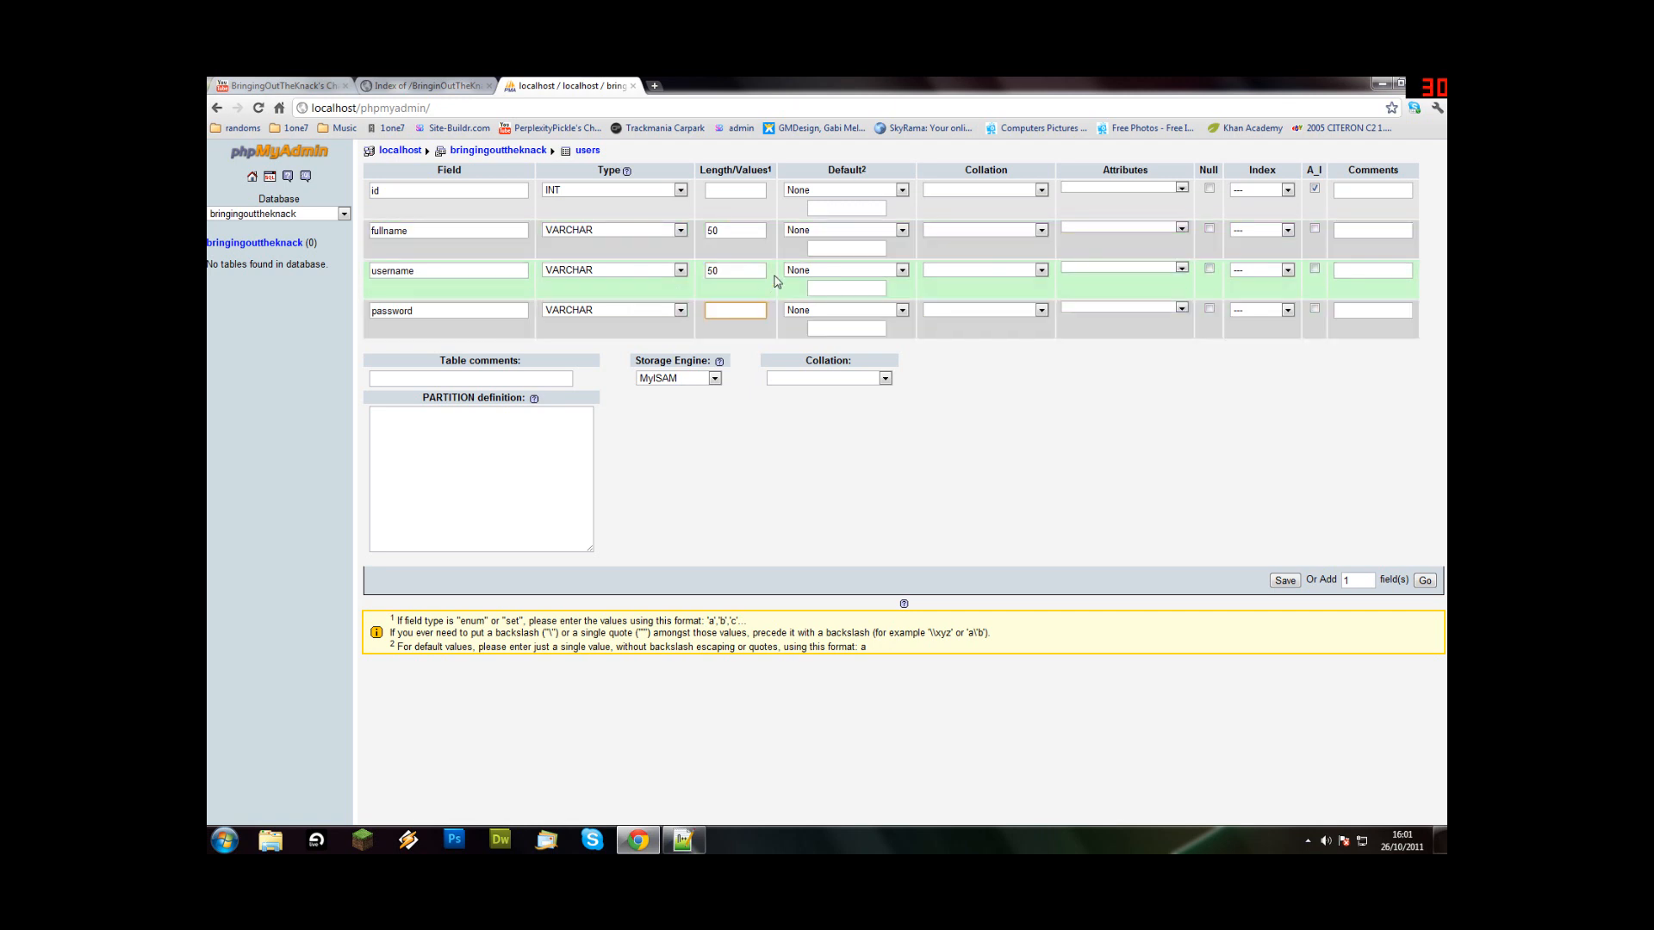
{"action": "type", "text": "50"}
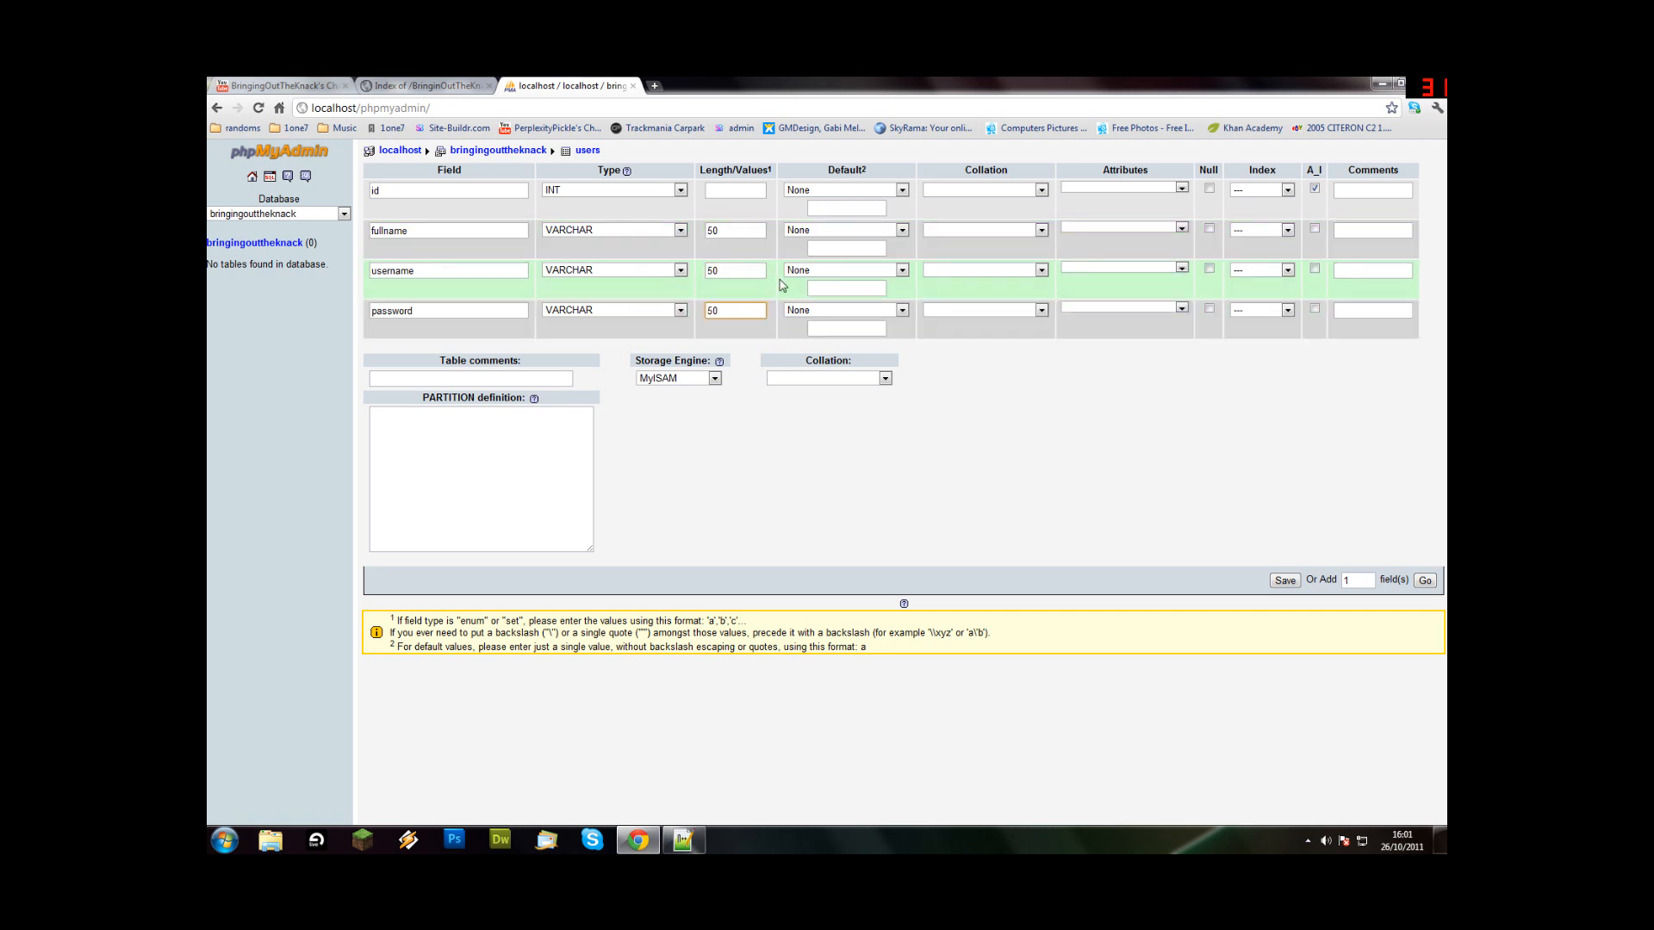
{"action": "left_click", "coordinate": [448, 308]}
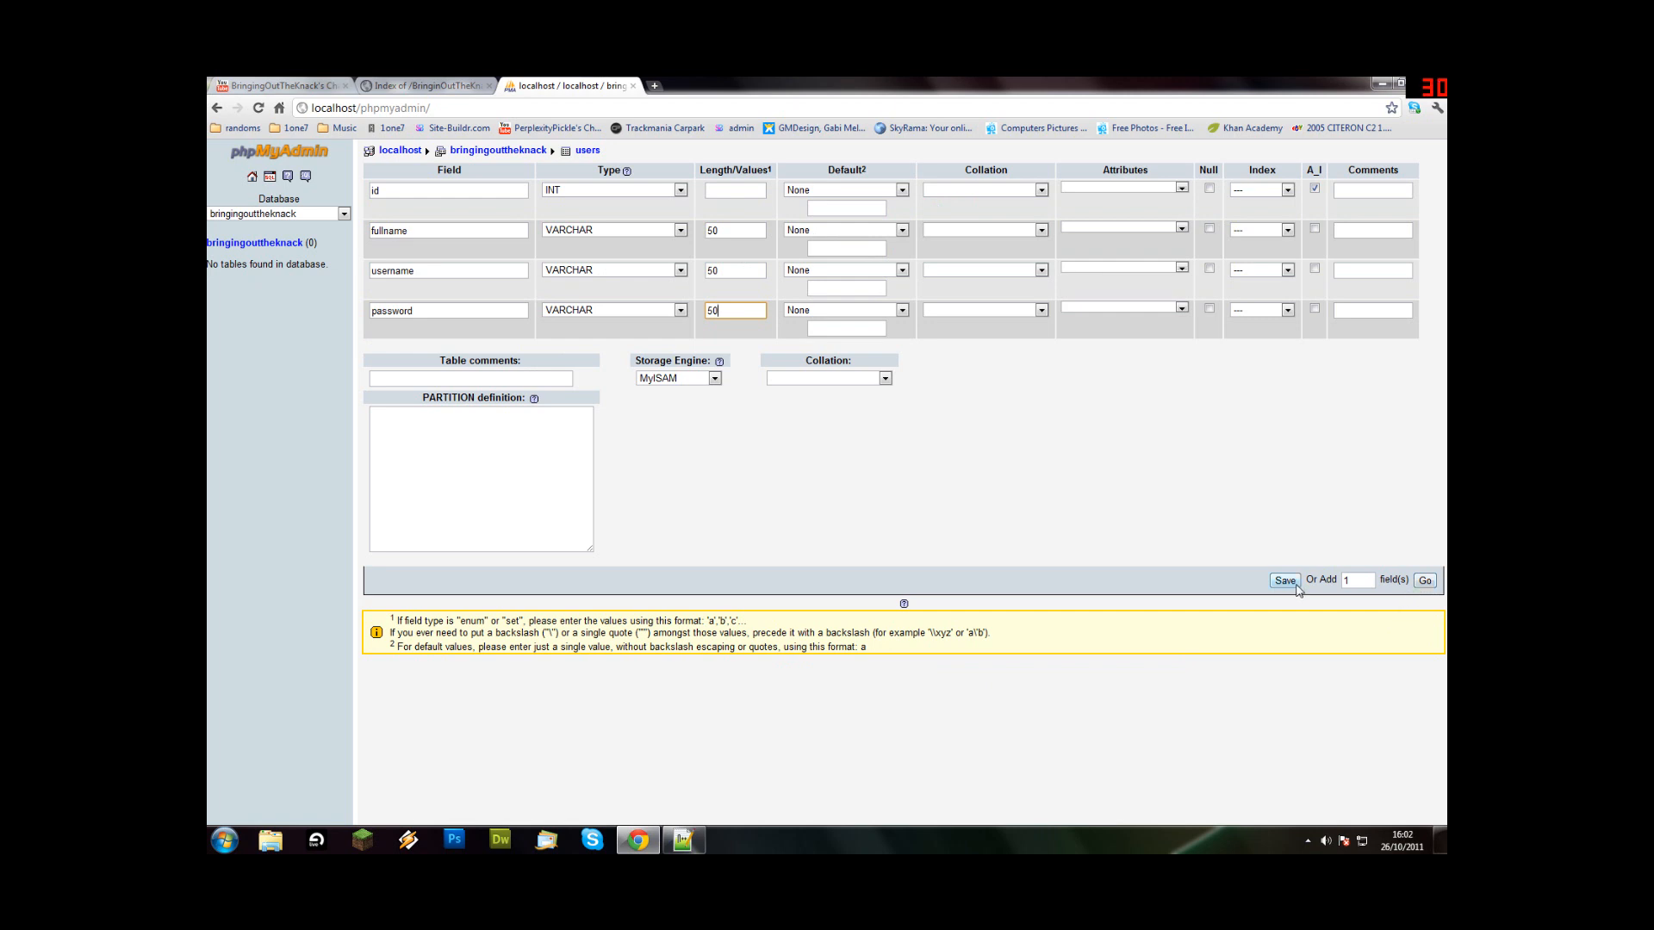
Save the users table with its four fields and return to the empty Notepad++ document
{"action": "left_click", "coordinate": [1282, 581]}
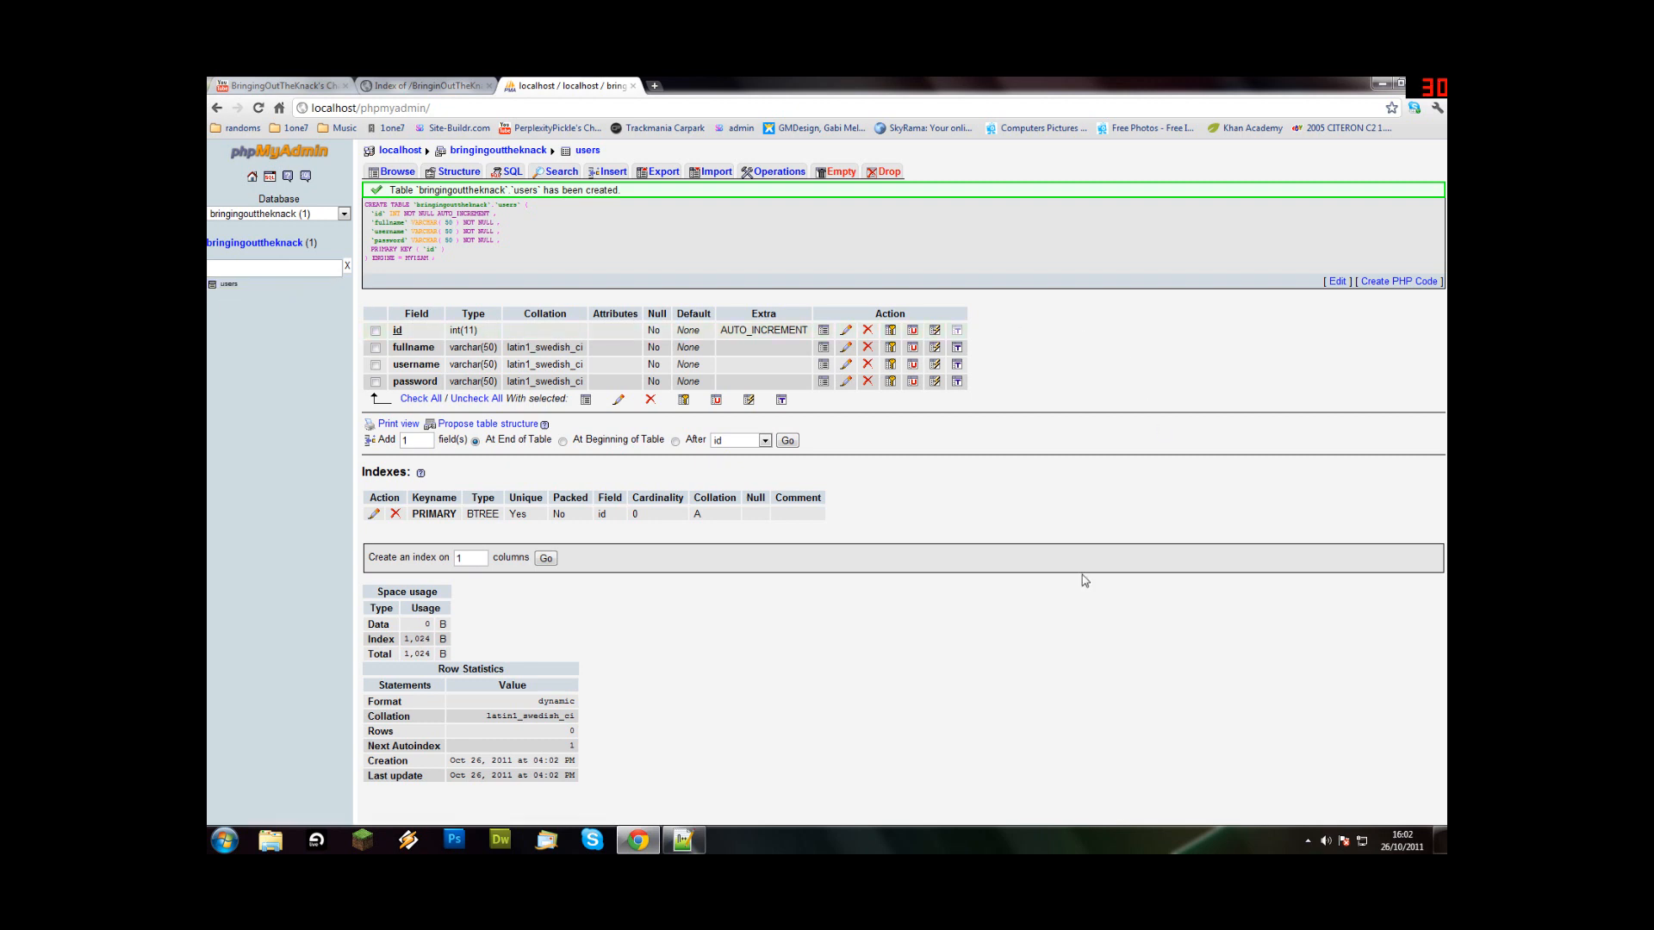
{"action": "mouse_move", "coordinate": [689, 462]}
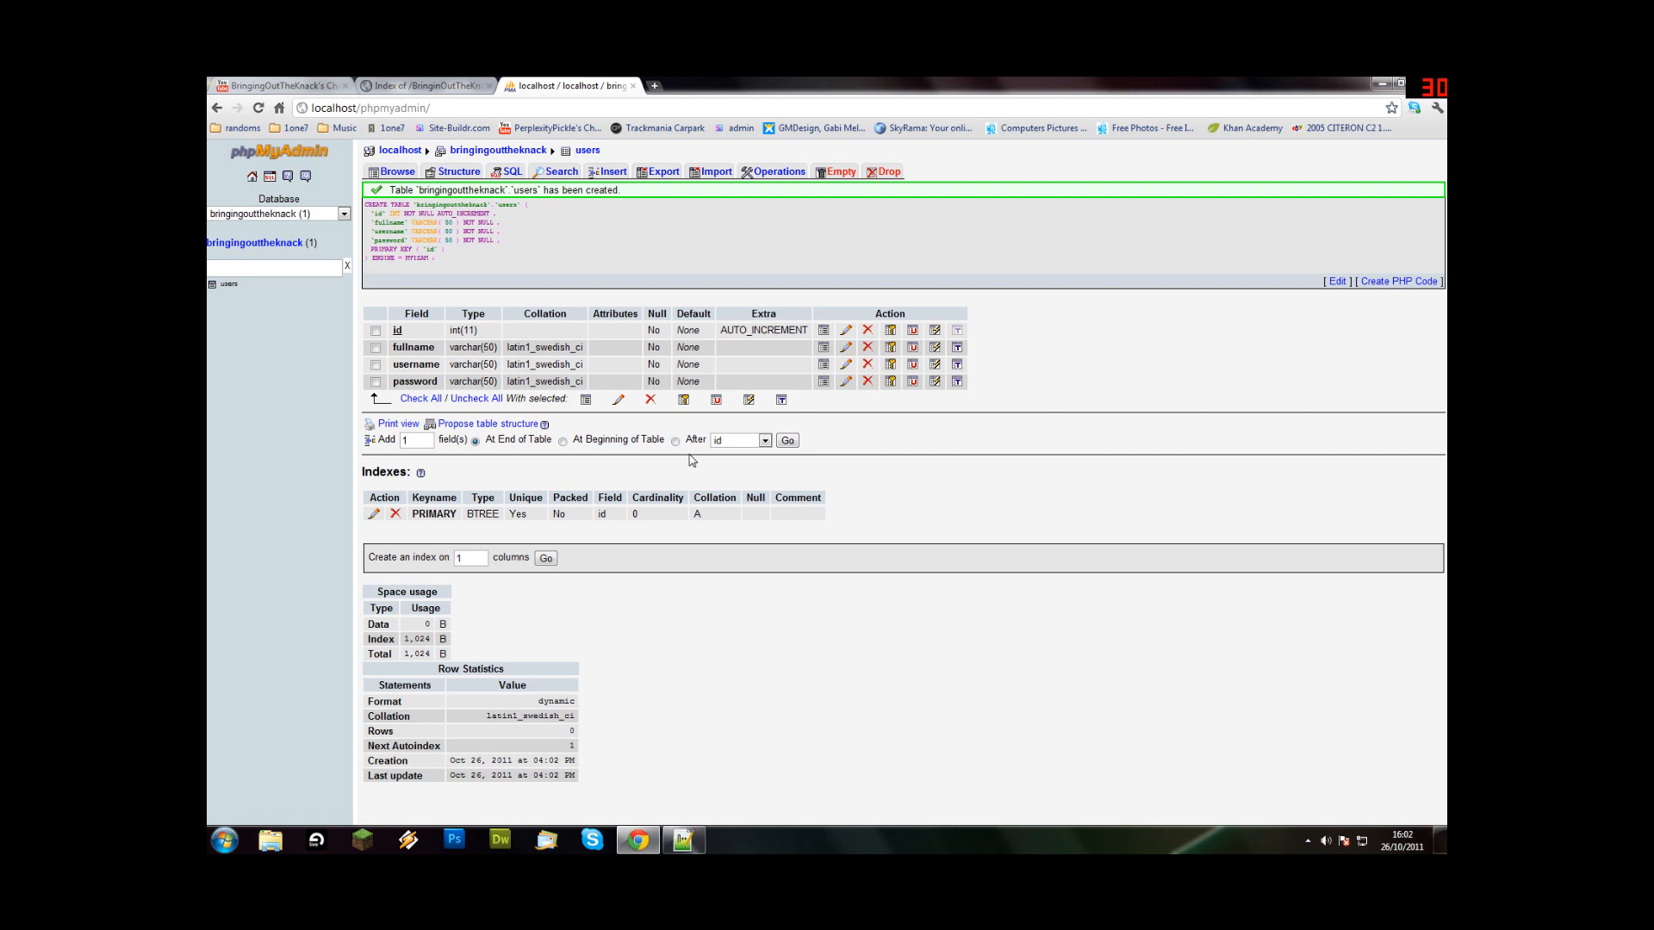
{"action": "left_click", "coordinate": [684, 839]}
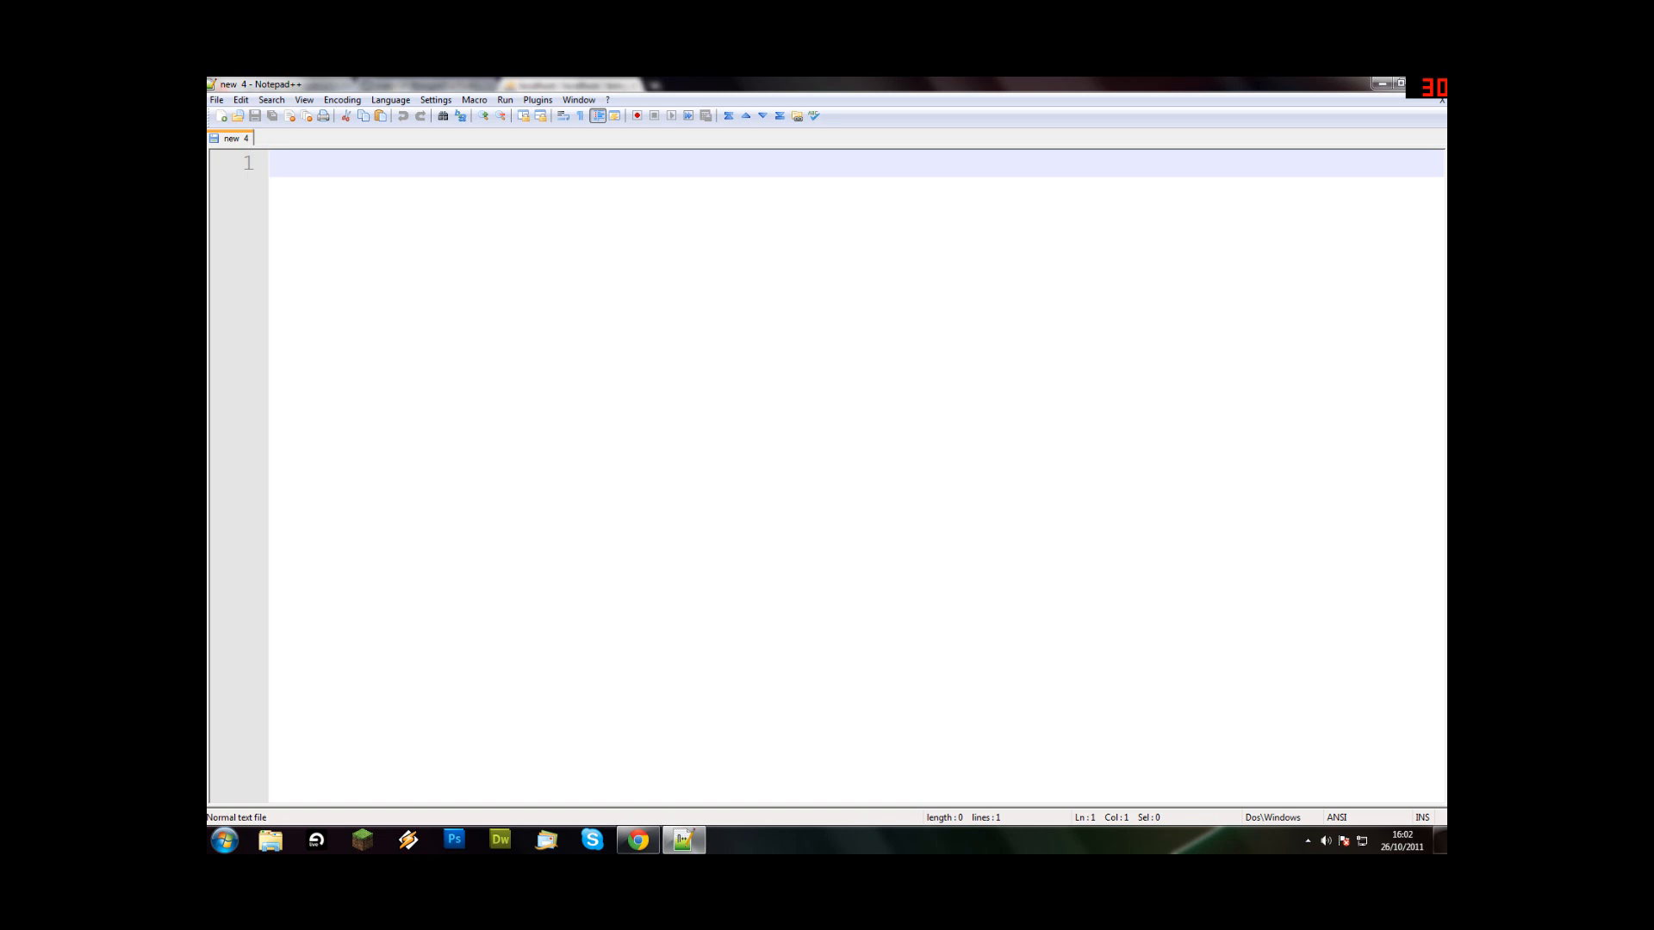
Write a <?php ... ?> block whose first line sets $mysql_hostname = "127.0.0.1";
{"action": "type", "text": "<?"}
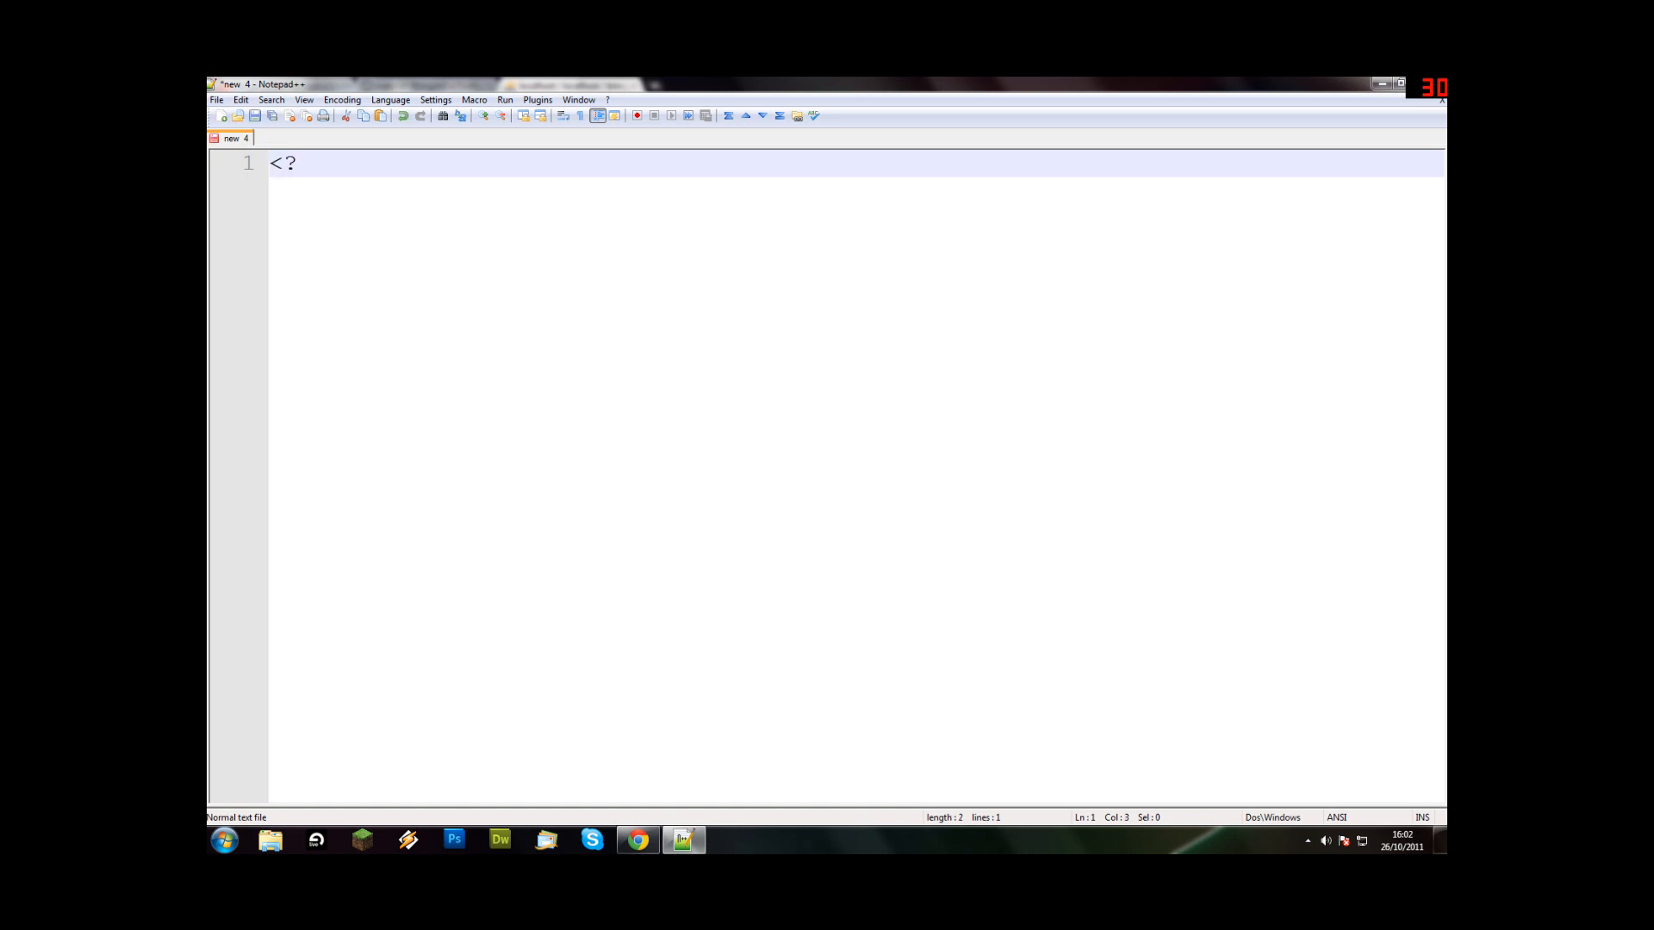
{"action": "type", "text": "php"}
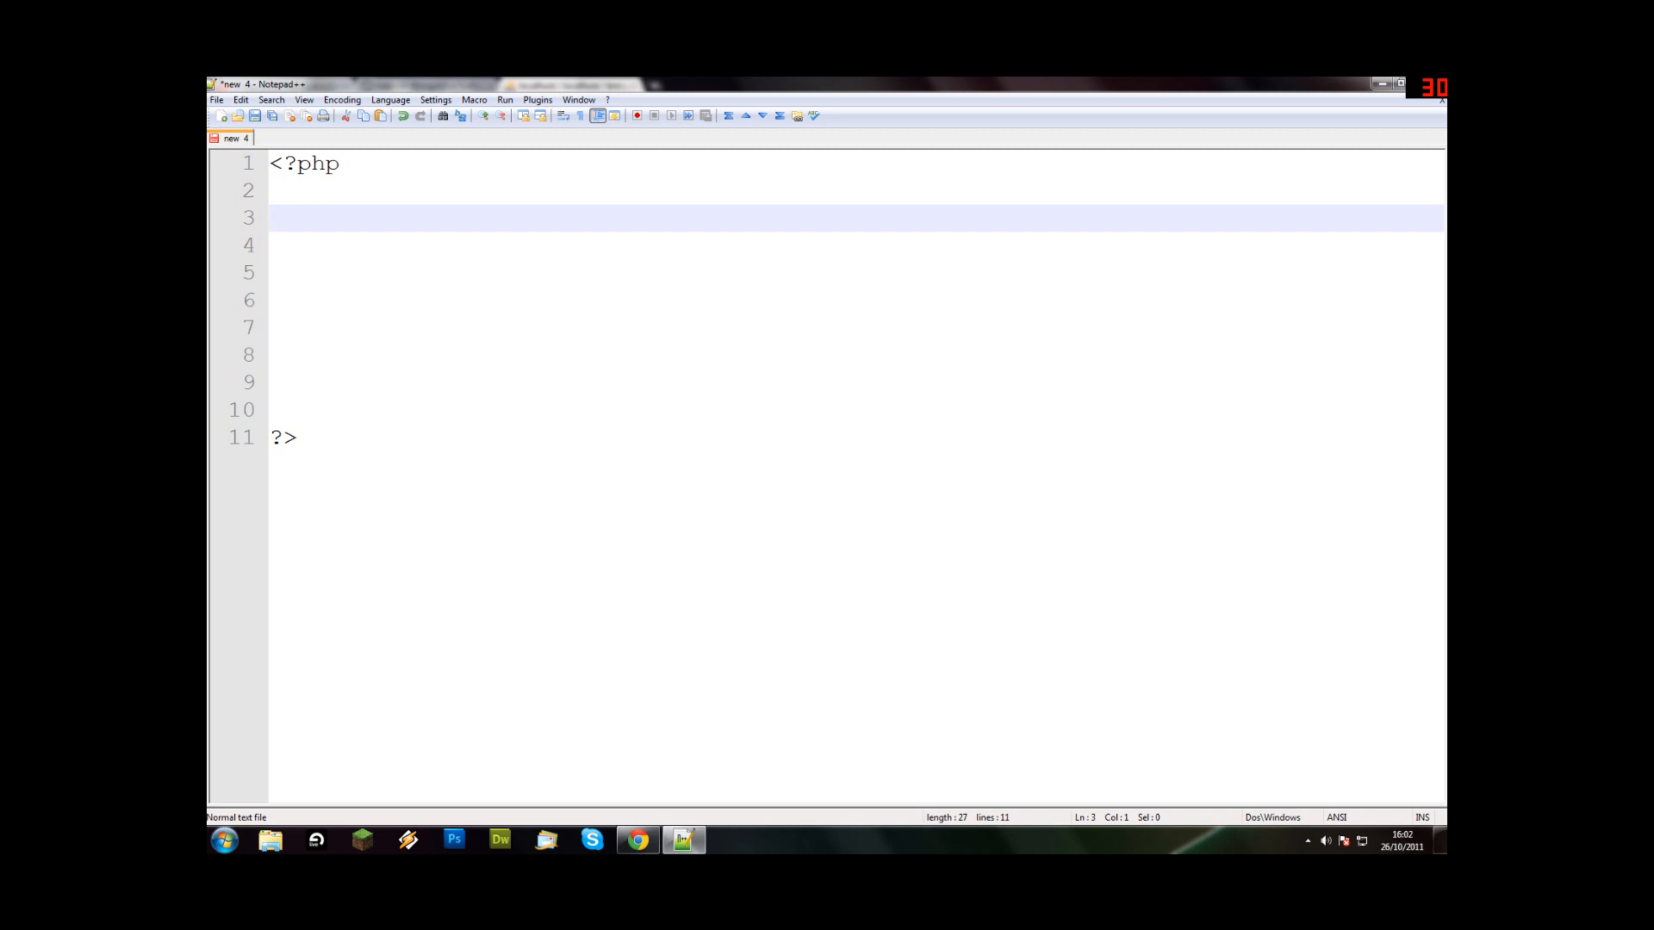
{"action": "type", "text": "$"}
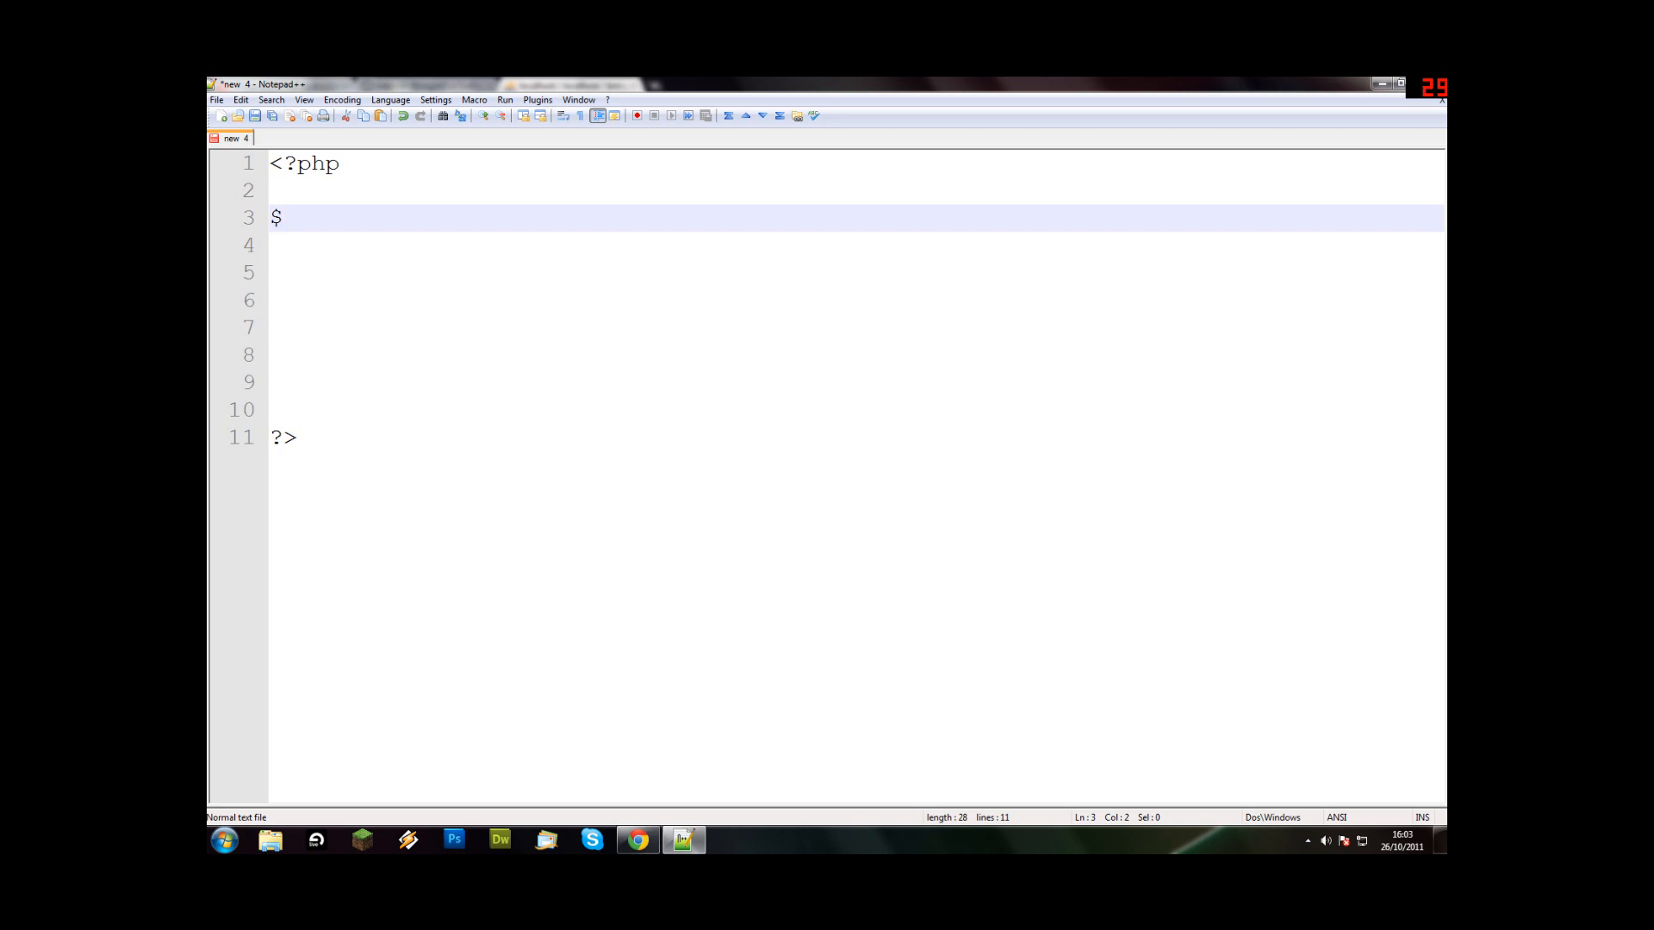
{"action": "type", "text": "my"}
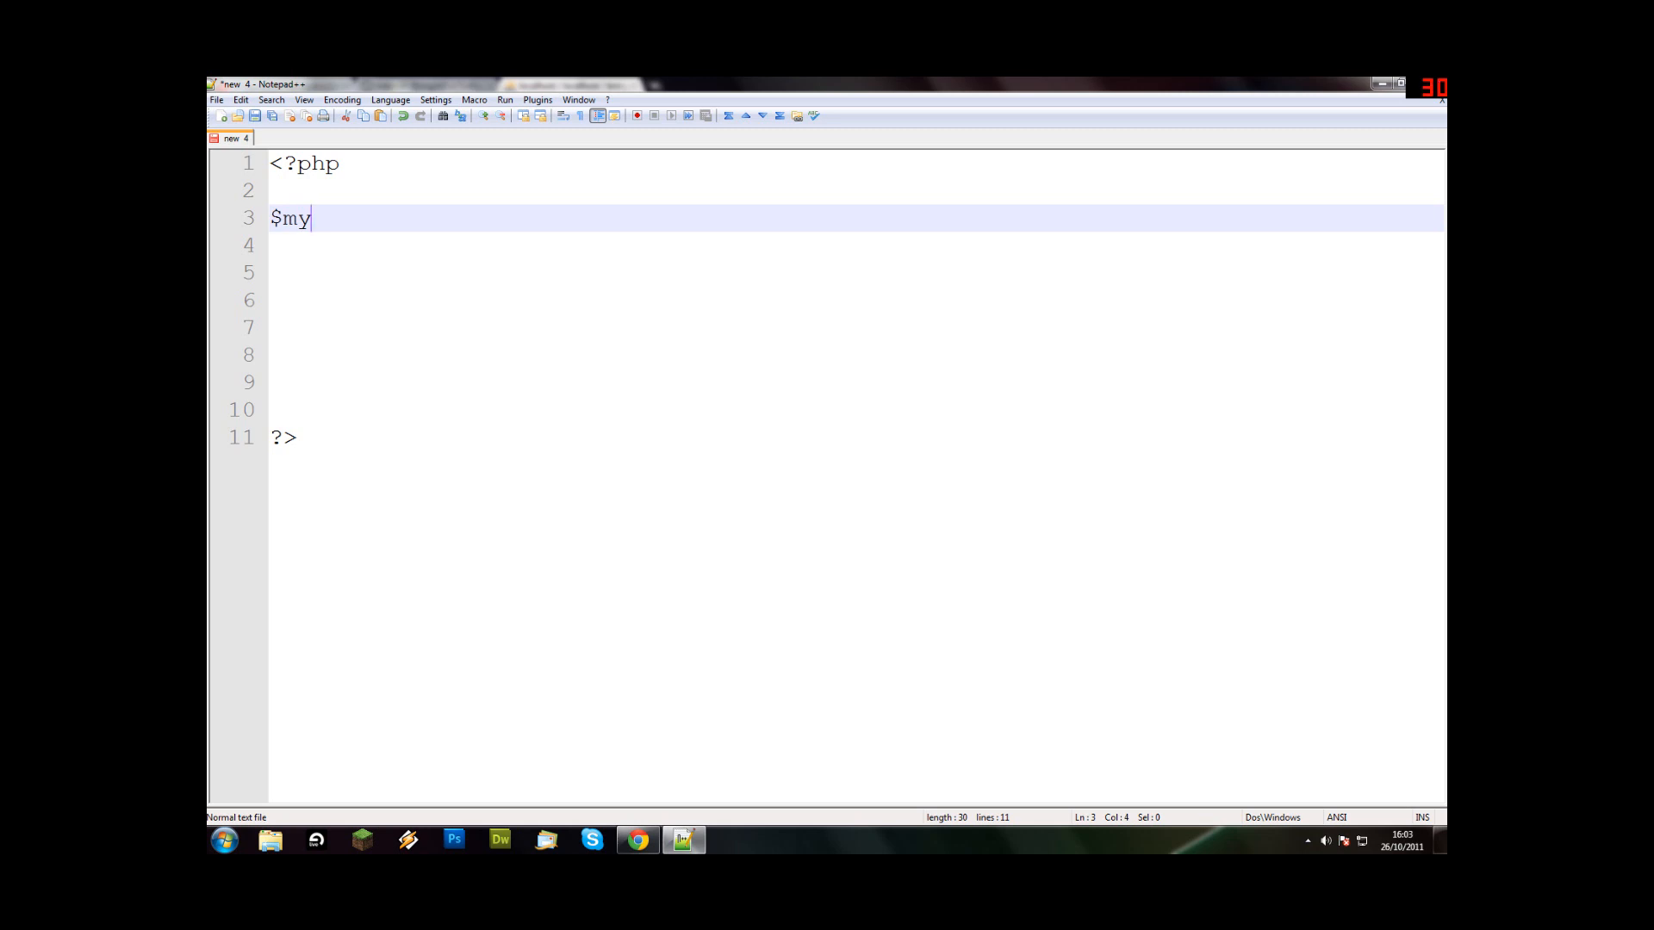
{"action": "type", "text": "sql"}
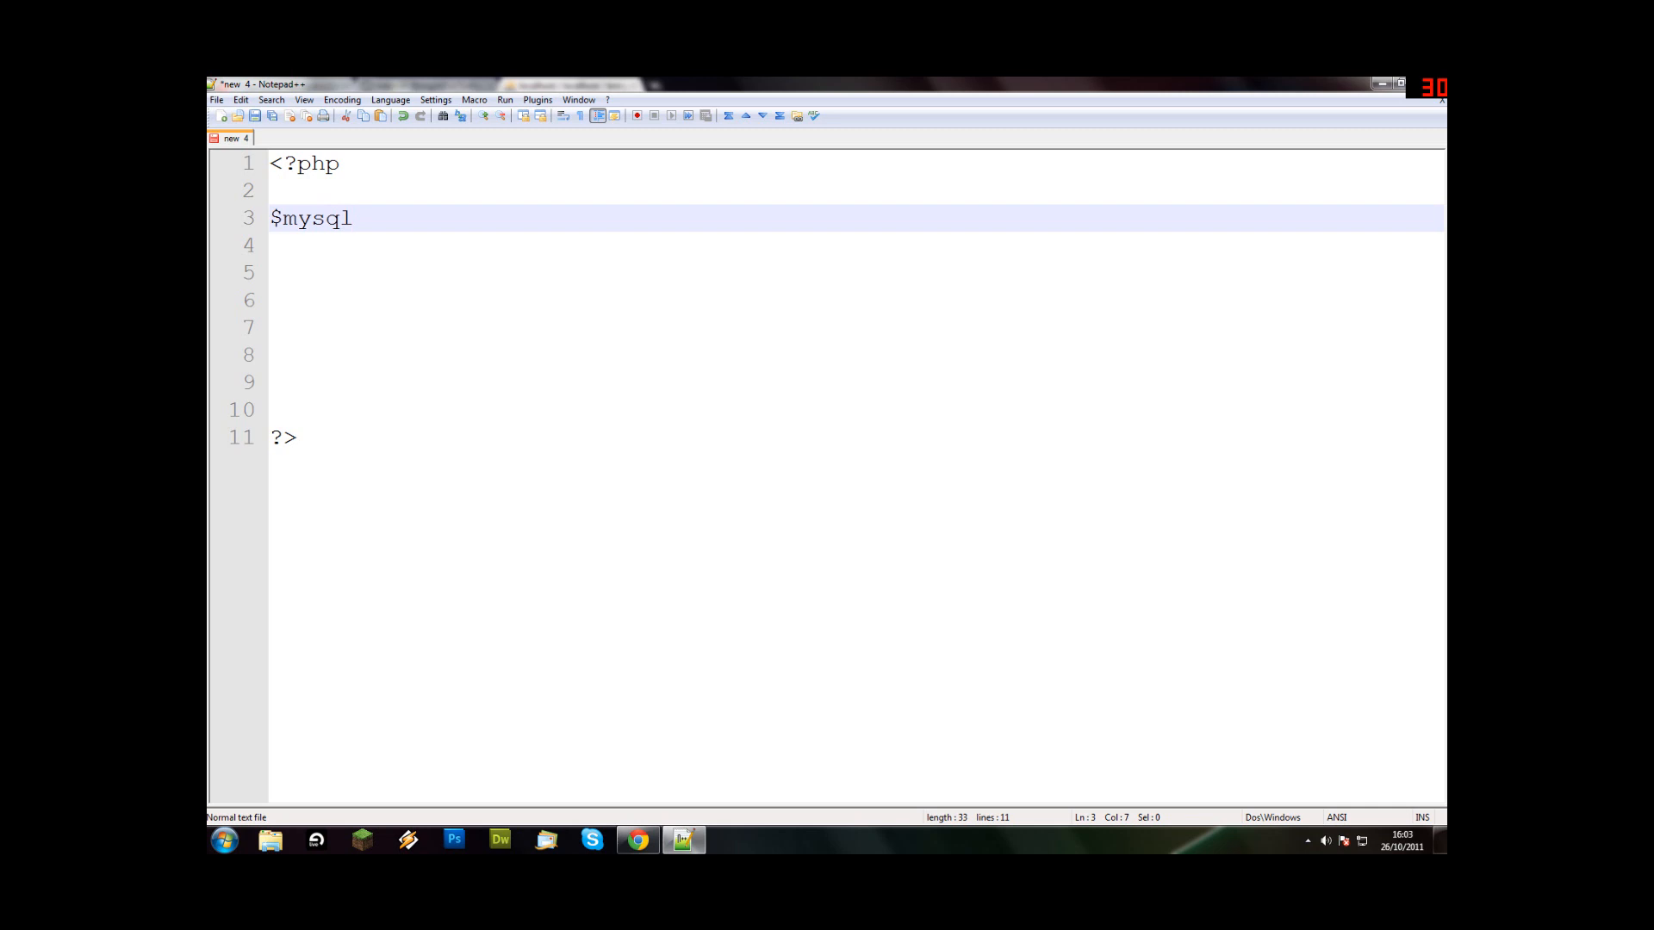
{"action": "type", "text": "_"}
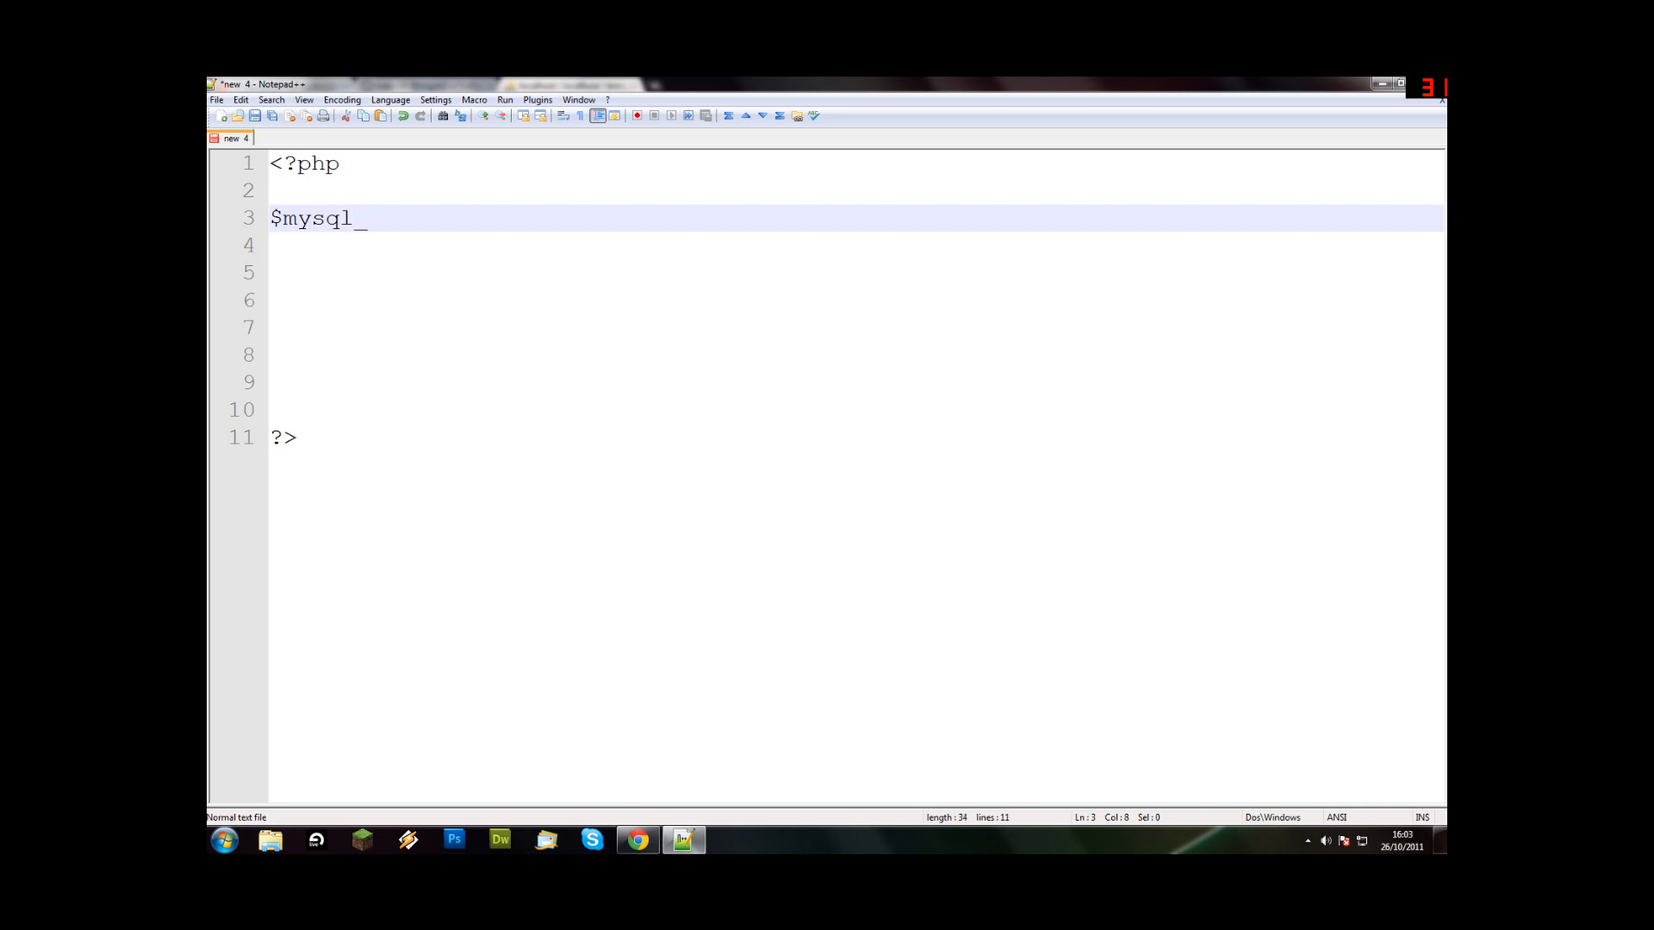
{"action": "type", "text": "hostnam"}
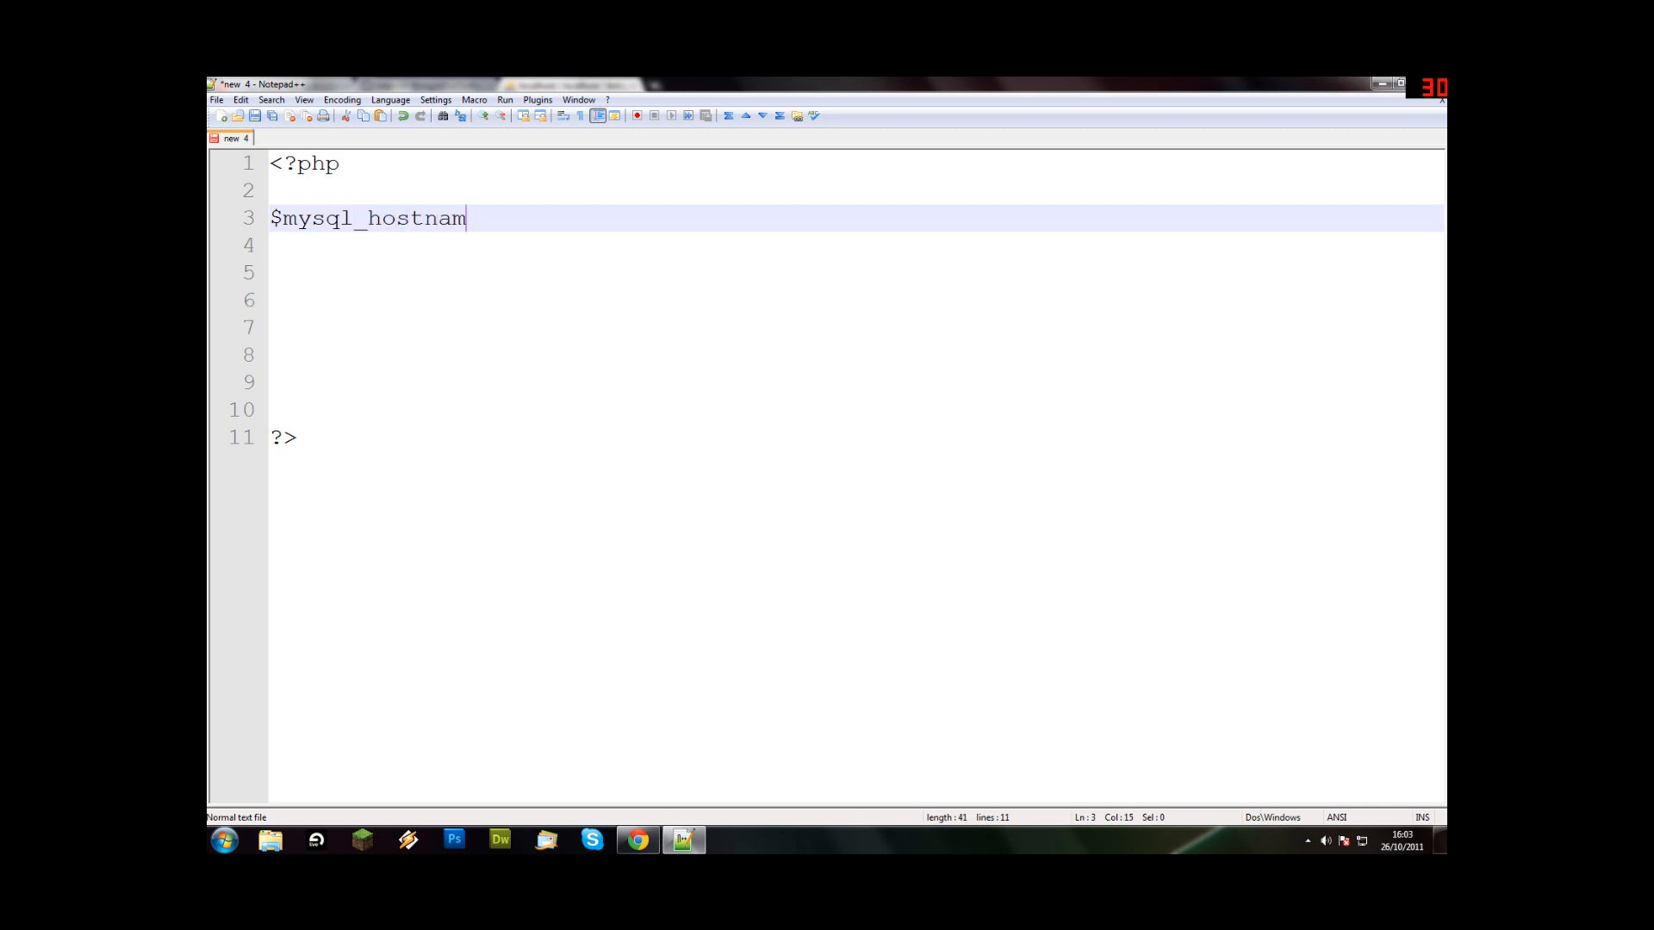
{"action": "type", "text": "e"}
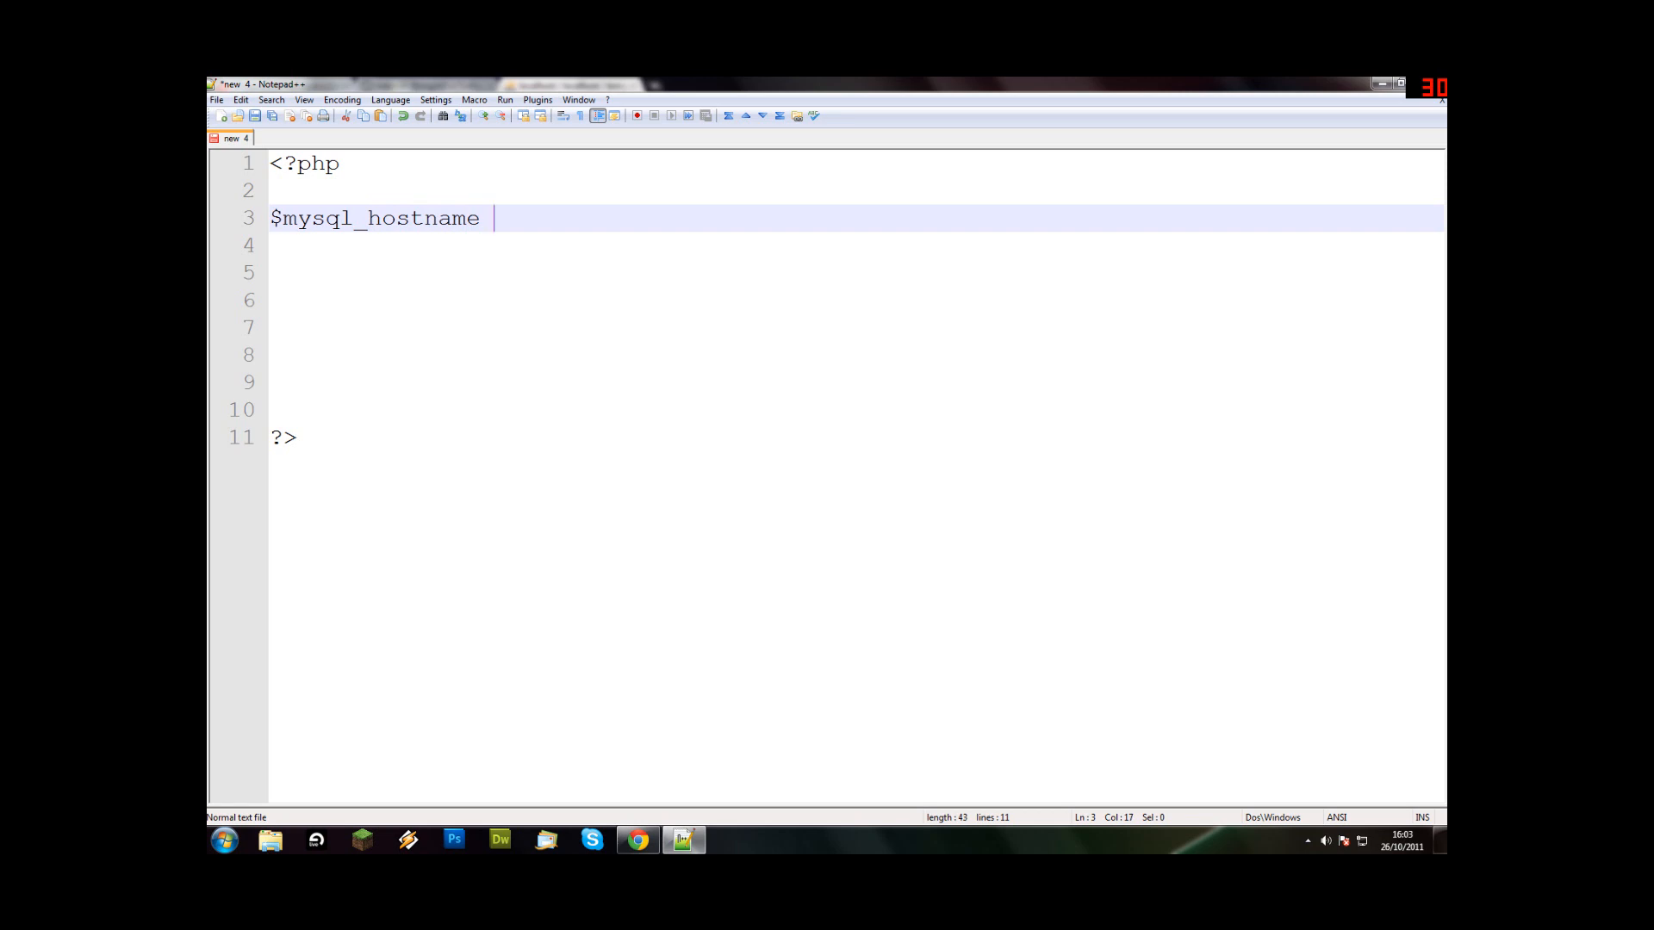
{"action": "type", "text": "= \"\";"}
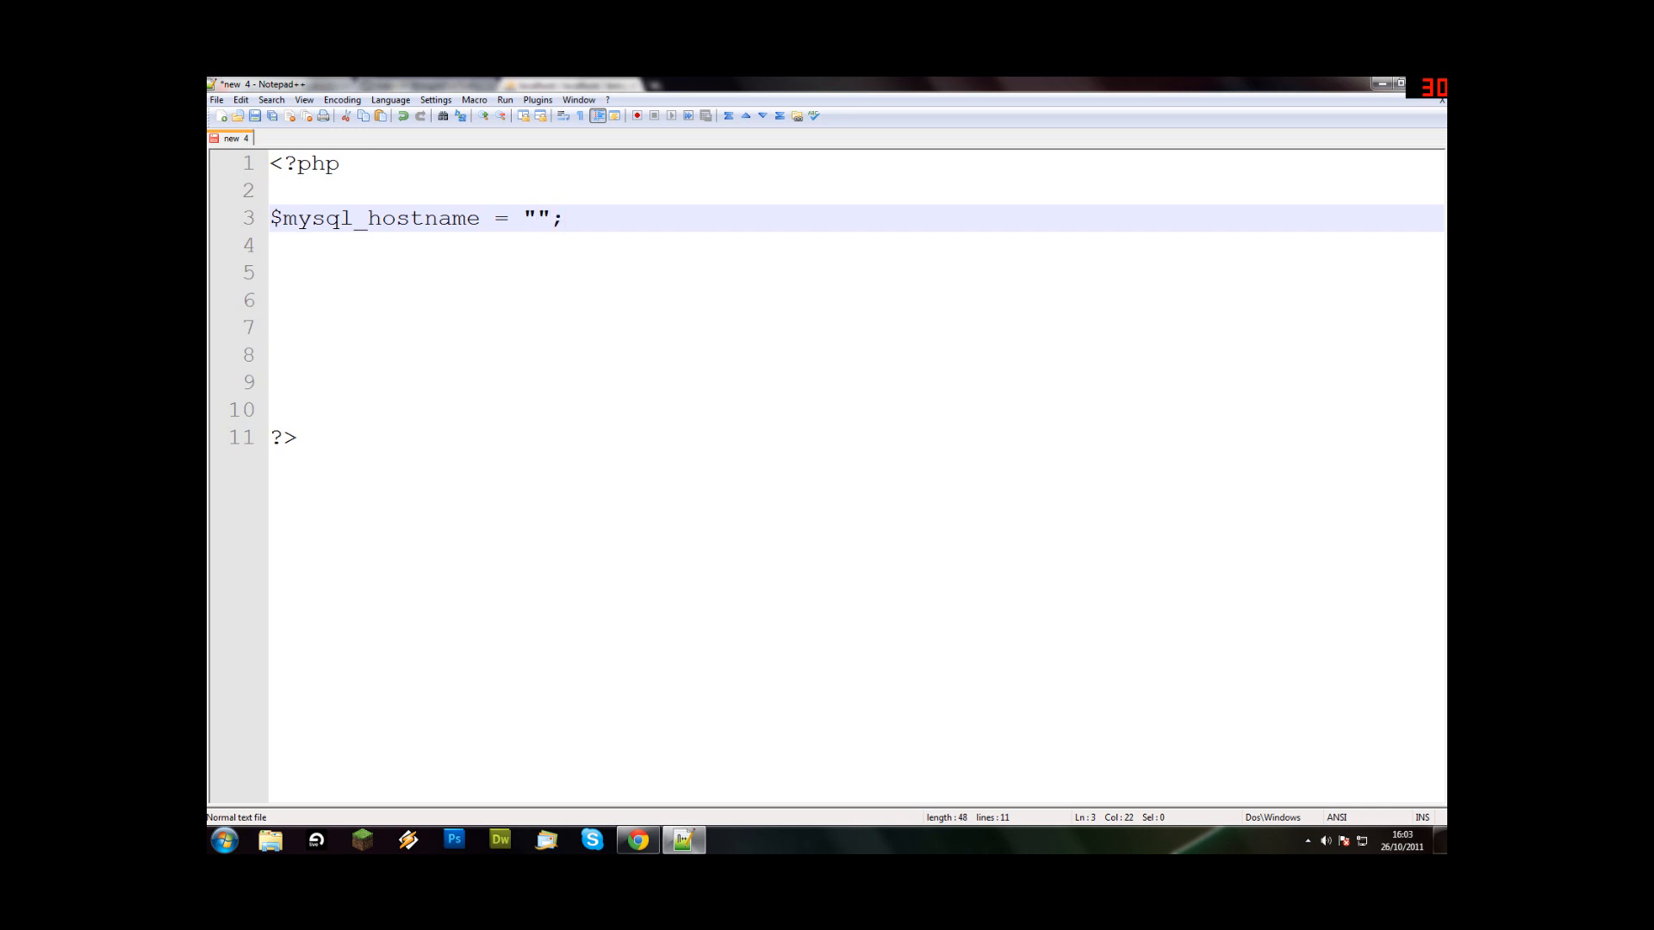
{"action": "type", "text": "lo"}
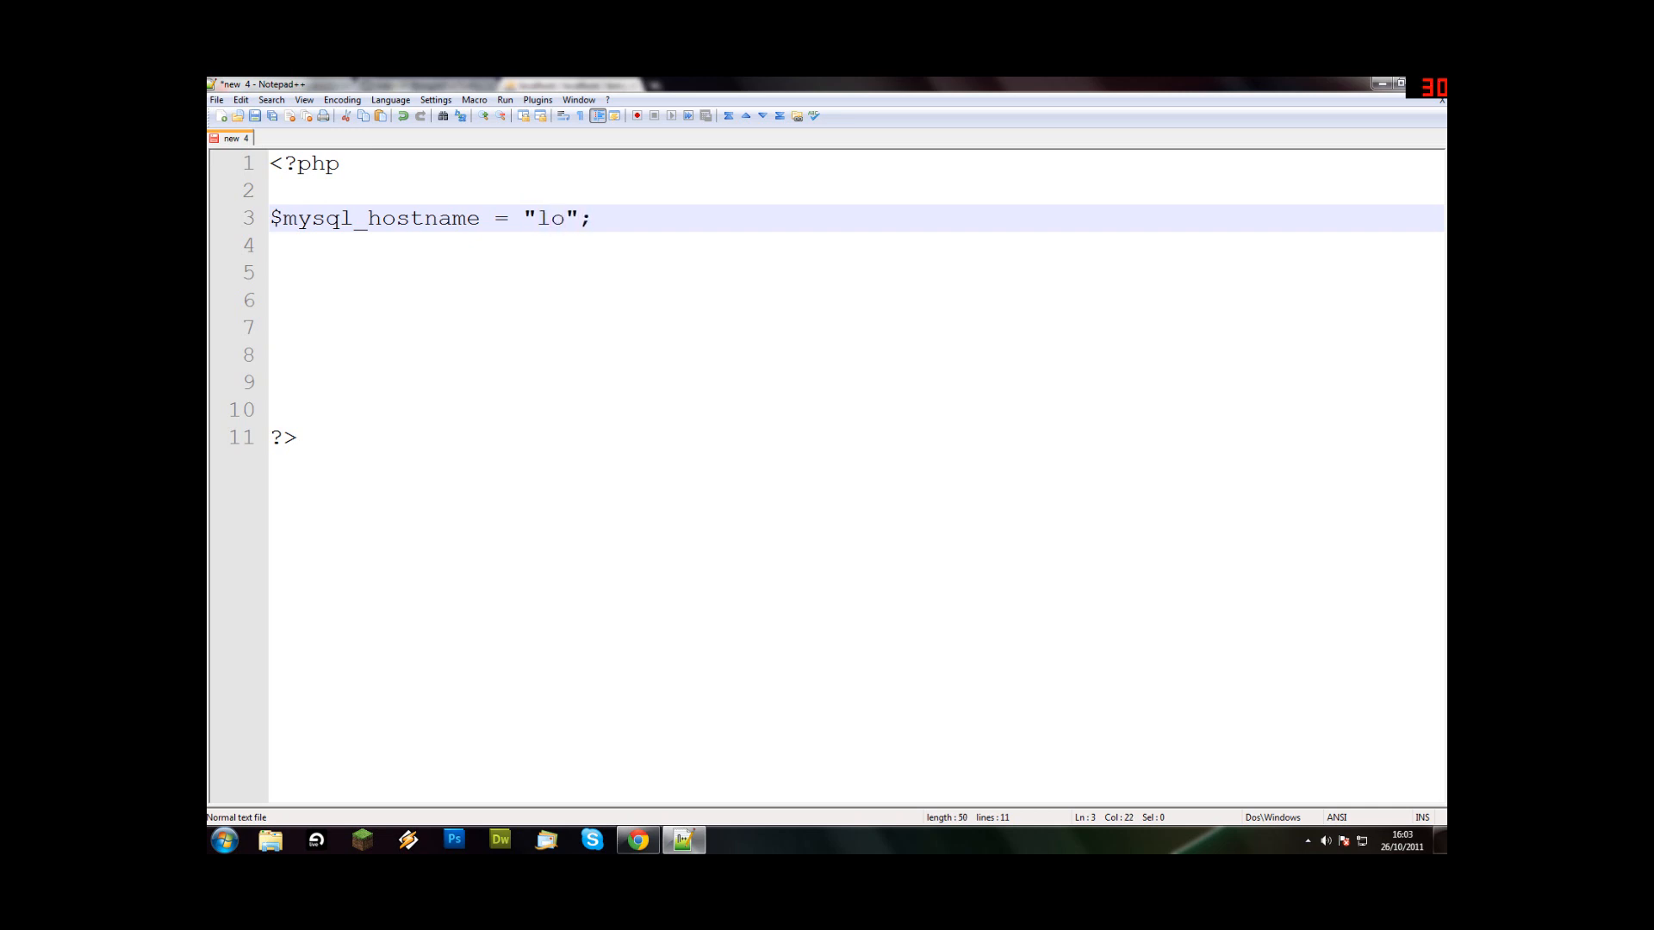
{"action": "type", "text": "127.0.0.1"}
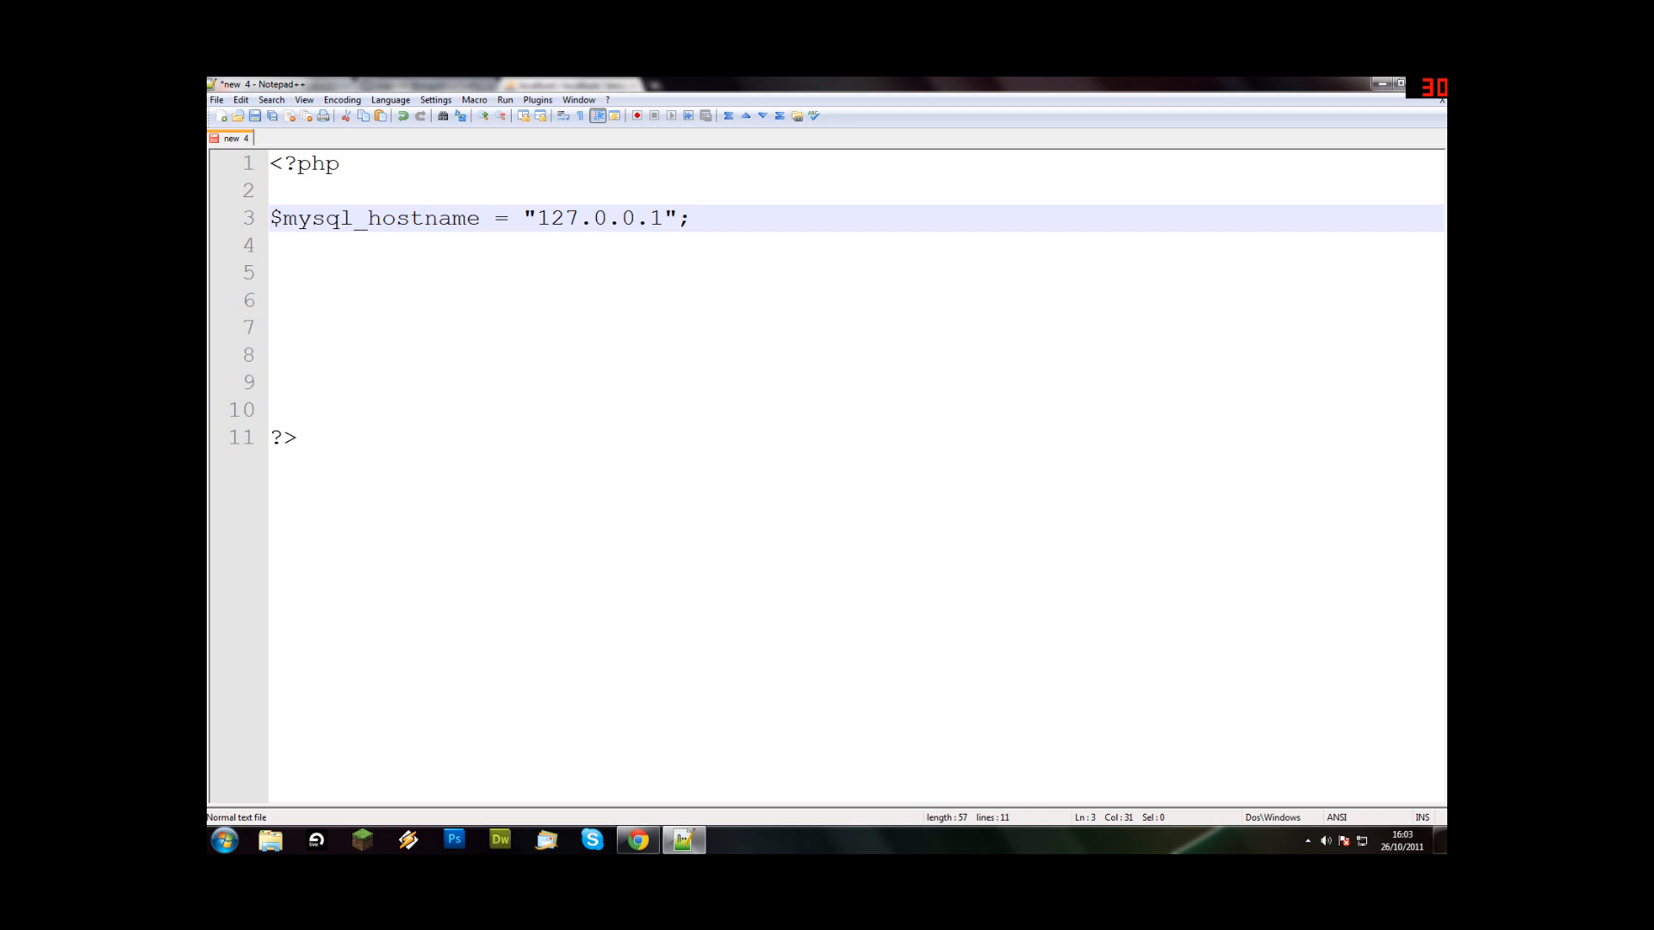
{"action": "key", "text": "ctrl+a"}
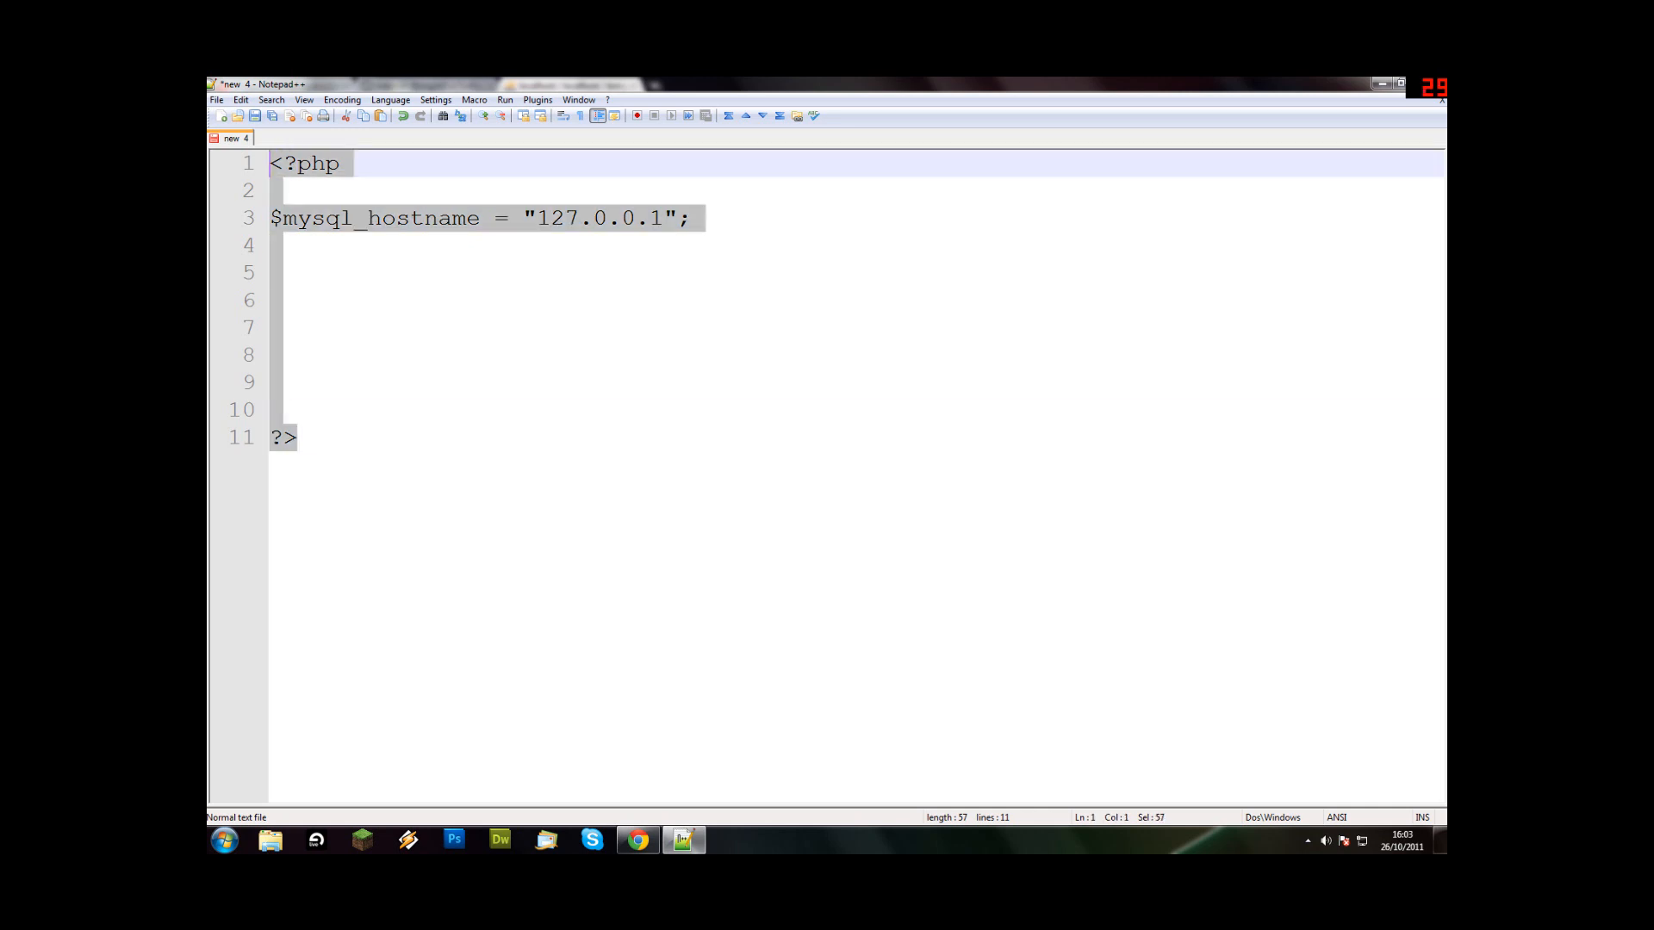
{"action": "left_click", "coordinate": [336, 219]}
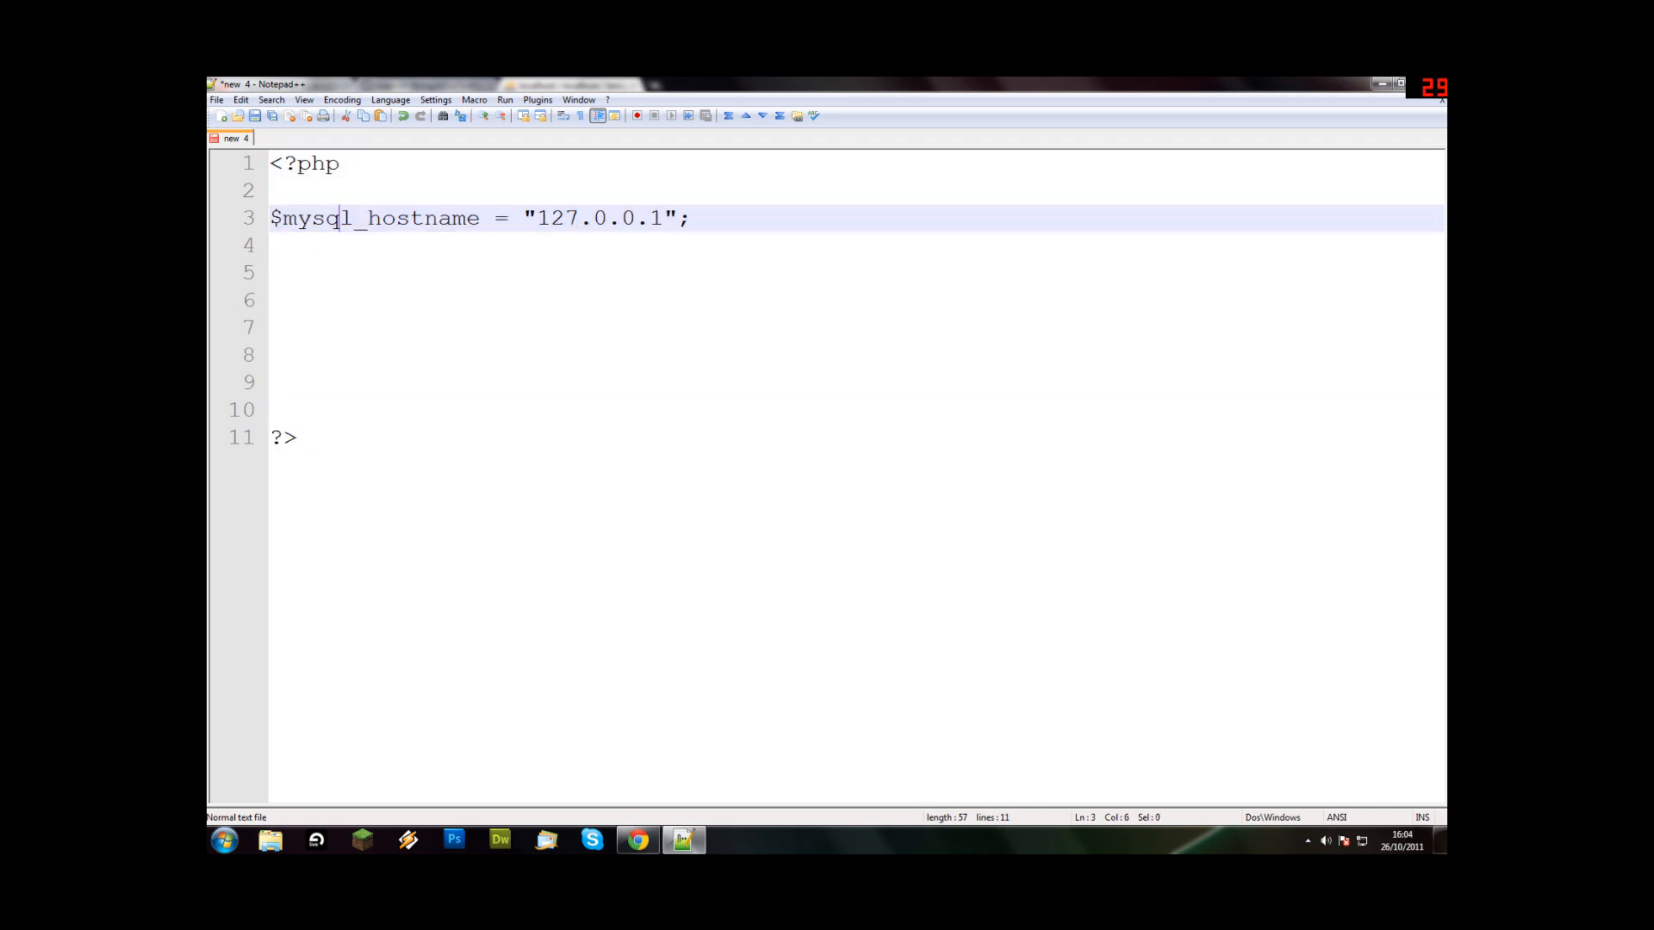
{"action": "mouse_move", "coordinate": [231, 138]}
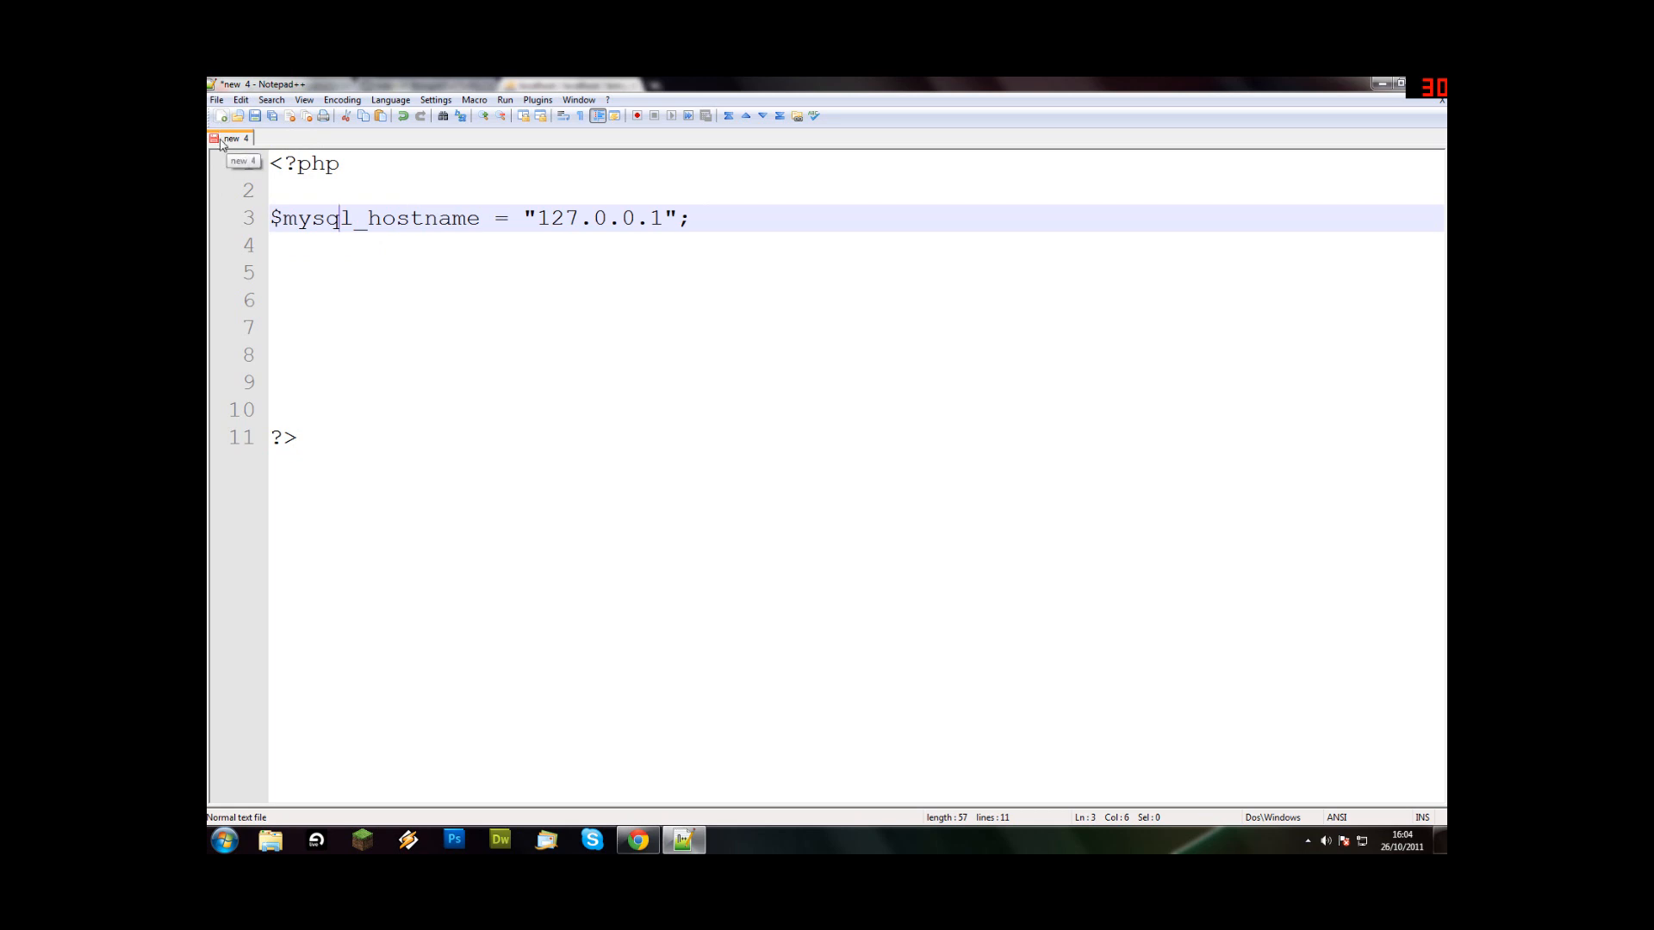
Save the script as db.php in the LoginAndRegister folder so it gets PHP colouring
{"action": "left_click", "coordinate": [215, 99]}
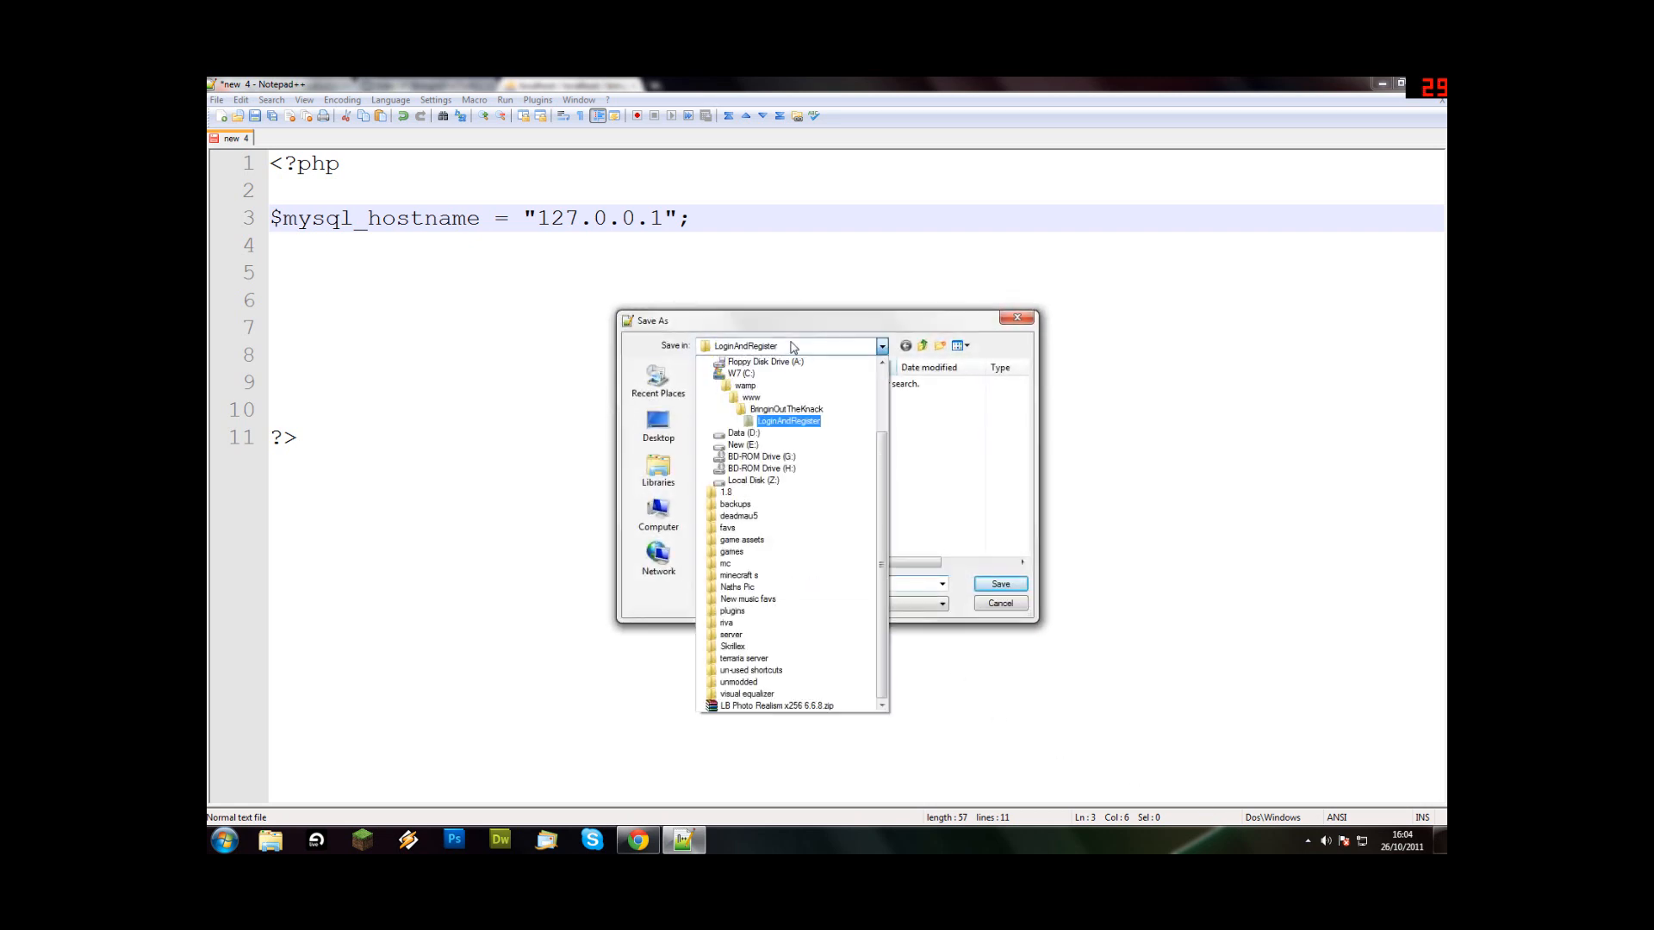
{"action": "mouse_move", "coordinate": [773, 431]}
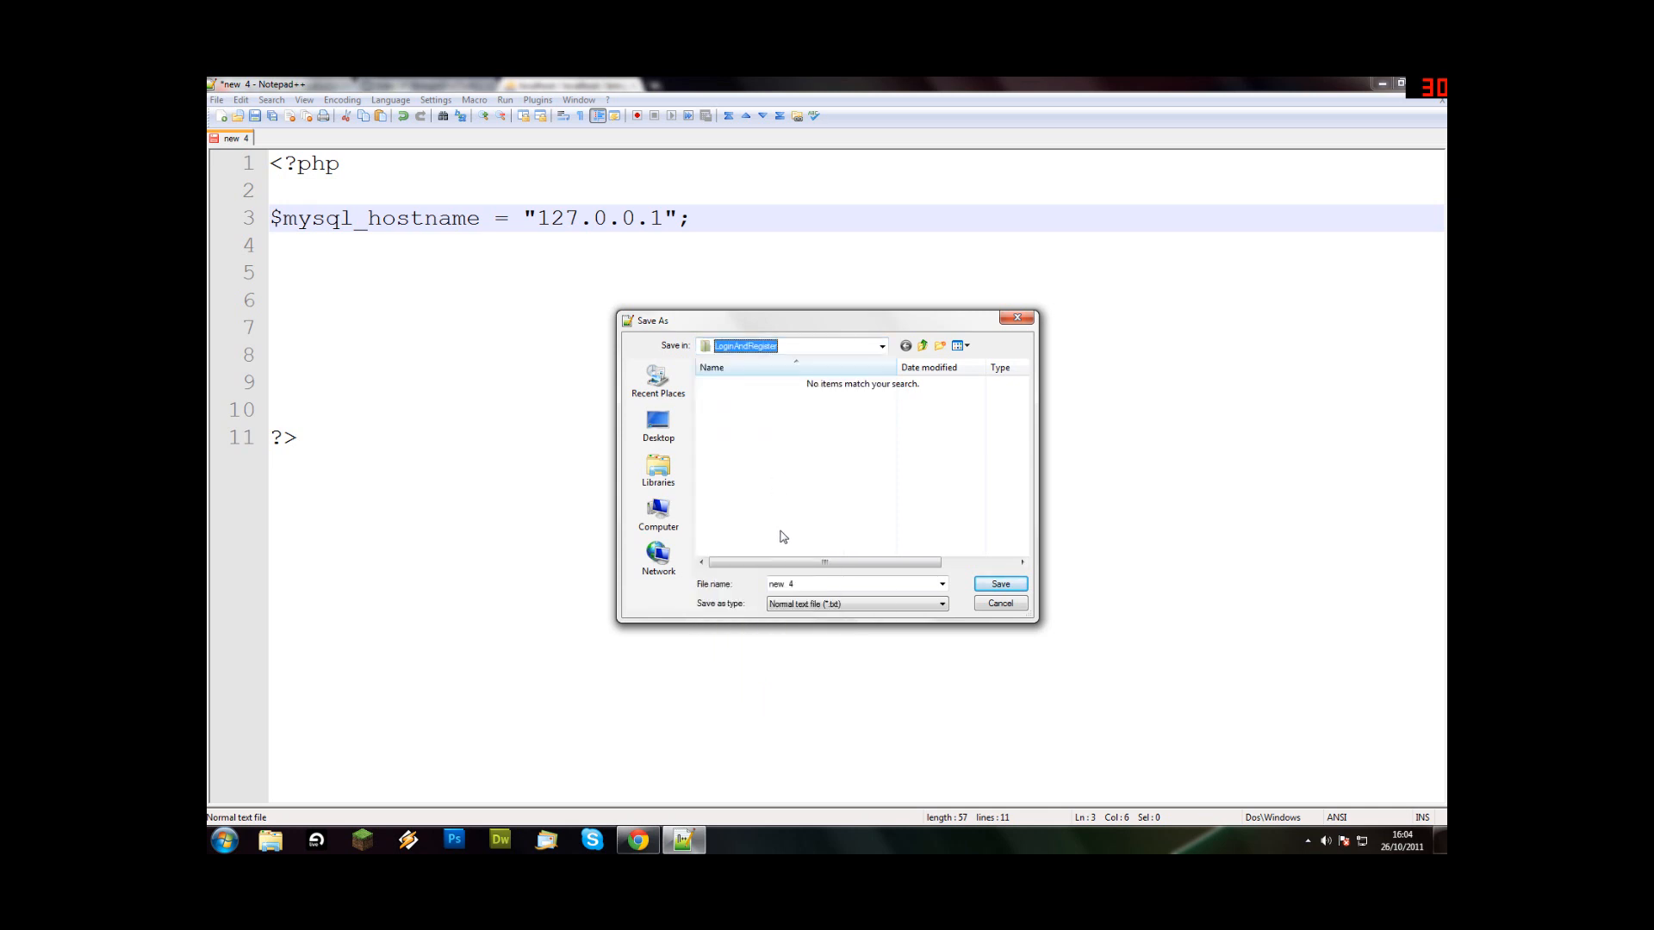
{"action": "left_click", "coordinate": [854, 584]}
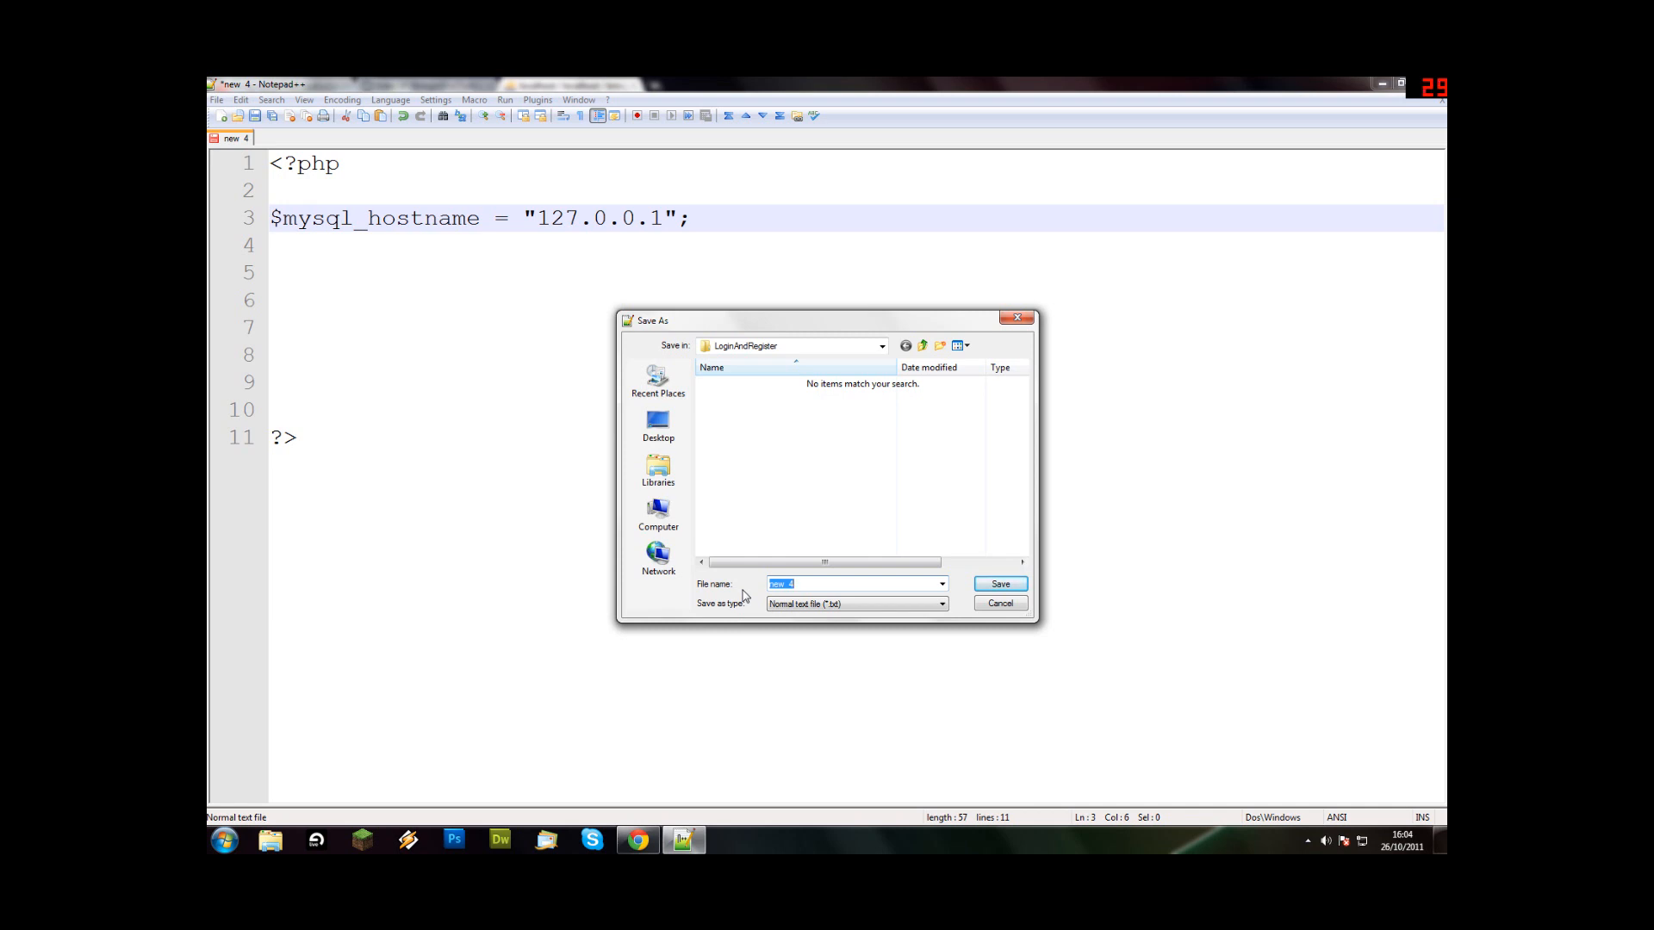
{"action": "type", "text": "db"}
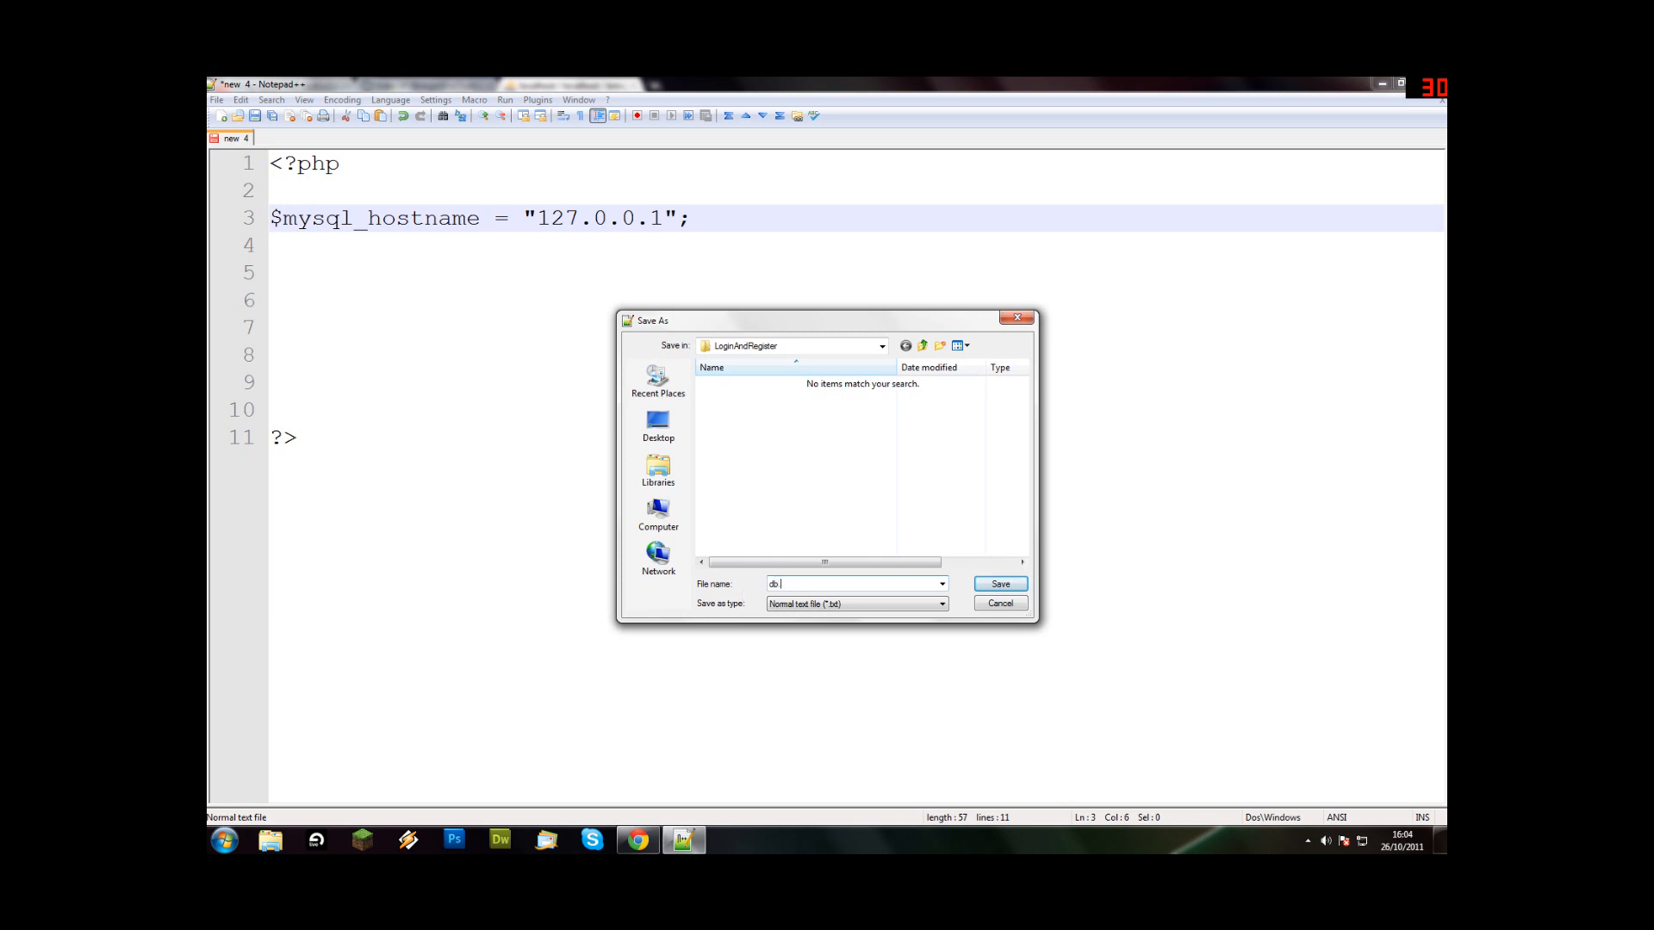
{"action": "type", "text": ".php"}
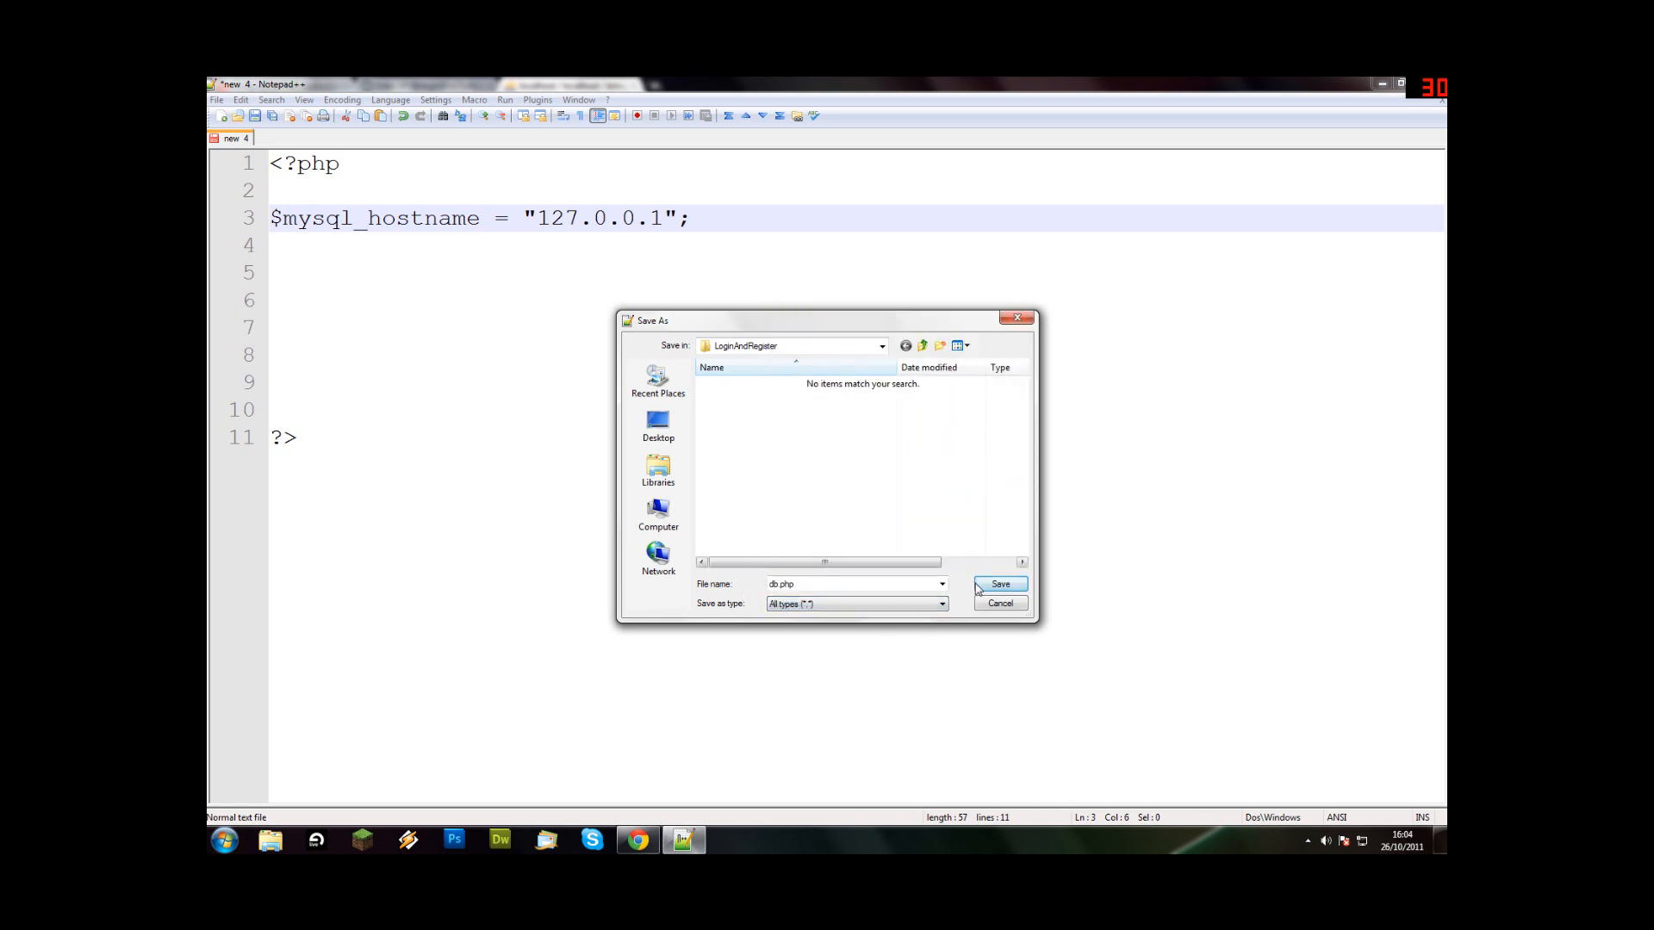
{"action": "left_click", "coordinate": [997, 584]}
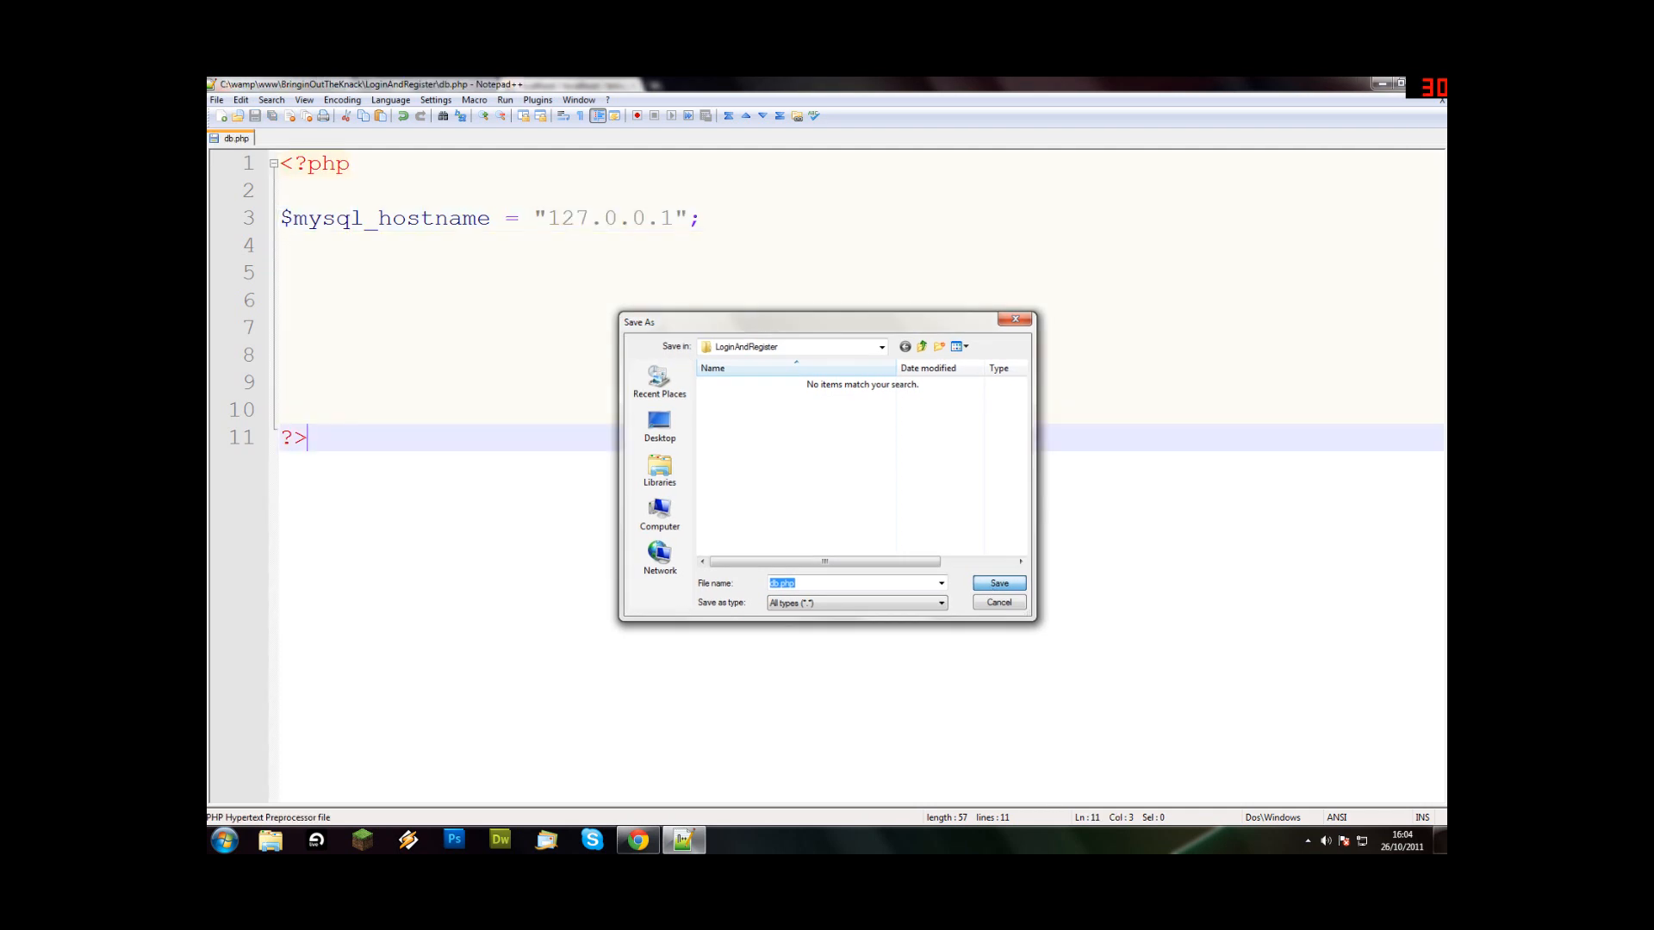
{"action": "left_click", "coordinate": [996, 584]}
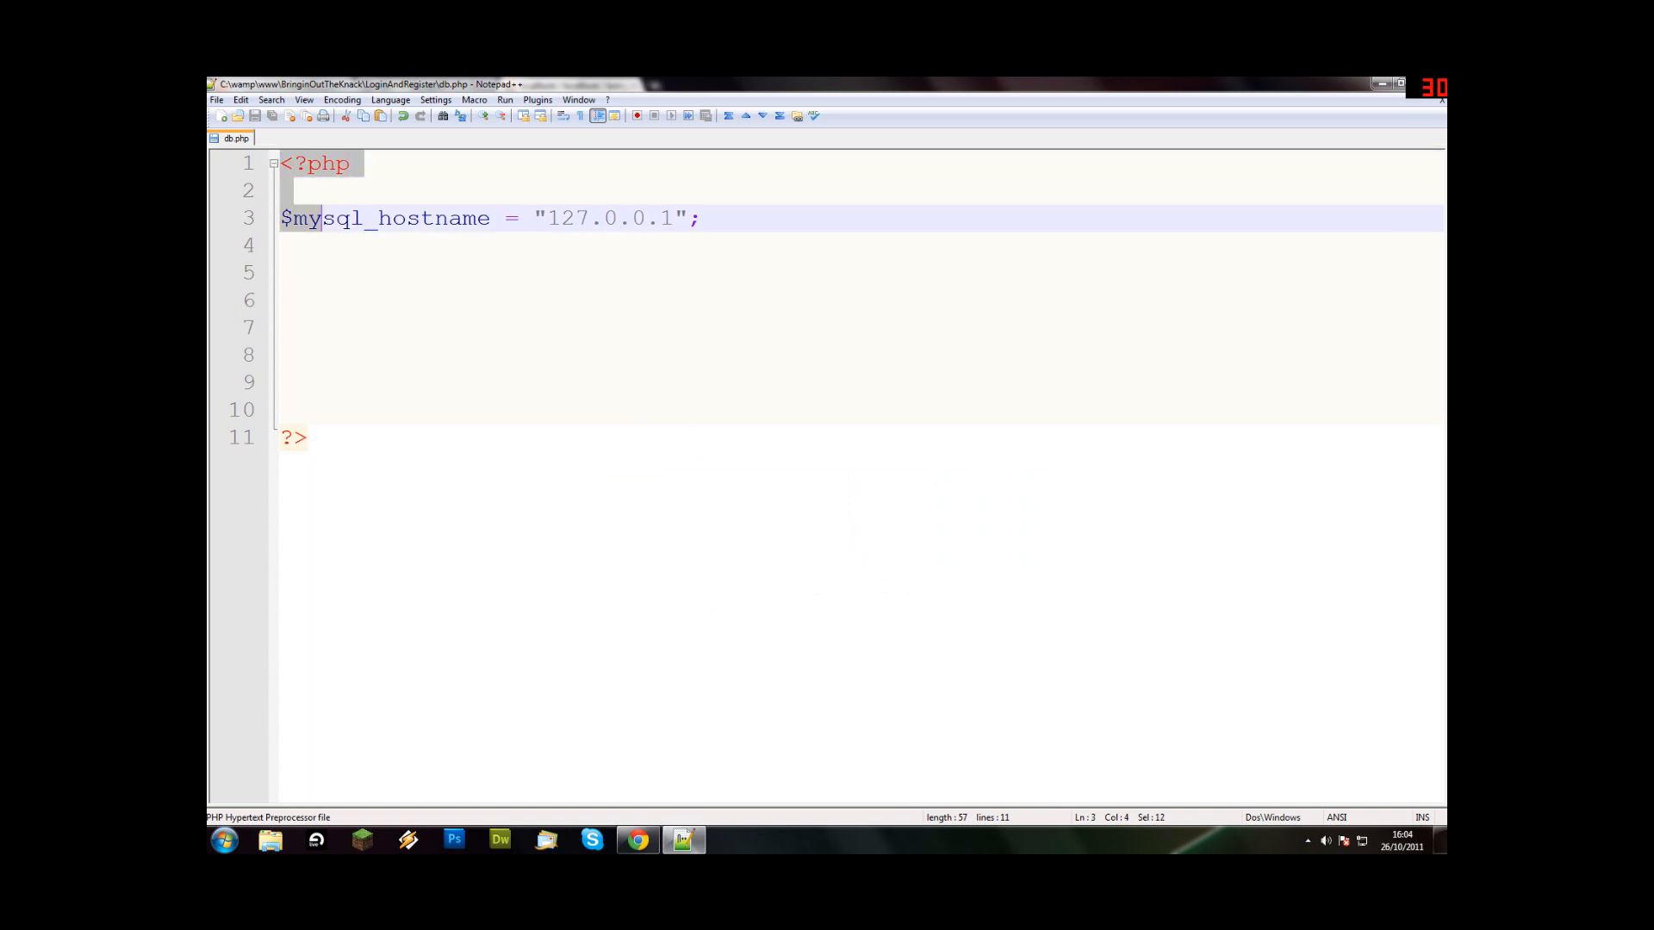
Add a line setting $mysql_username = "root"; below the hostname line
{"action": "left_click", "coordinate": [313, 164]}
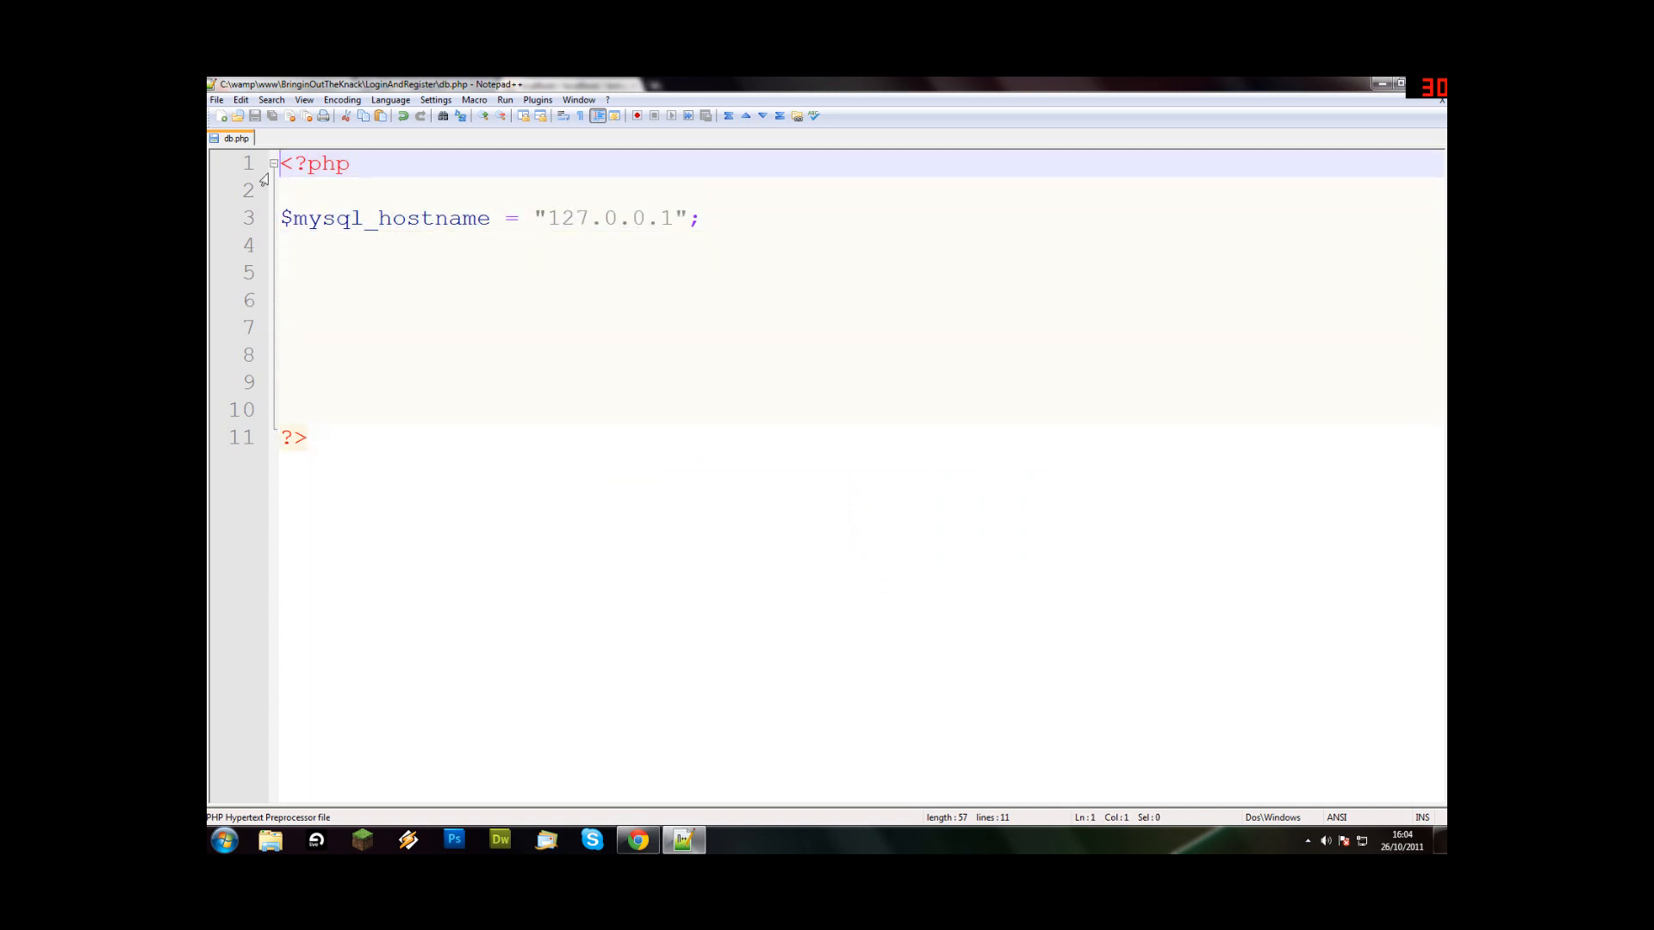
{"action": "left_click", "coordinate": [284, 219]}
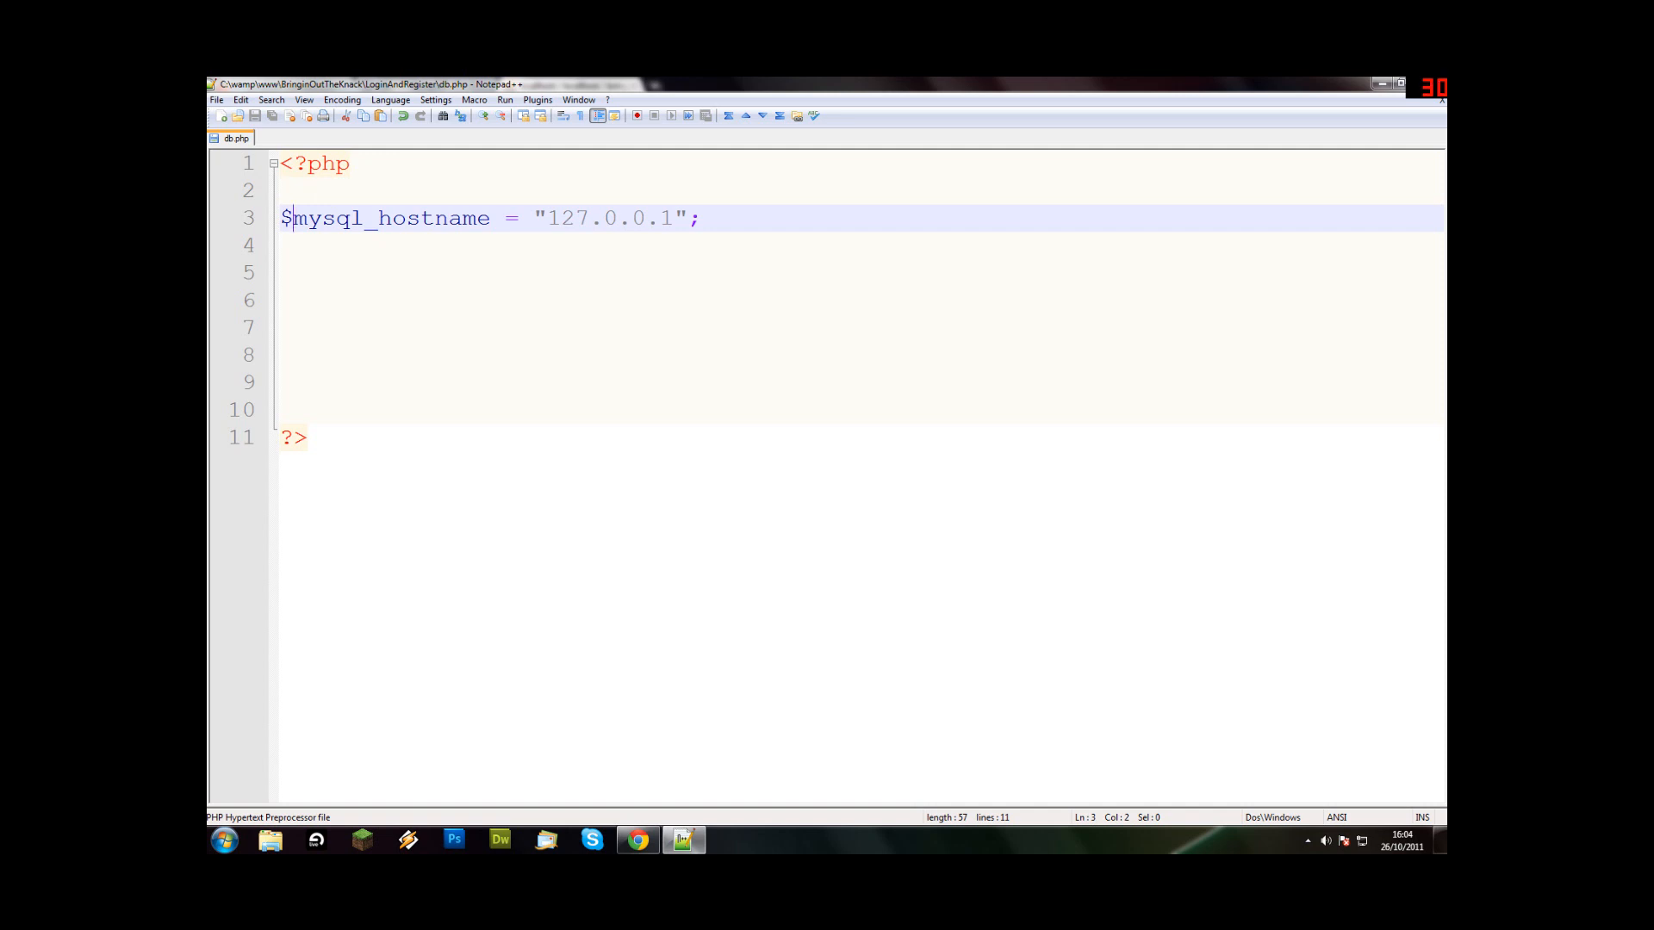
{"action": "key", "text": "Enter"}
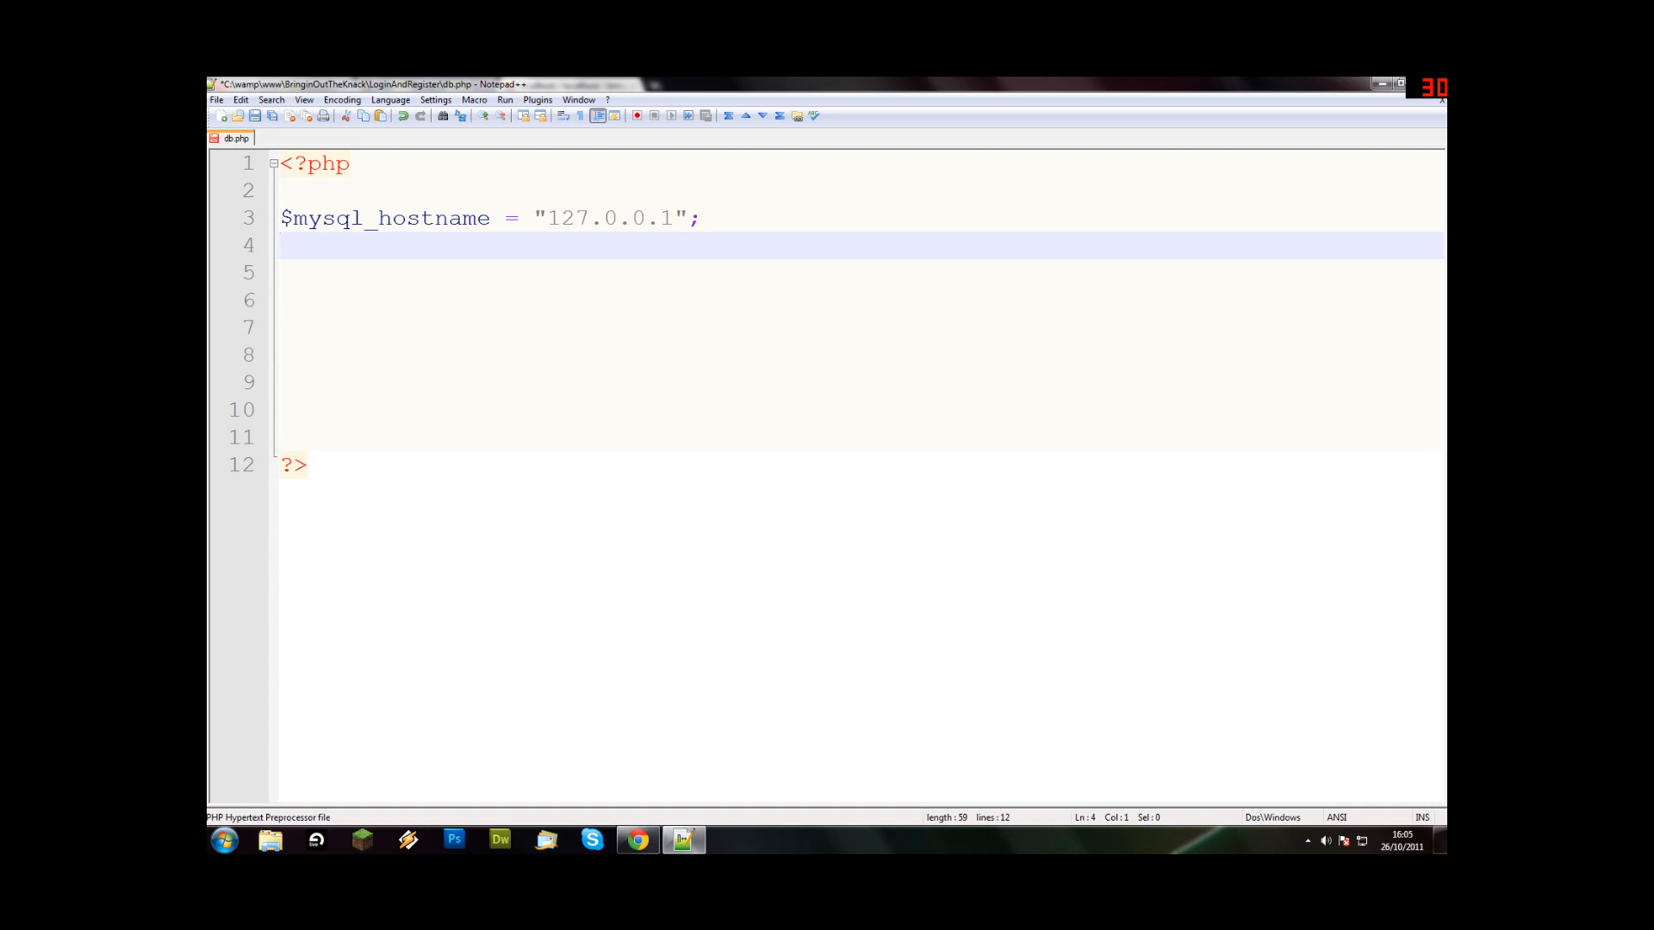
{"action": "type", "text": "$"}
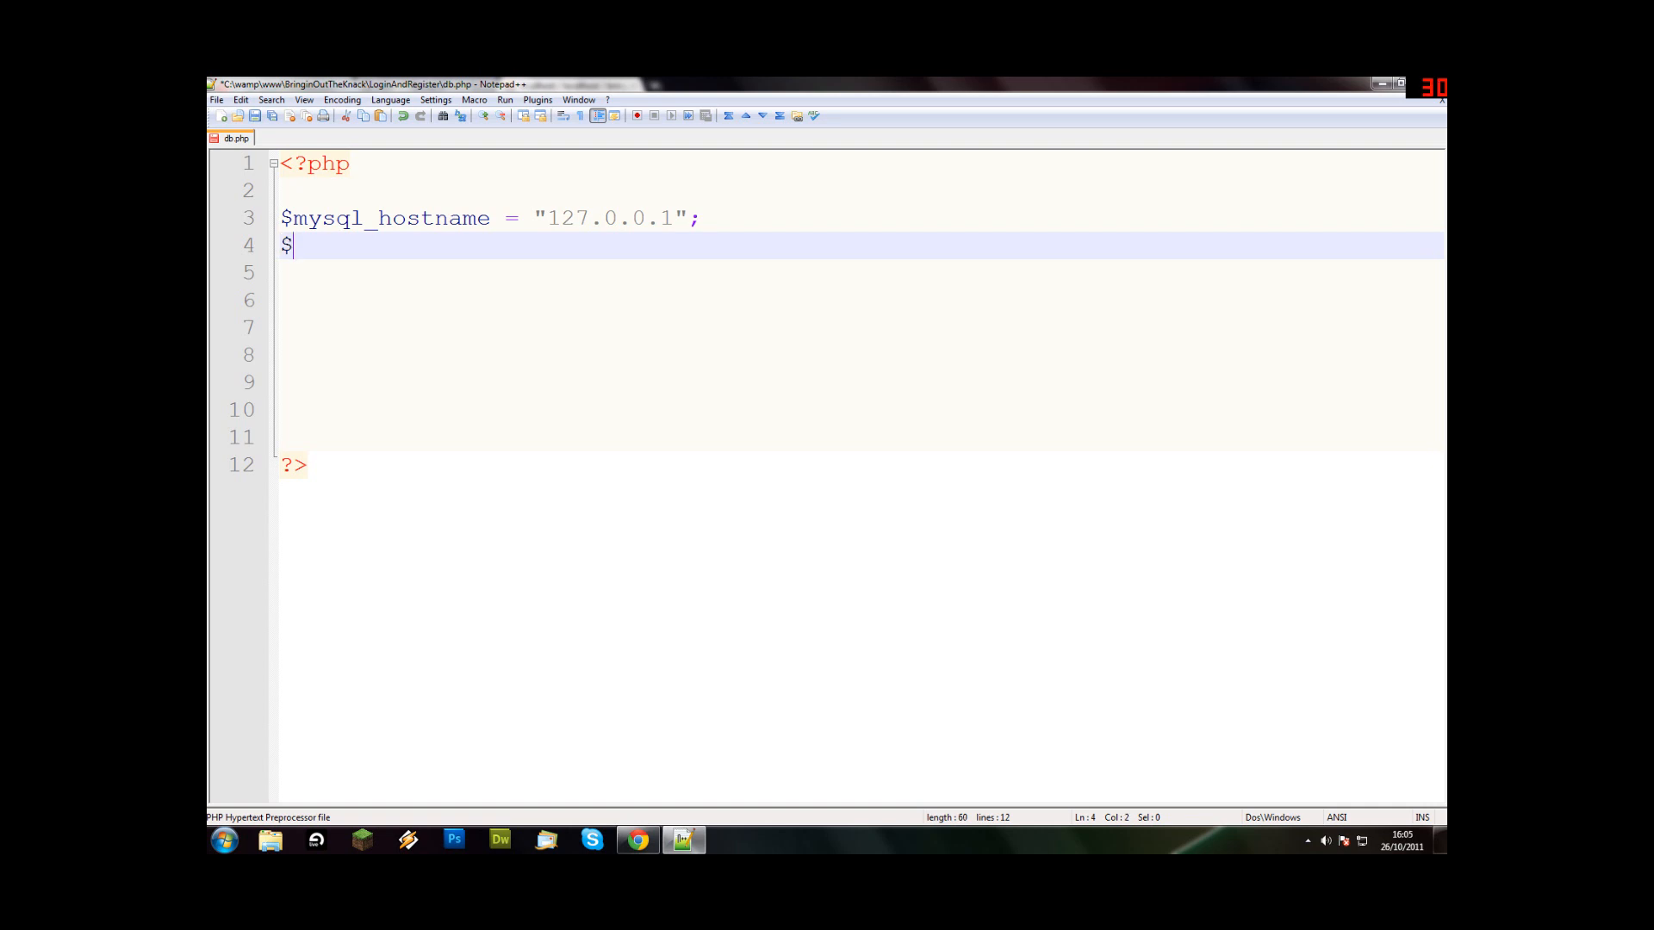
{"action": "type", "text": "mysq"}
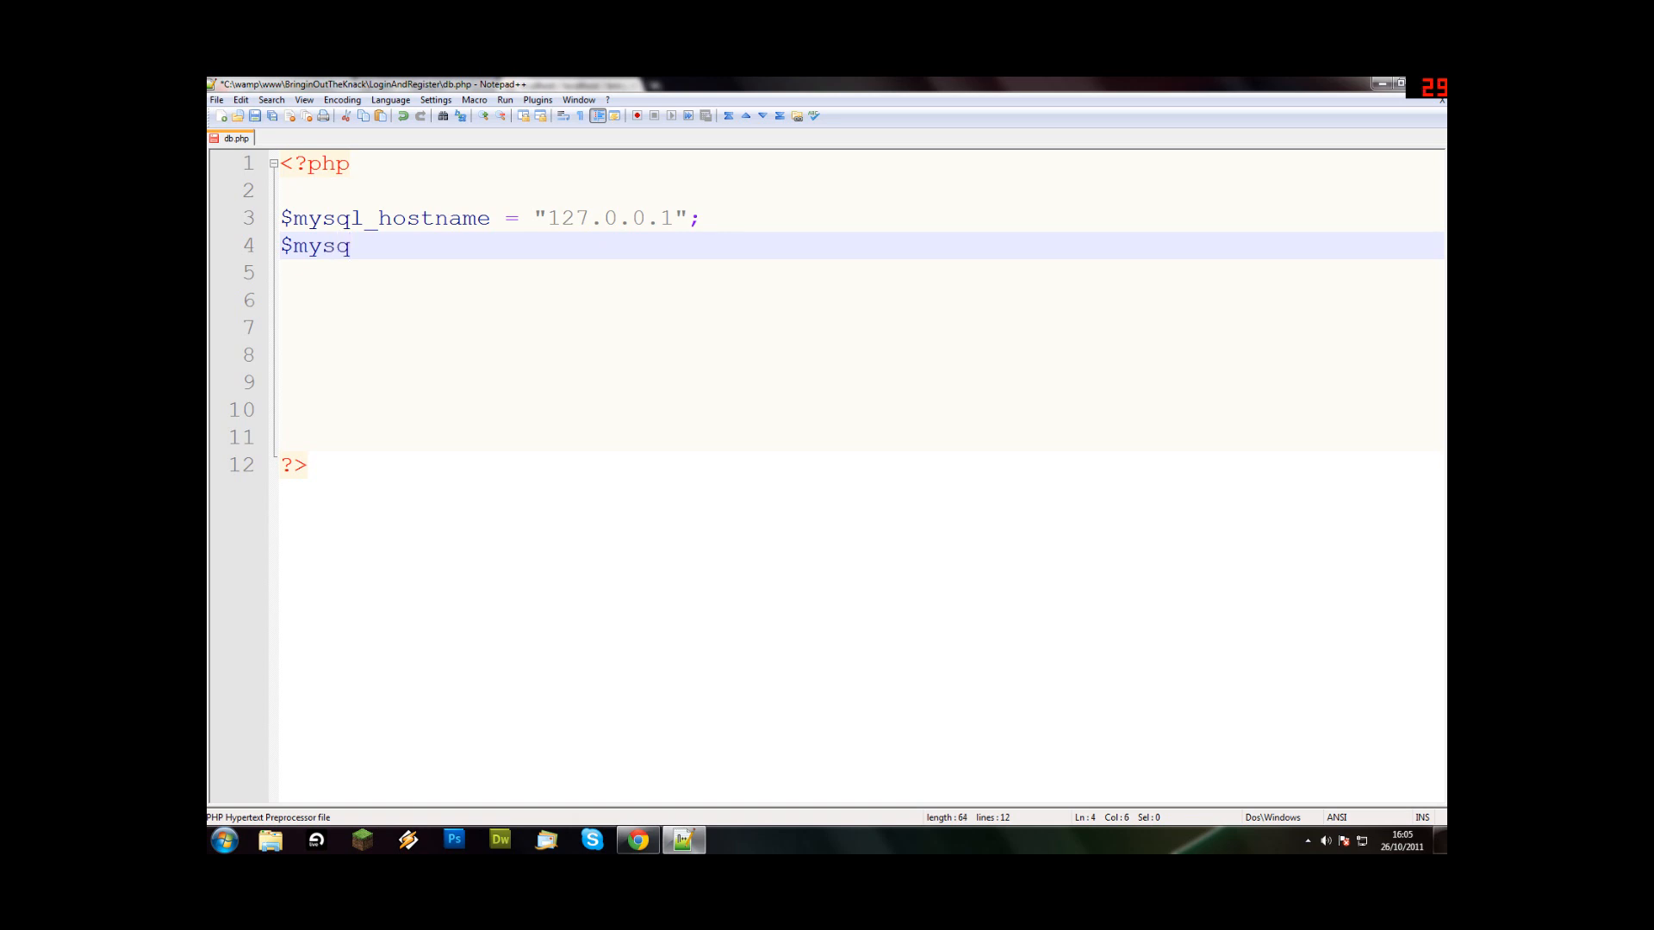
{"action": "type", "text": "l_"}
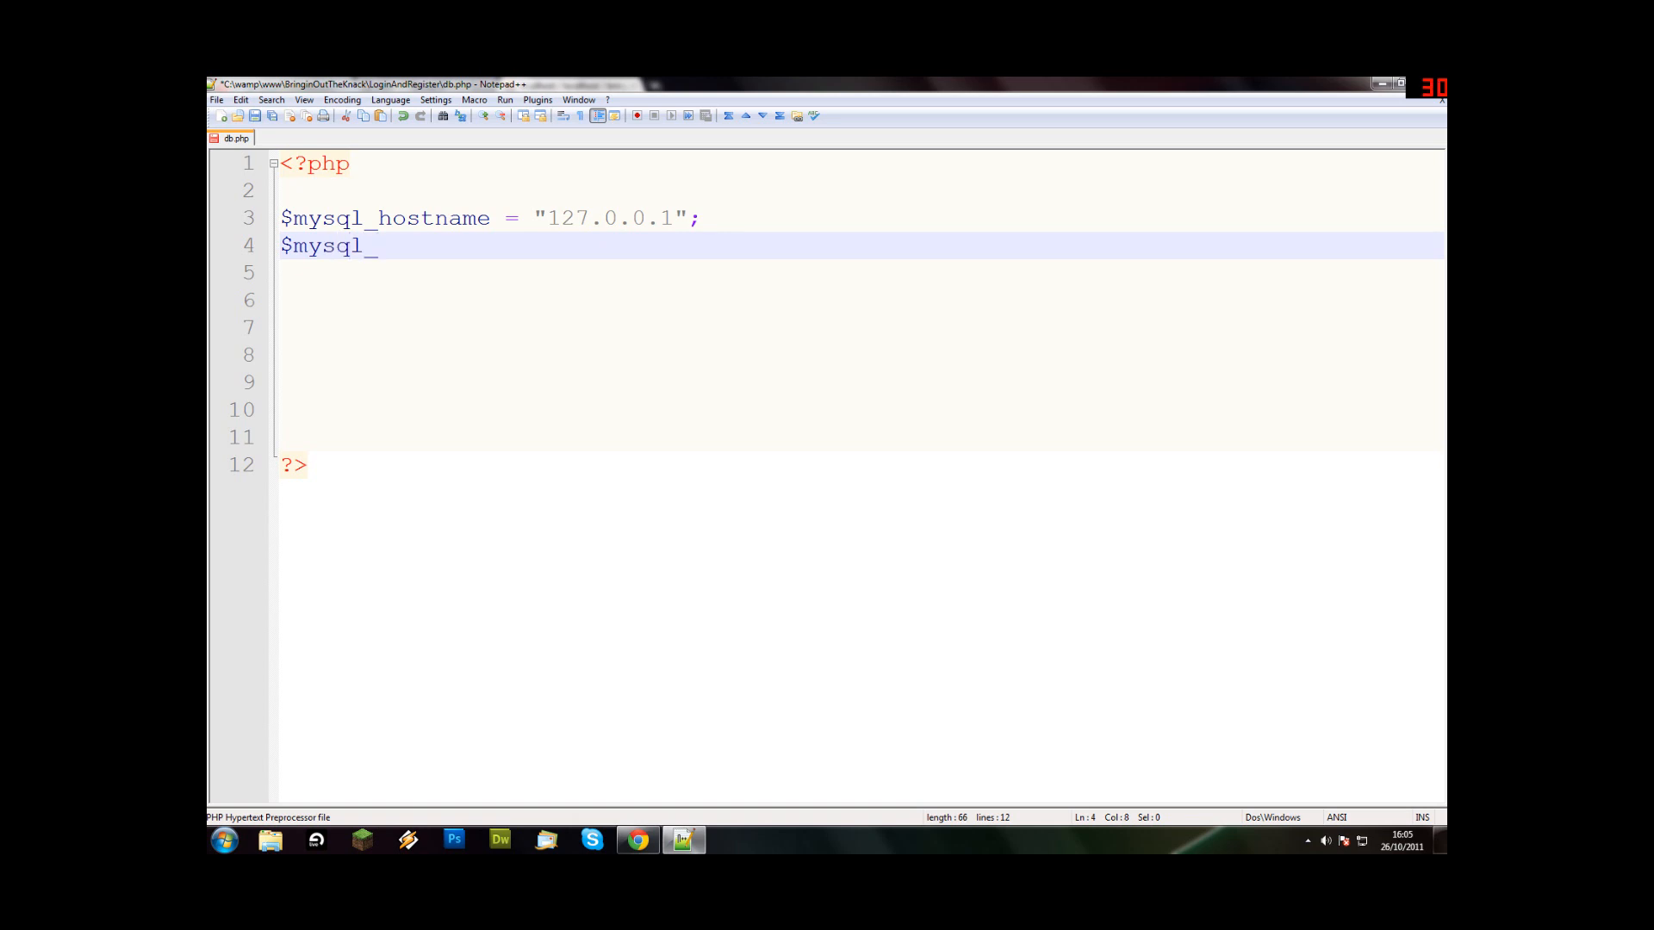
{"action": "type", "text": "username"}
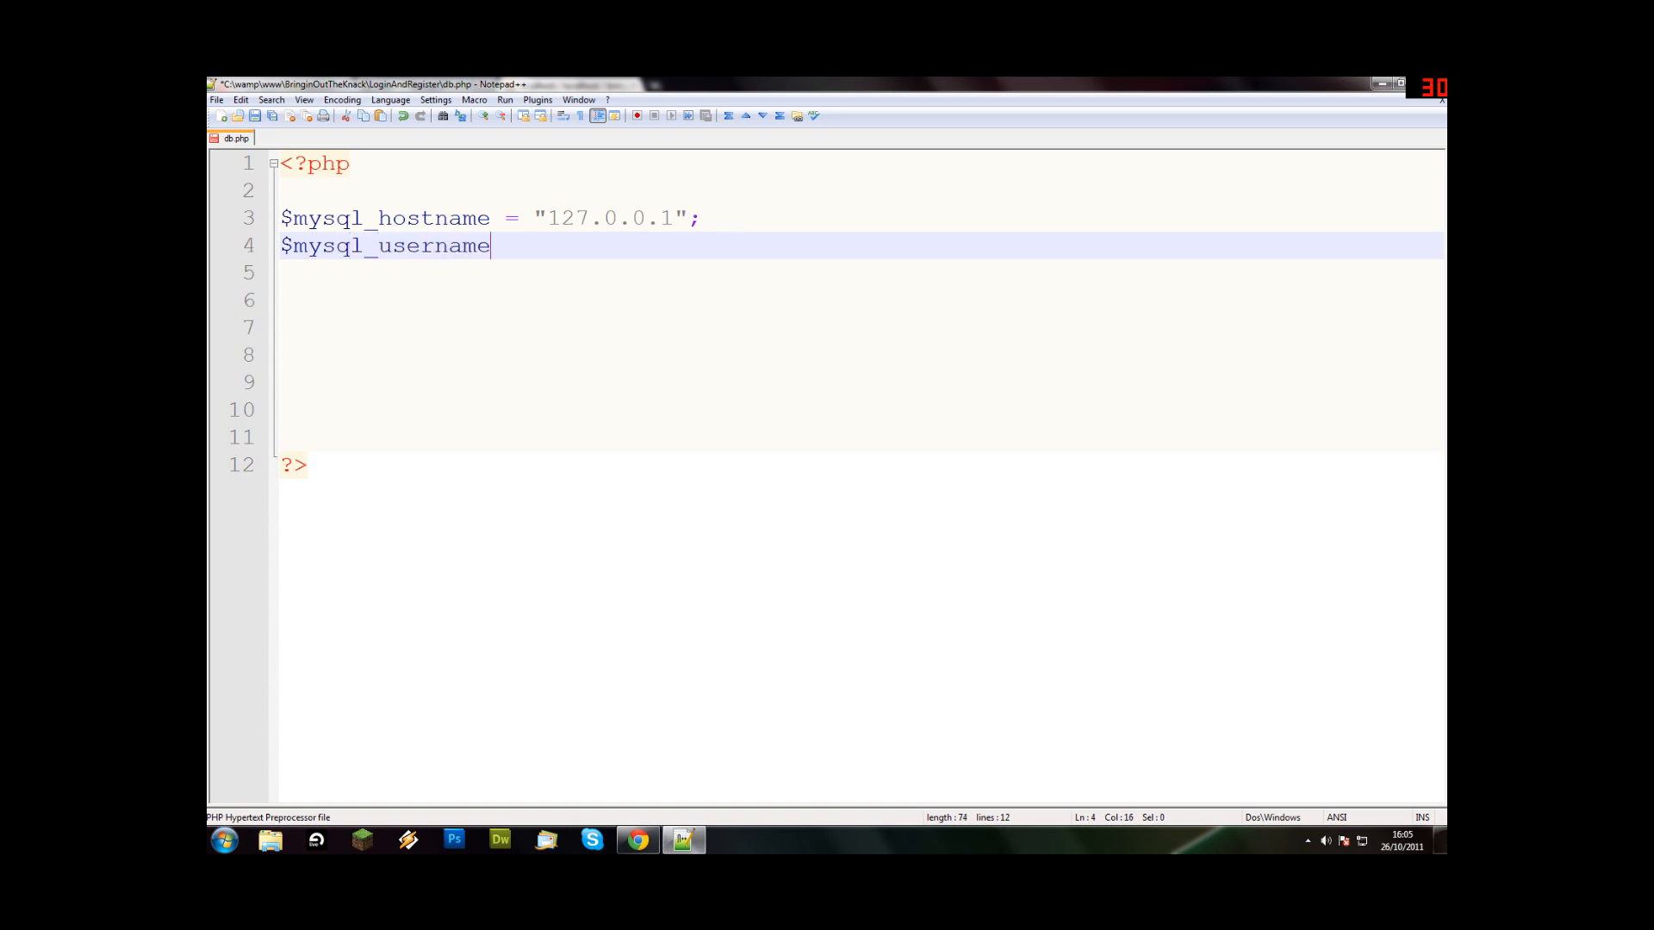
{"action": "type", "text": "= \""}
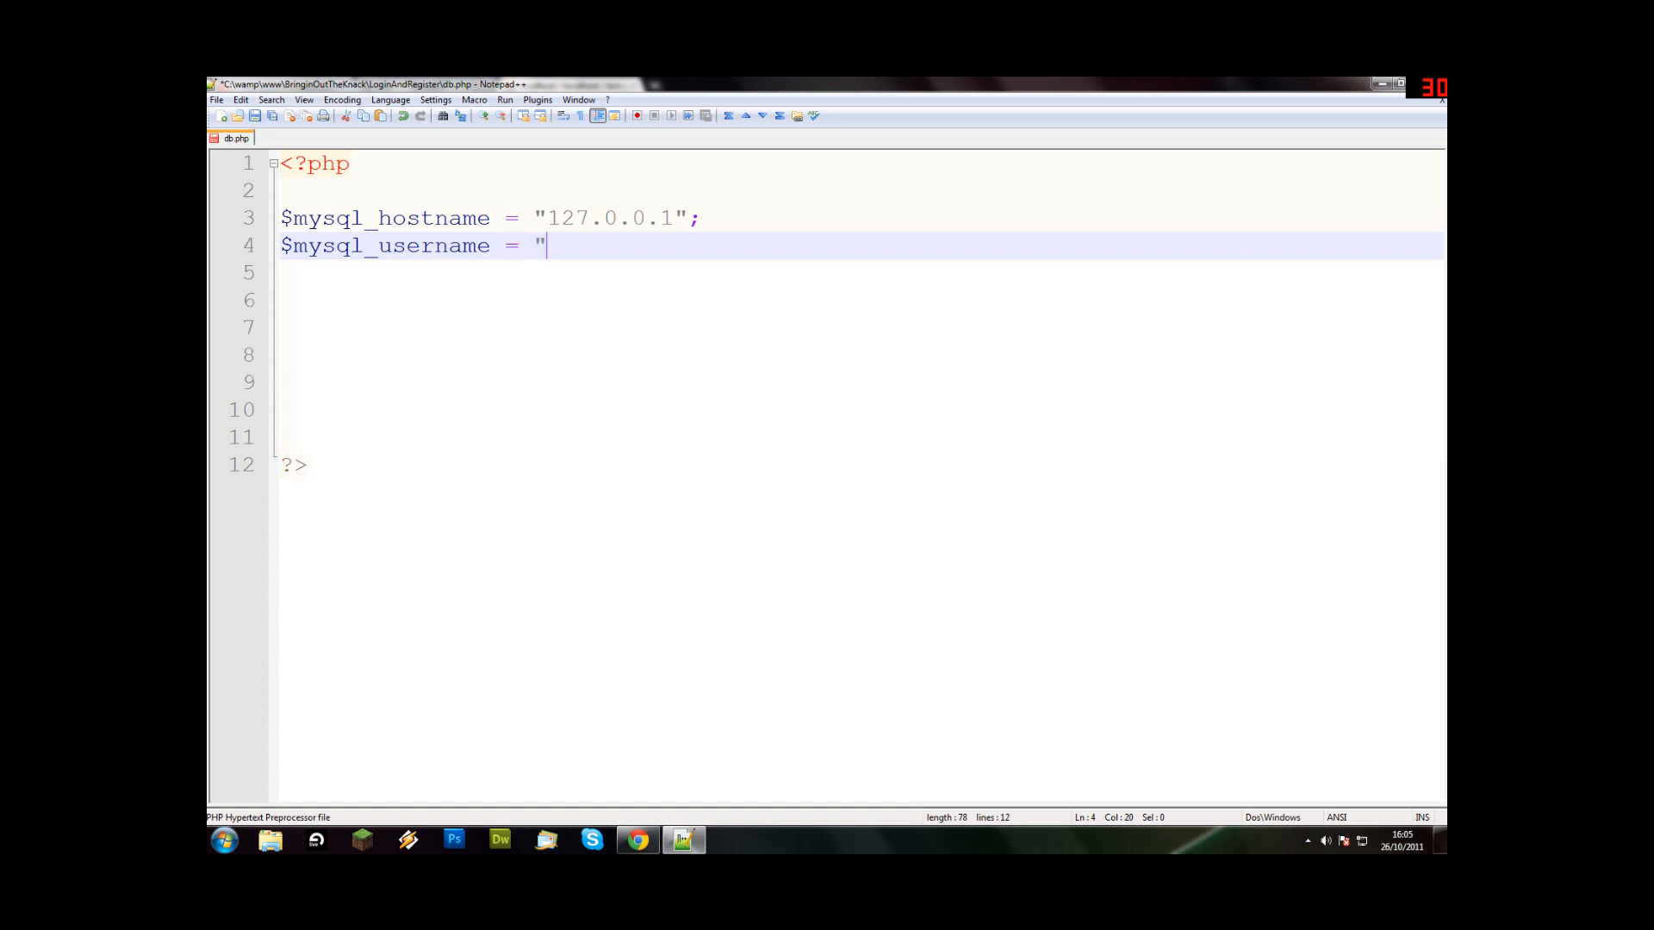
{"action": "type", "text": "root\""}
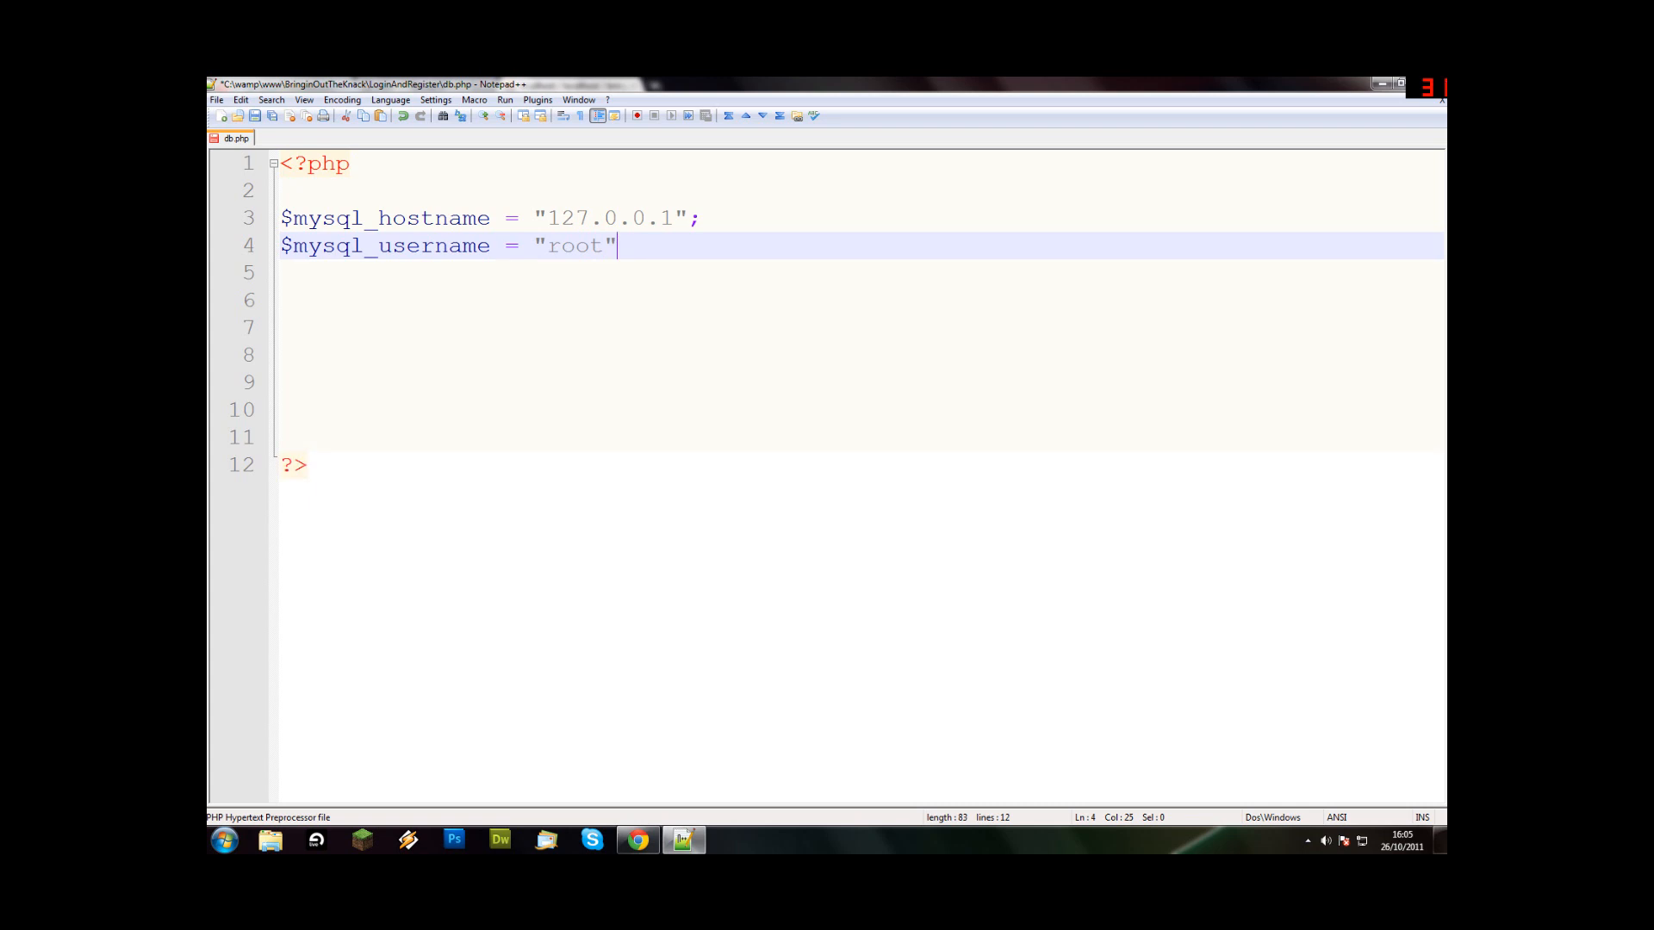
{"action": "type", "text": ";"}
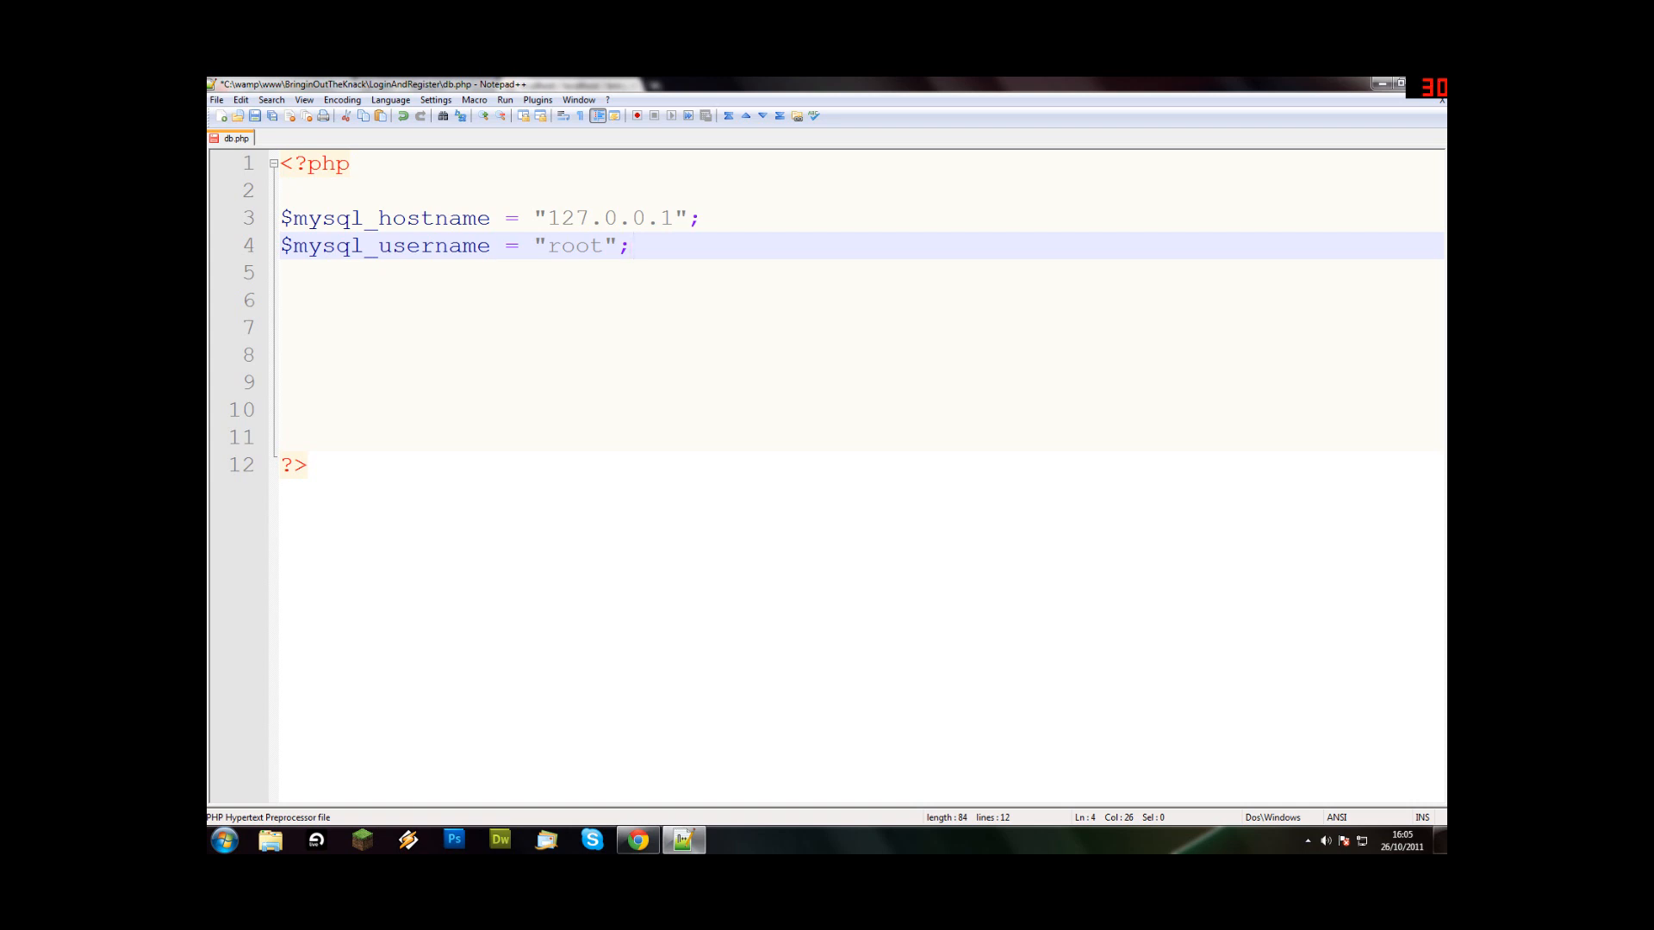
{"action": "key", "text": "Return"}
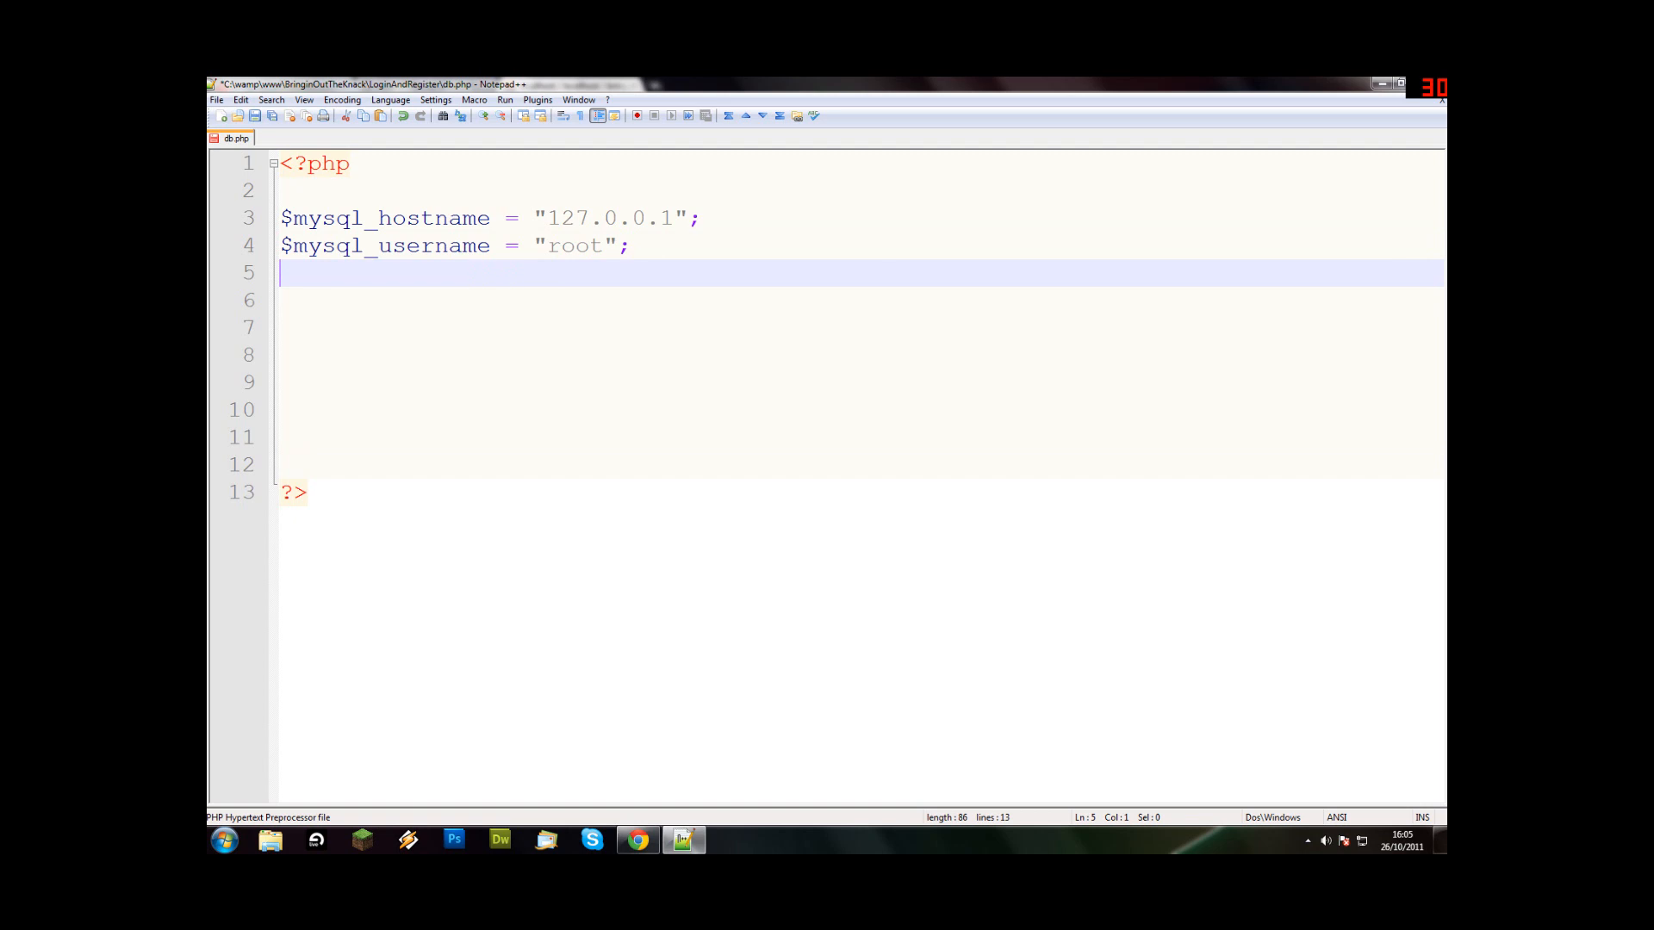
{"action": "type", "text": "$m"}
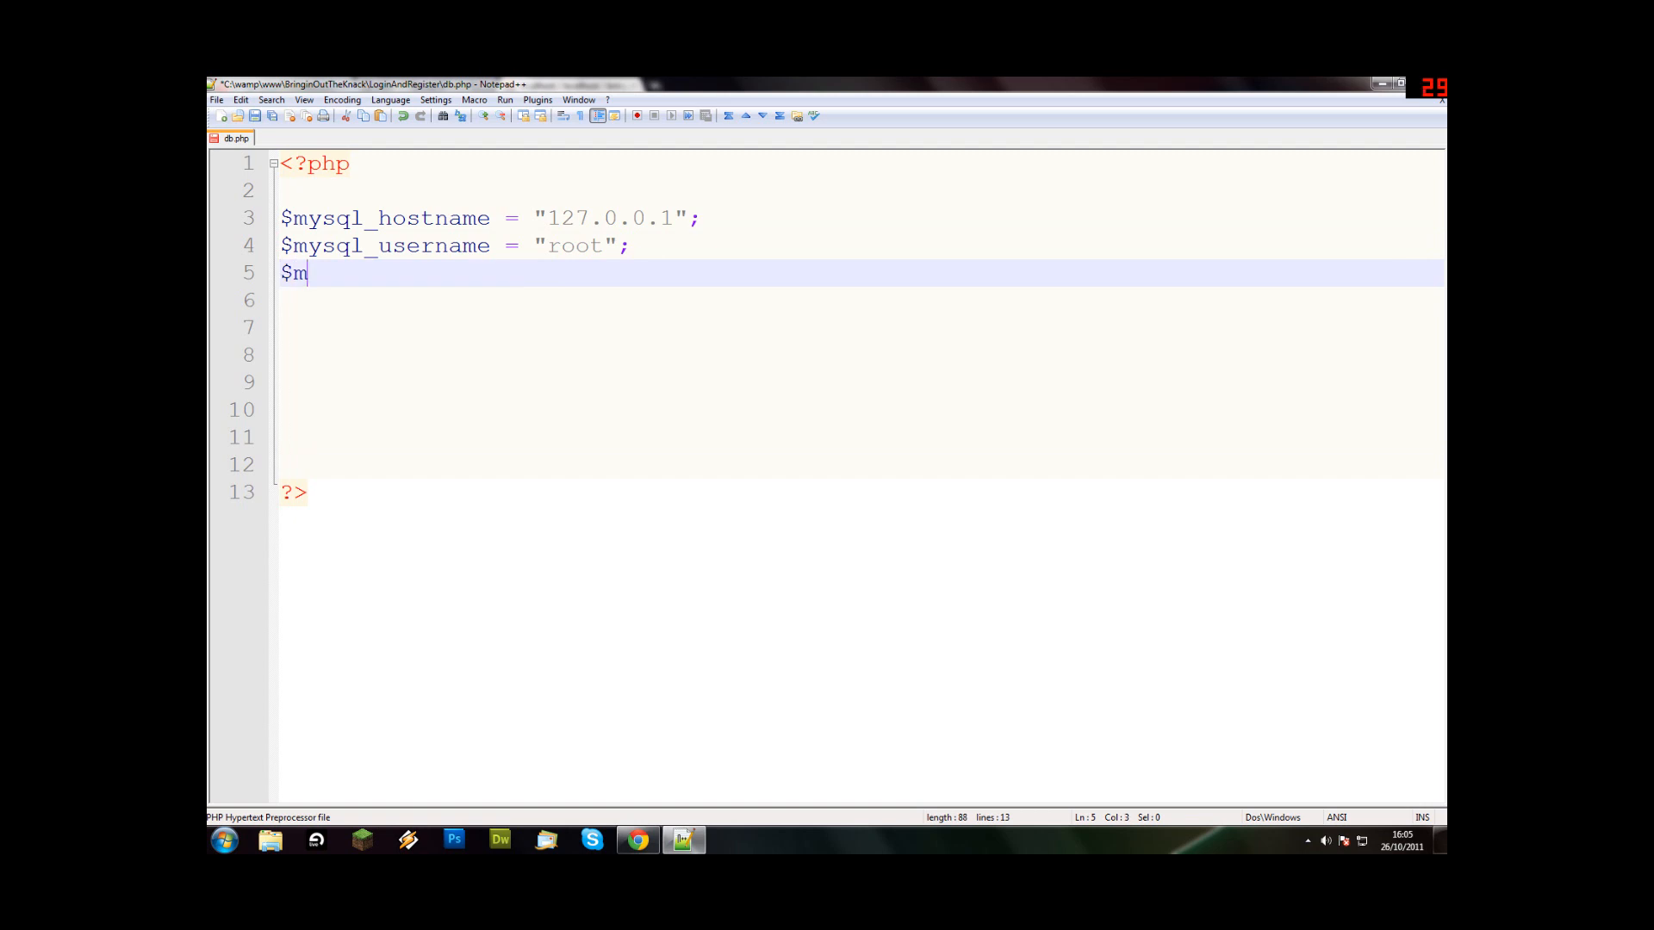
{"action": "type", "text": "ys"}
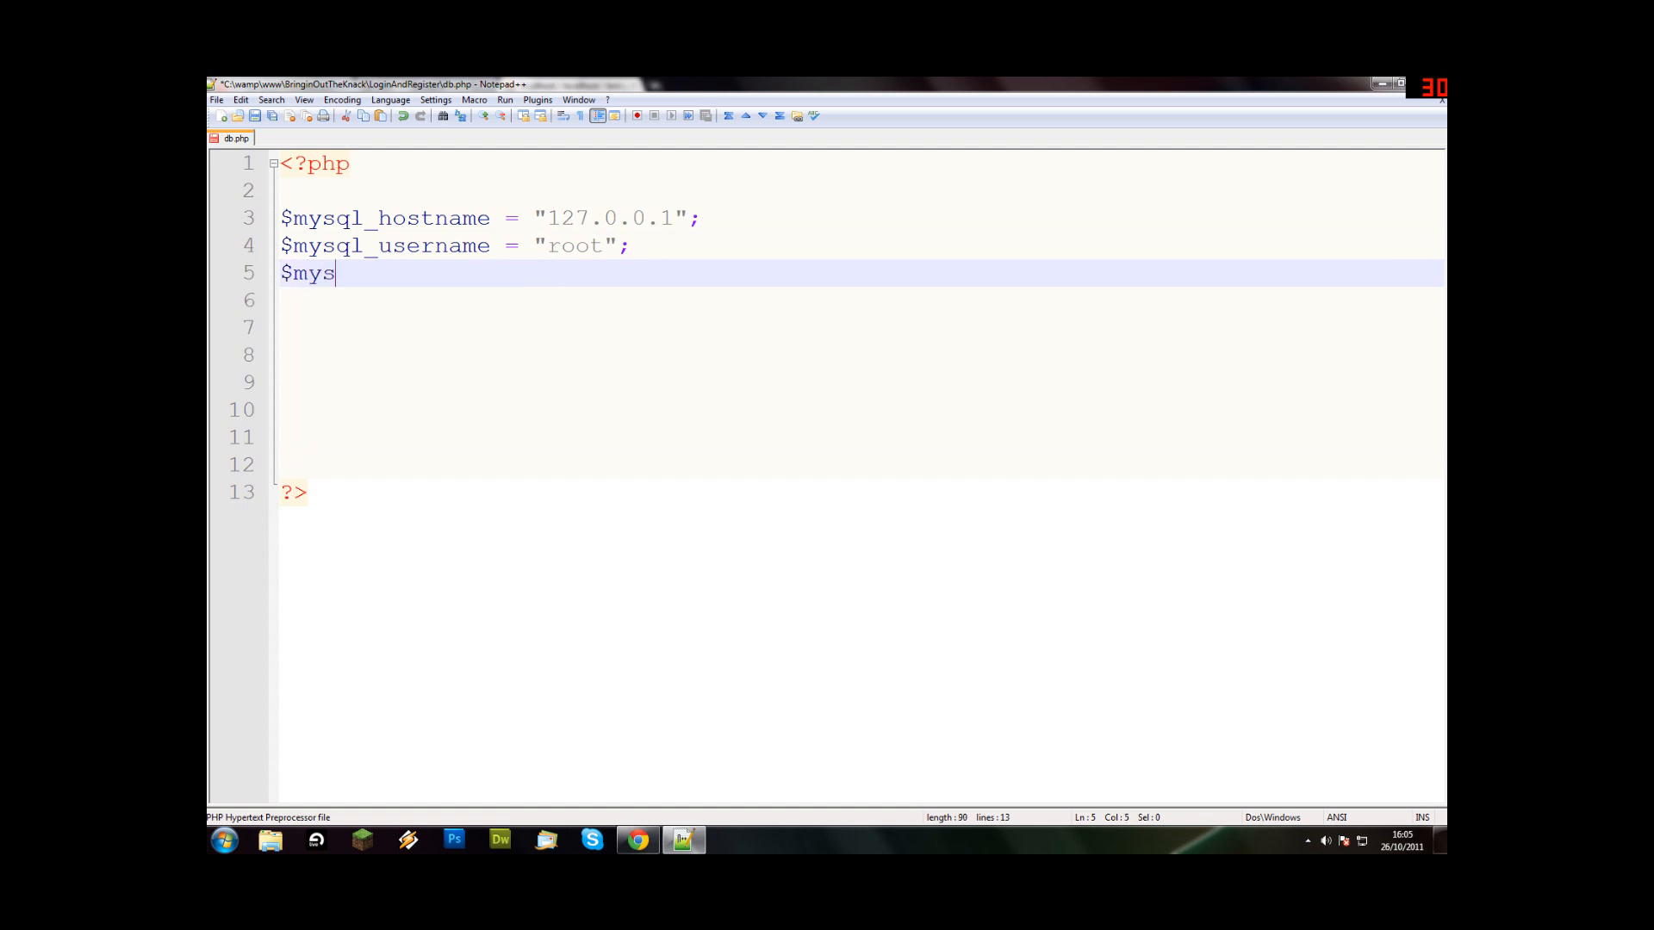
{"action": "type", "text": "ql"}
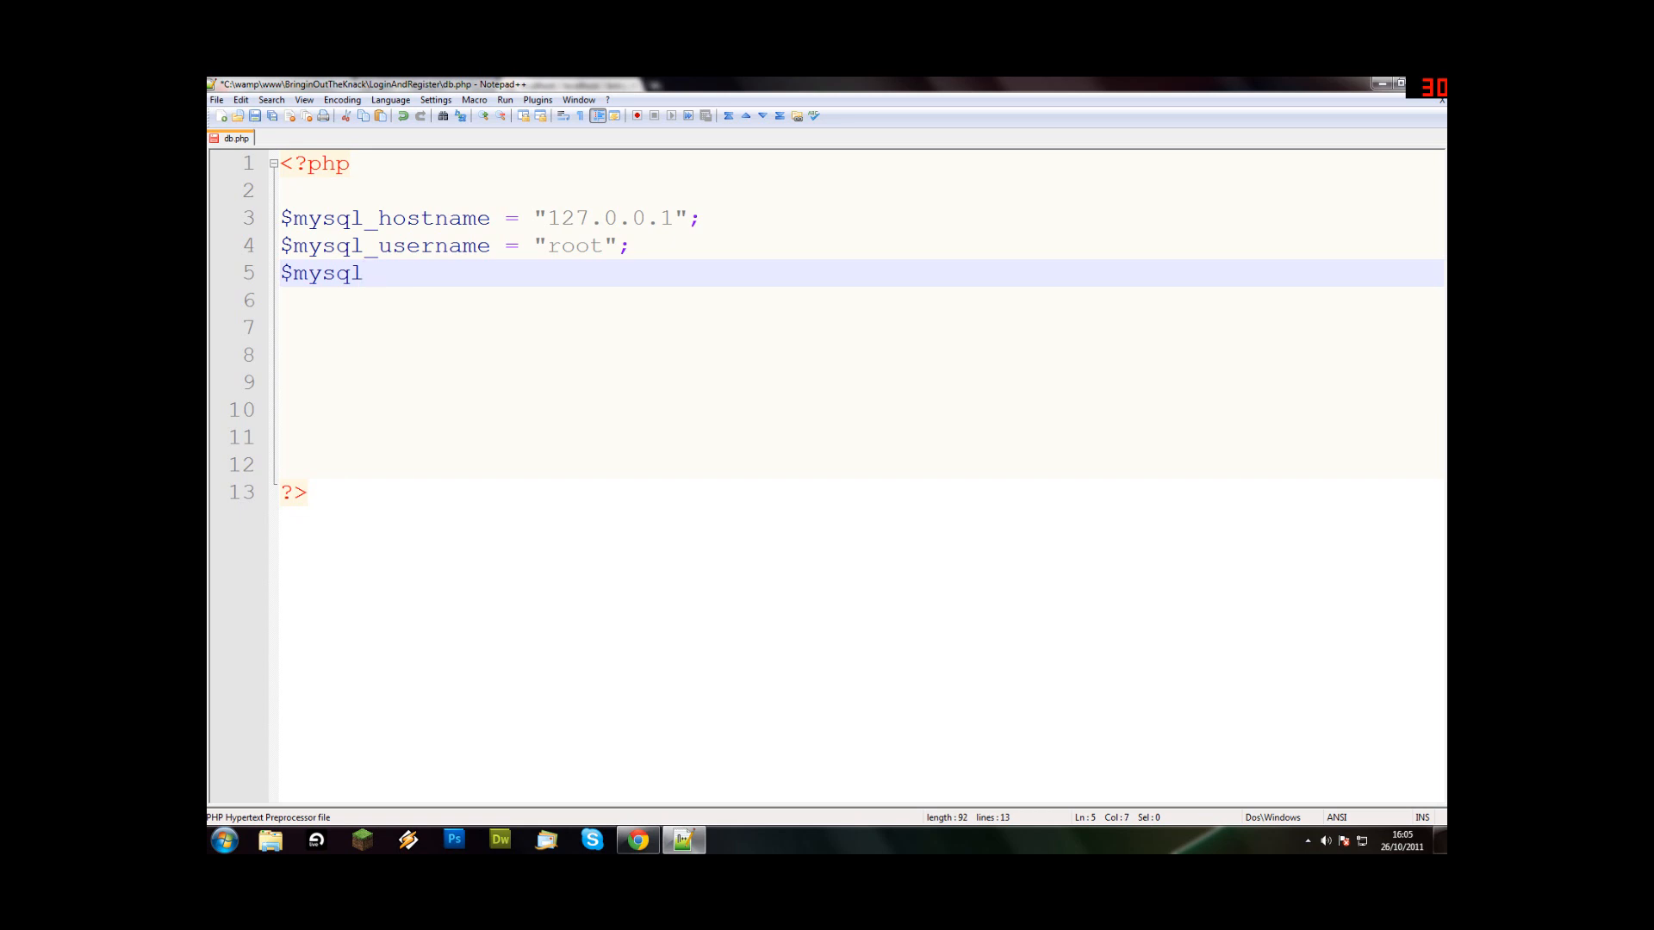
{"action": "type", "text": "_password"}
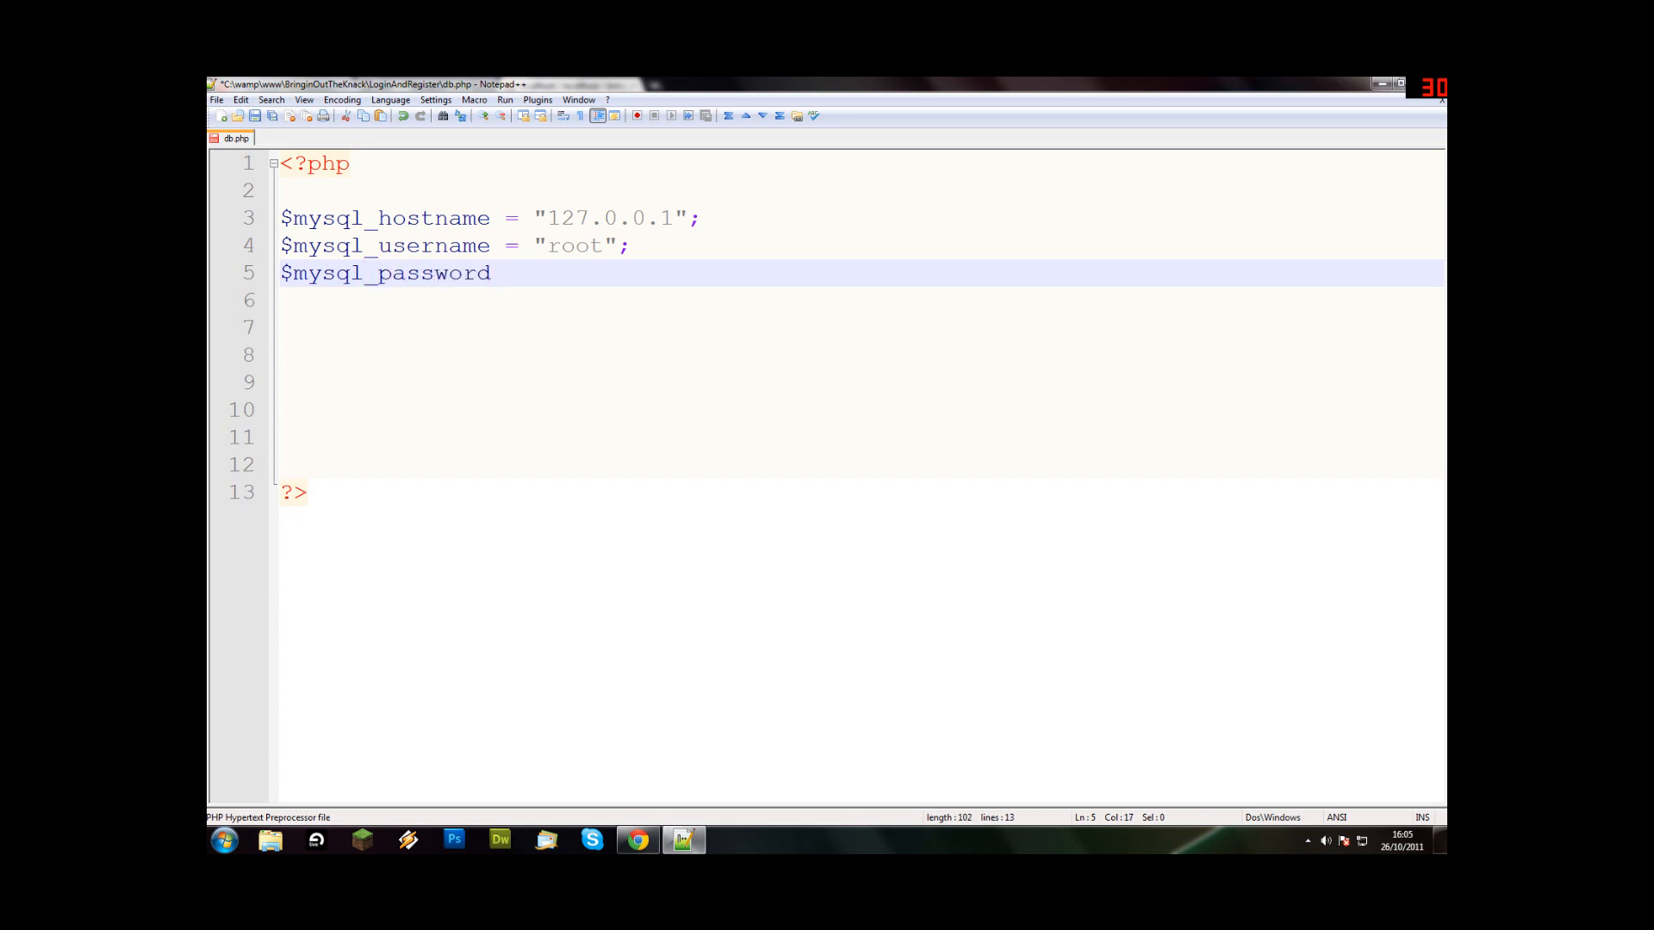
{"action": "type", "text": "= \""}
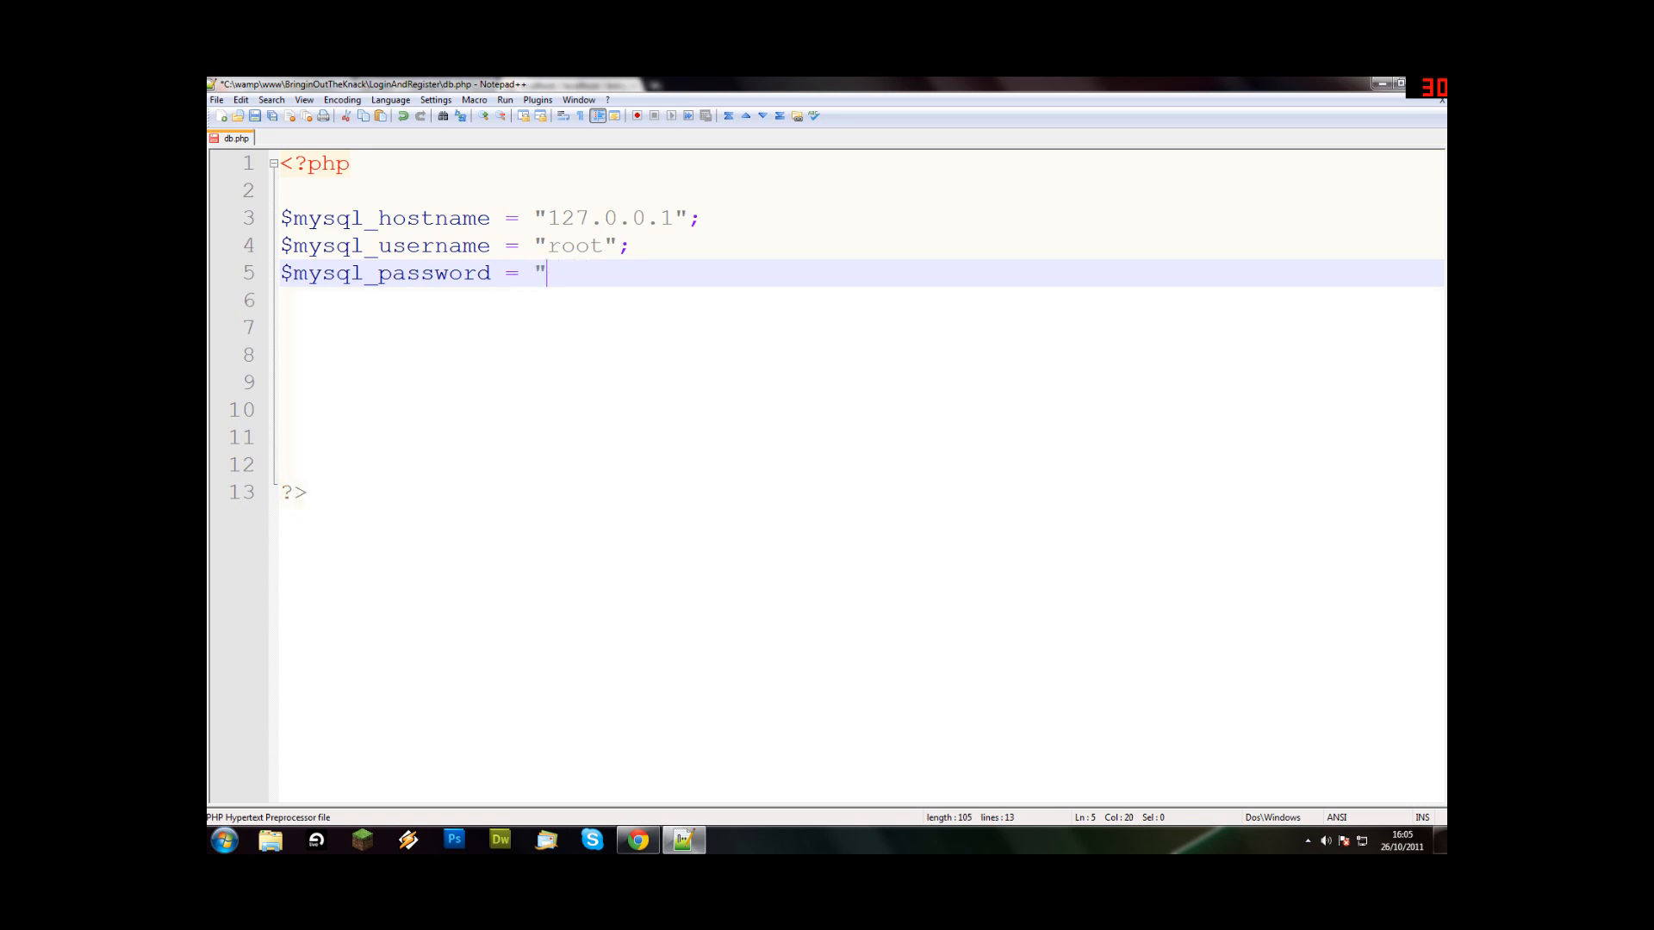
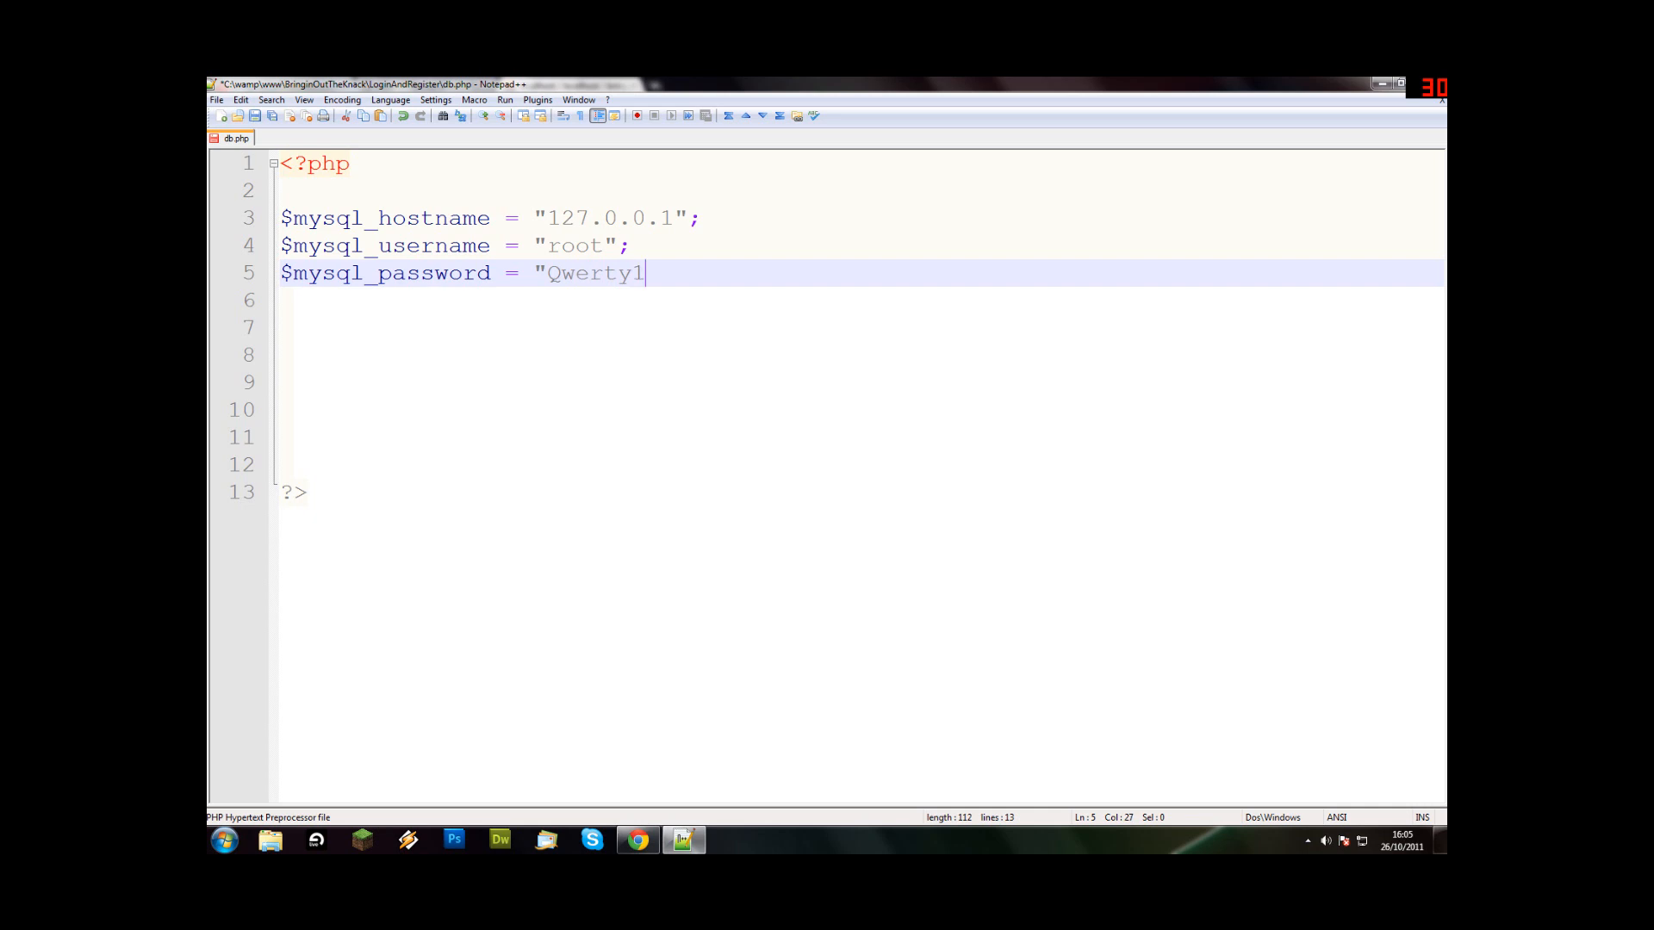
{"action": "type", "text": "\";"}
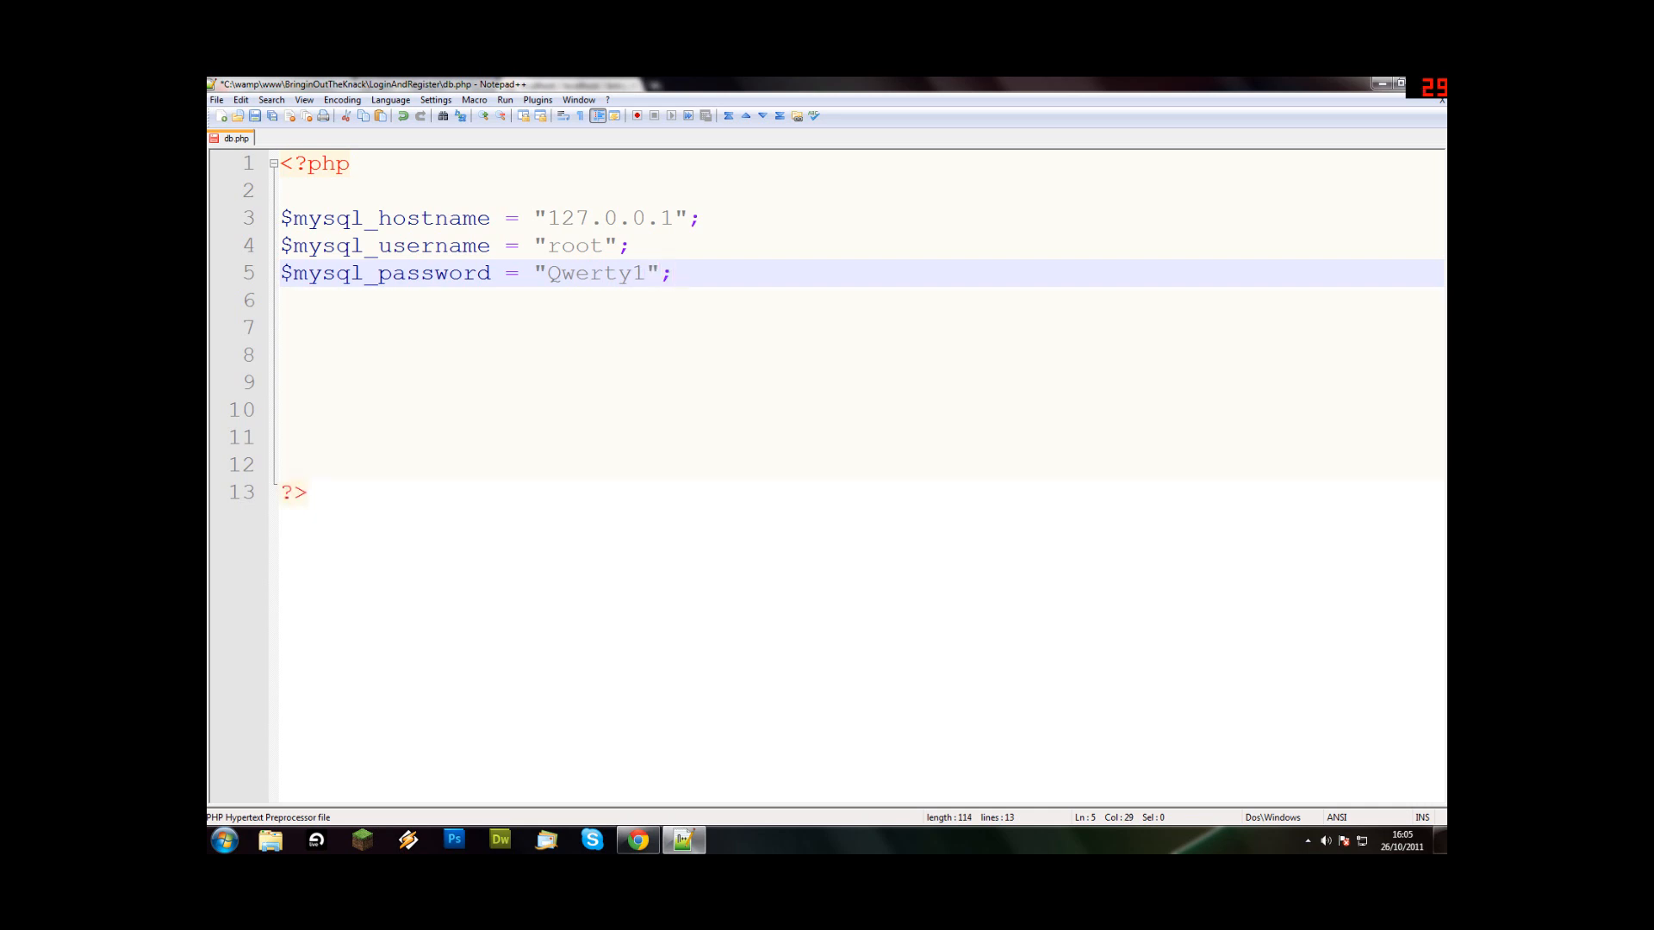
Add a line setting $mysql_database = "bringingouttheknack" as a quoted string
{"action": "key", "text": "Enter"}
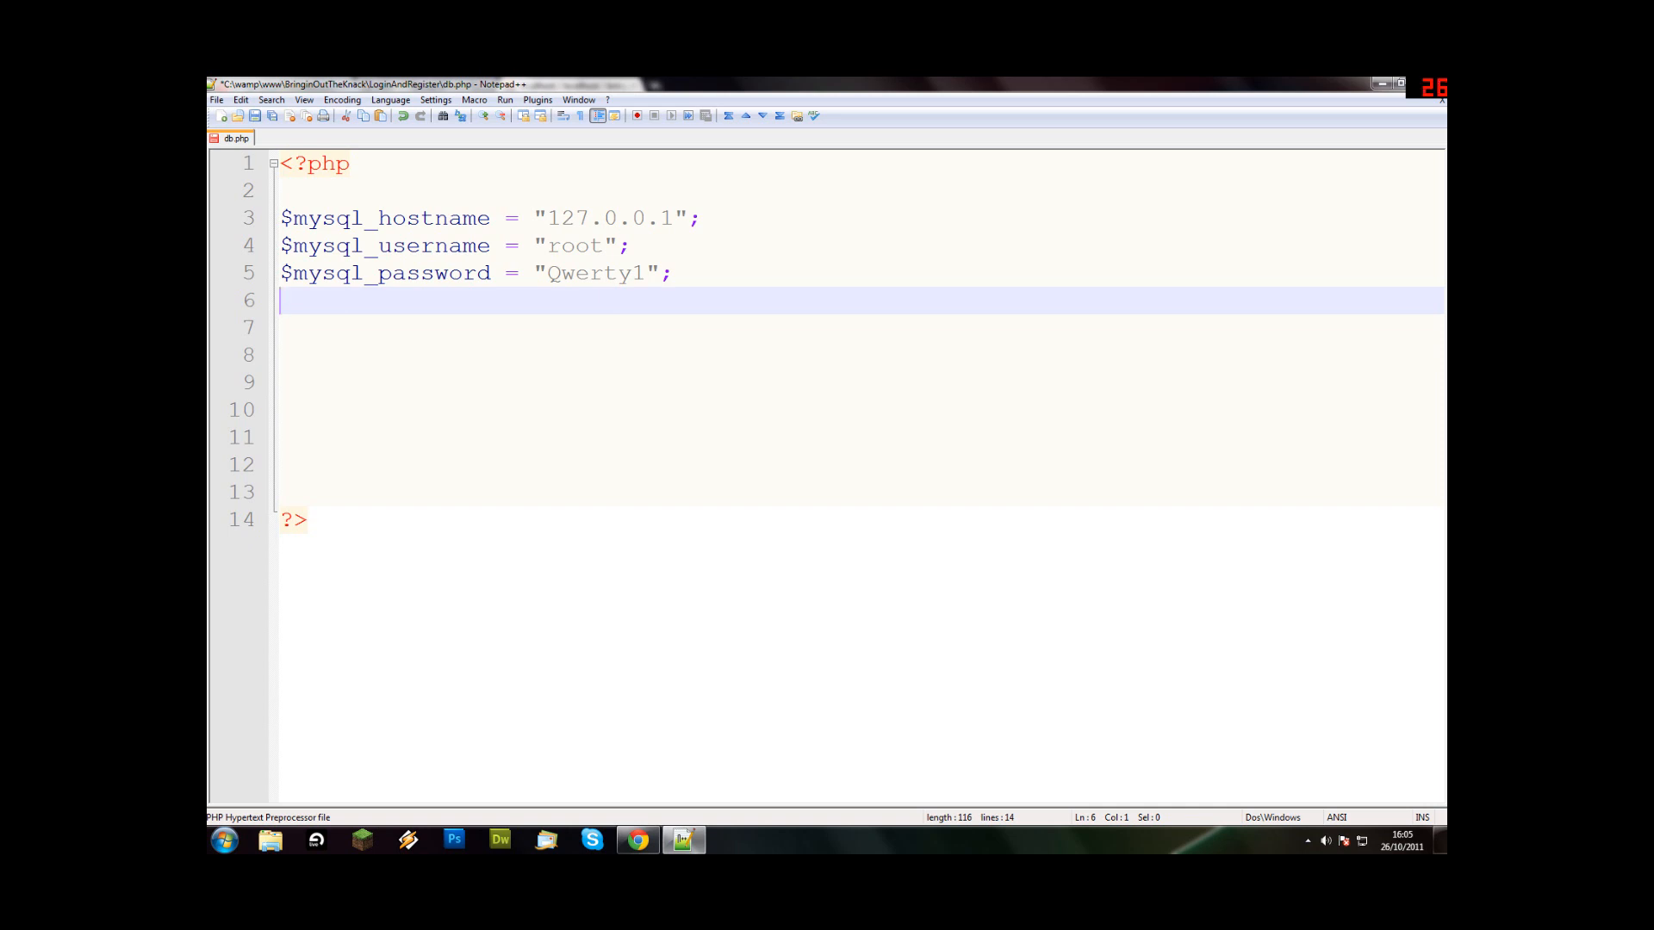
{"action": "type", "text": "$"}
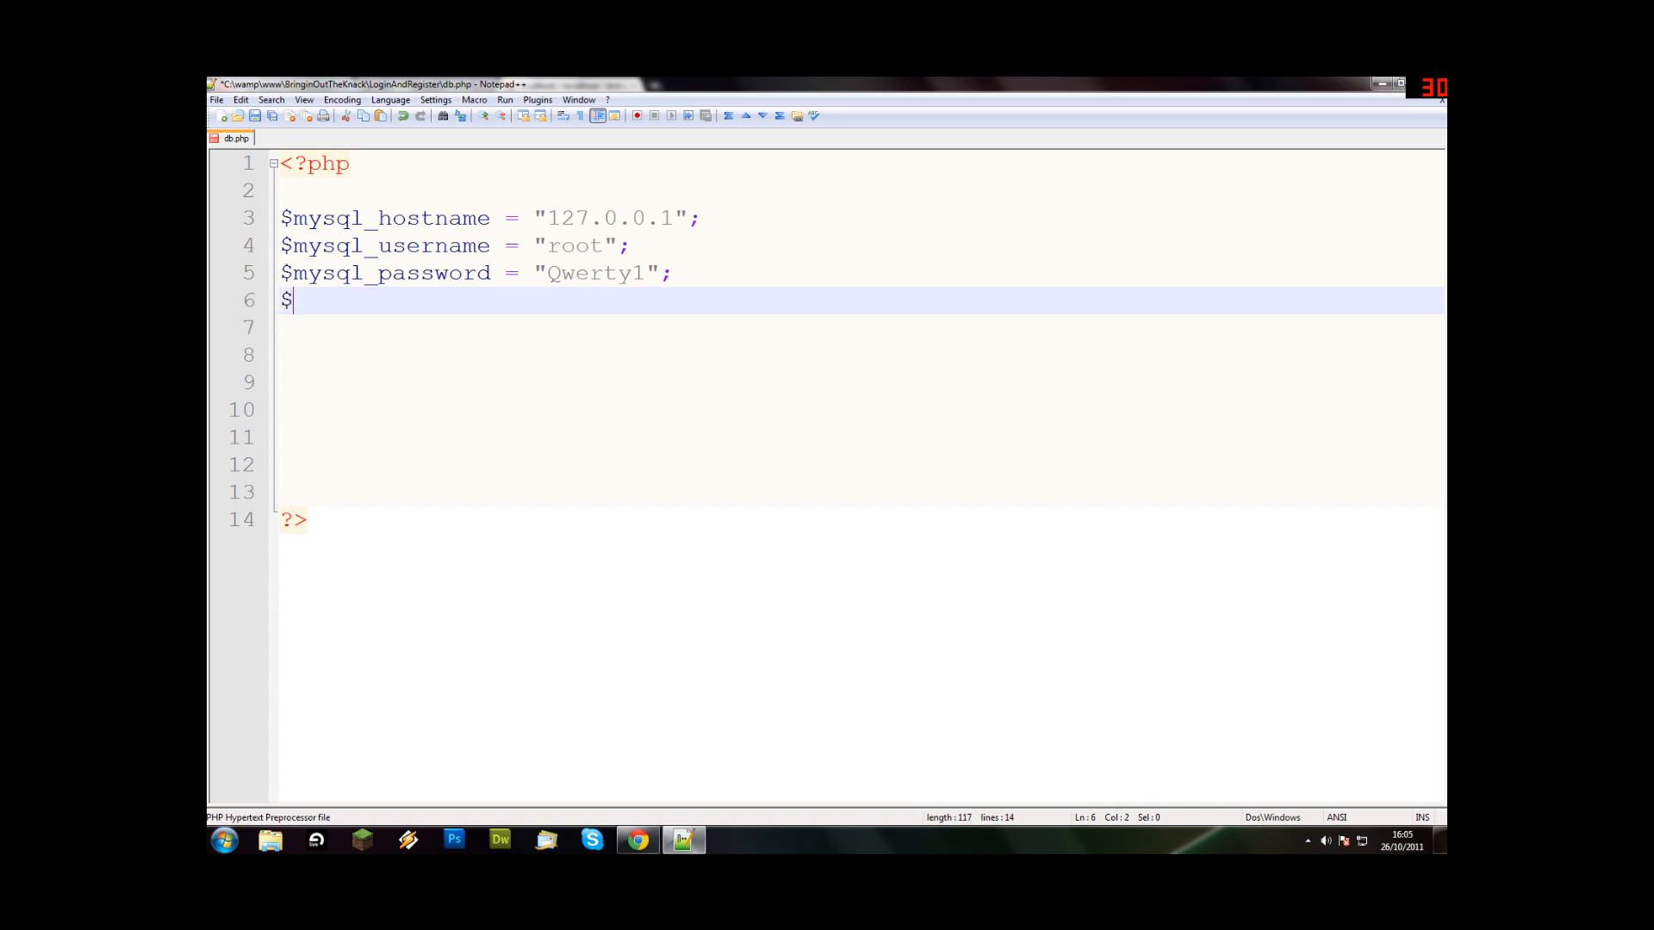
{"action": "type", "text": "mys"}
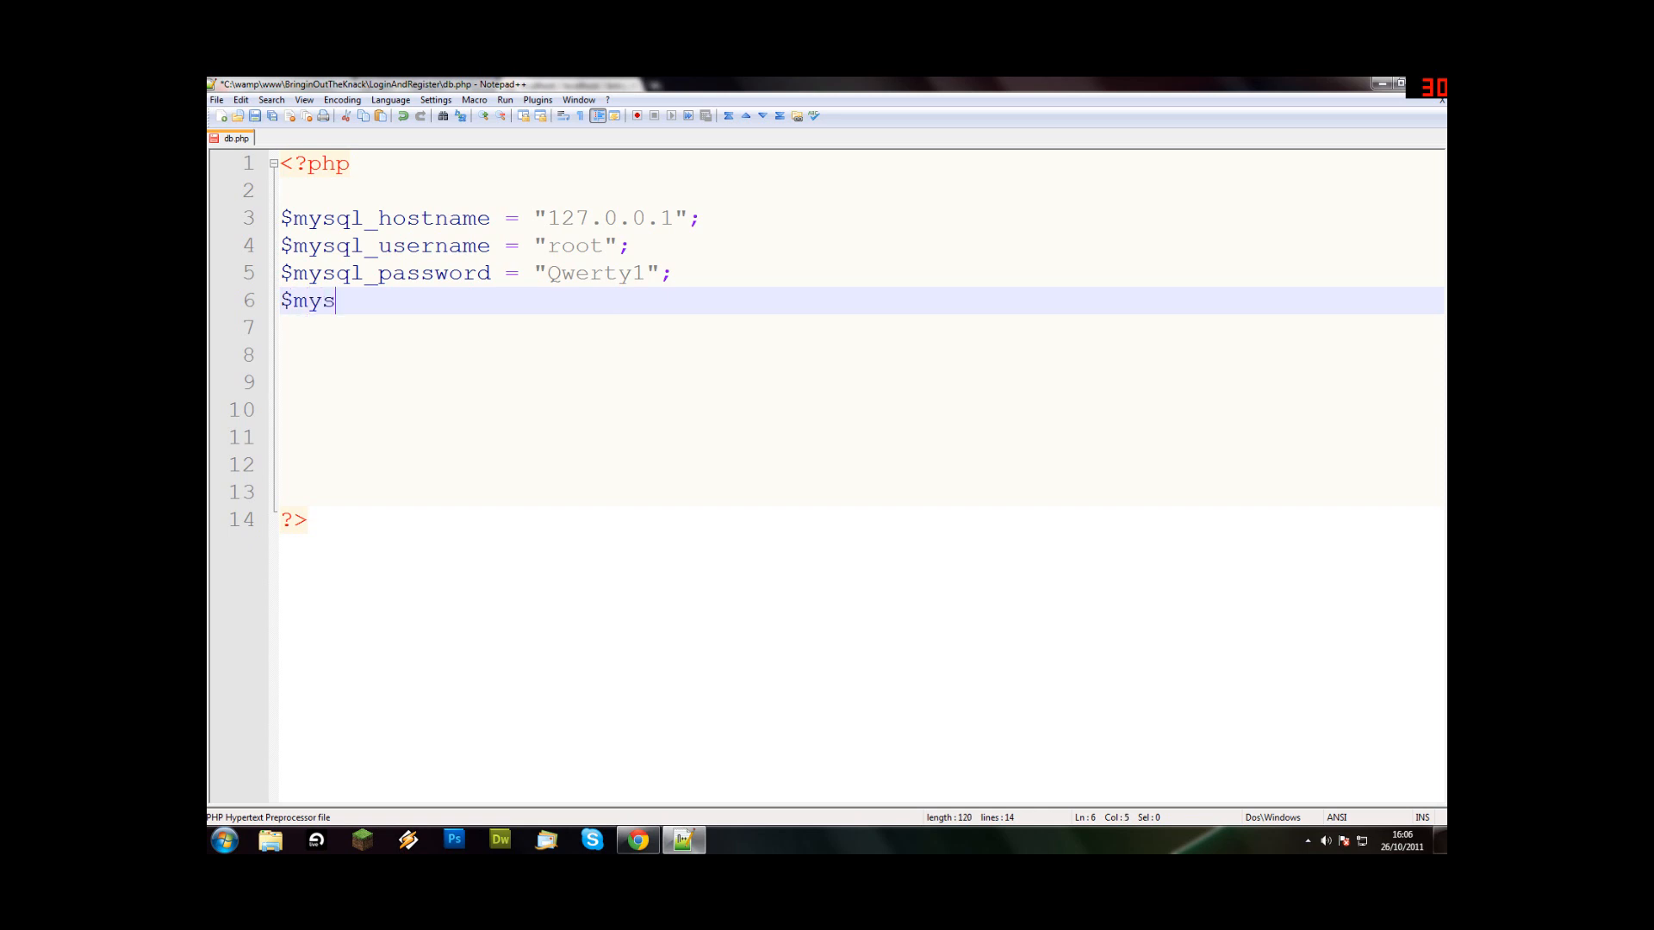
{"action": "type", "text": "ql_d"}
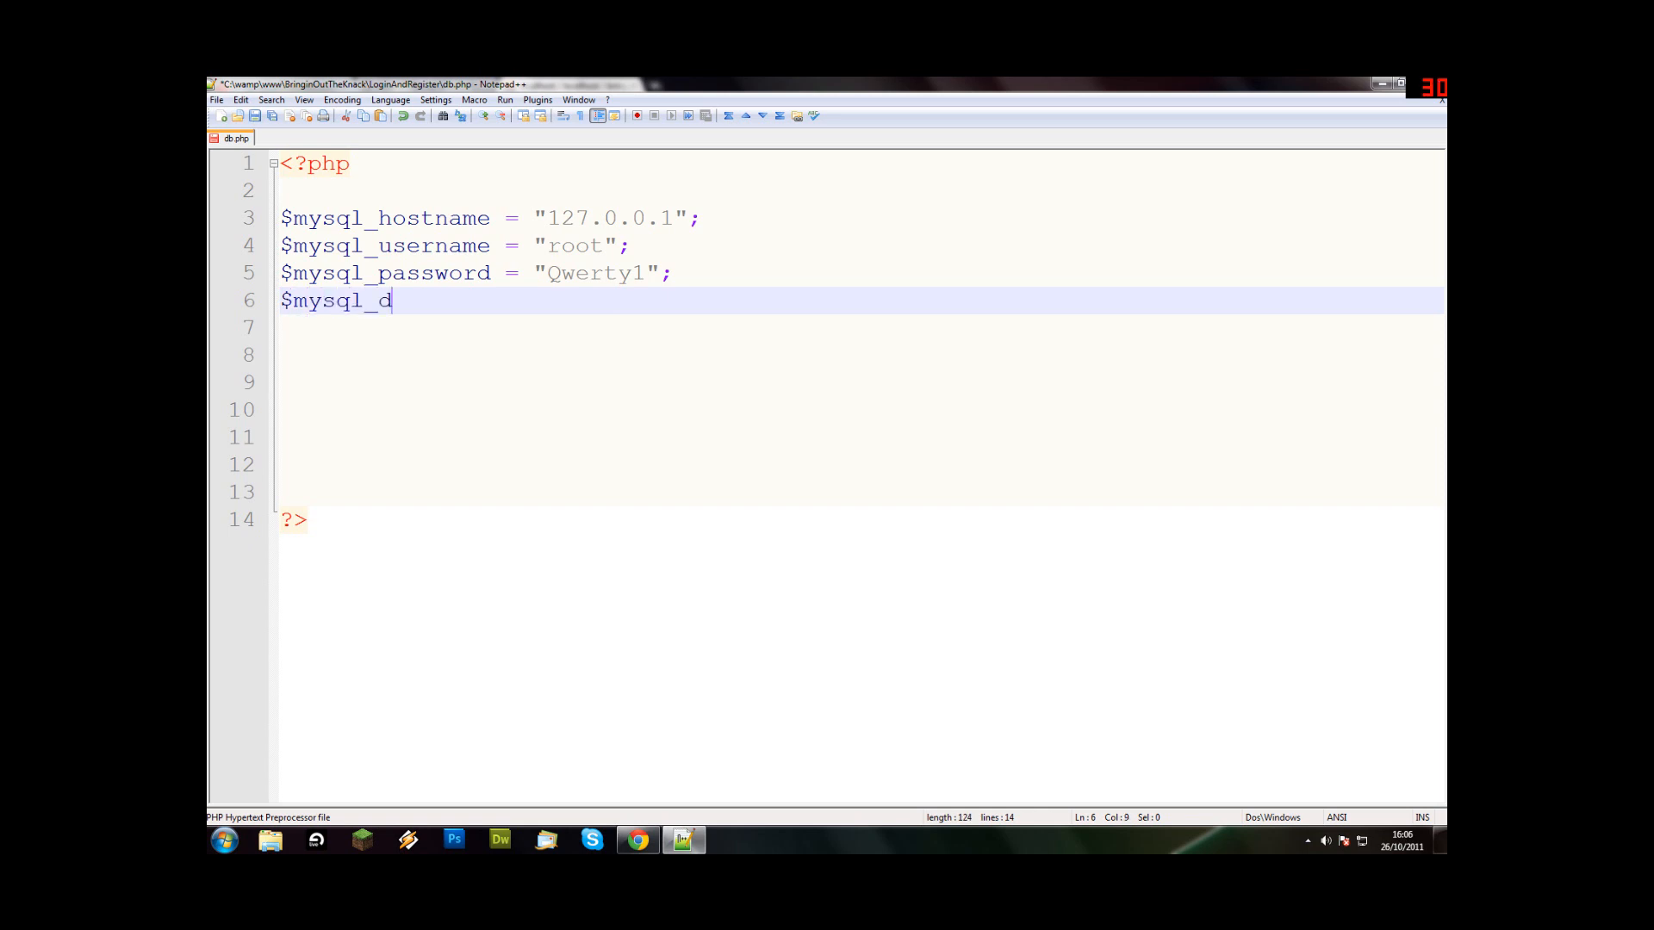
{"action": "type", "text": "atabase"}
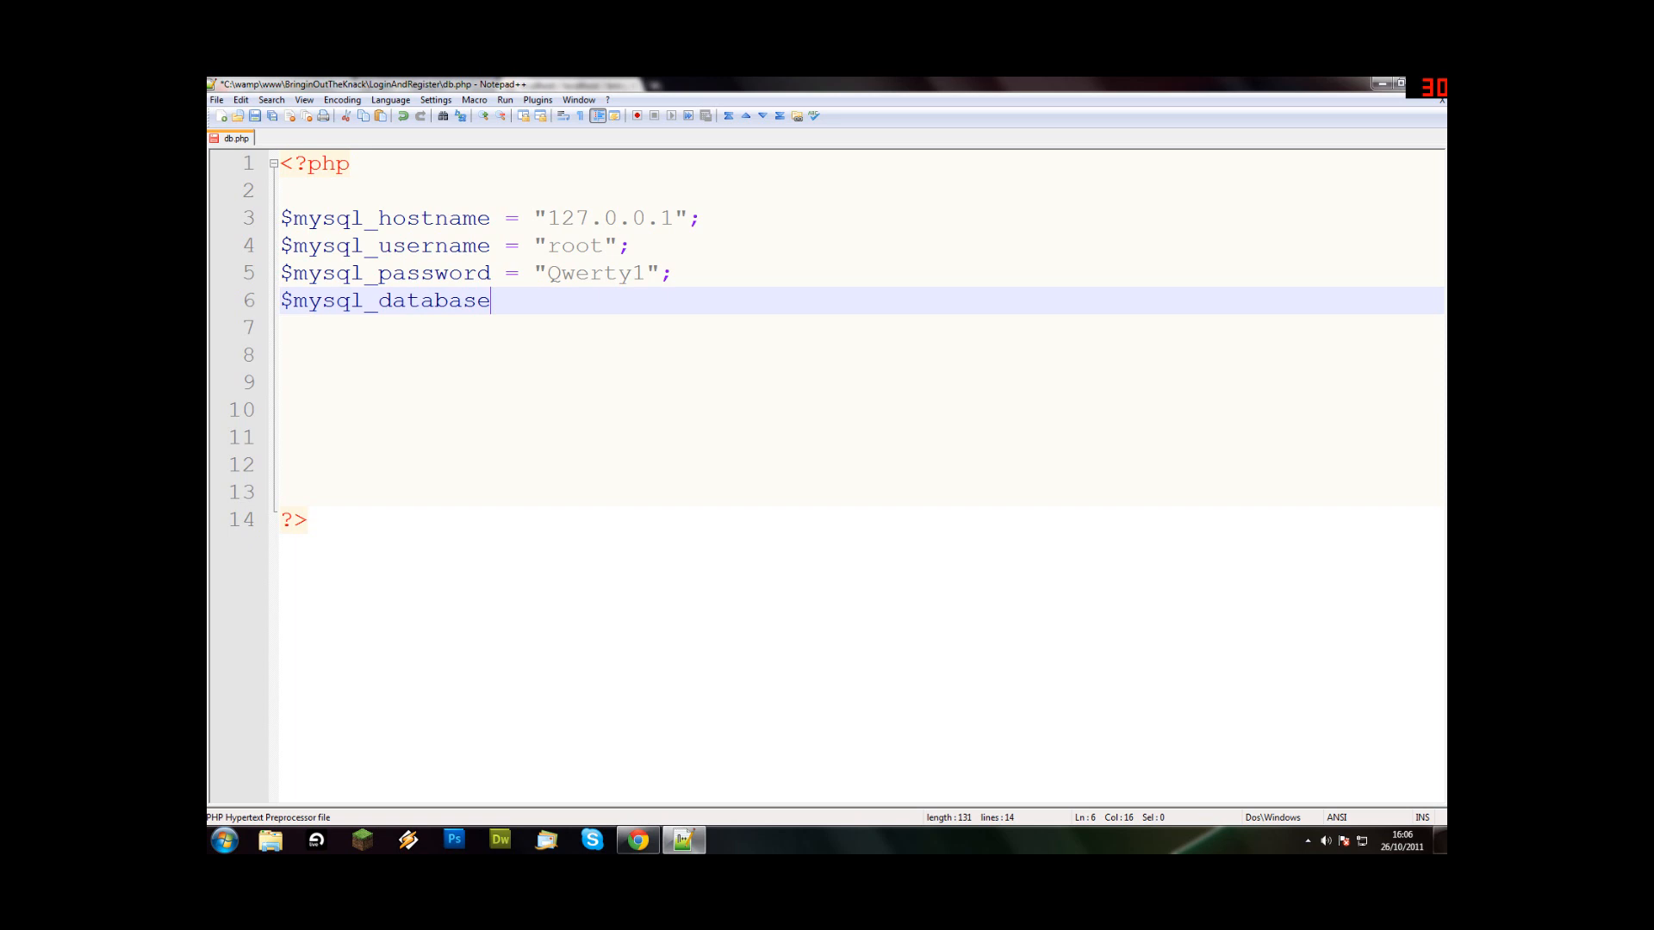
{"action": "type", "text": "="}
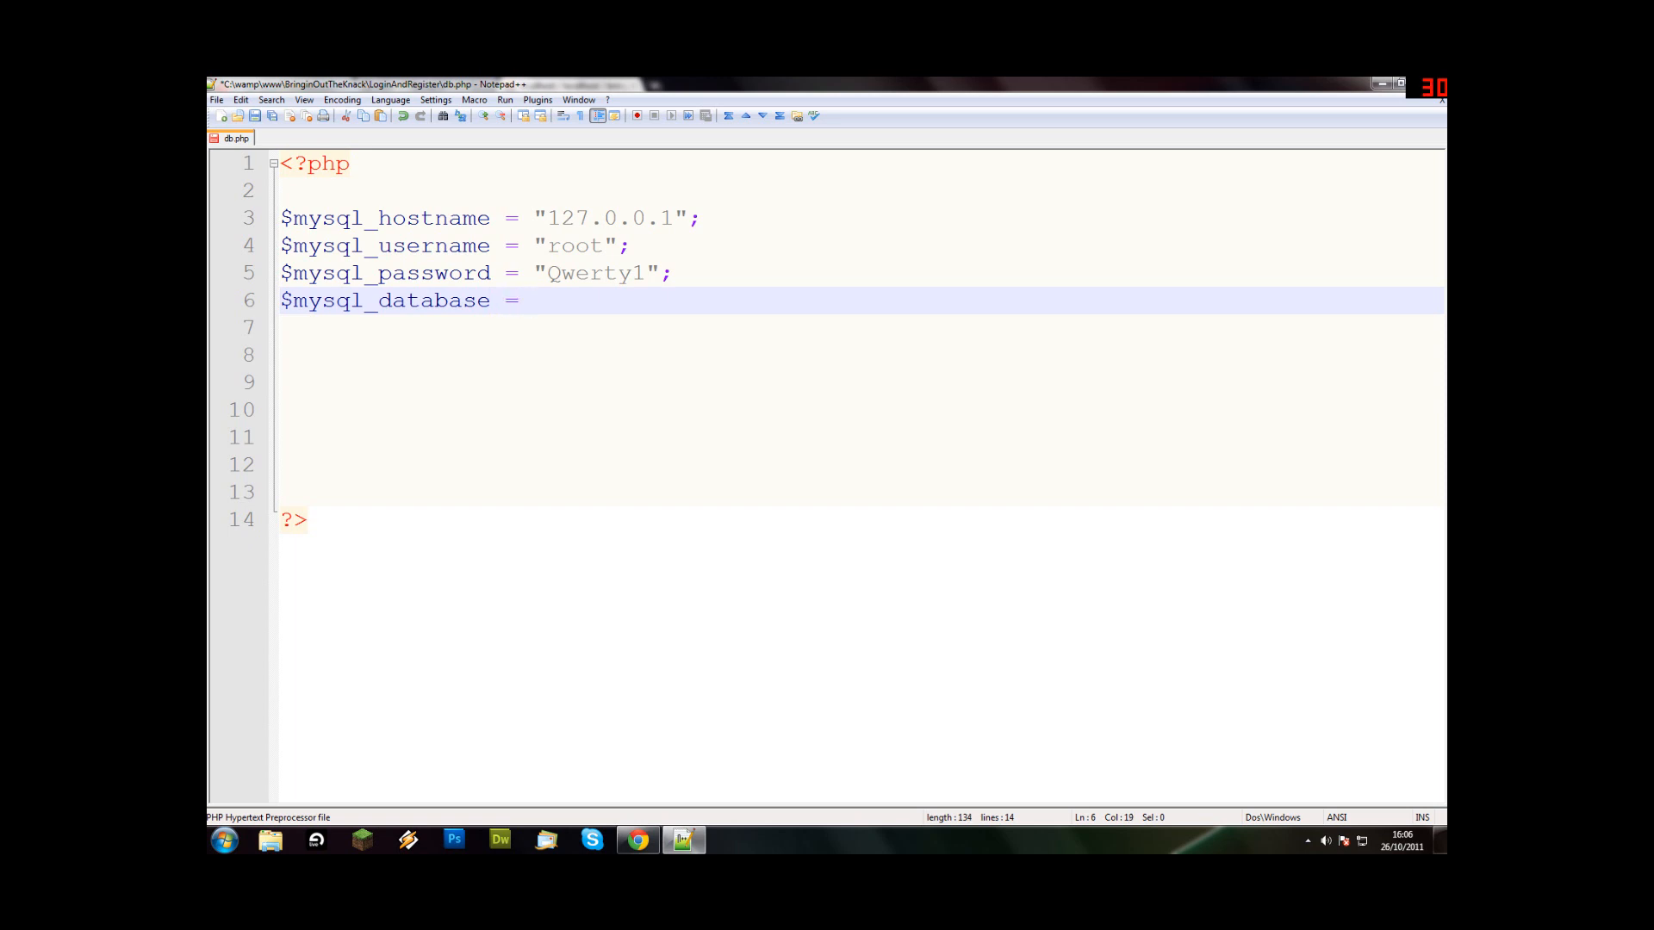
{"action": "type", "text": "bron"}
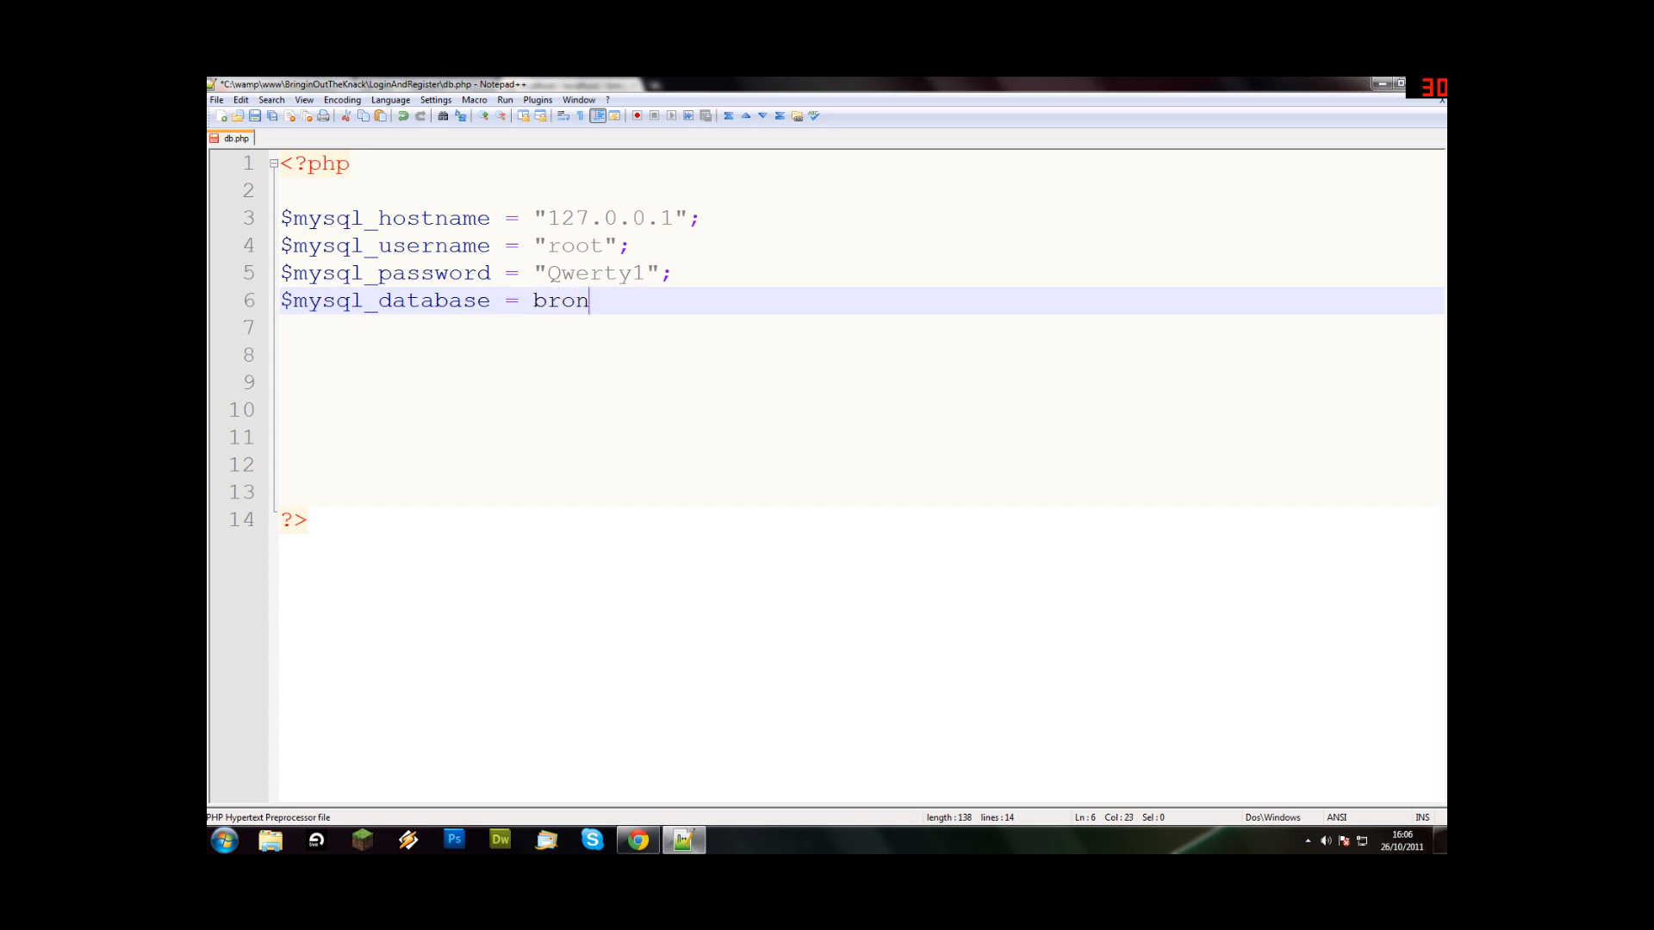
{"action": "key", "text": "BackSpace"}
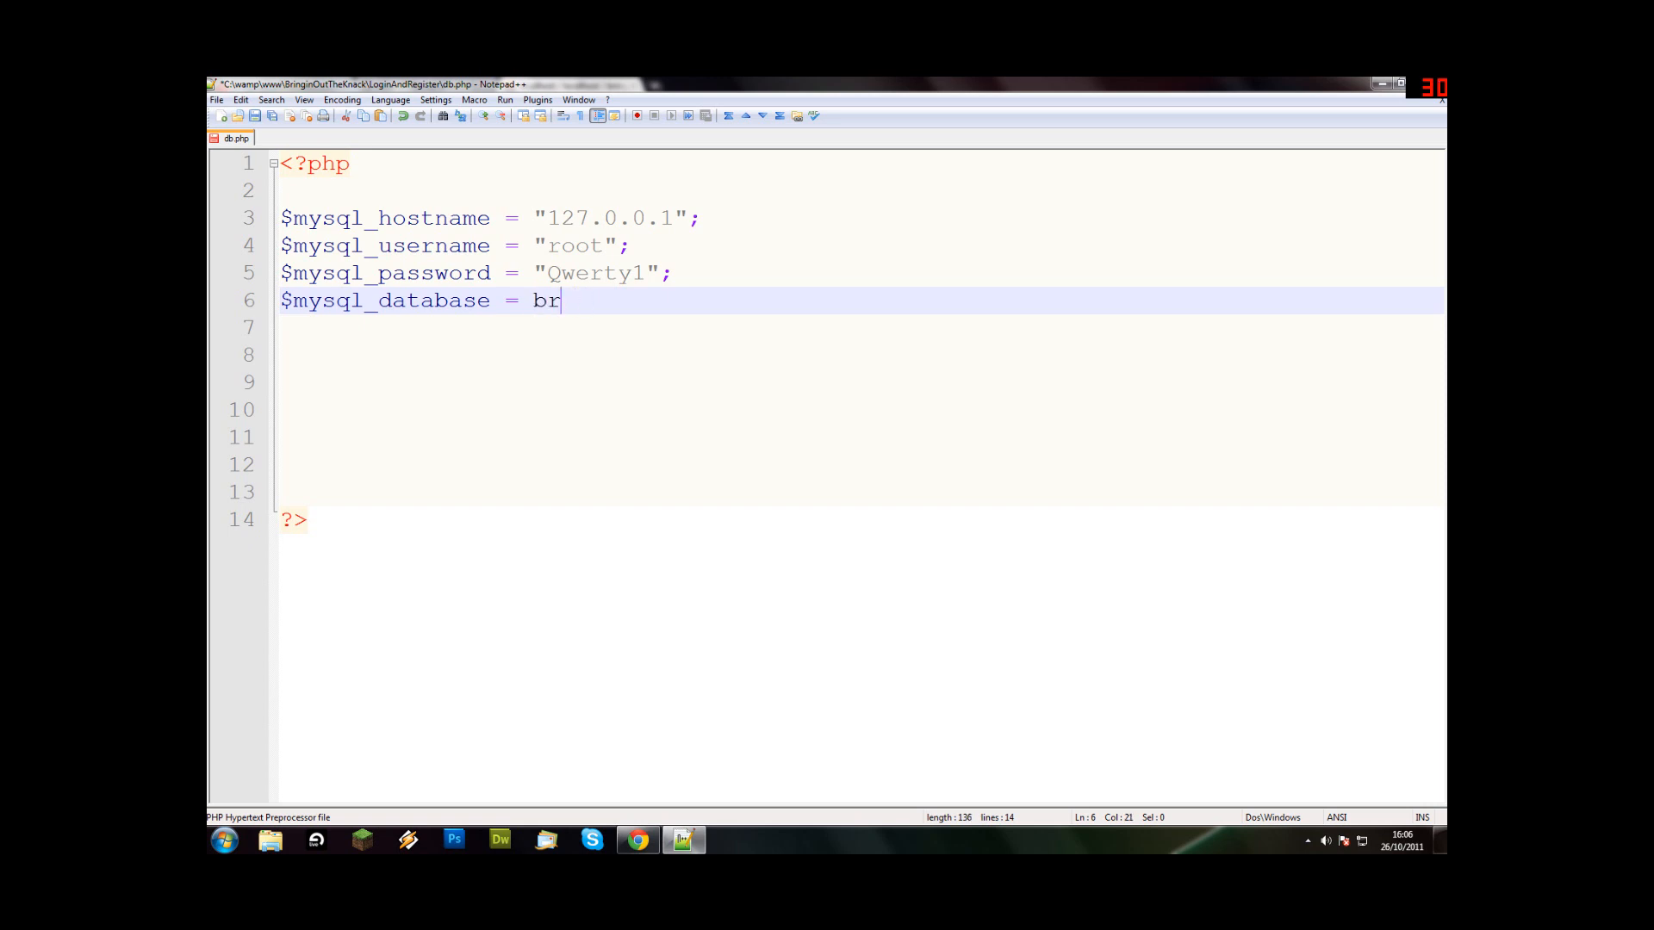
{"action": "type", "text": "ingingoutth"}
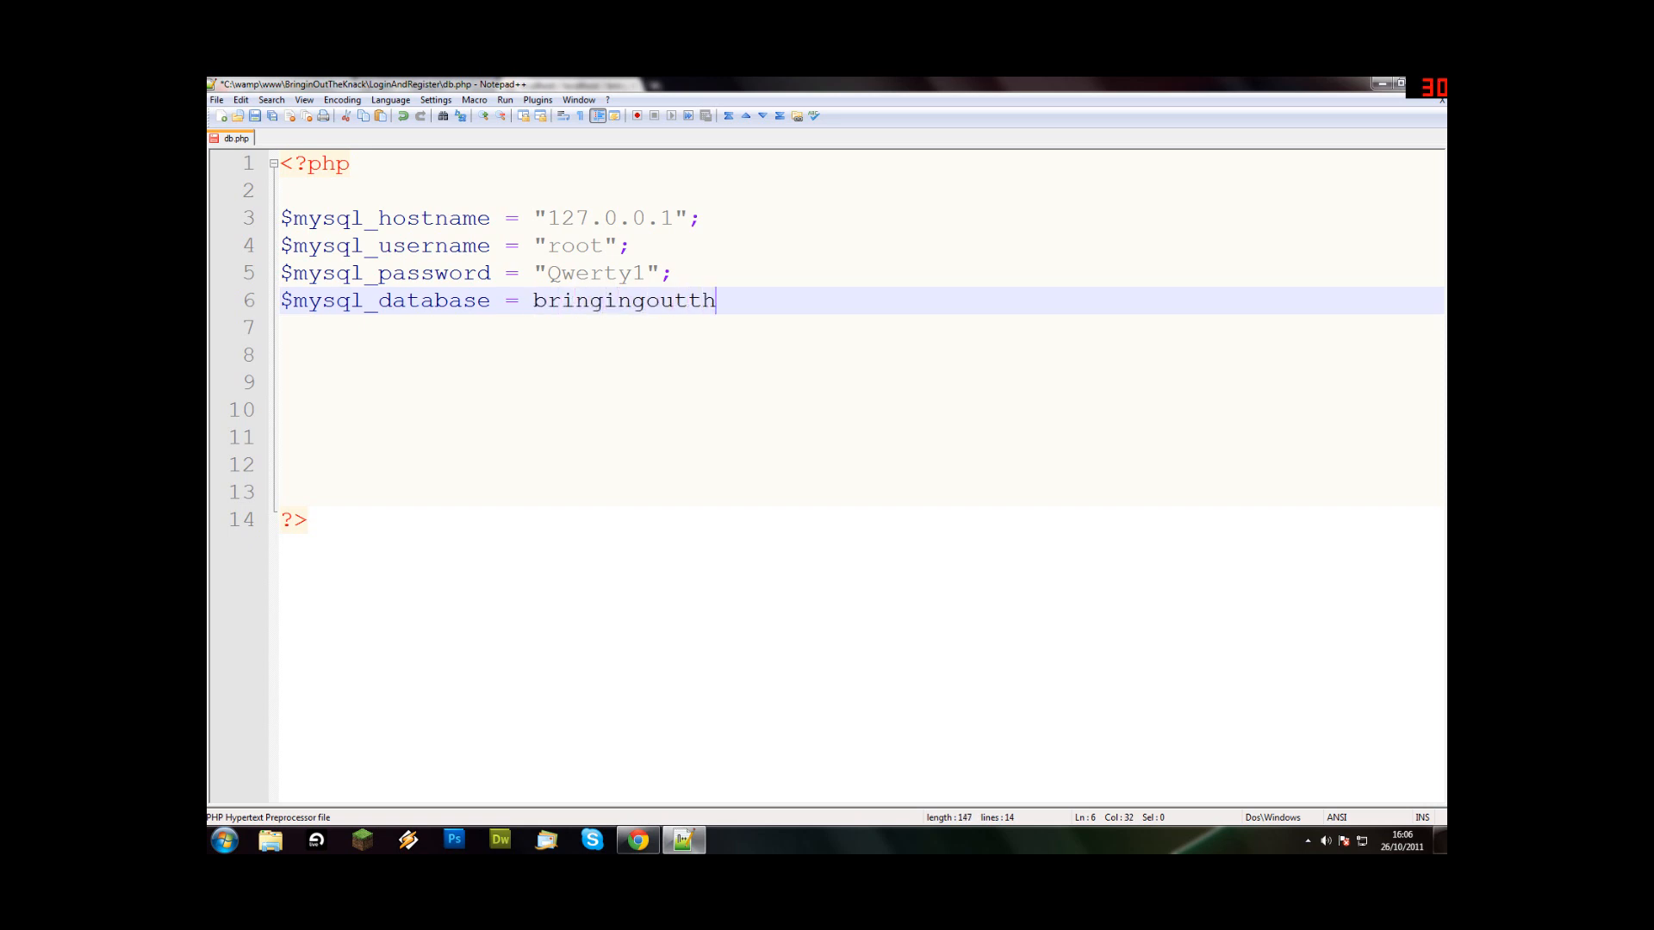
{"action": "type", "text": "eknack"}
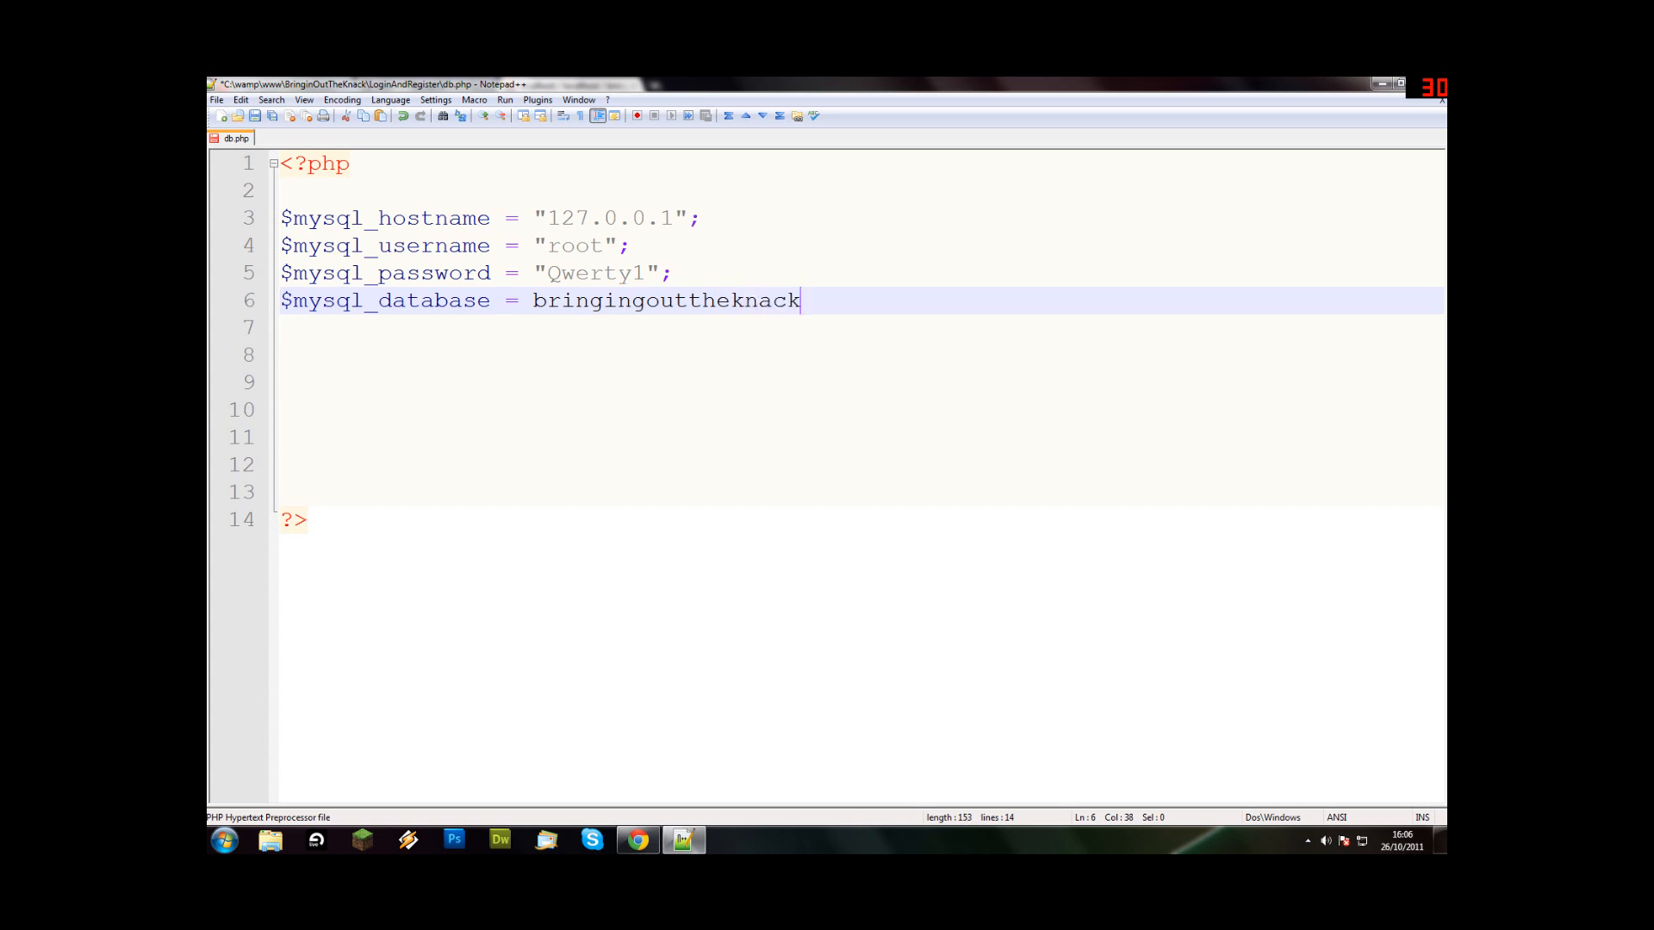
{"action": "type", "text": "\""}
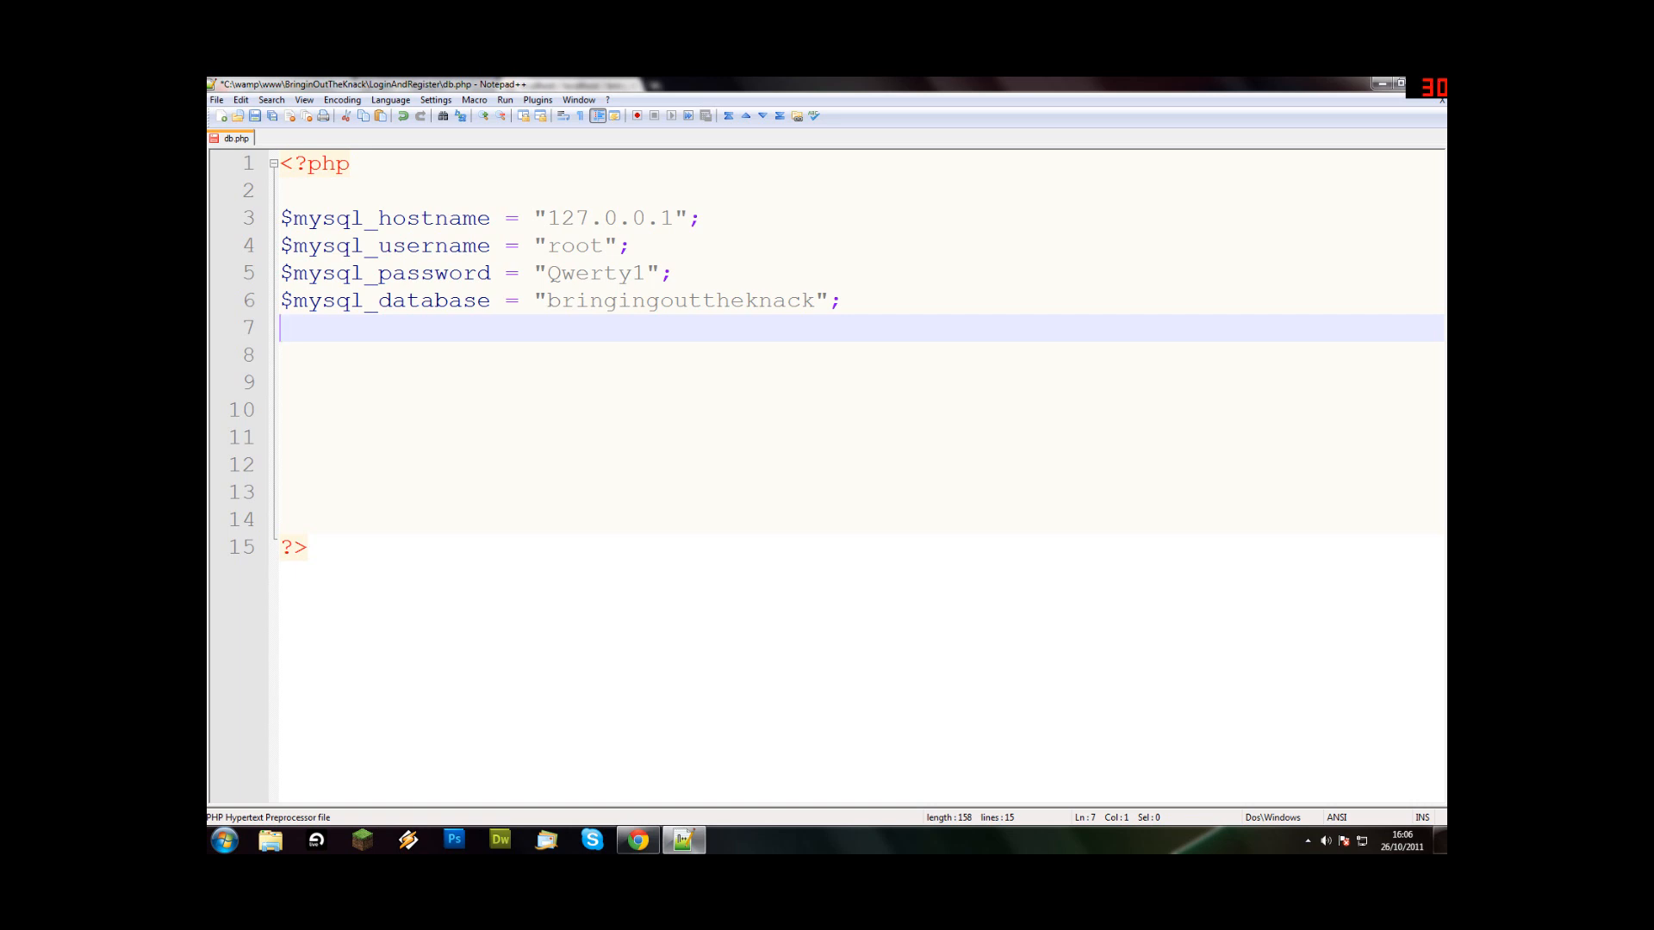
Begin a $db = mysql_connect( call passing $mysql_hostname as the first argument
{"action": "type", "text": "$"}
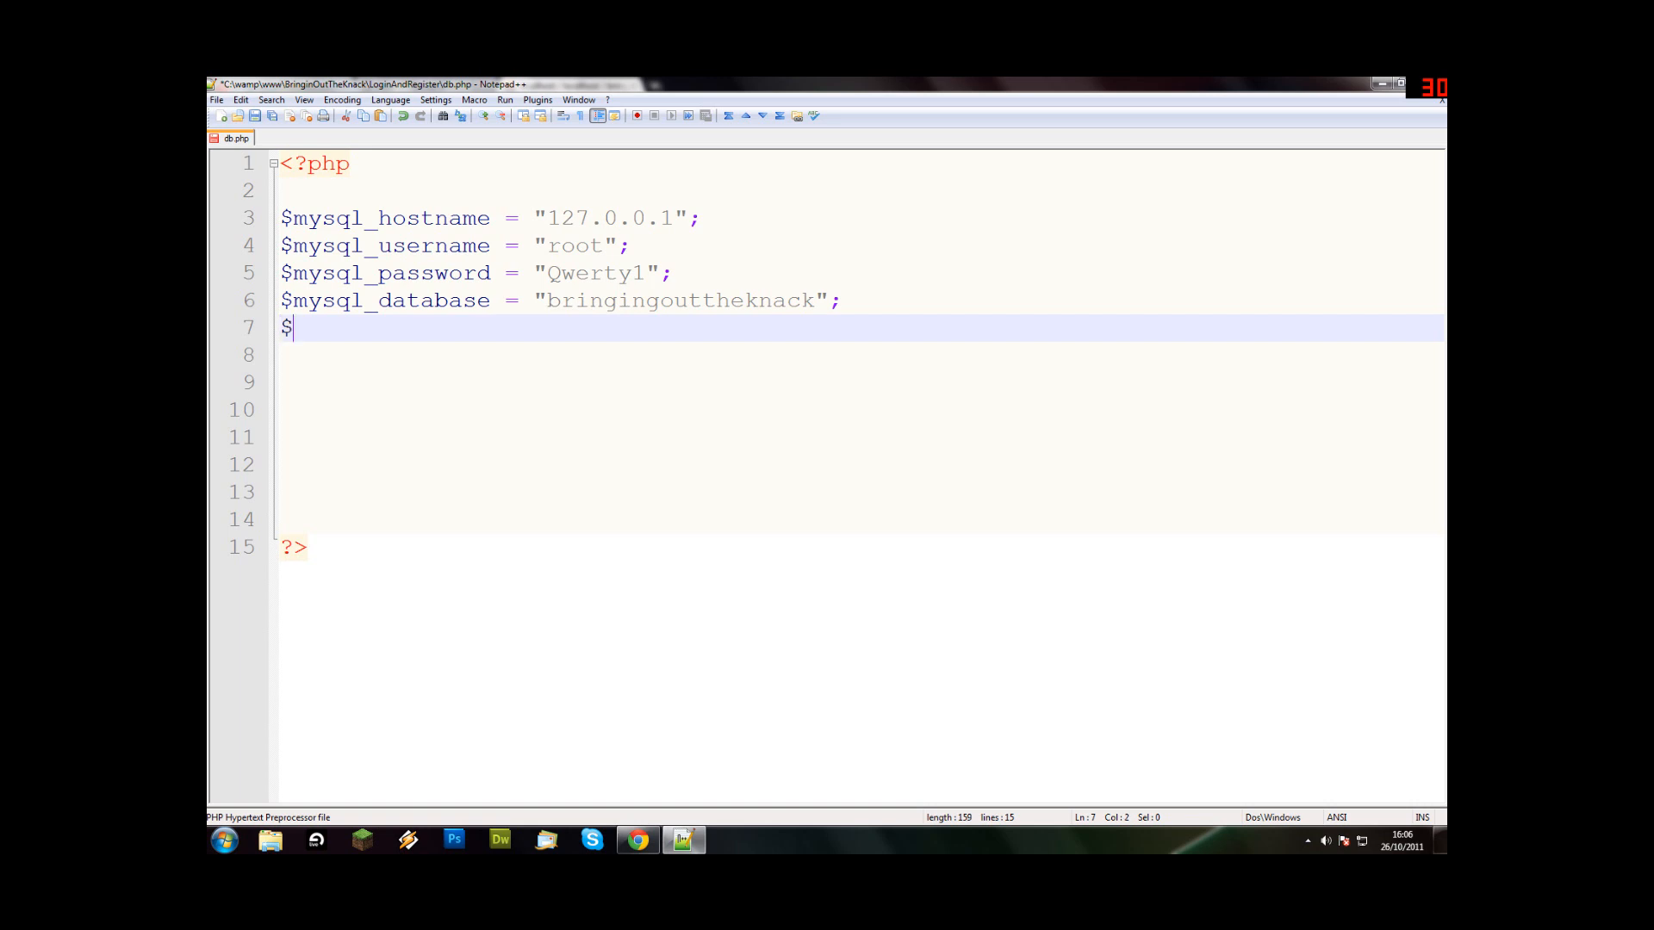
{"action": "type", "text": "db"}
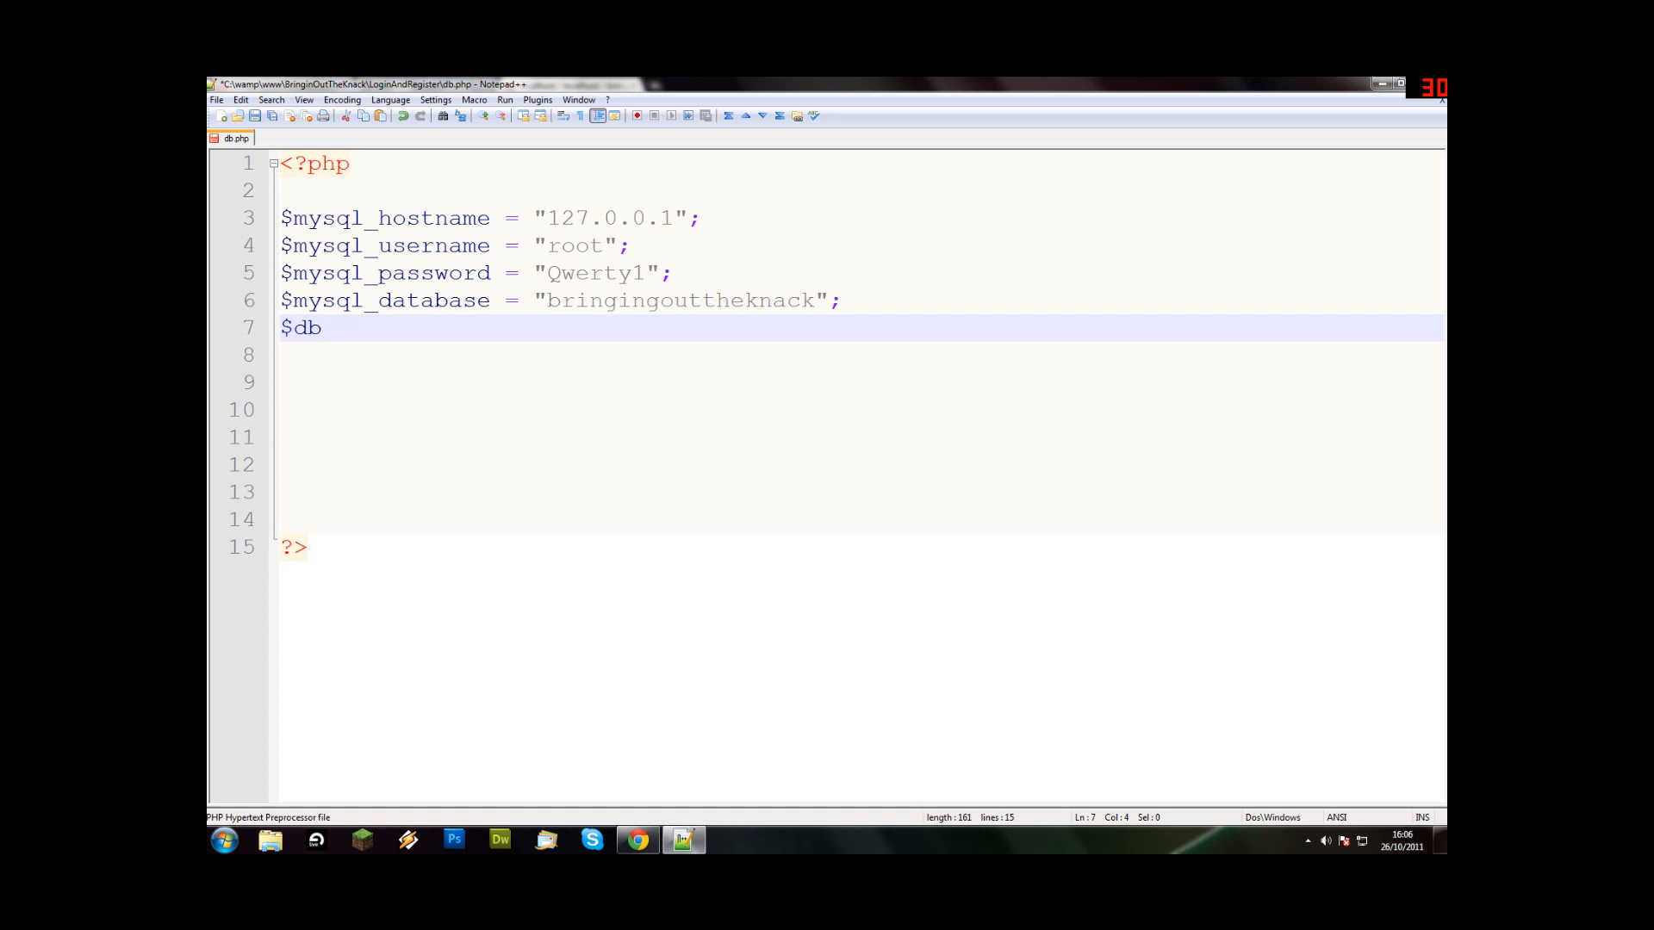
{"action": "type", "text": "="}
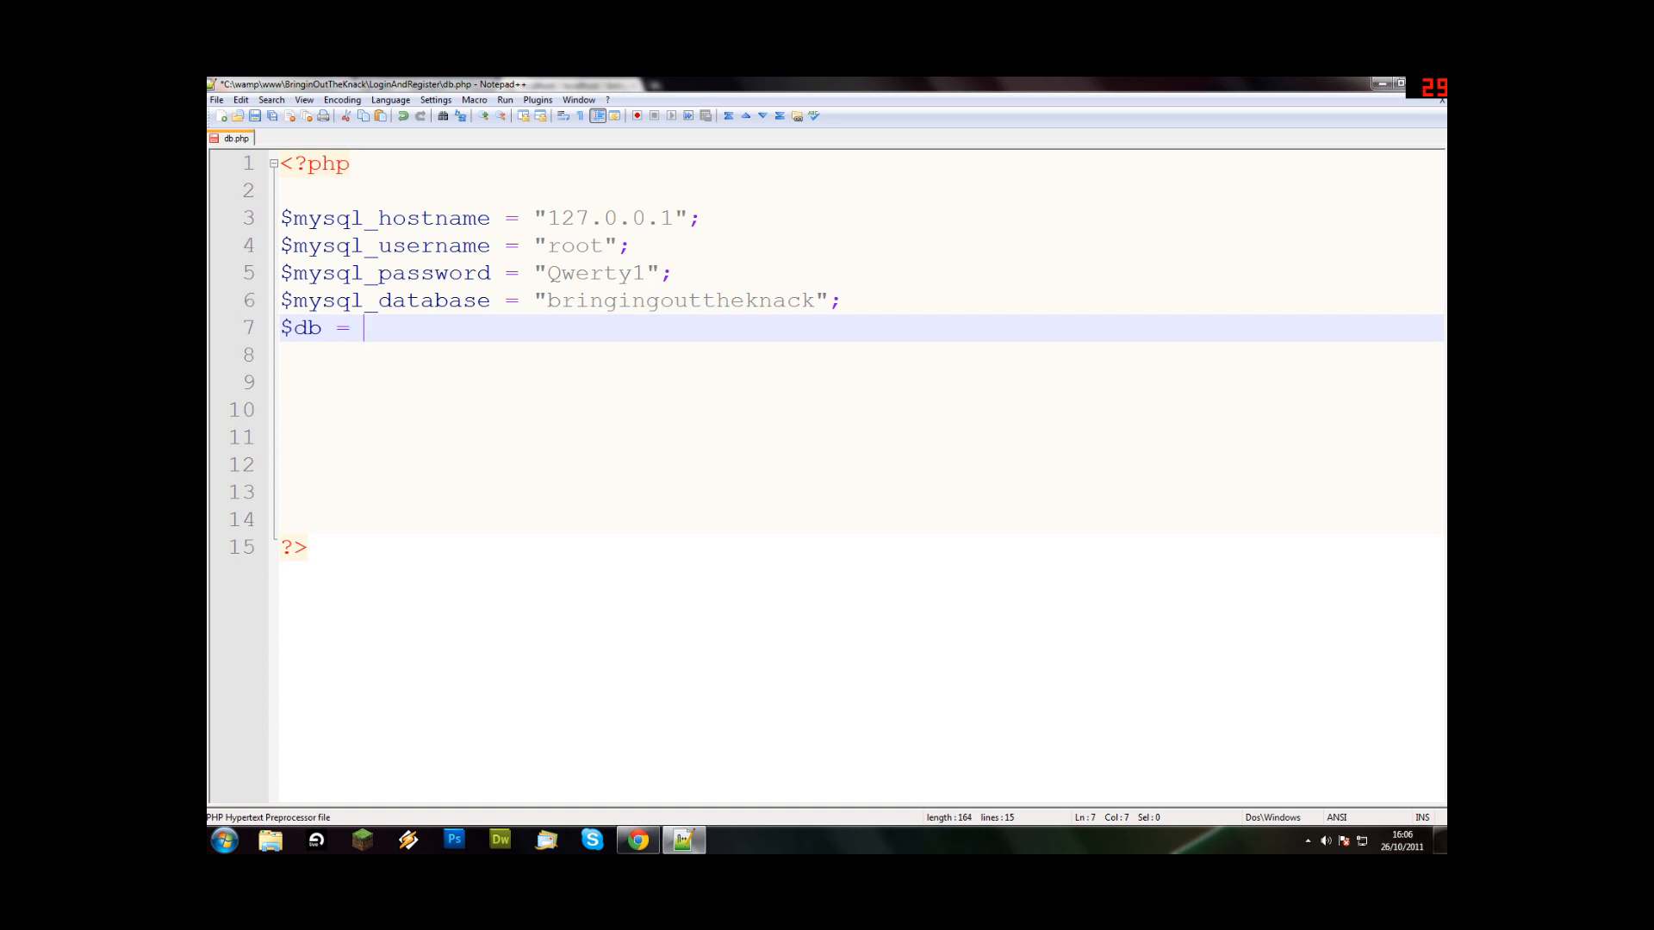
{"action": "type", "text": "mys"}
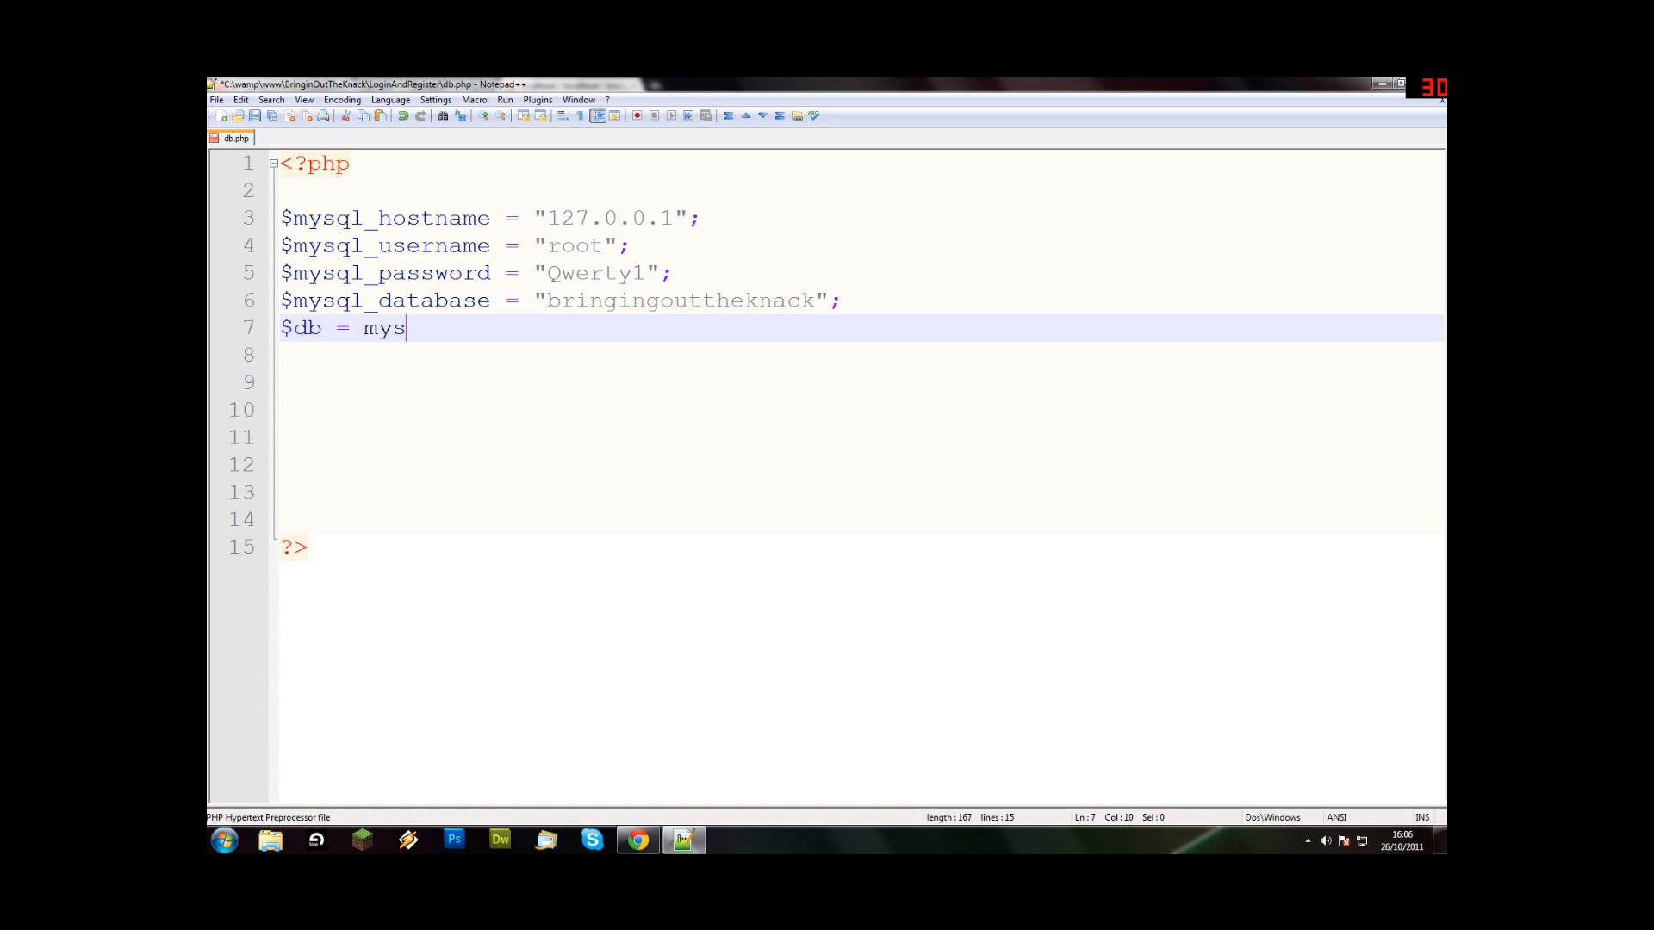
{"action": "type", "text": "ql"}
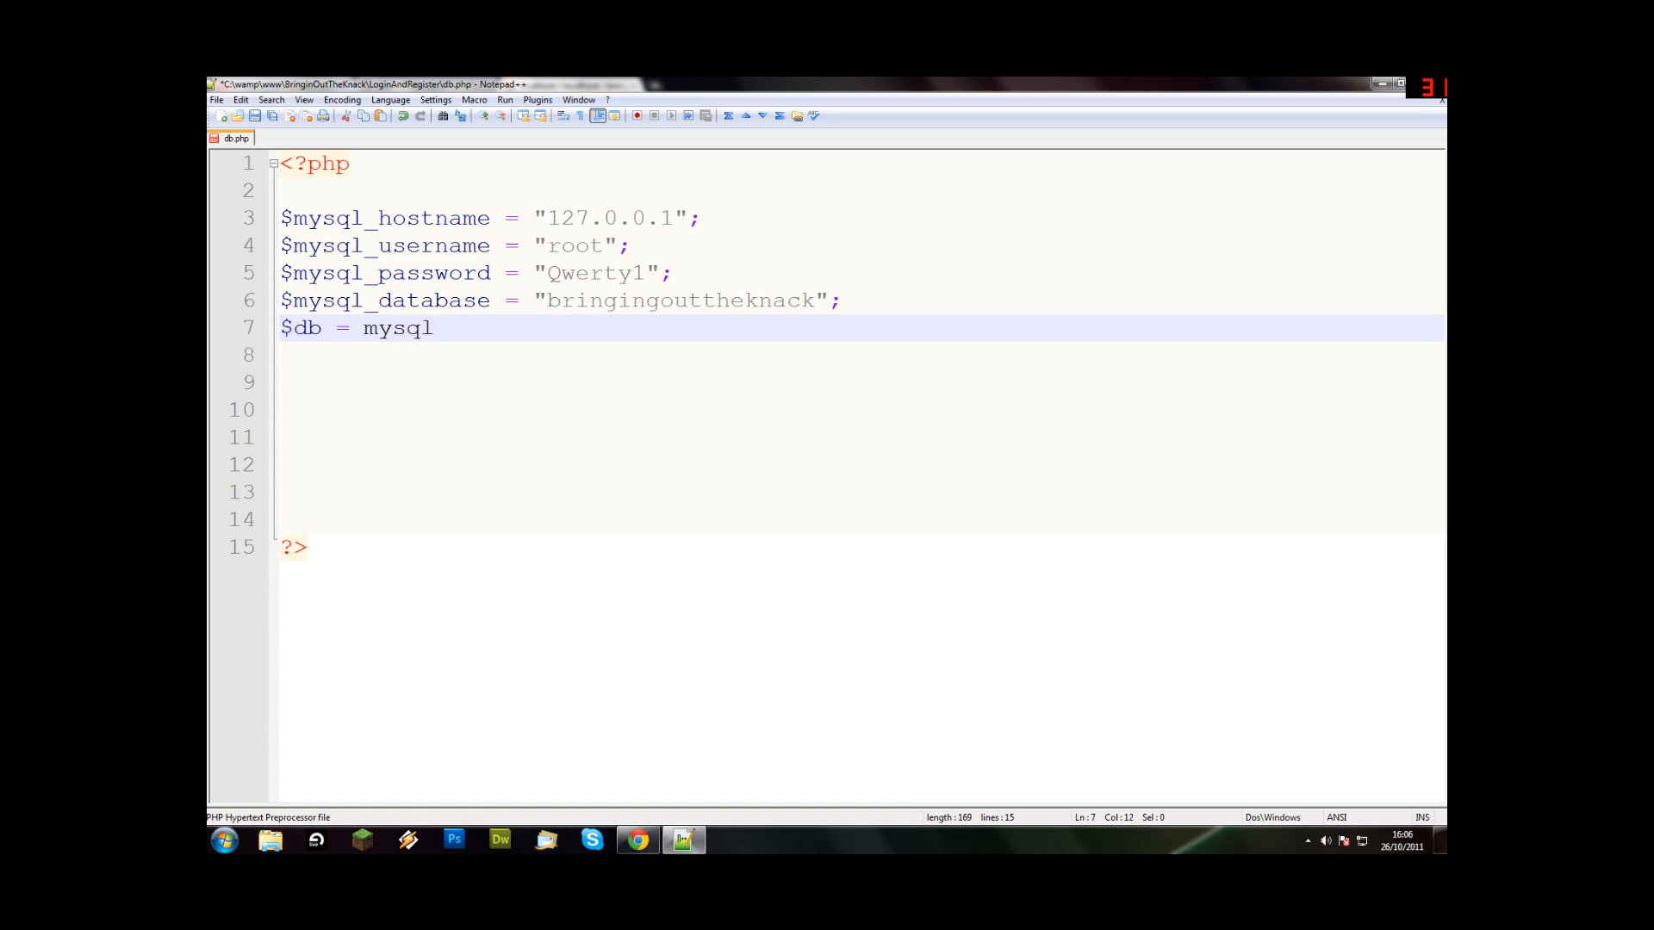
{"action": "type", "text": "_connect"}
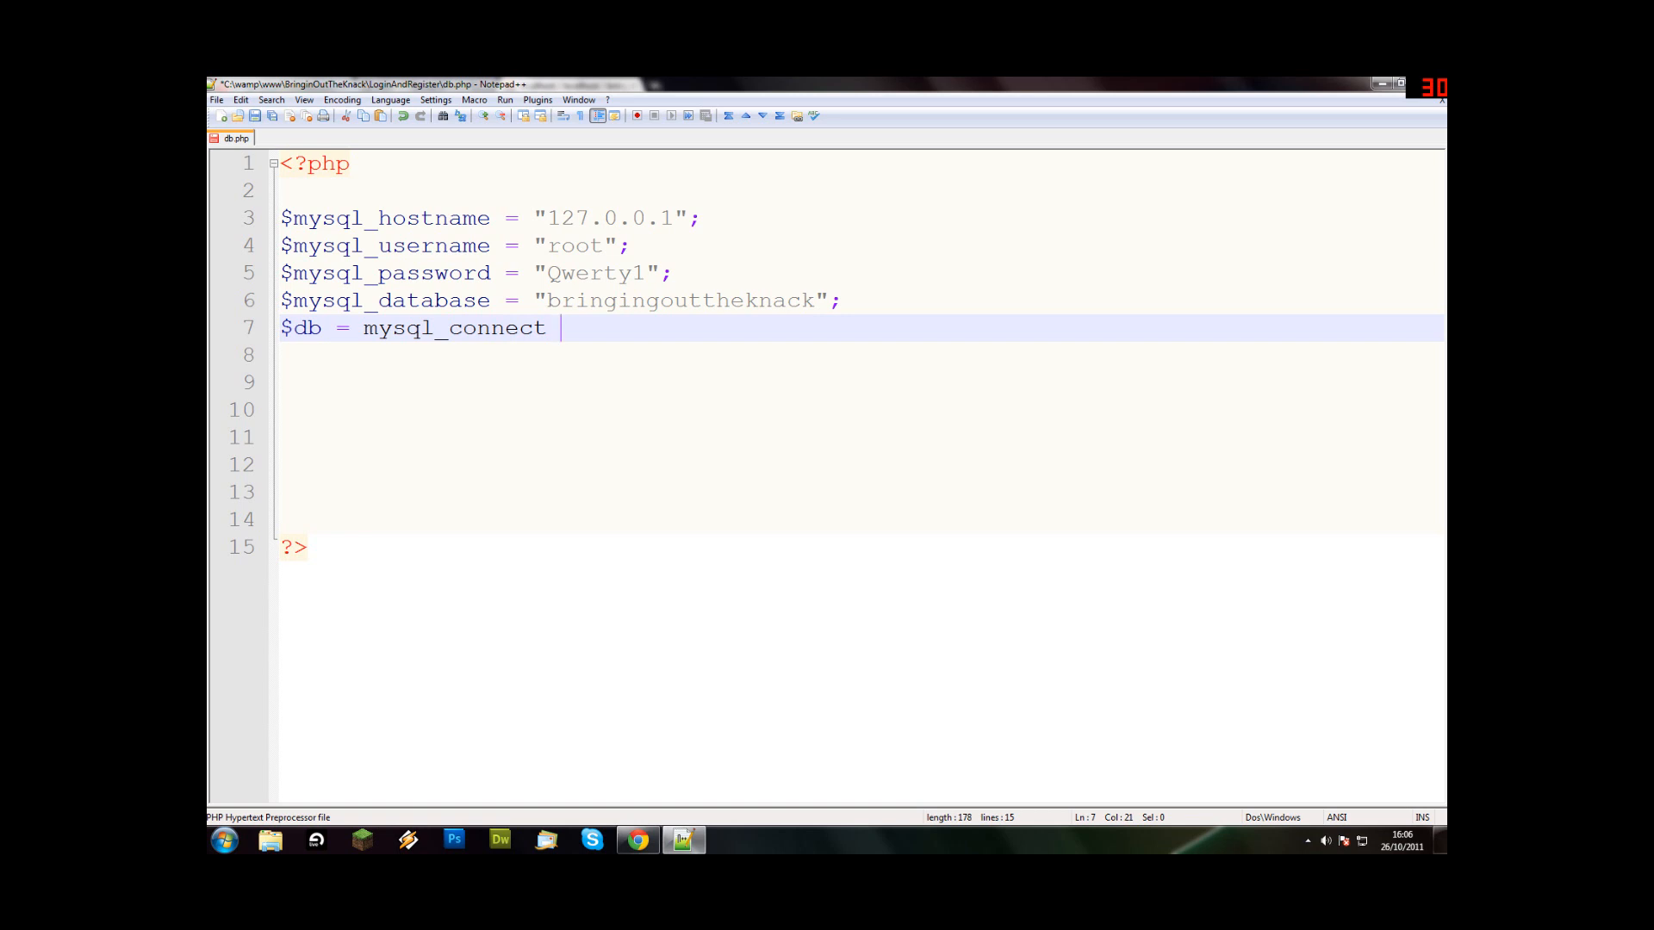
{"action": "type", "text": "("}
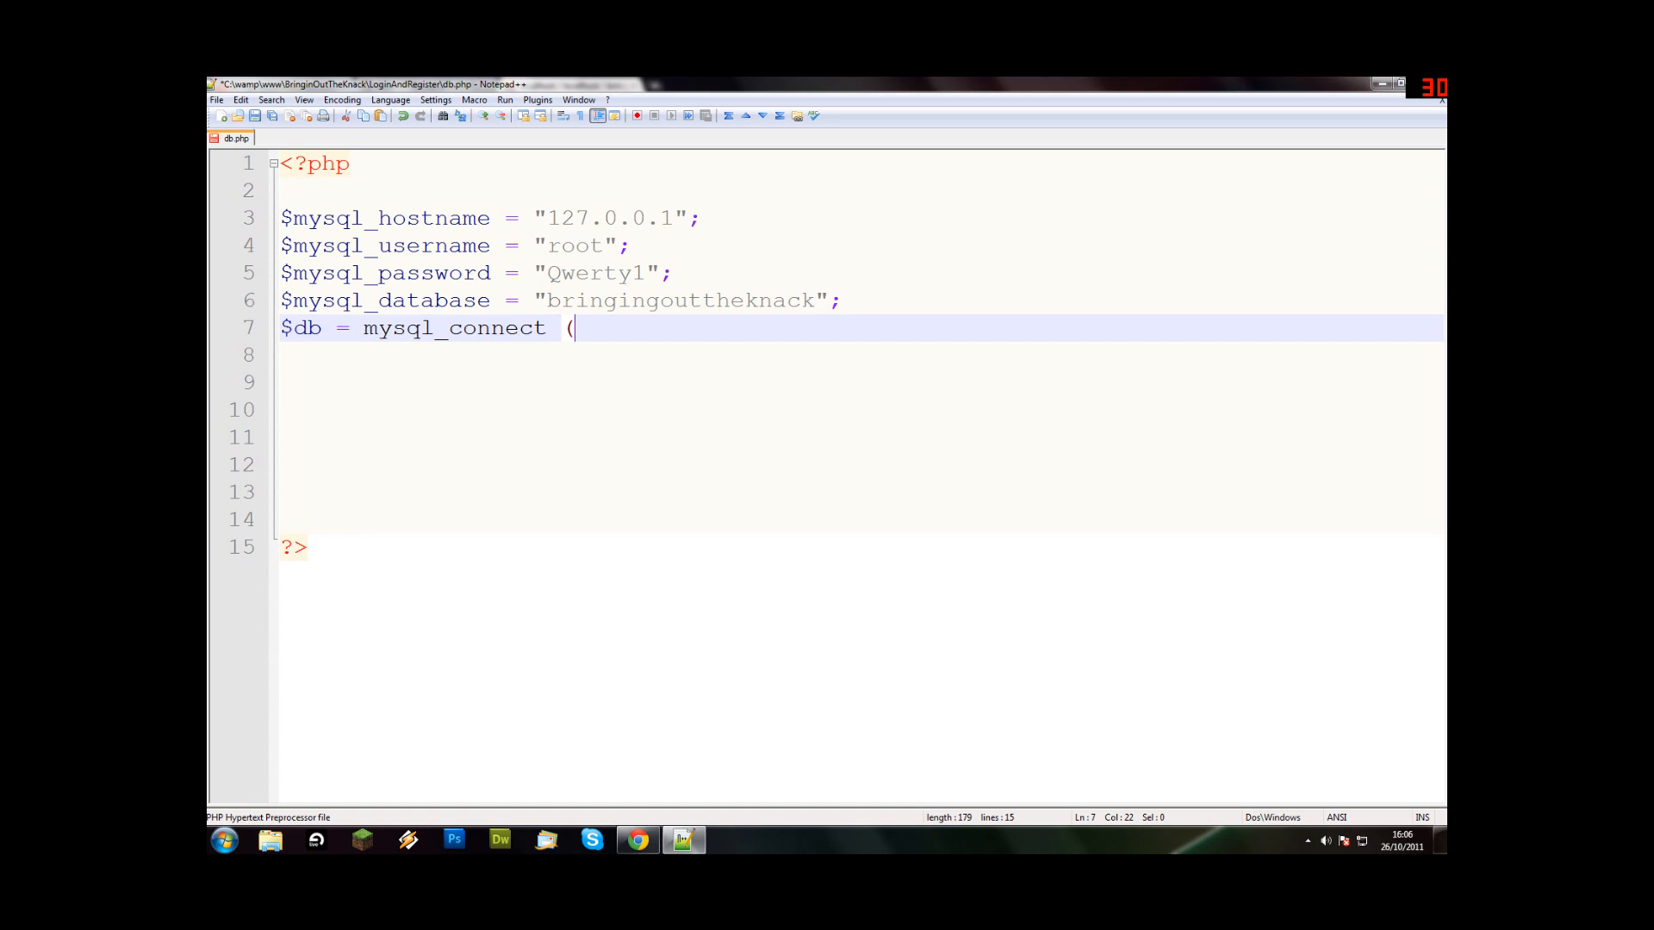
{"action": "type", "text": "$"}
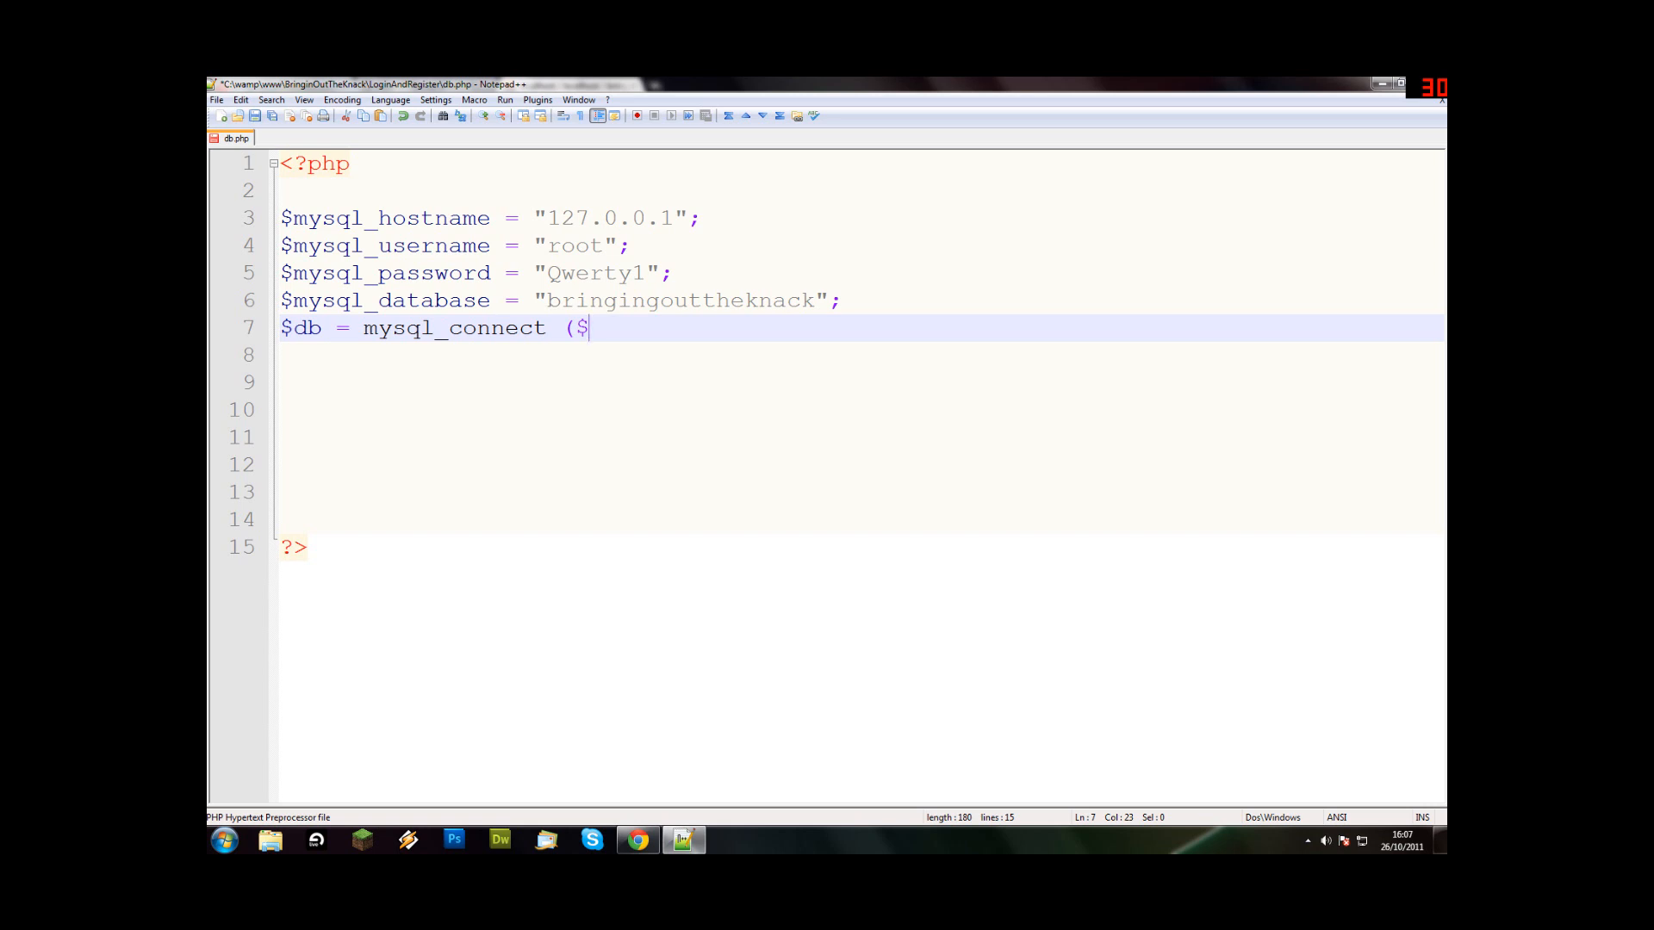
{"action": "type", "text": "m"}
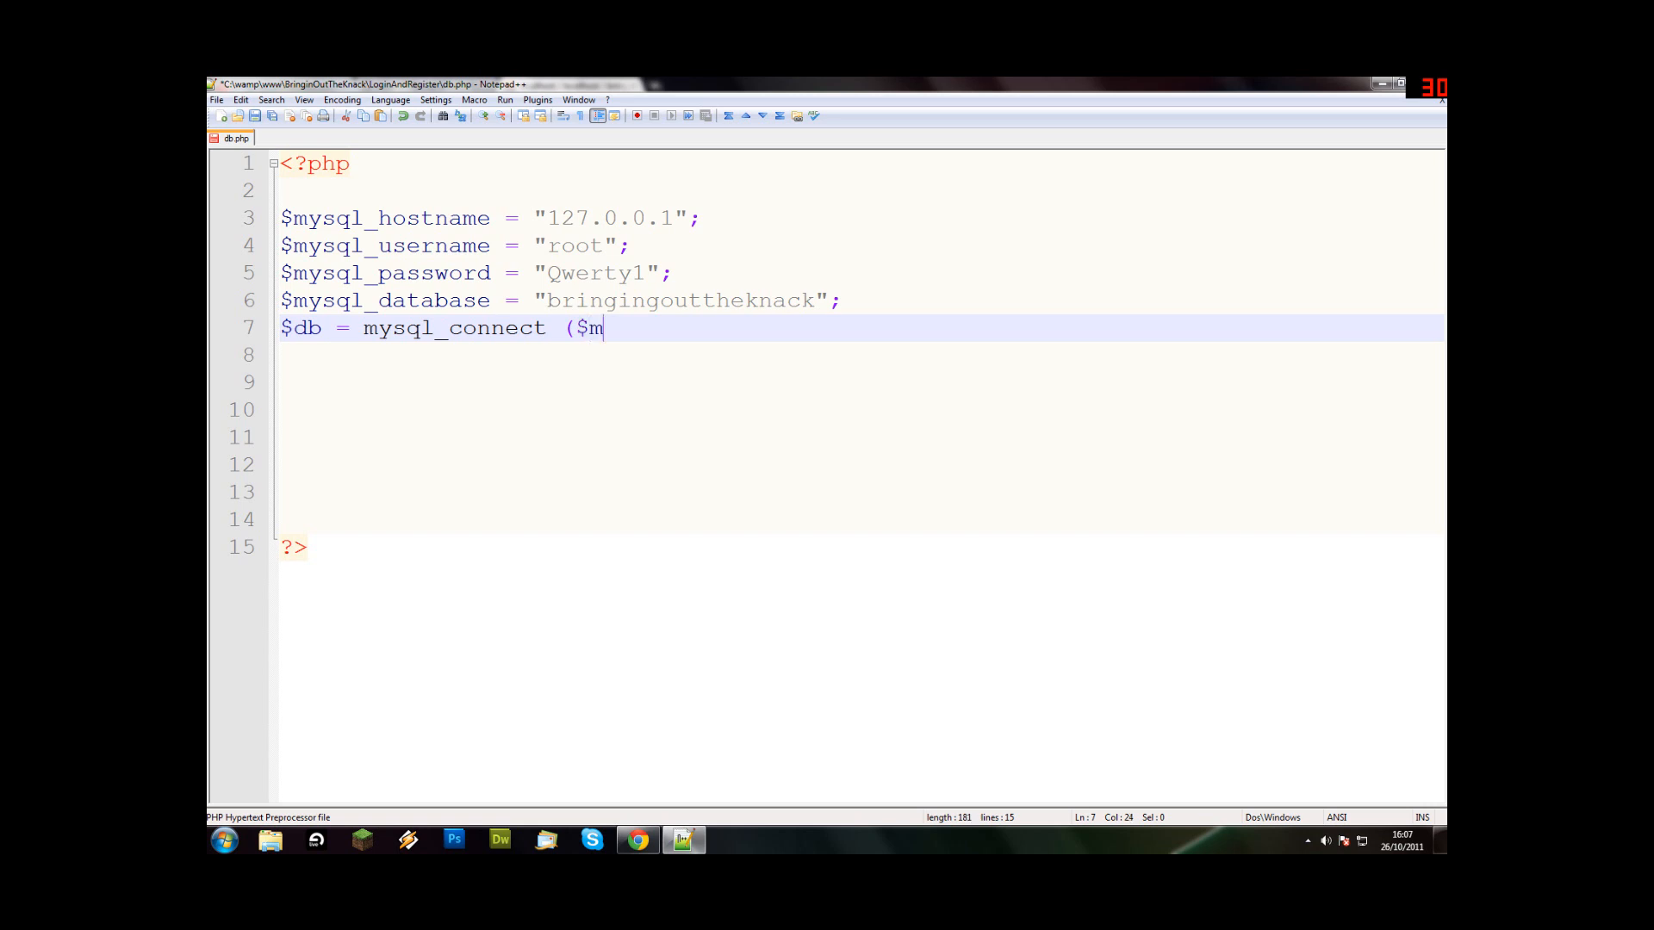
{"action": "type", "text": "ys"}
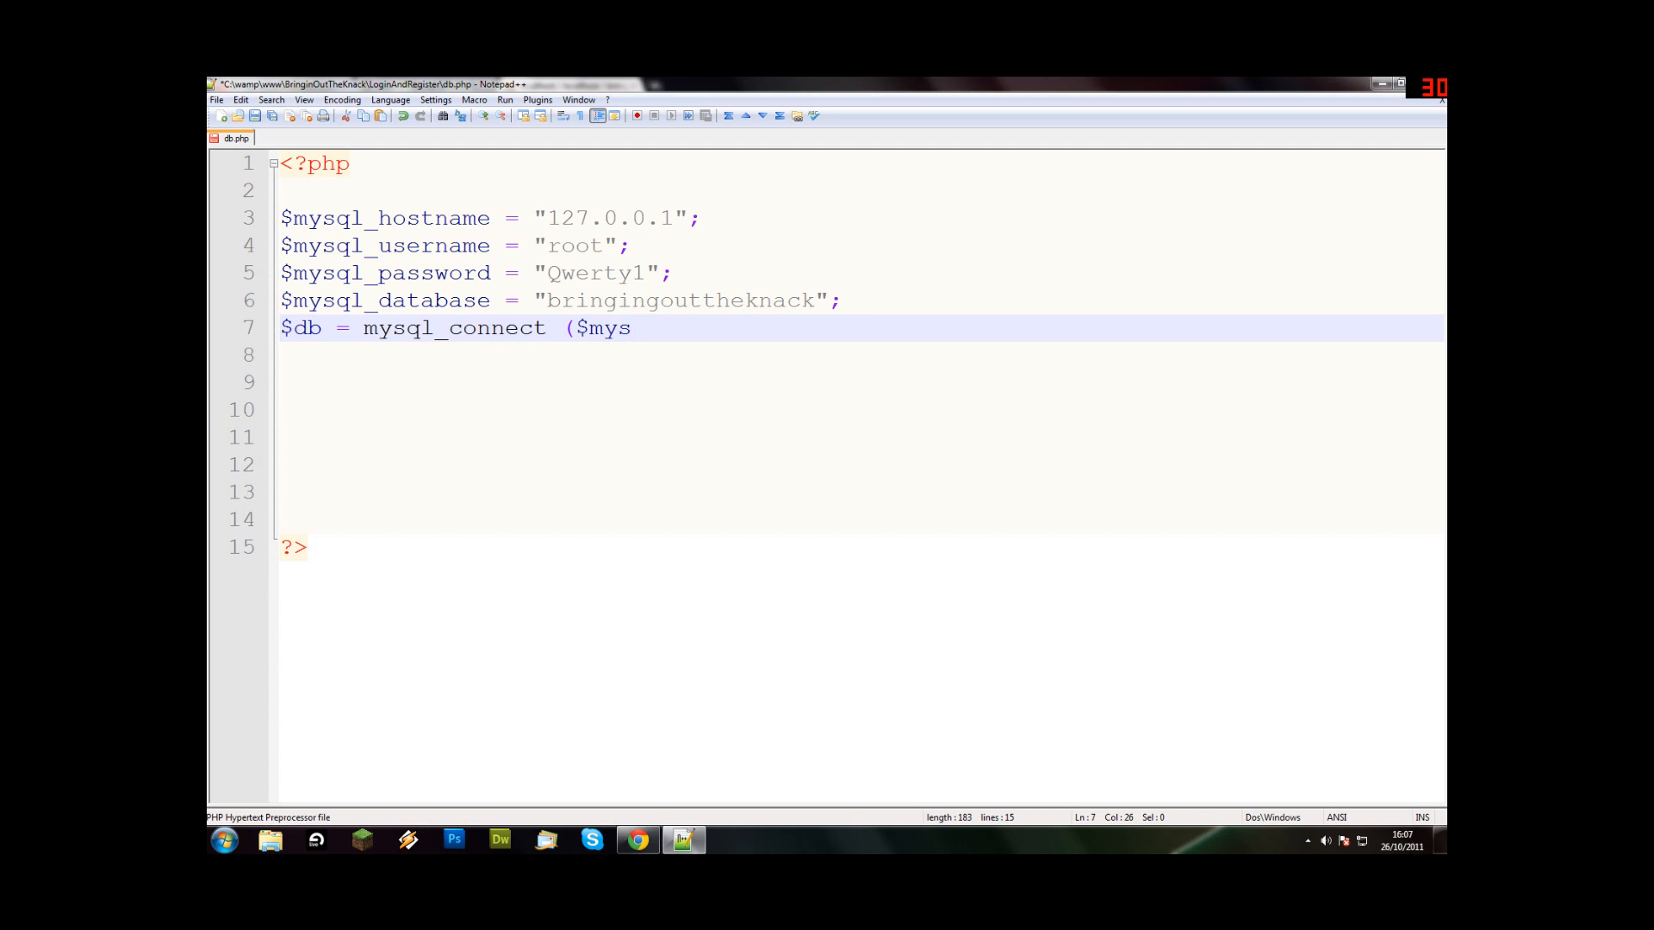
{"action": "type", "text": "ql_"}
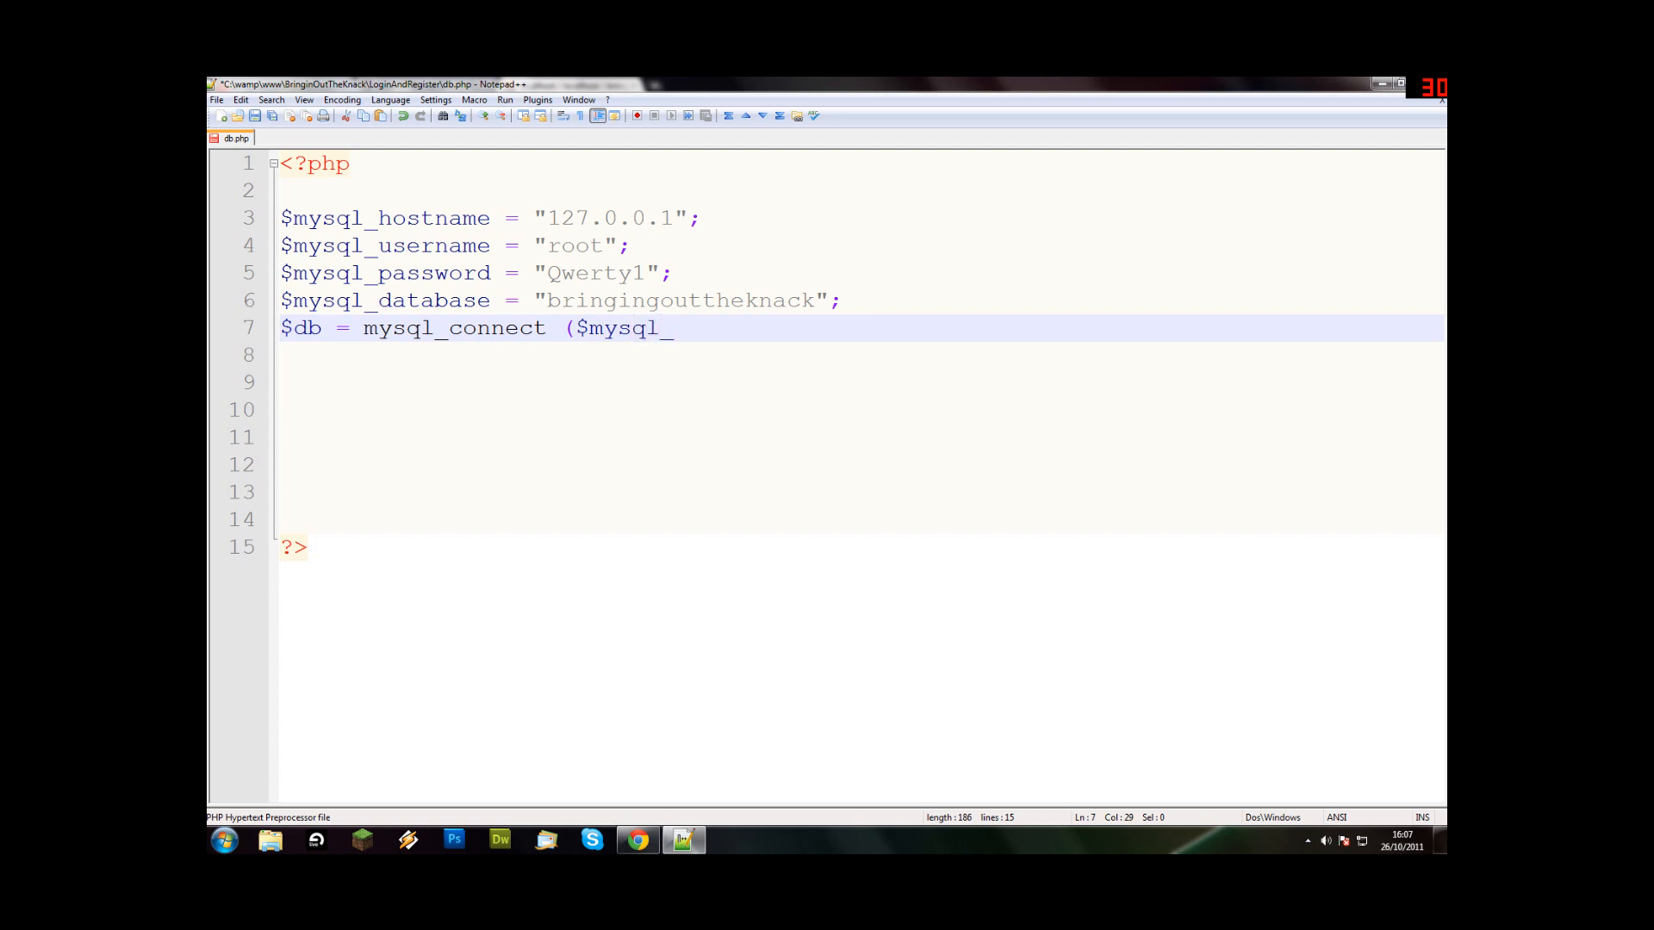
{"action": "type", "text": "host"}
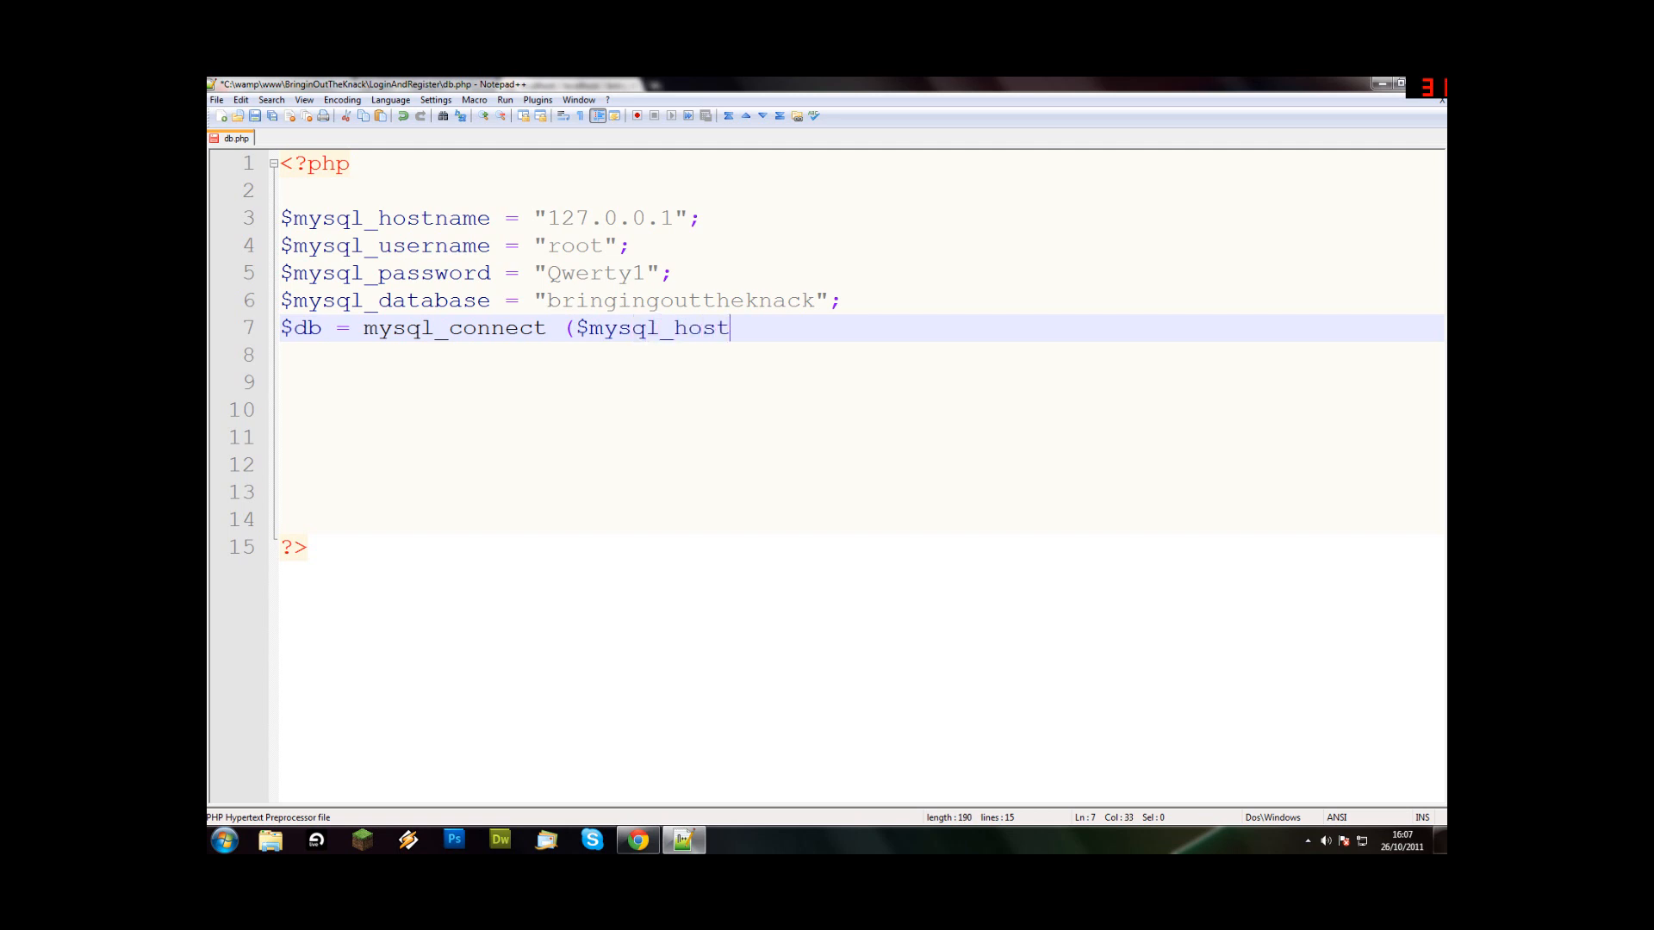
{"action": "type", "text": "name"}
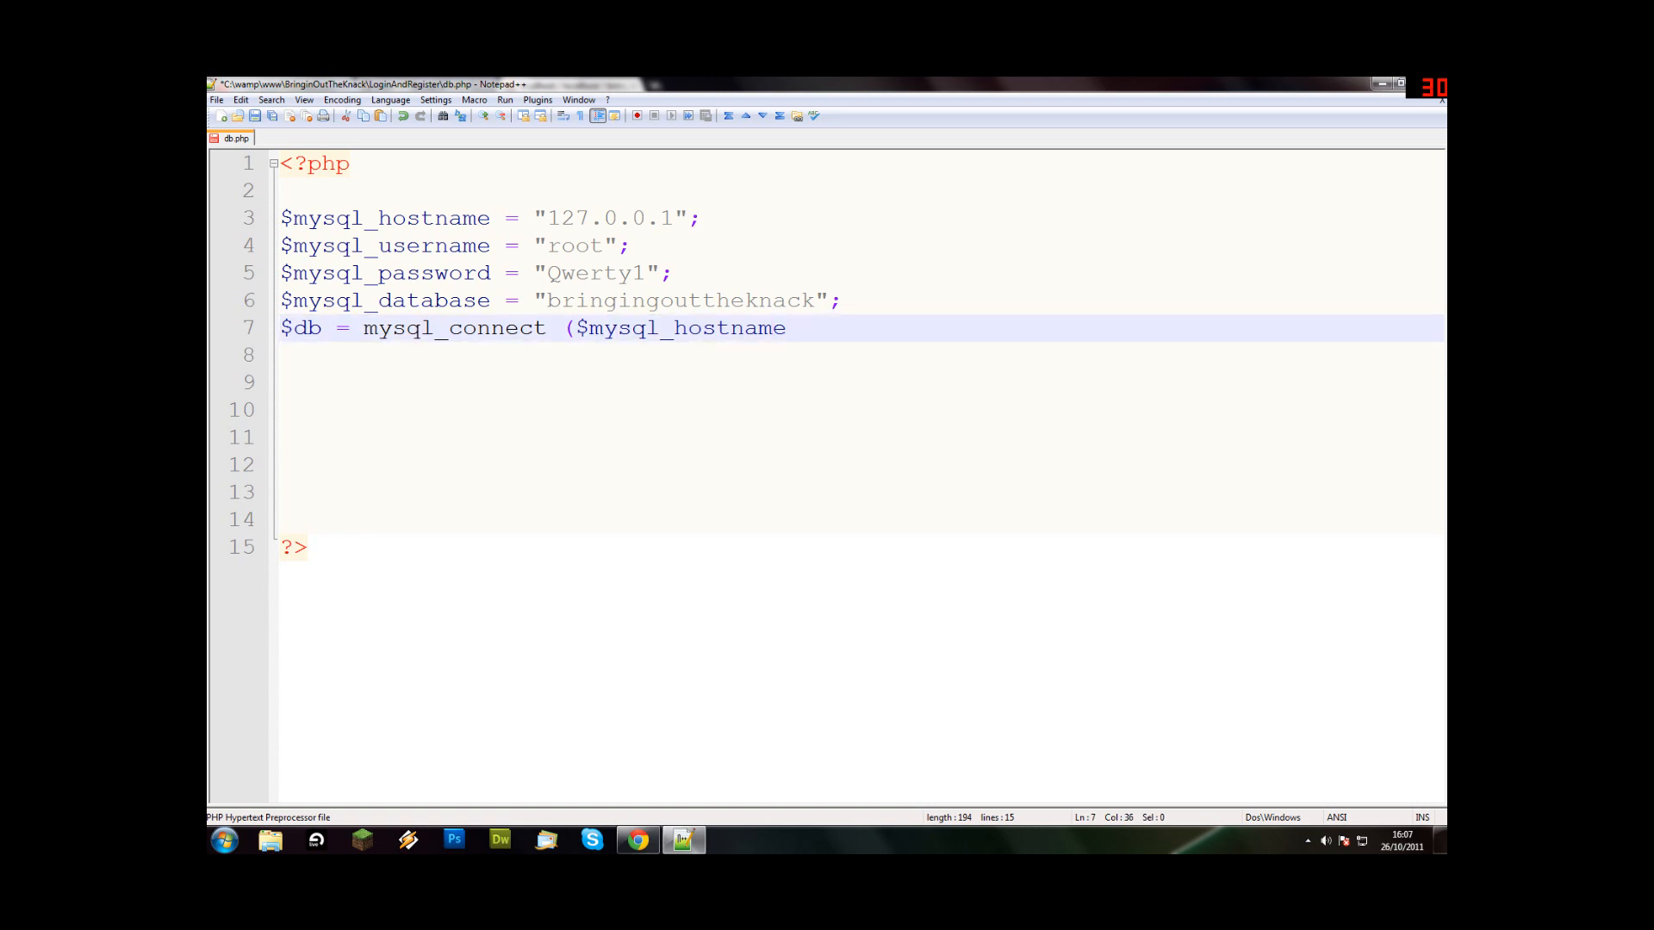
Complete the call with $mysql_username and $mysql_password arguments and close it
{"action": "type", "text": ","}
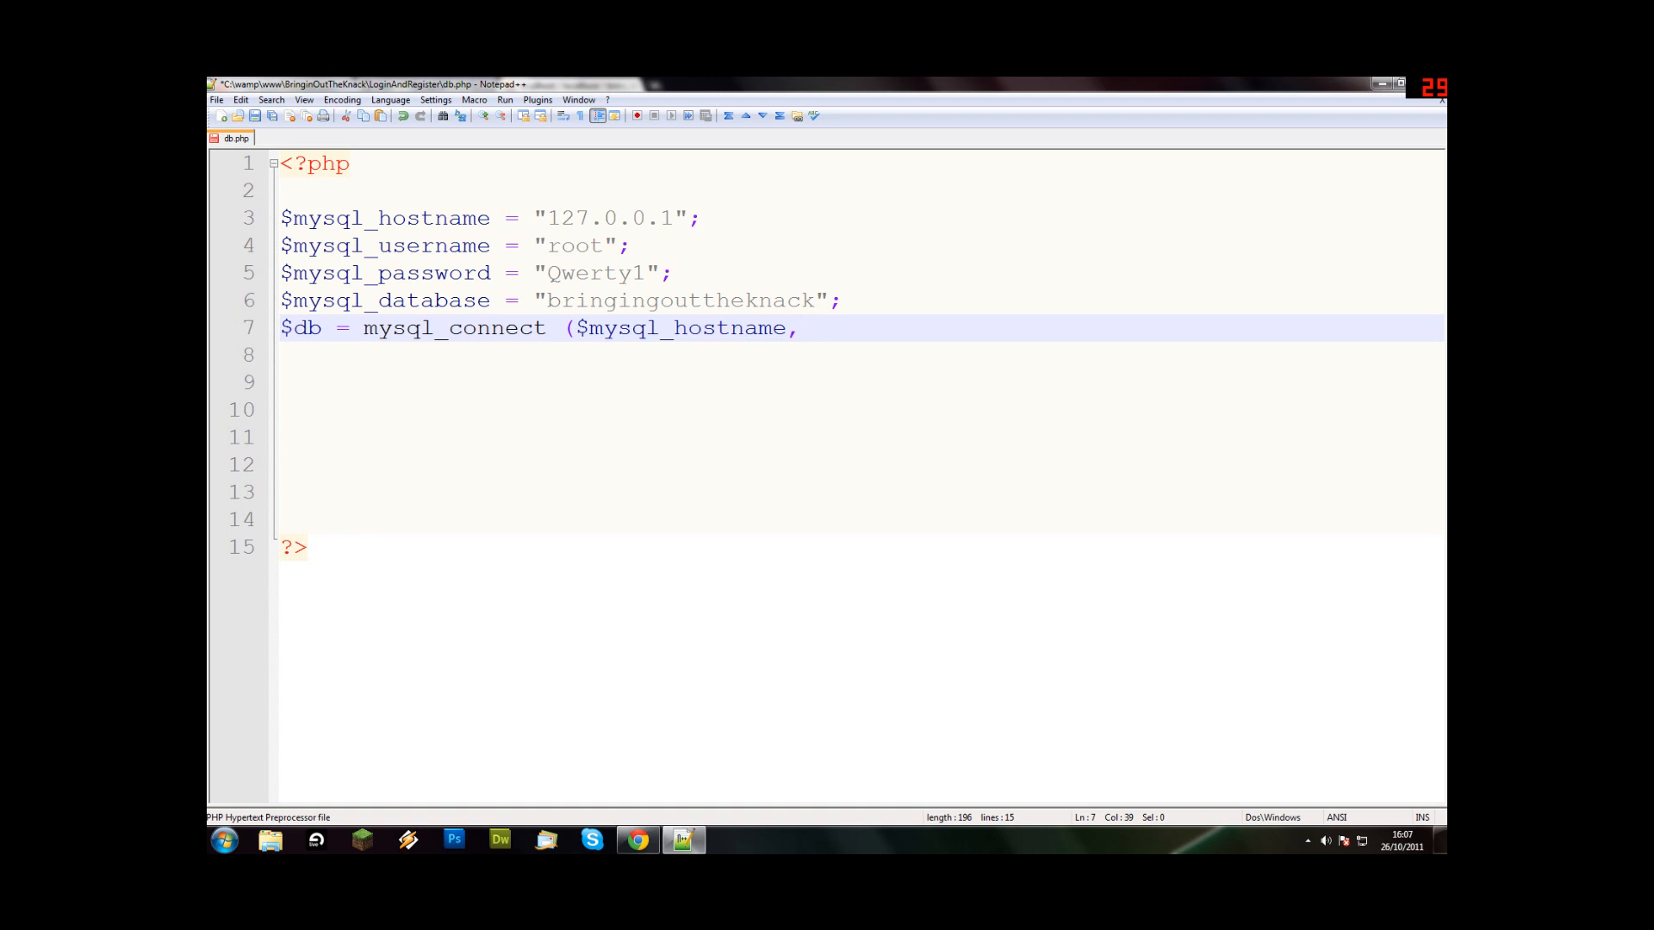
{"action": "type", "text": "$"}
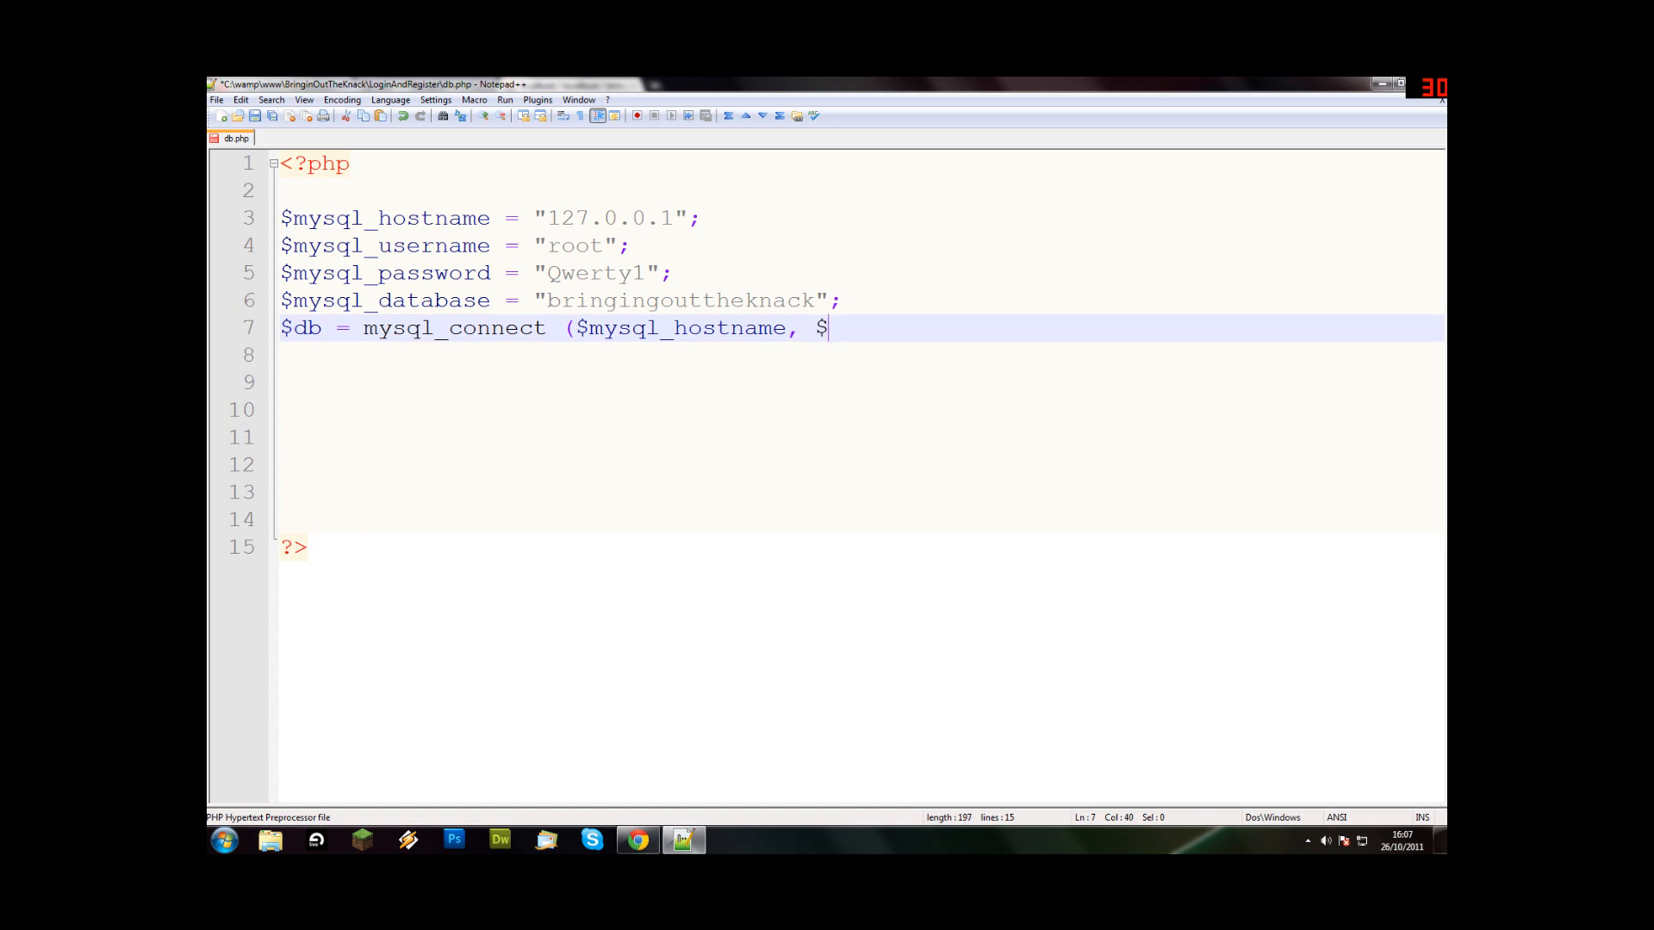
{"action": "type", "text": "mysql"}
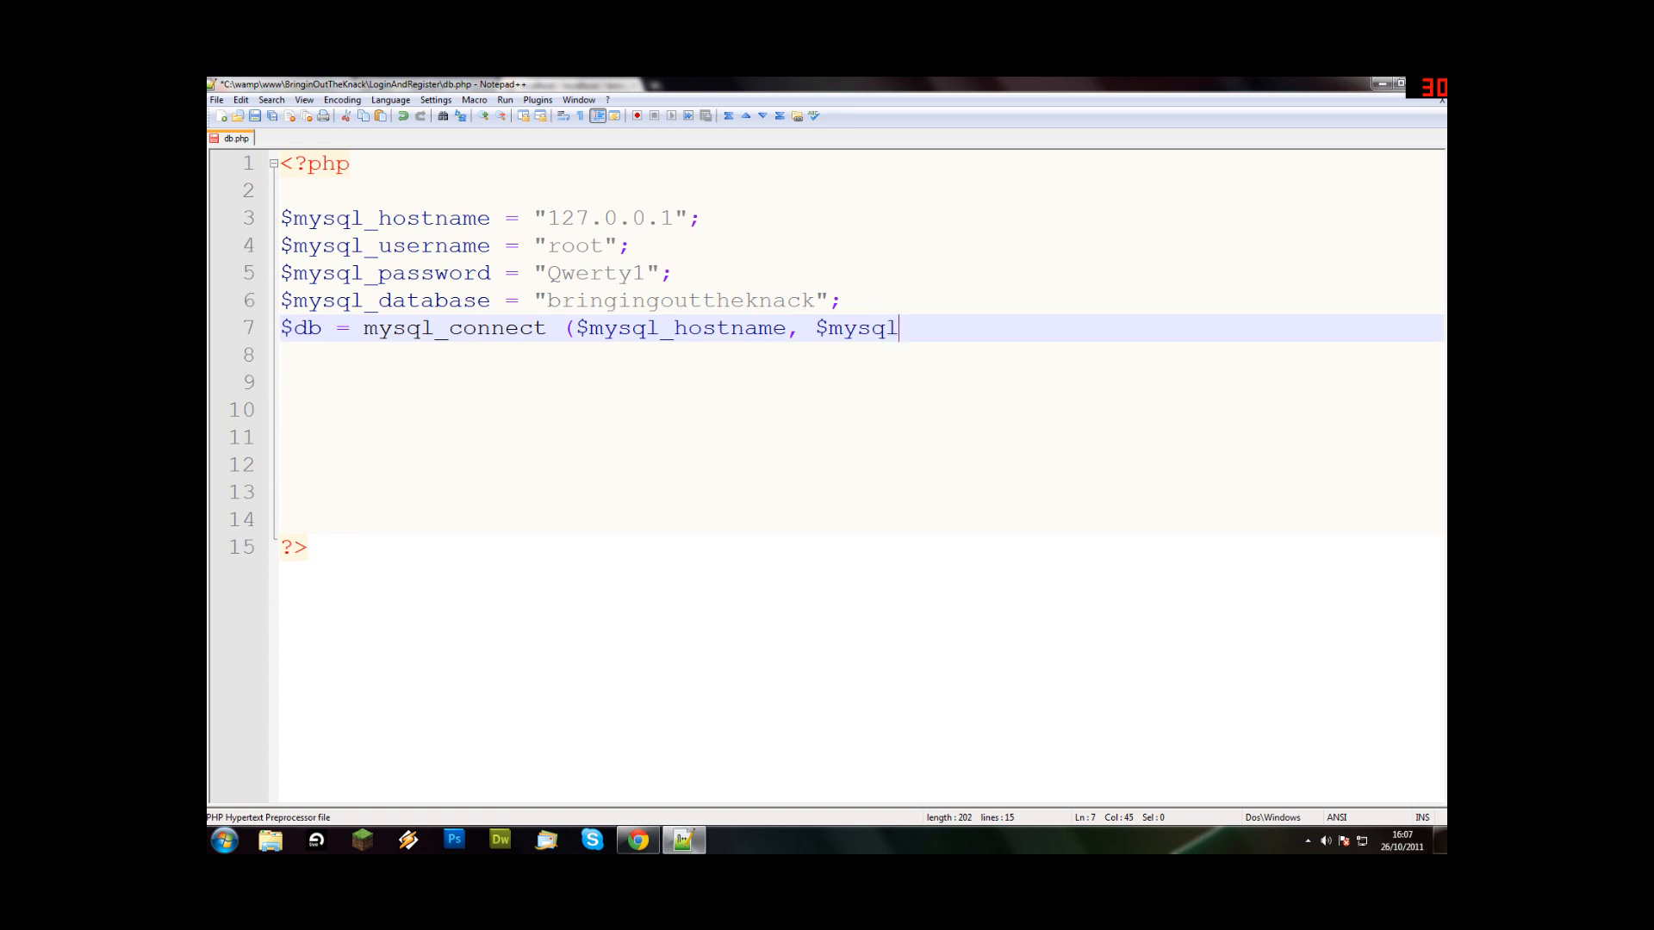
{"action": "type", "text": "_"}
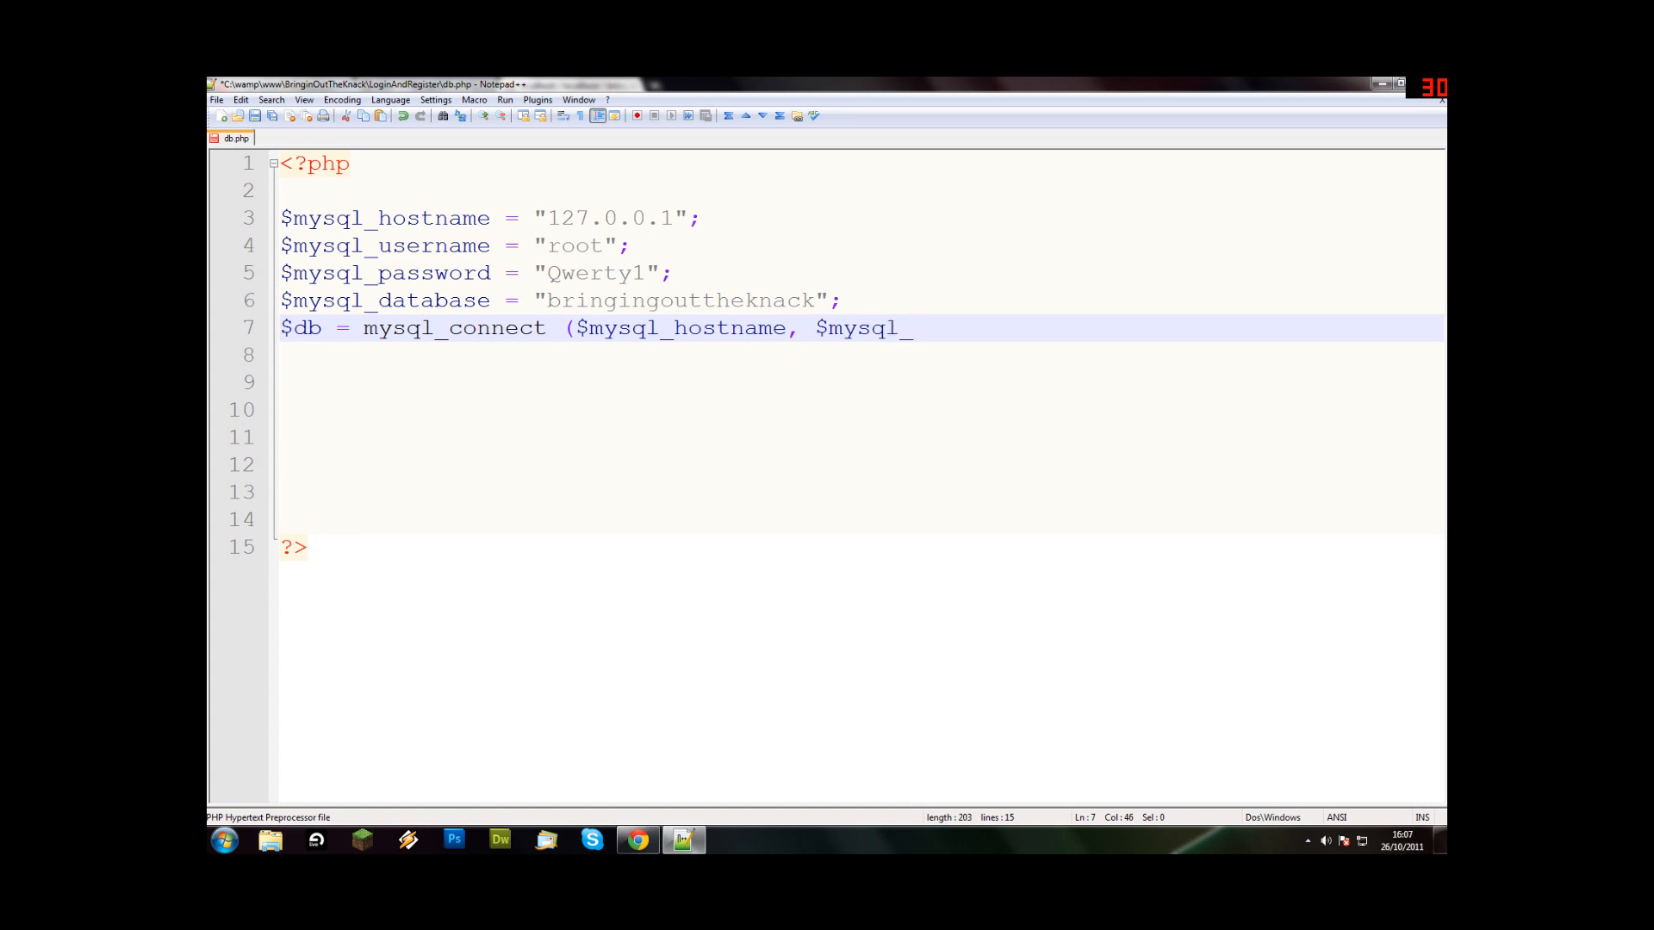
{"action": "type", "text": "usen"}
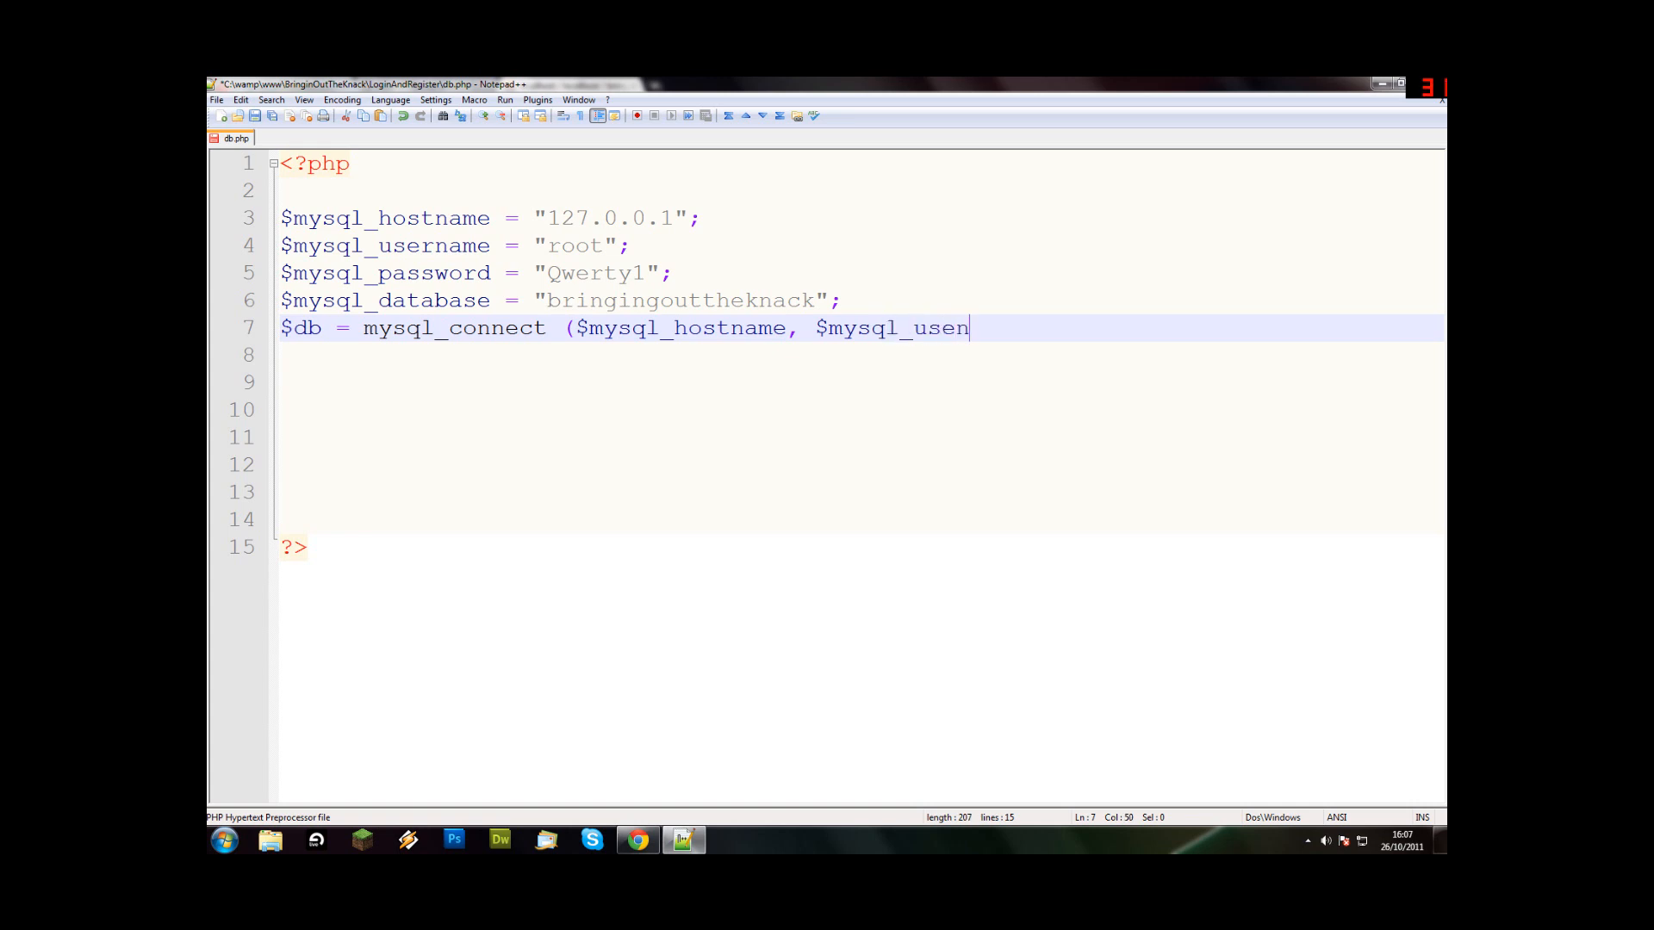
{"action": "type", "text": "ame,"}
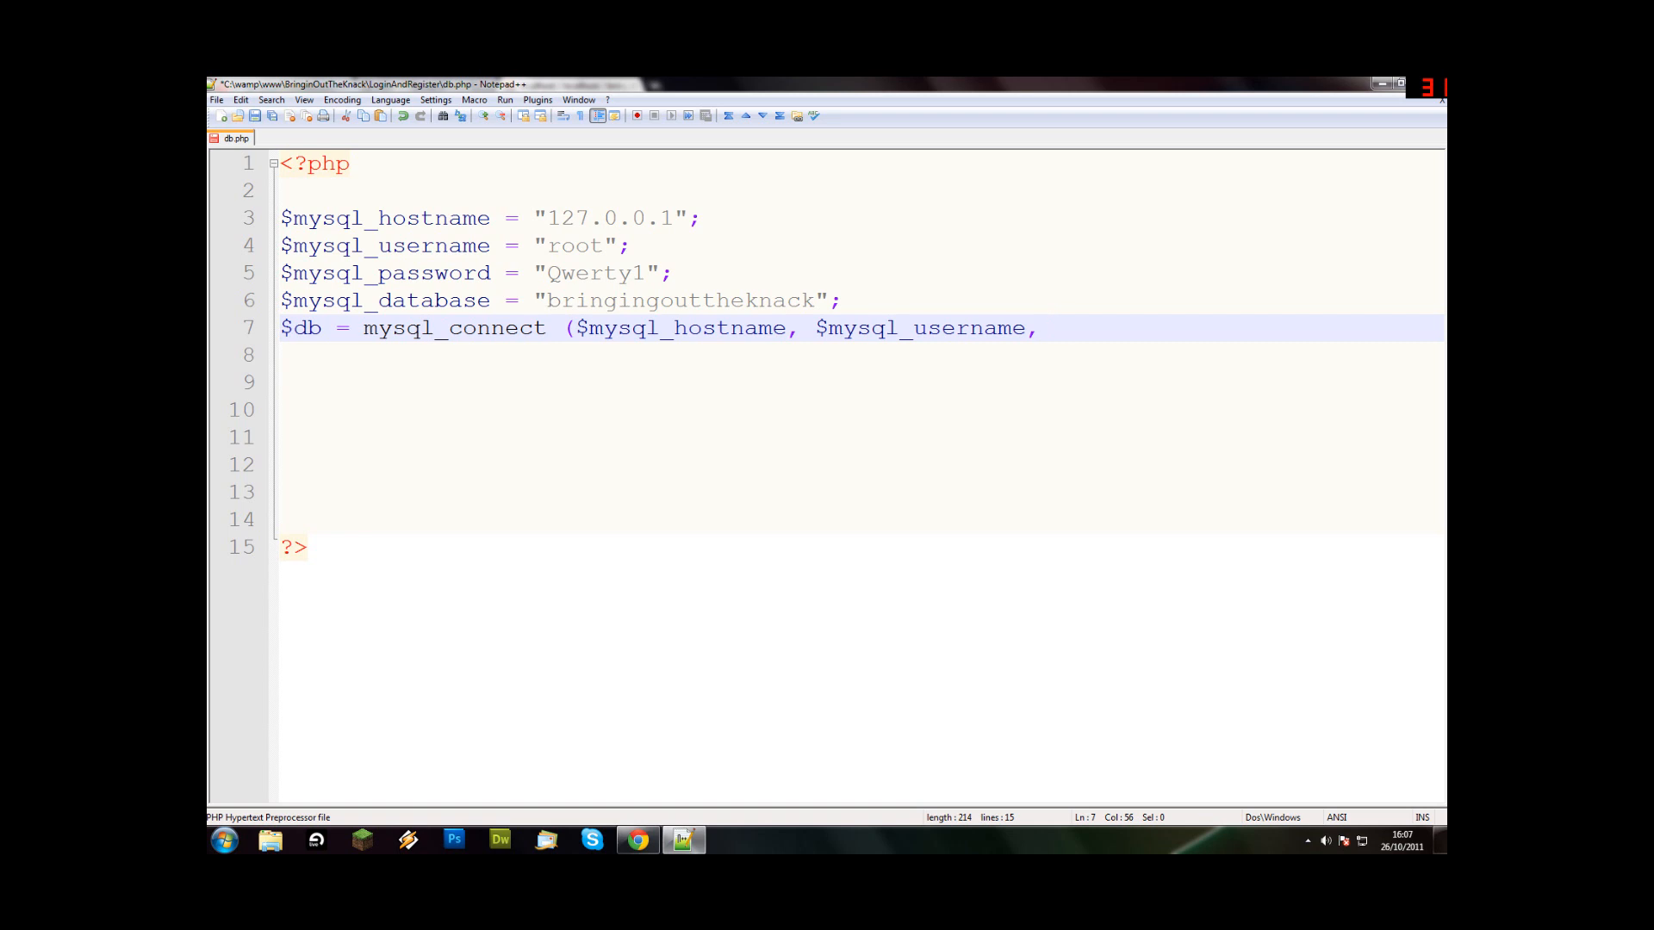
{"action": "type", "text": "$my"}
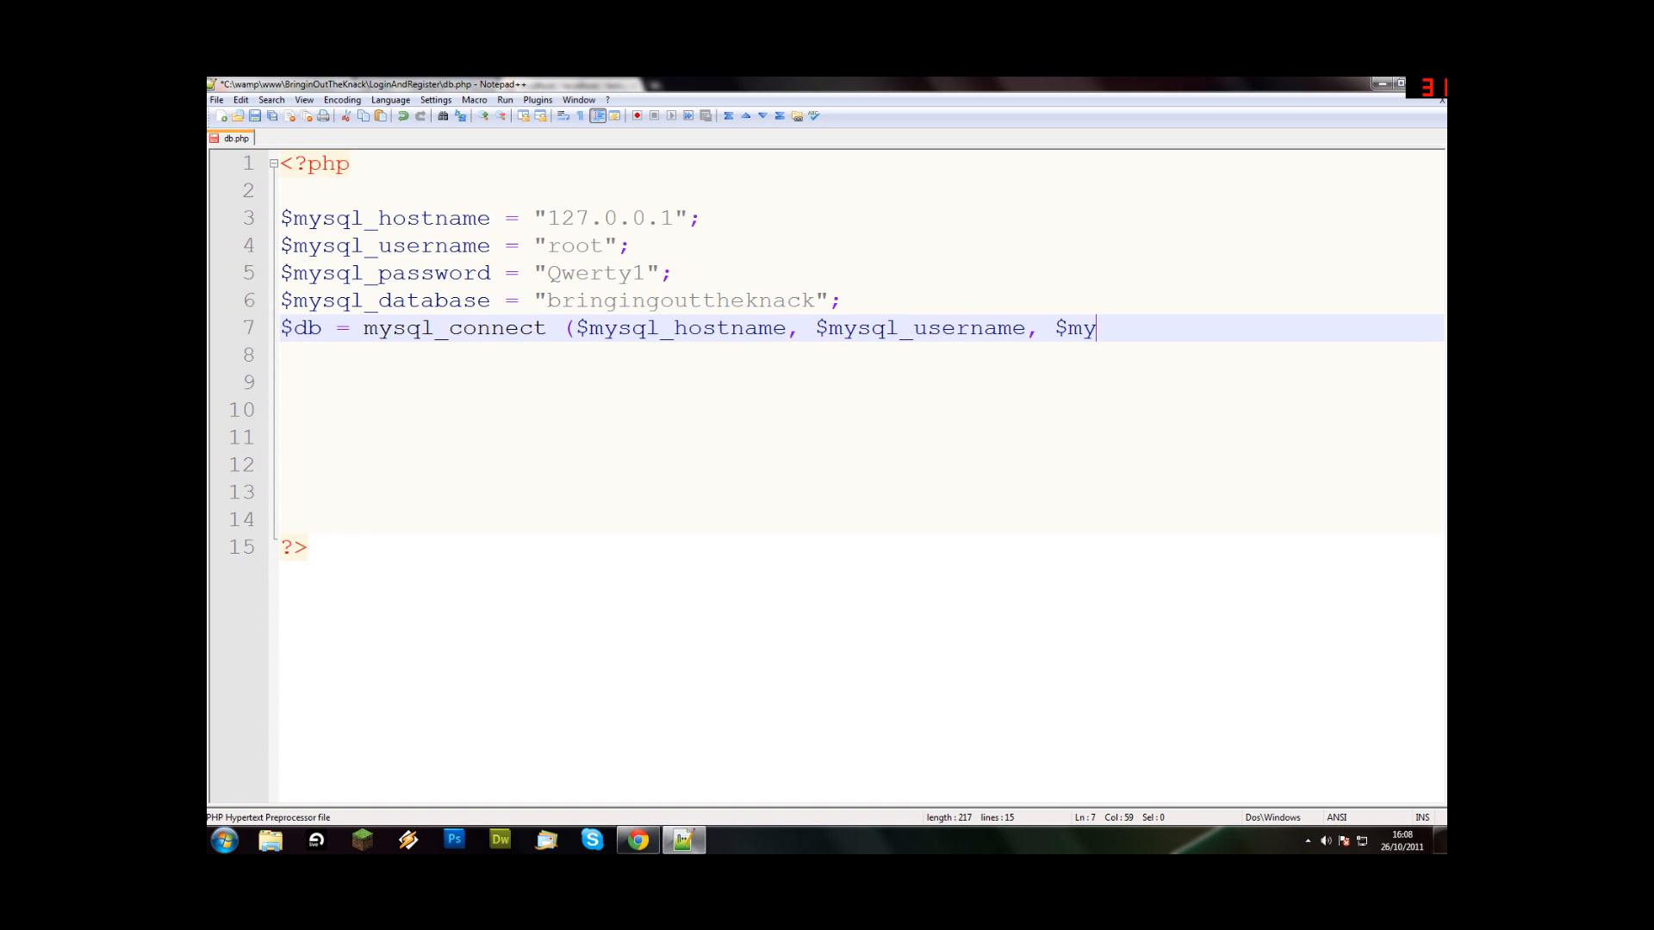
{"action": "type", "text": "sql"}
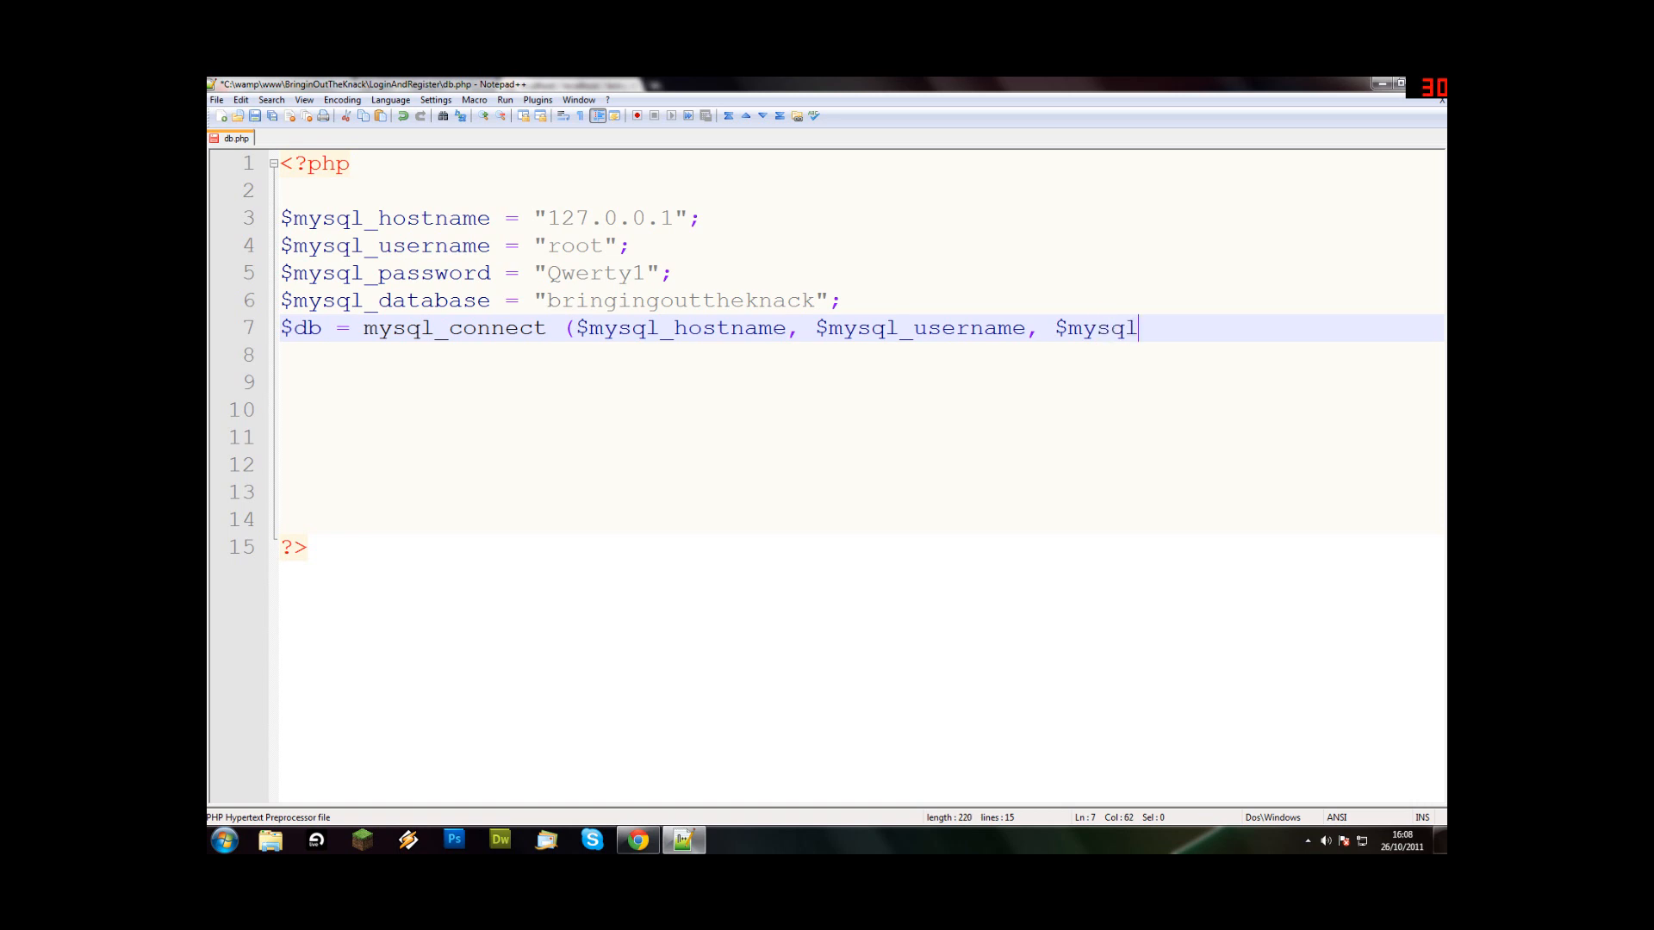
{"action": "type", "text": "_passw"}
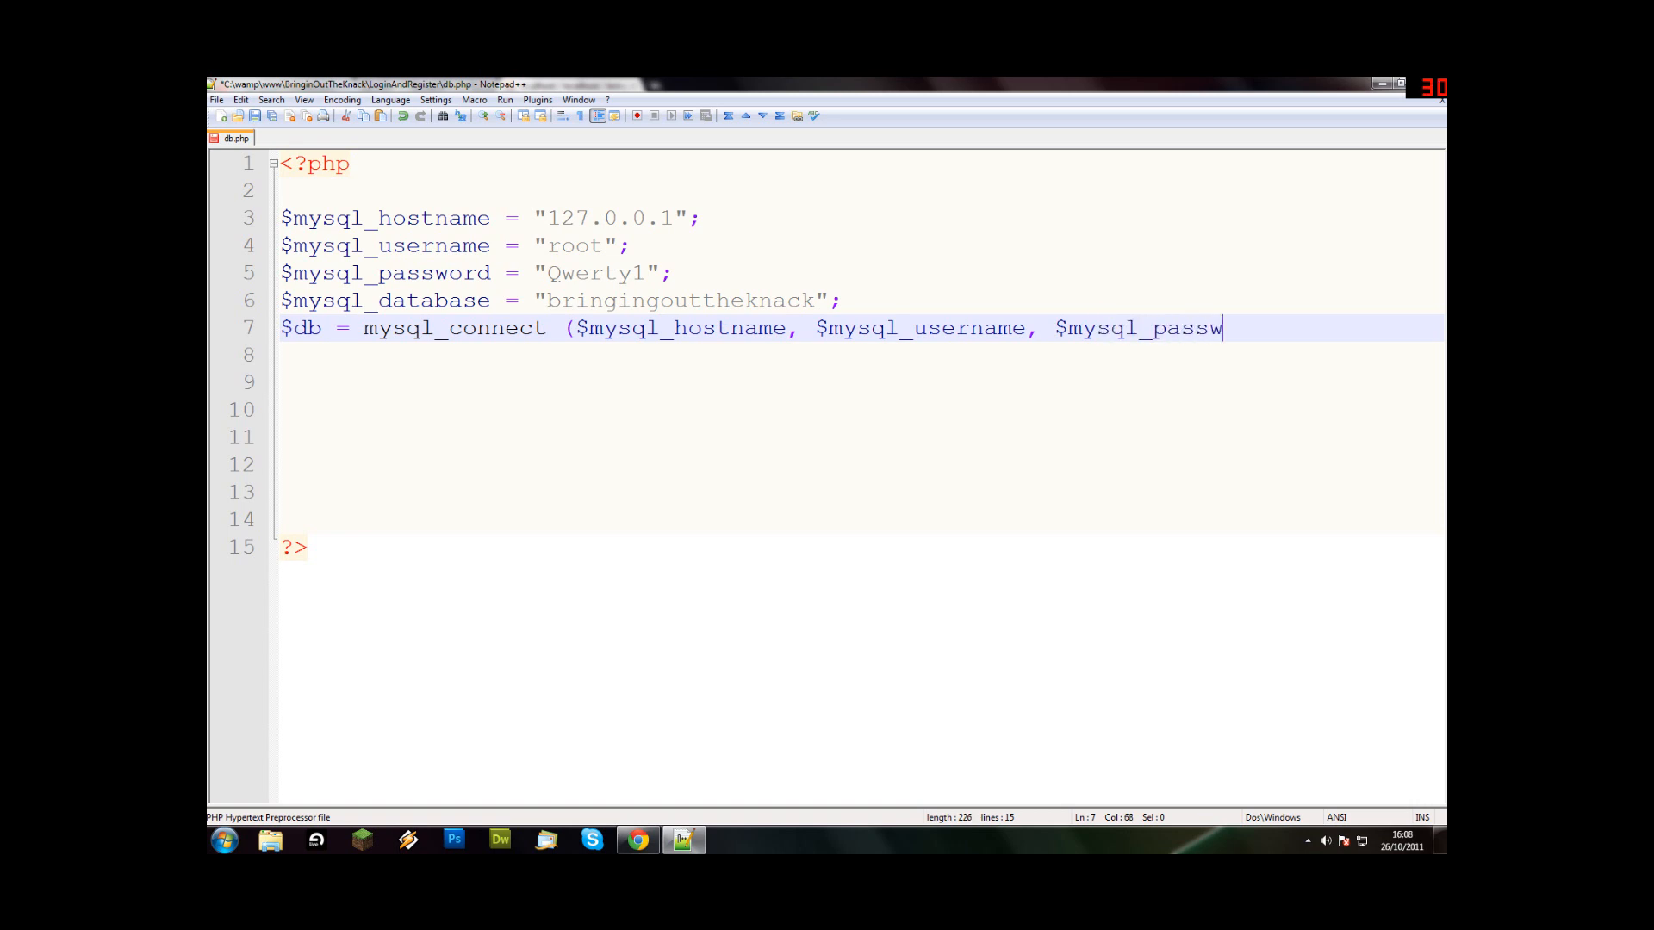
{"action": "type", "text": "ord"}
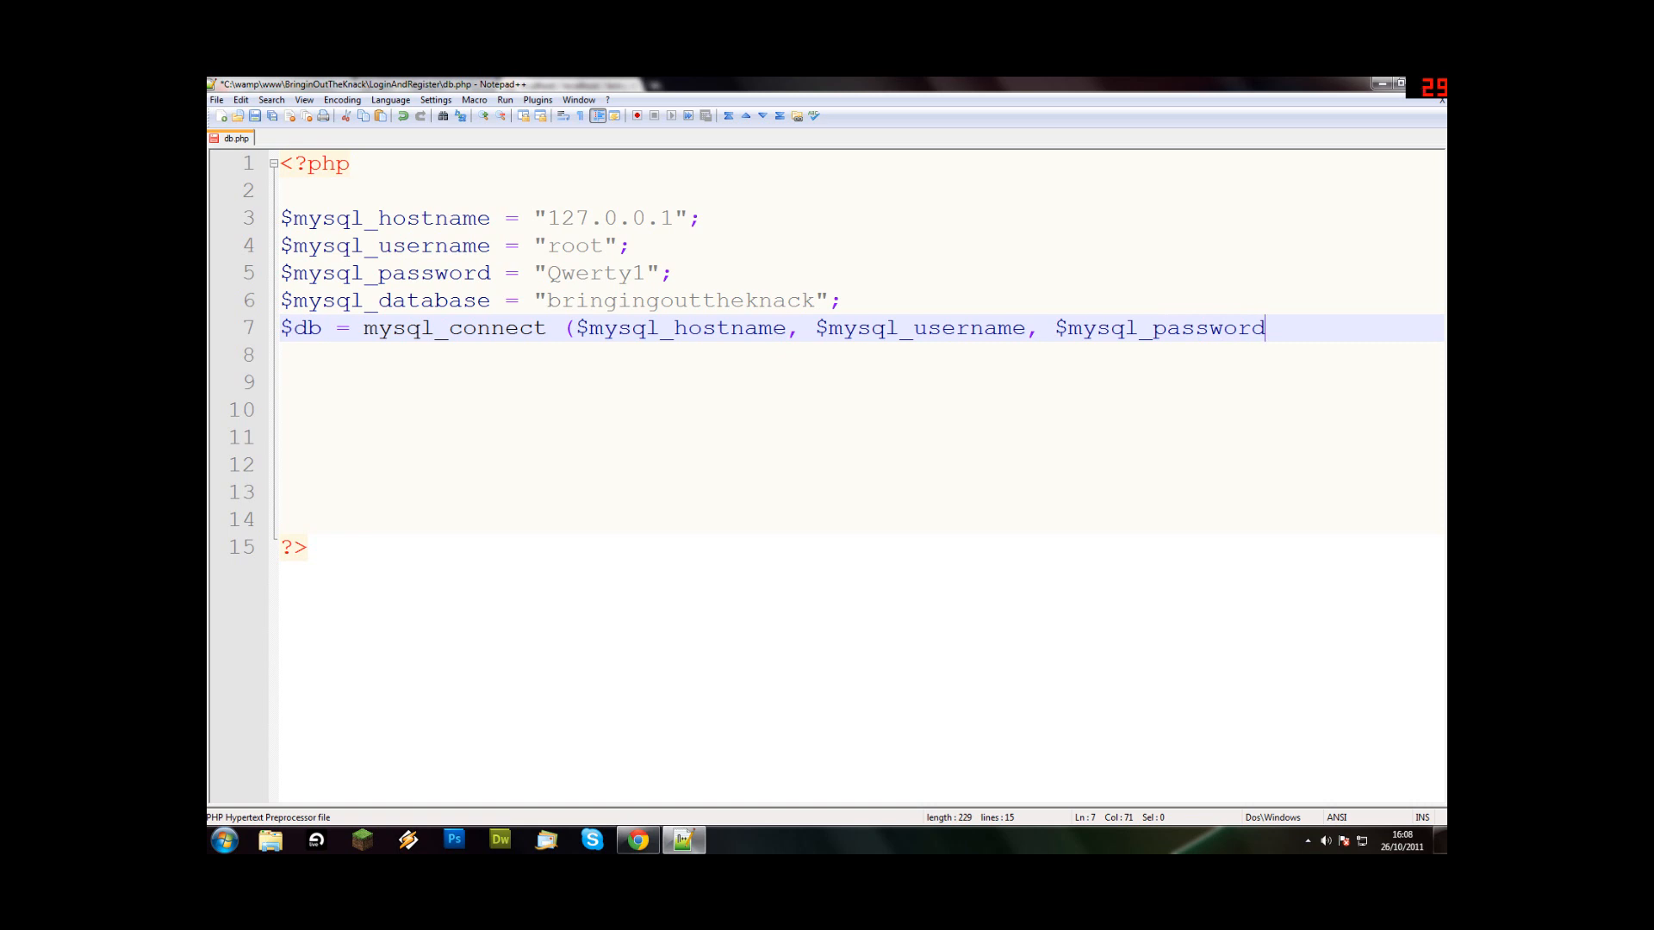
{"action": "type", "text": ");"}
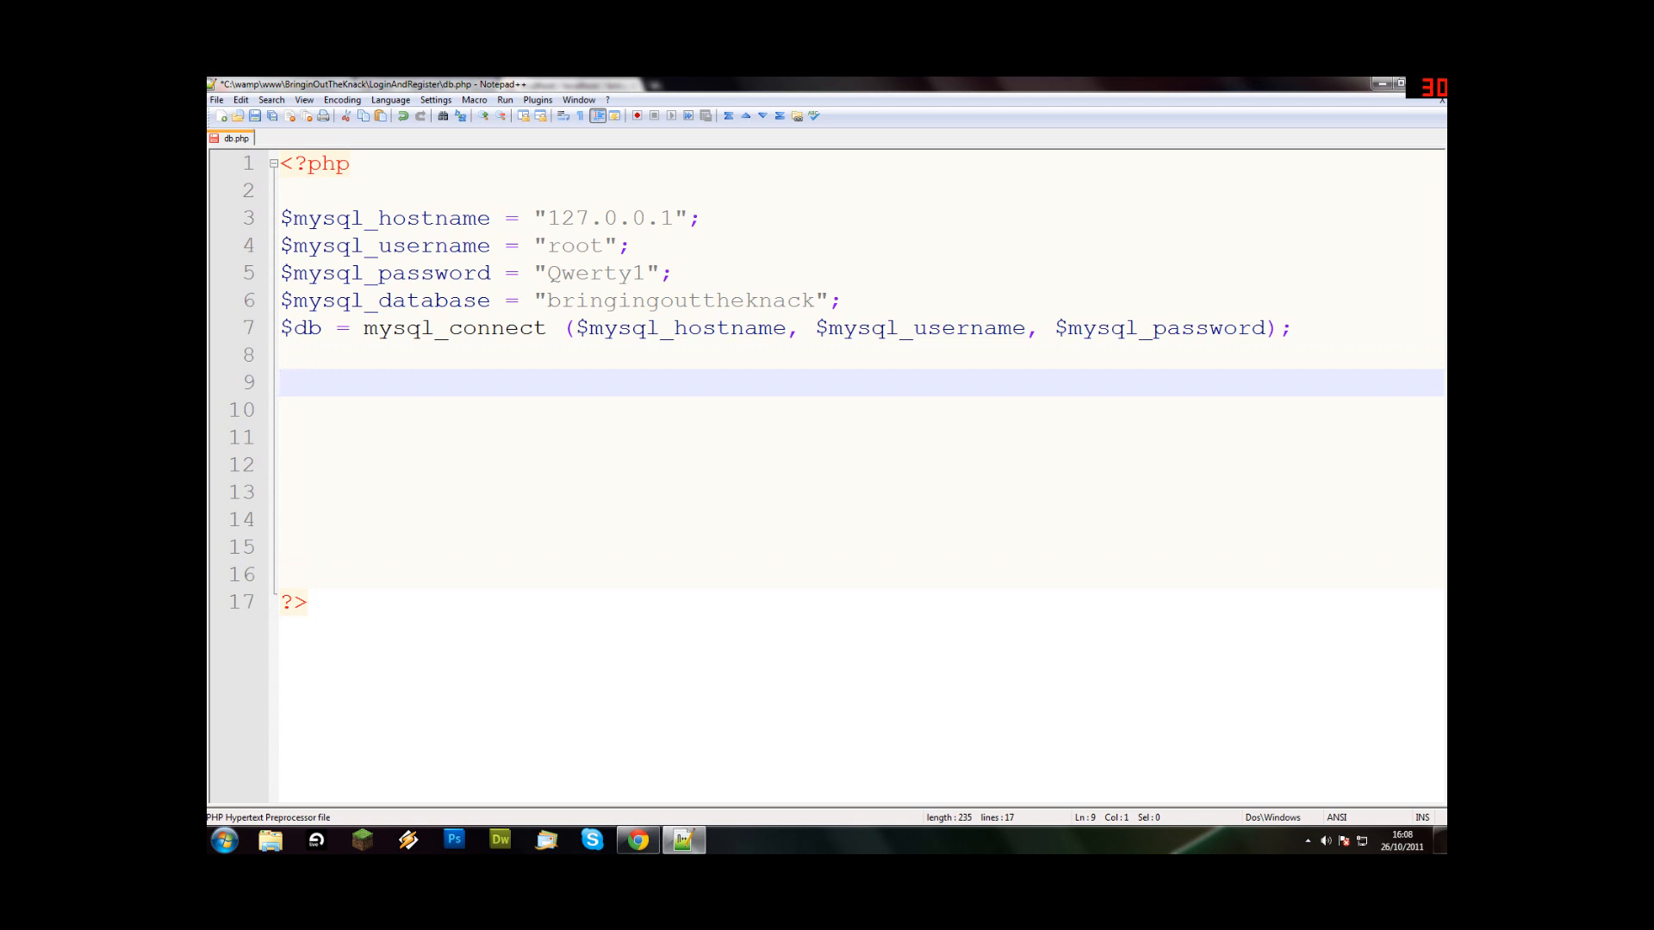
{"action": "key", "text": "Backspace"}
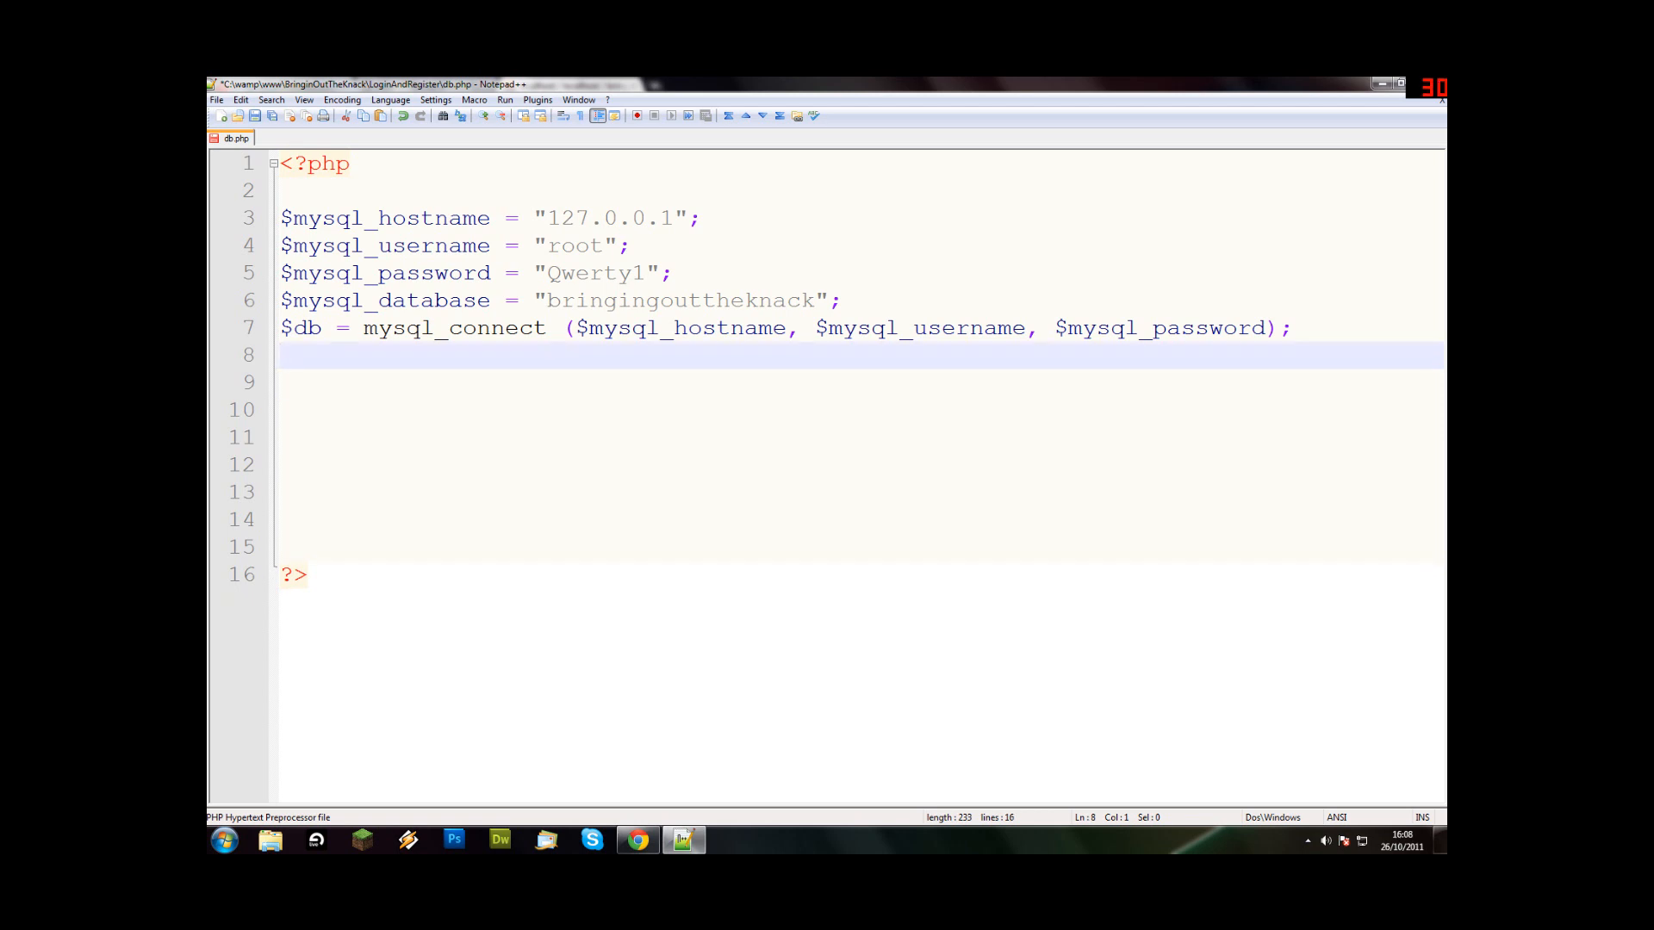
Write the fallback line or die("Something is broken"); under the connect call
{"action": "key", "text": "enter"}
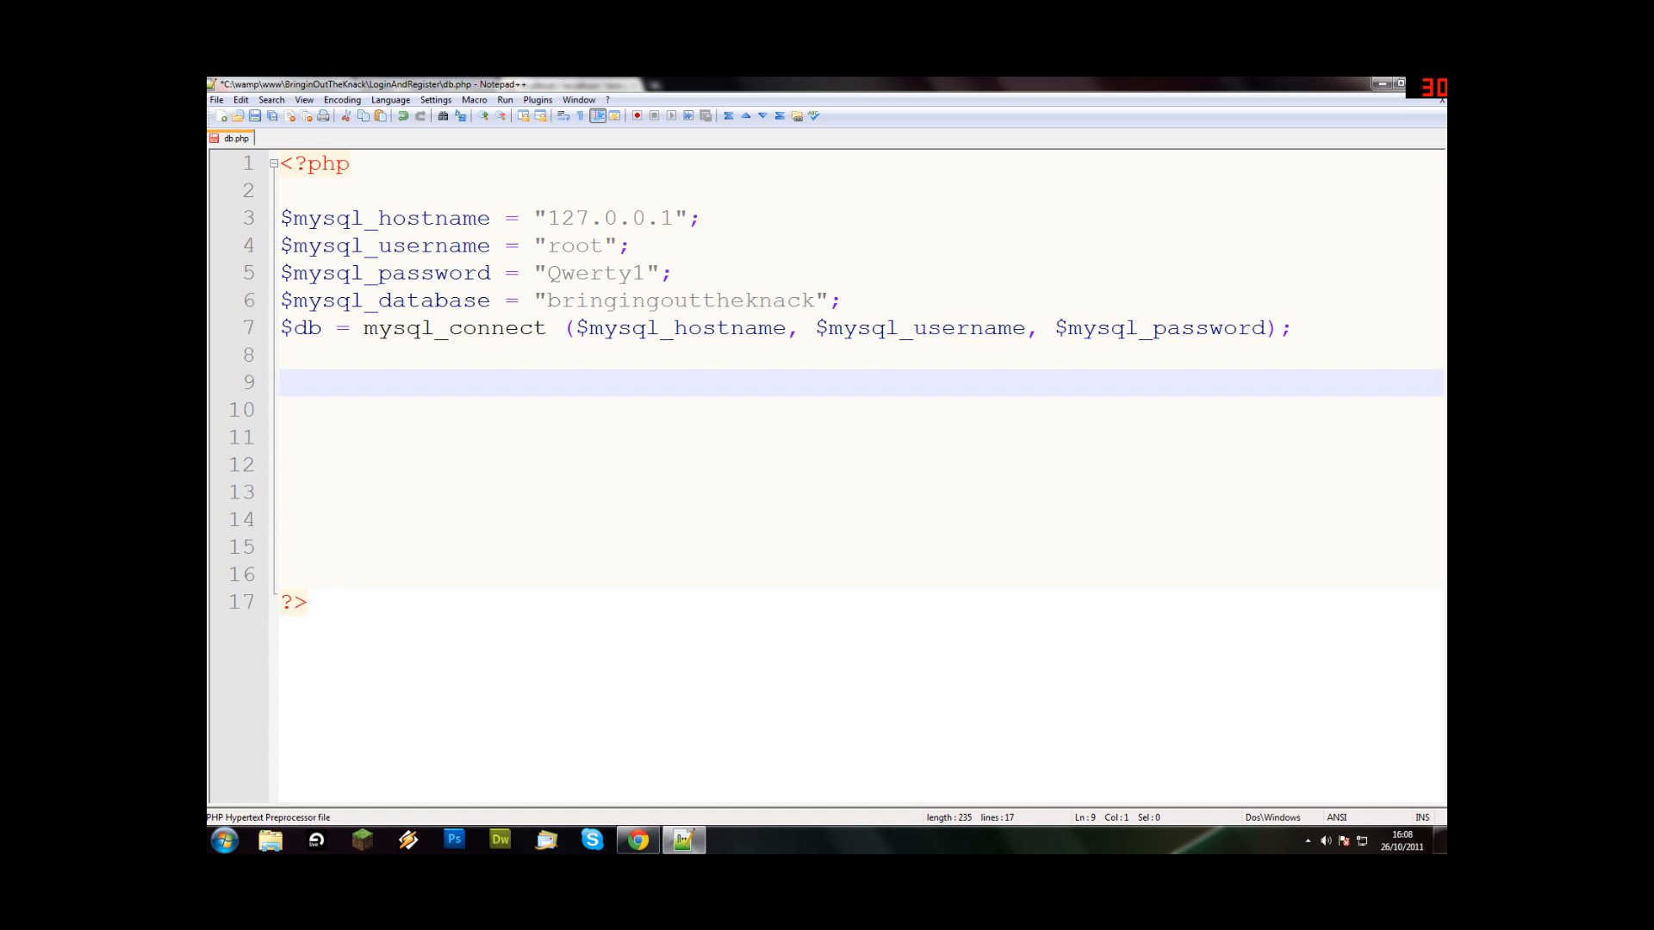
{"action": "type", "text": "or die"}
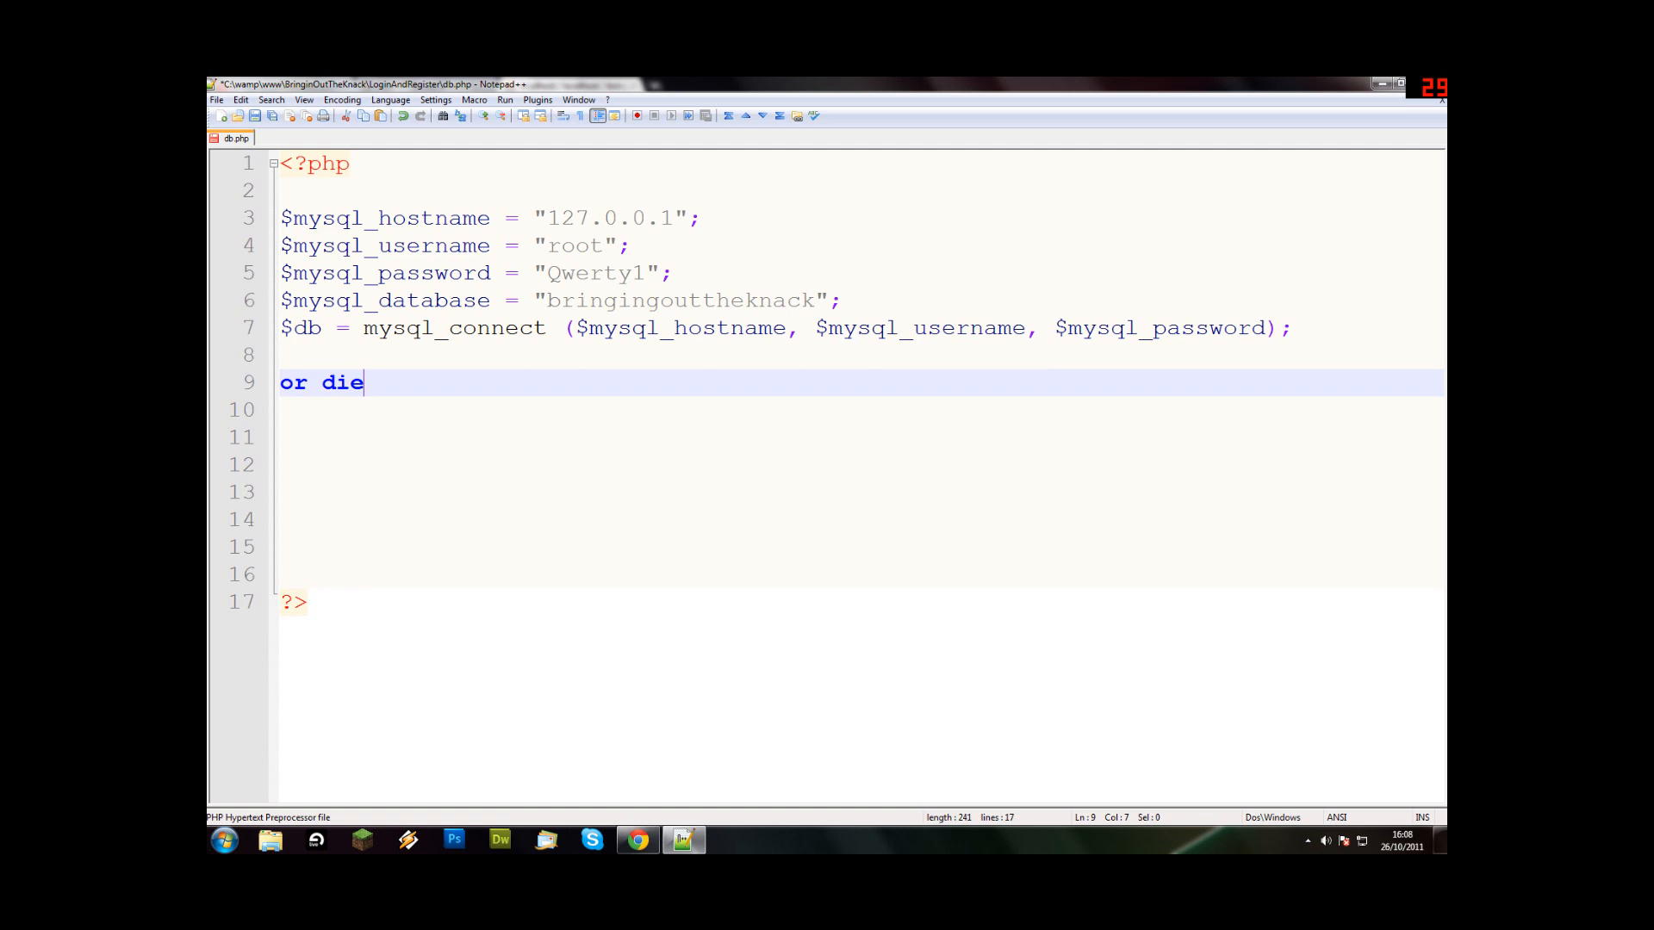
{"action": "type", "text": "(\""}
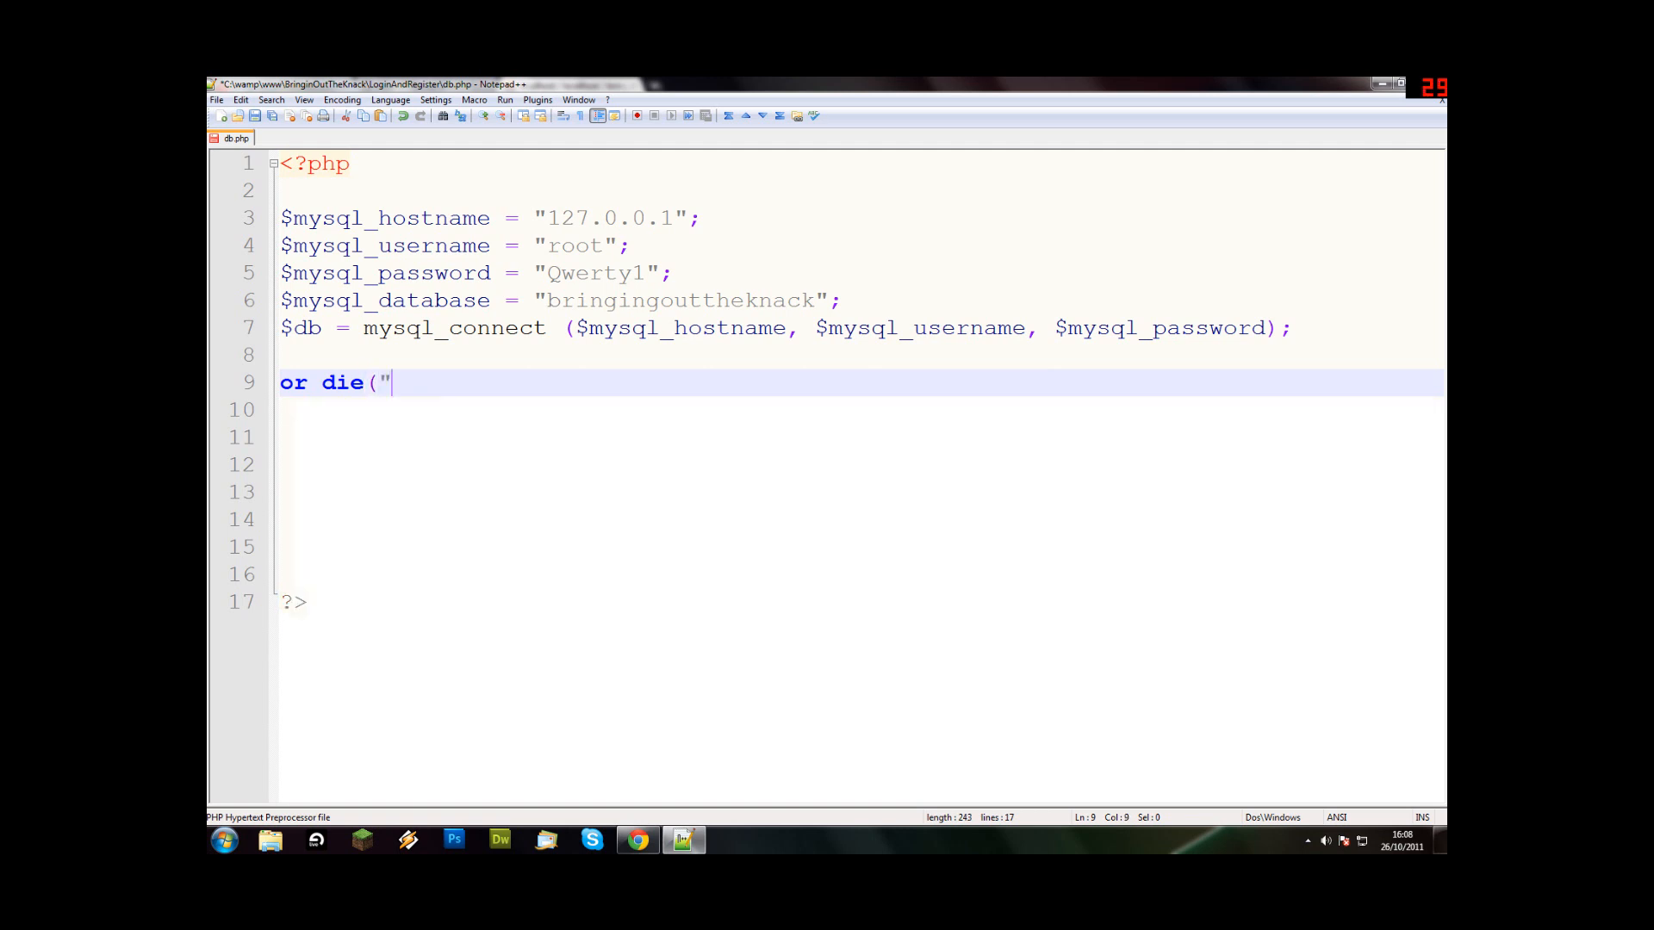
{"action": "type", "text": "Some"}
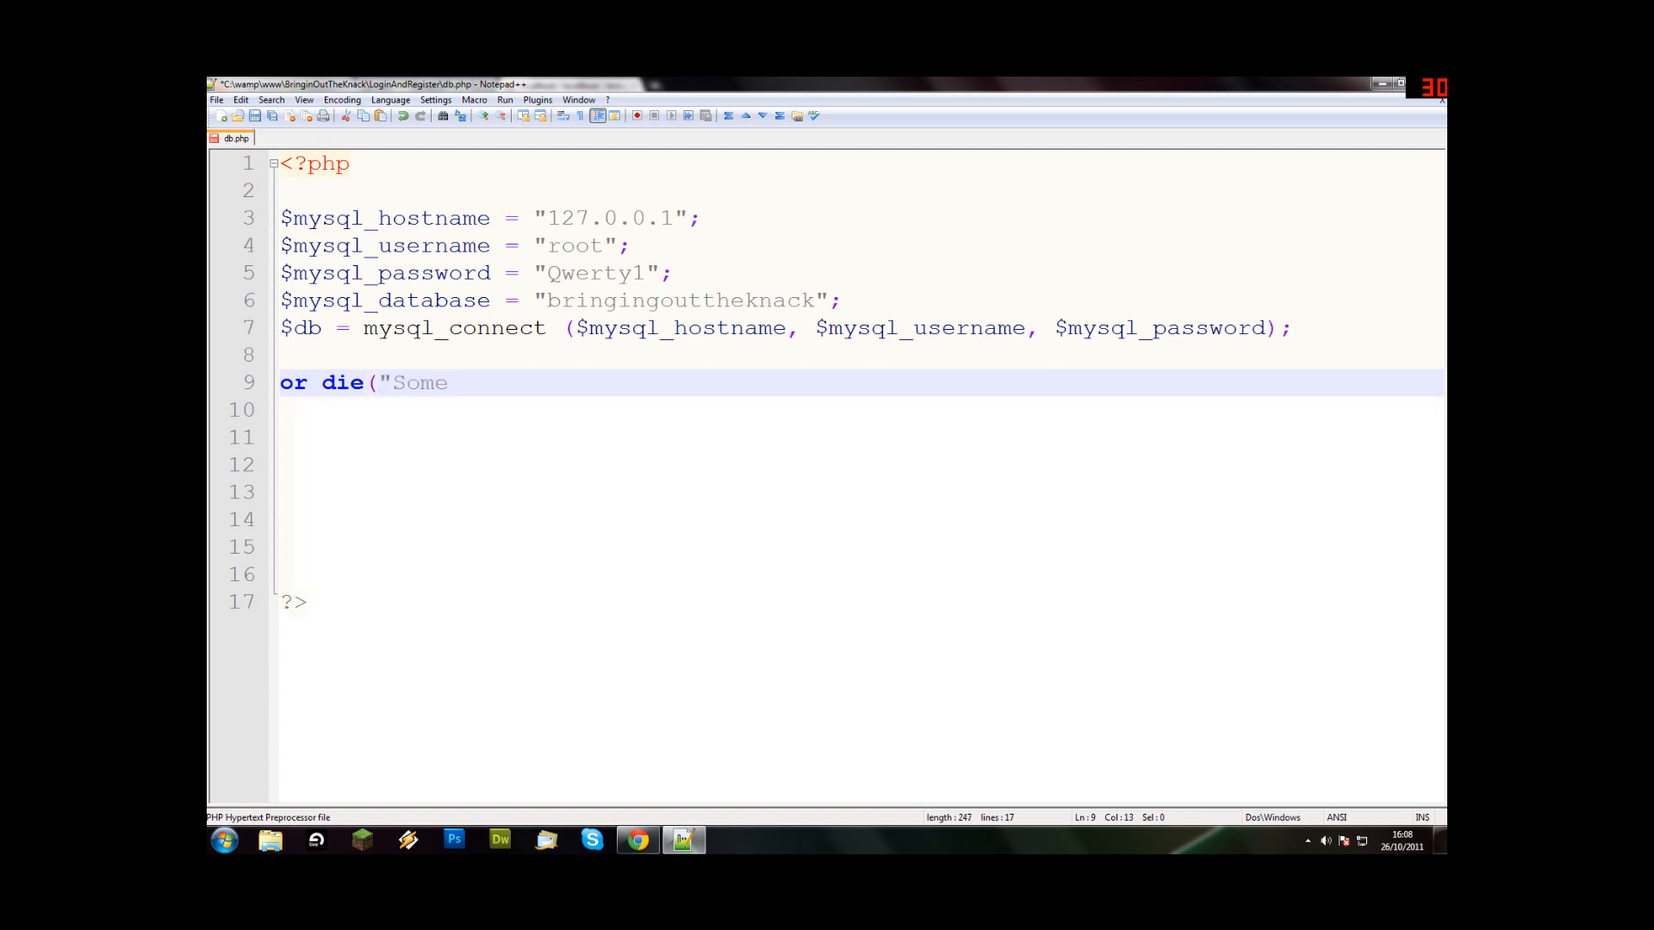
{"action": "type", "text": "thing"}
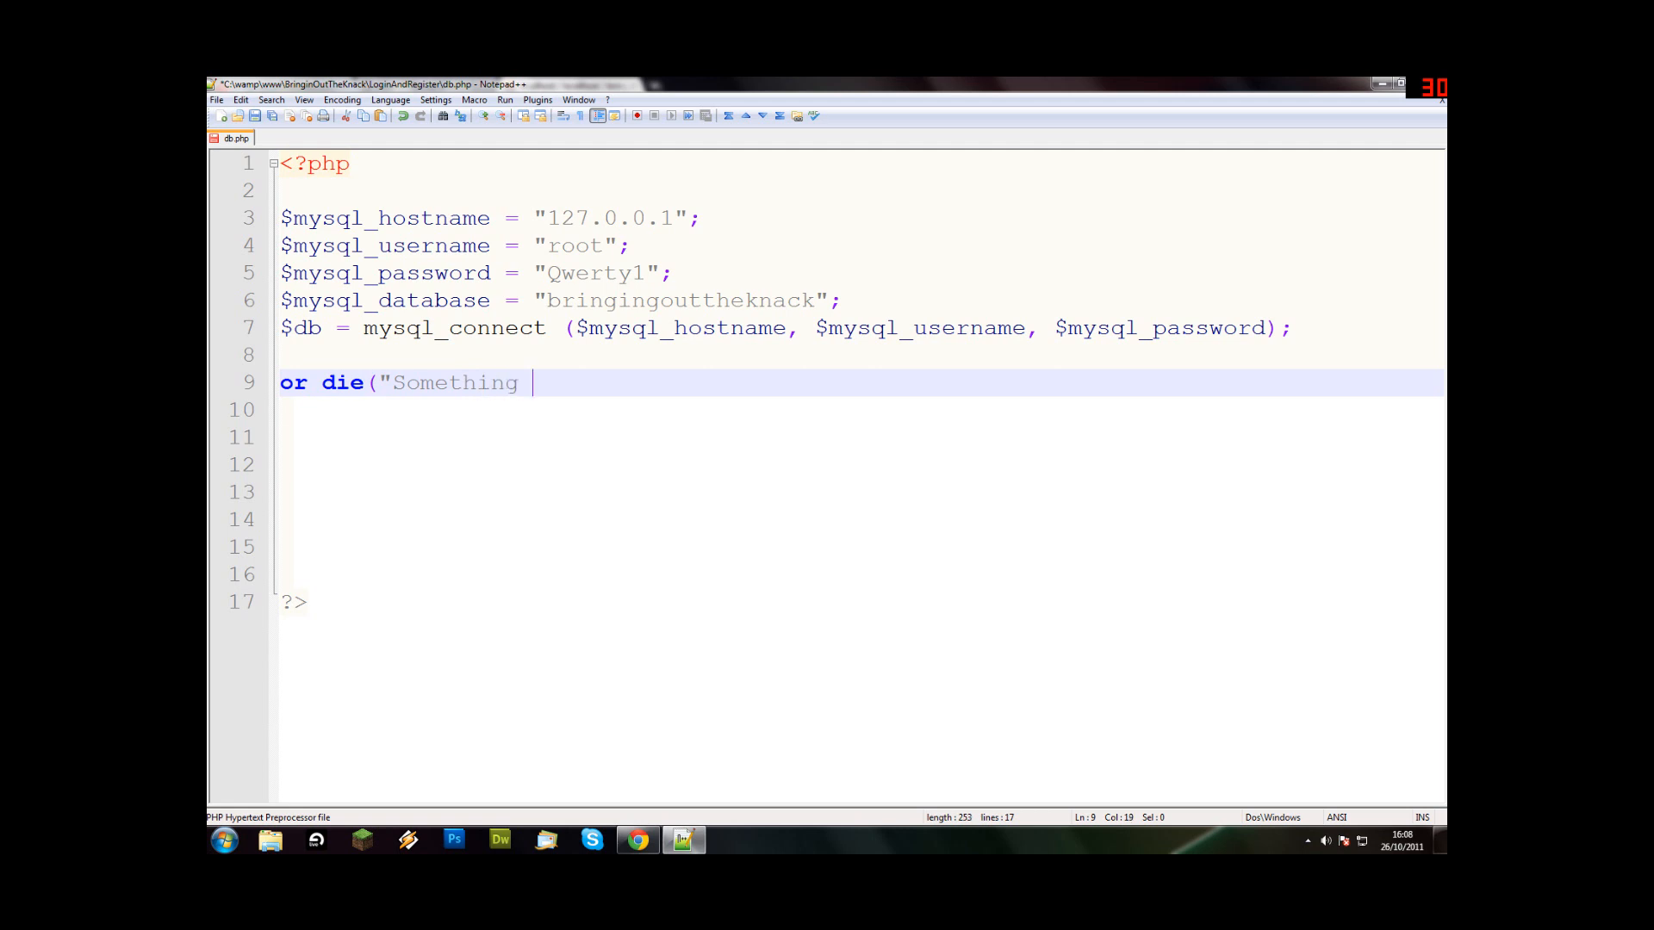
{"action": "type", "text": "is brok"}
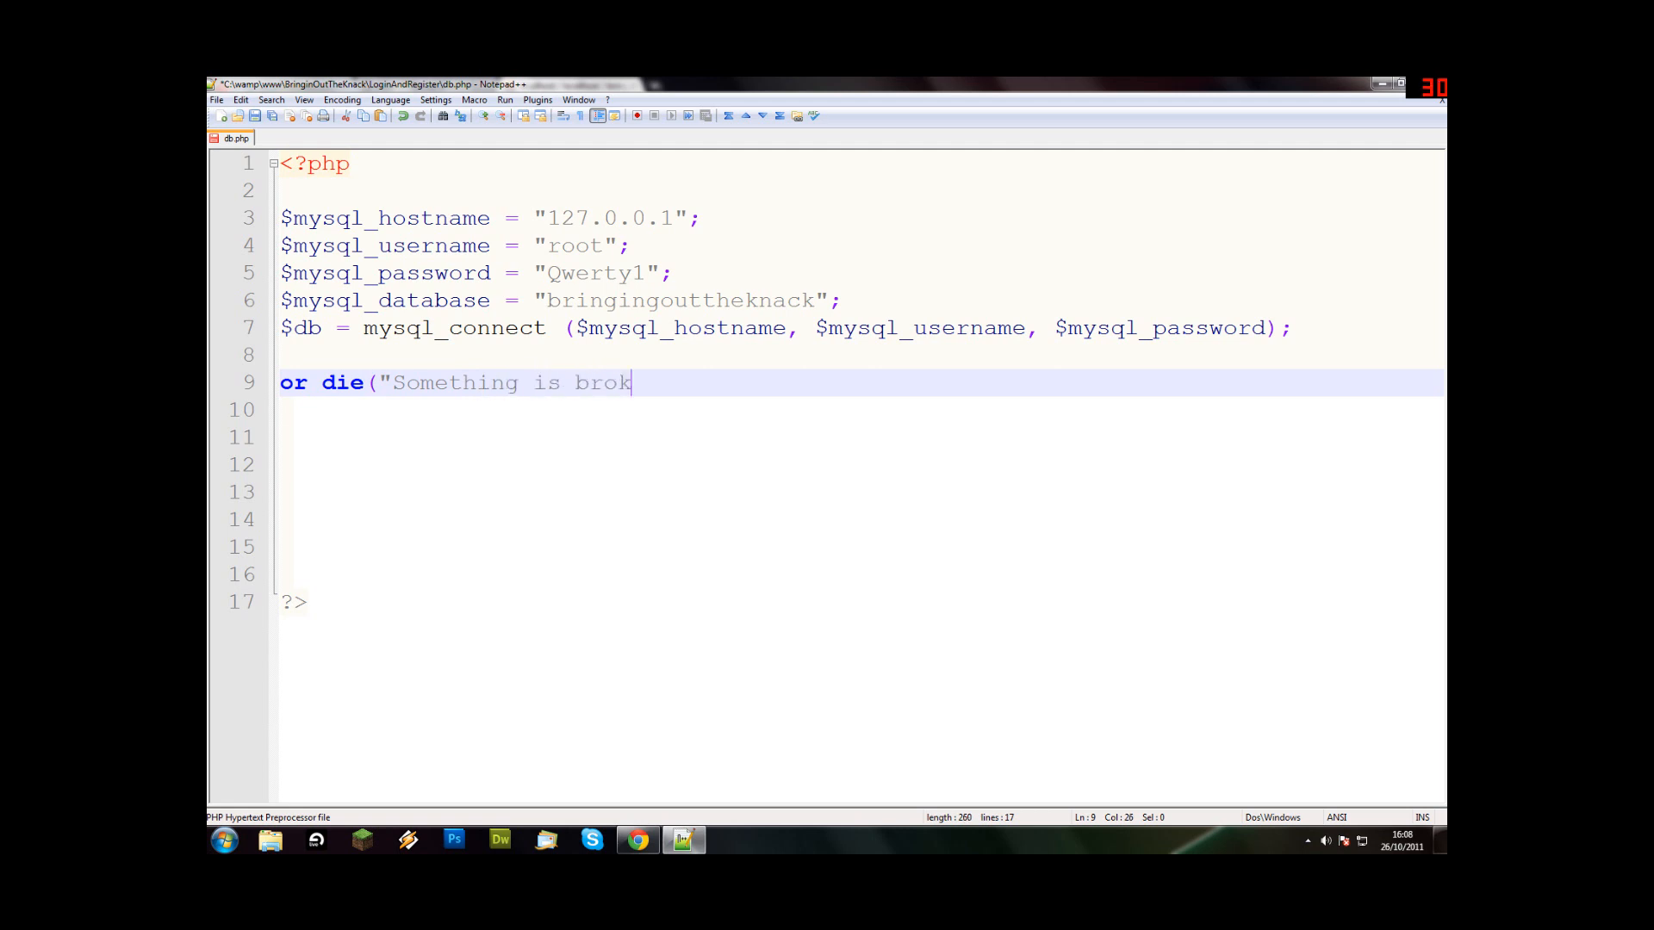
{"action": "type", "text": "en\")"}
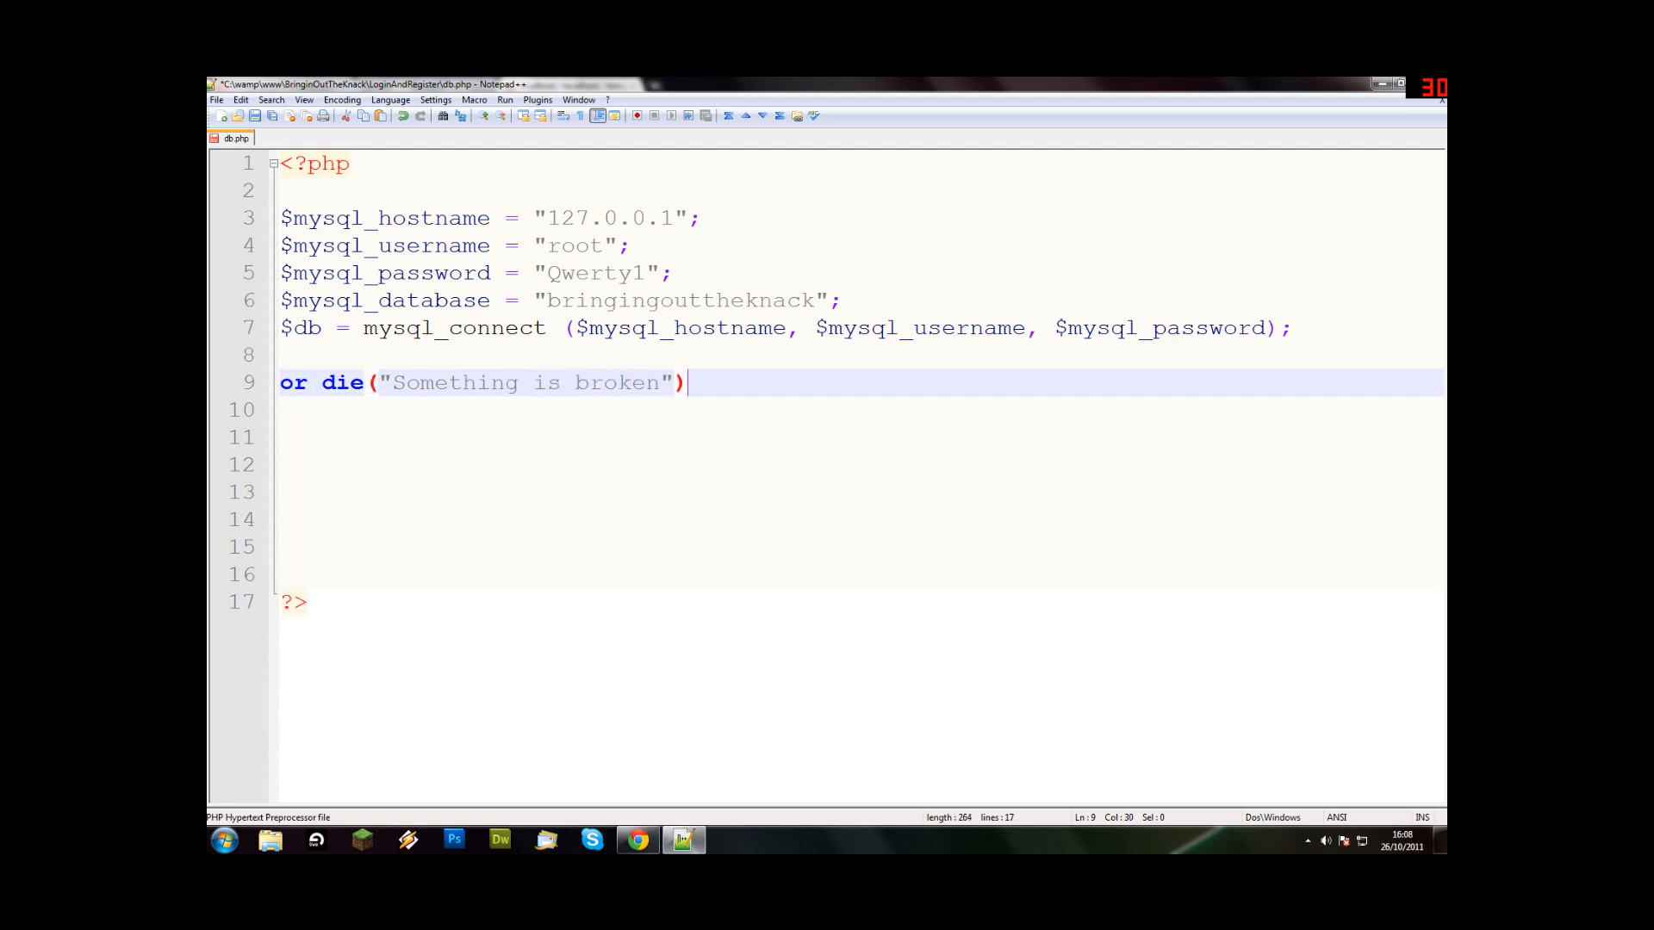
{"action": "type", "text": ";"}
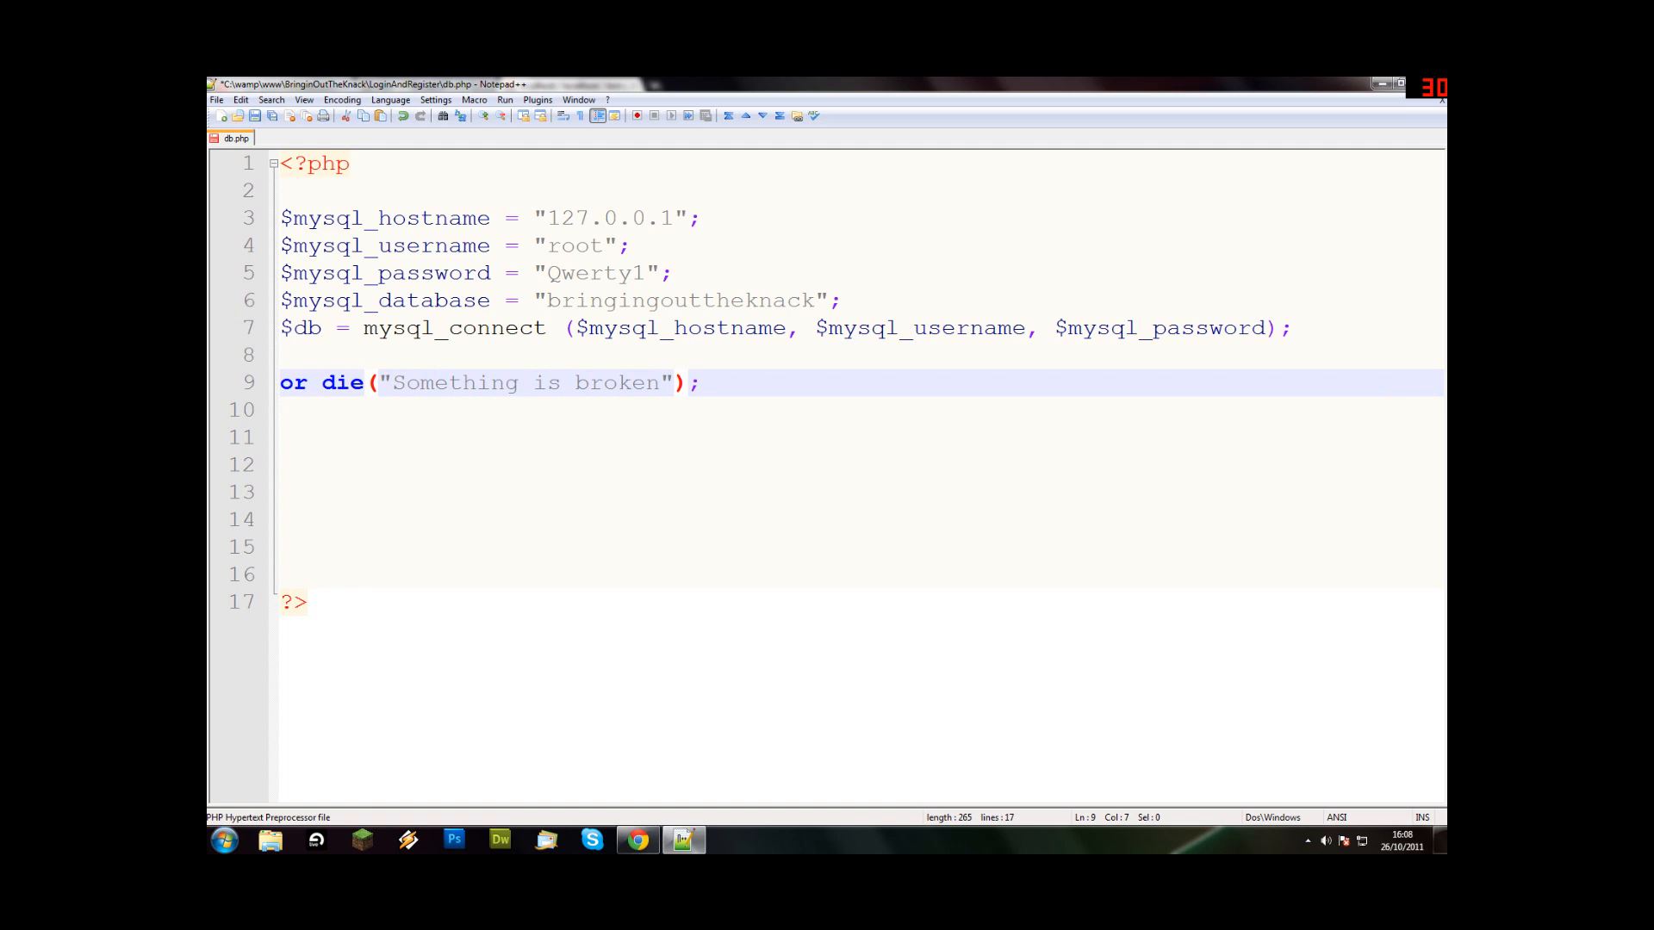
Move to the end of the line and add two blank lines below it
{"action": "left_click", "coordinate": [322, 382]}
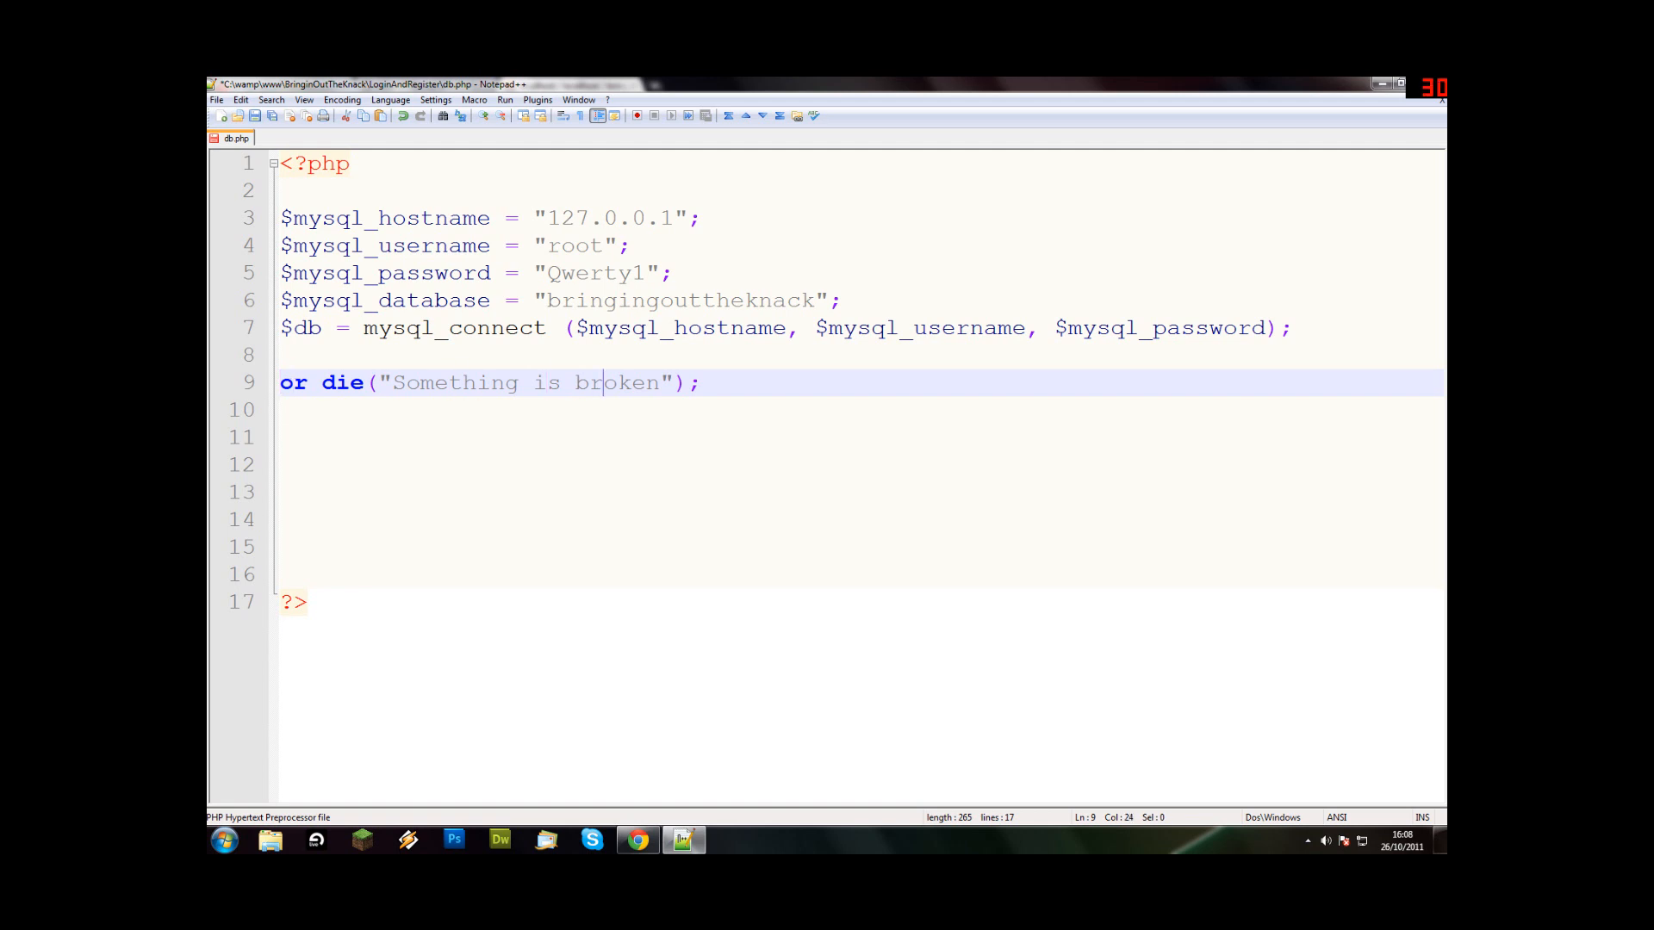
{"action": "key", "text": "enter"}
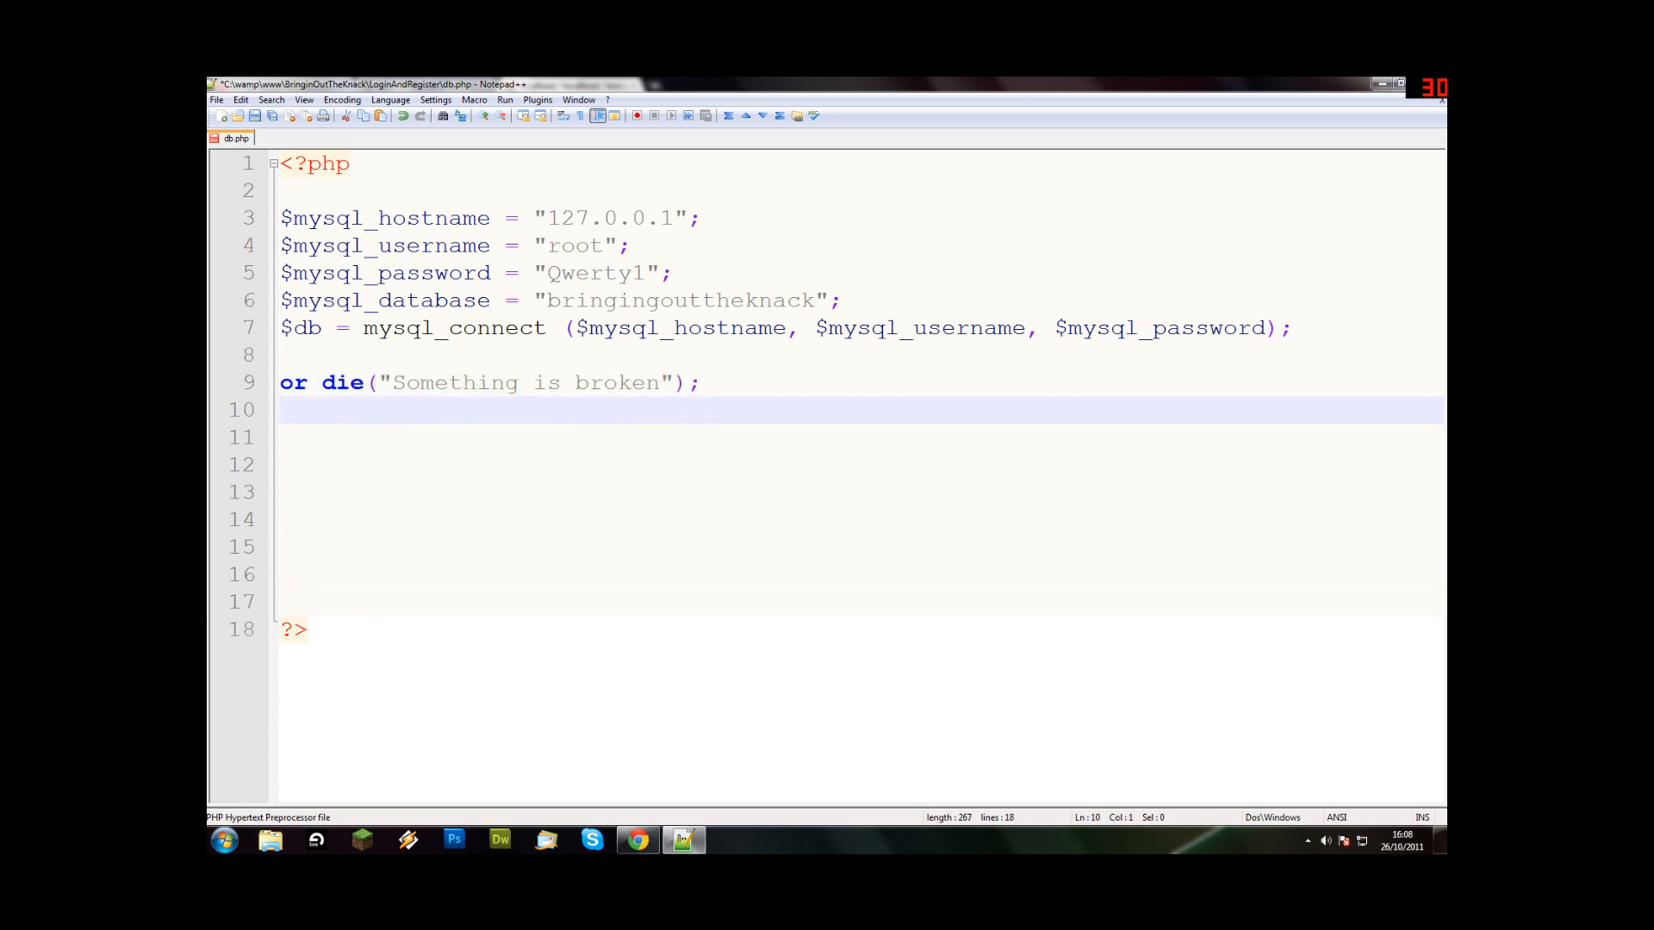
{"action": "key", "text": "enter"}
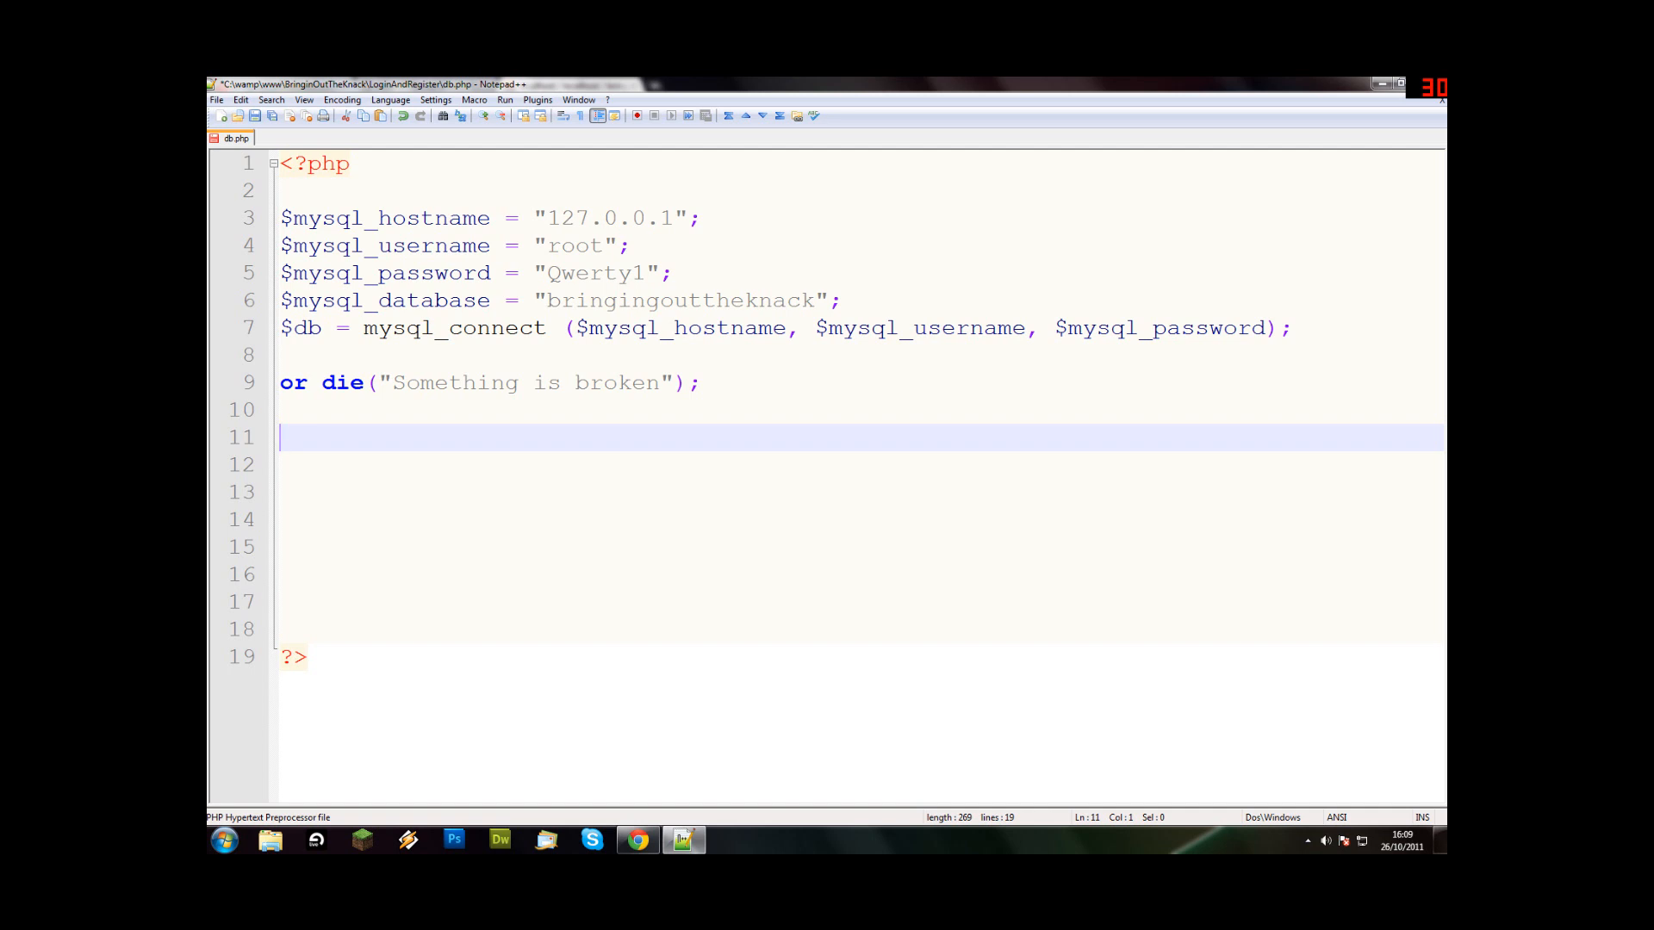
Write mysql_select_db($mysql_database, $db selecting the database with the connection
{"action": "type", "text": "mys"}
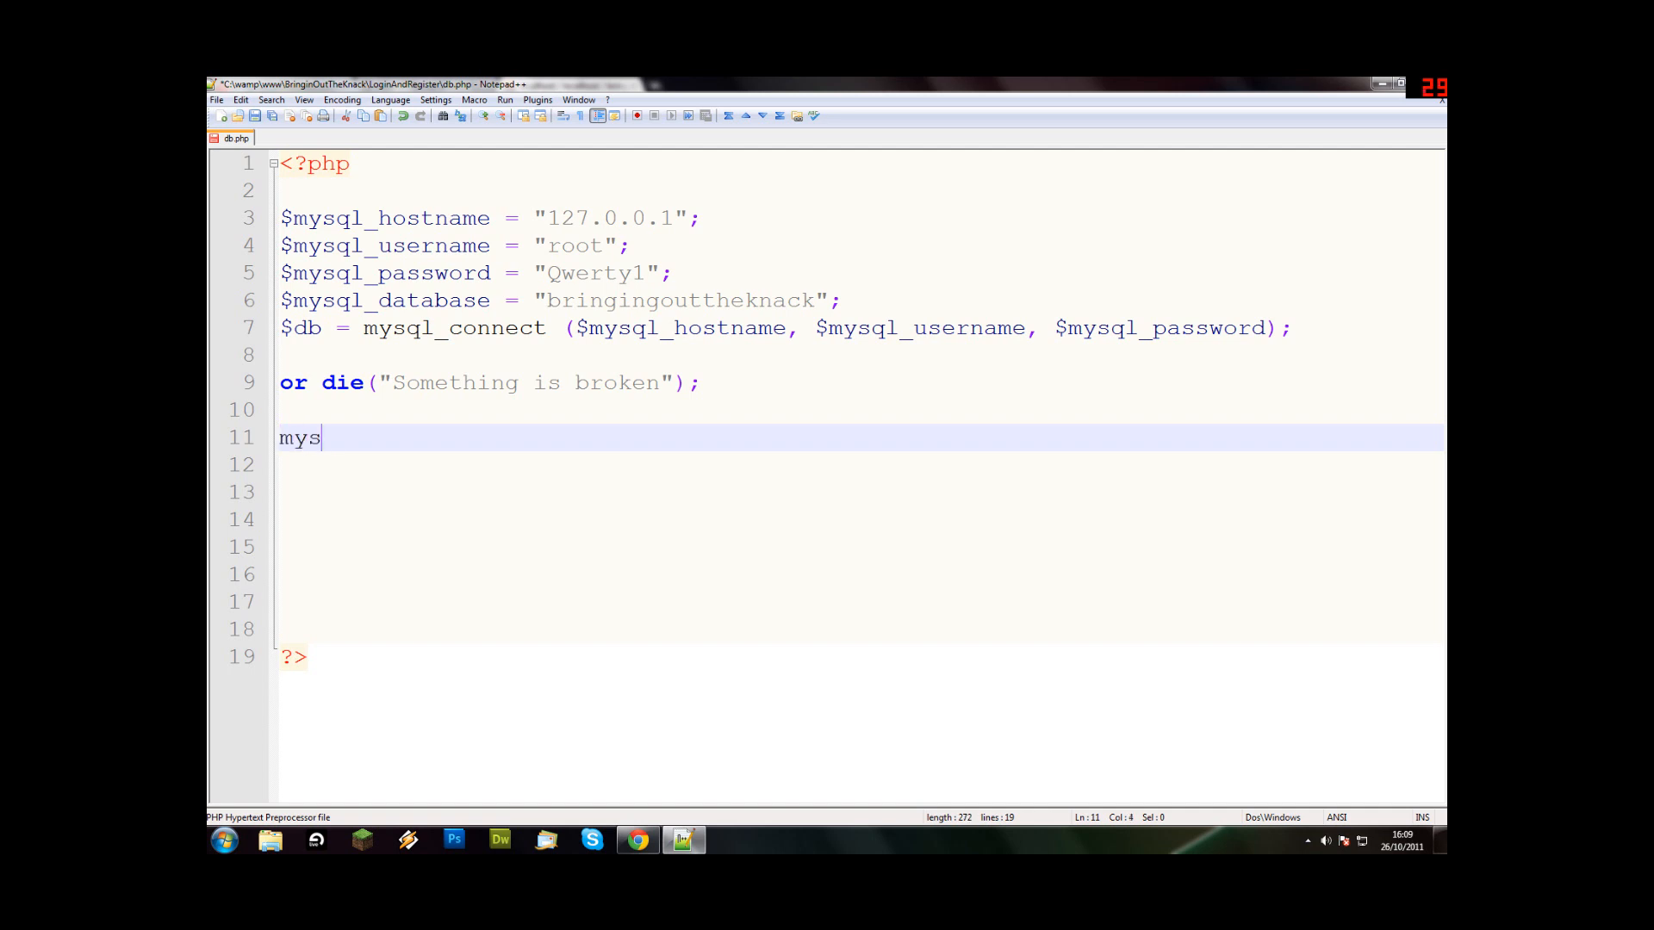
{"action": "type", "text": "ql_s"}
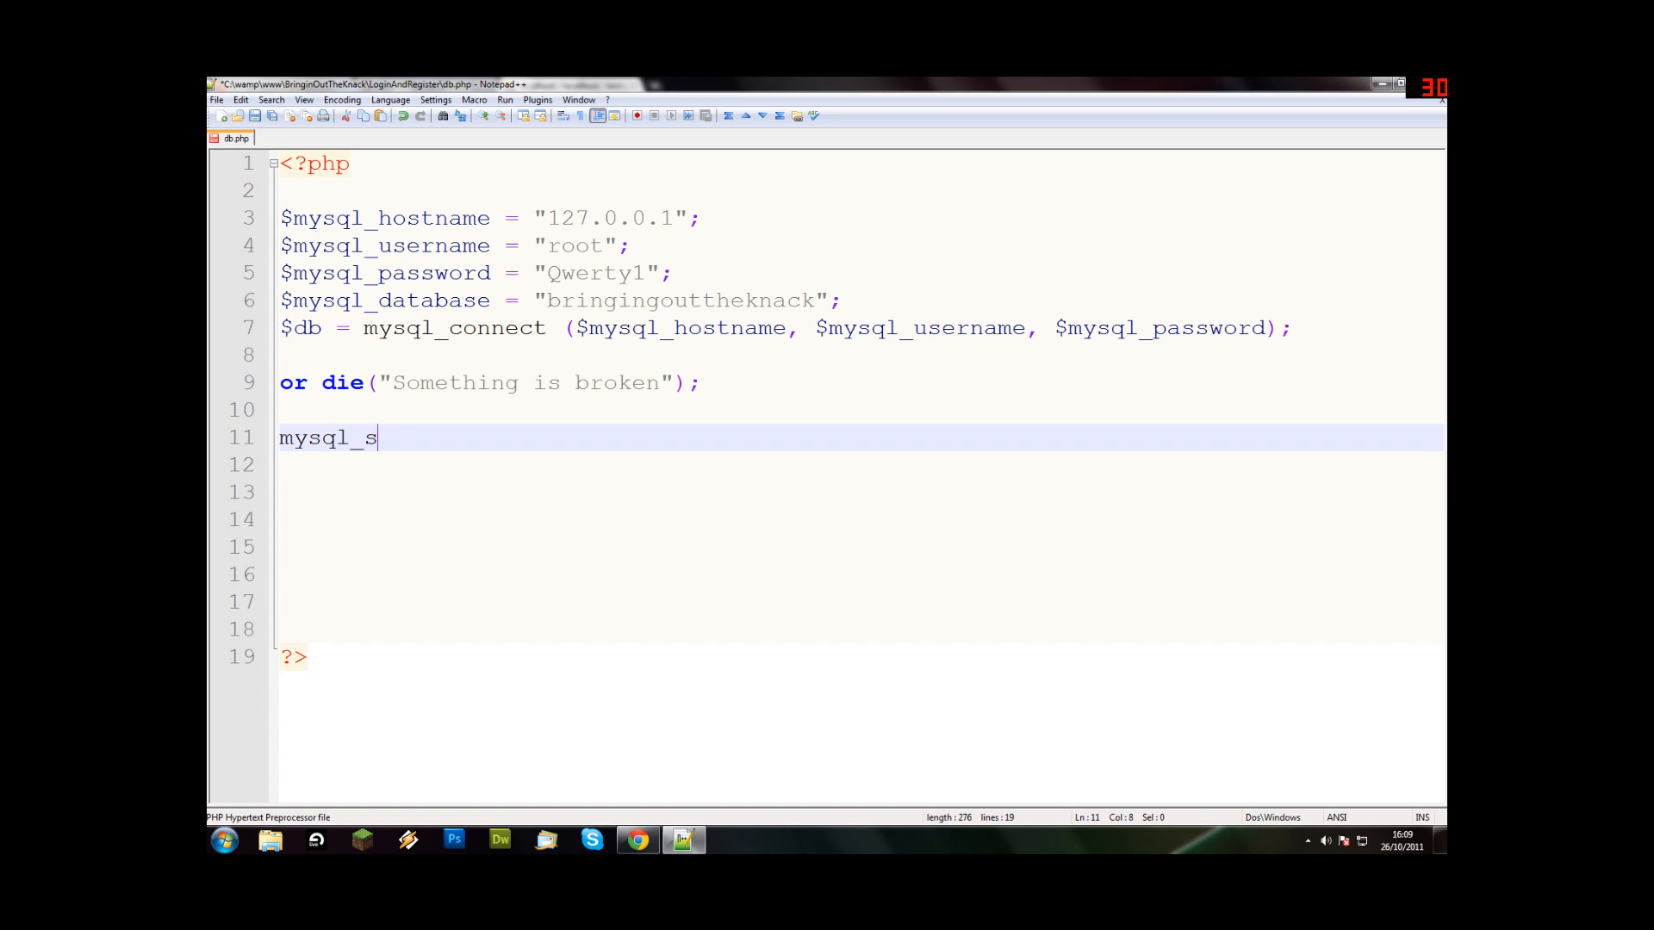
{"action": "type", "text": "elect"}
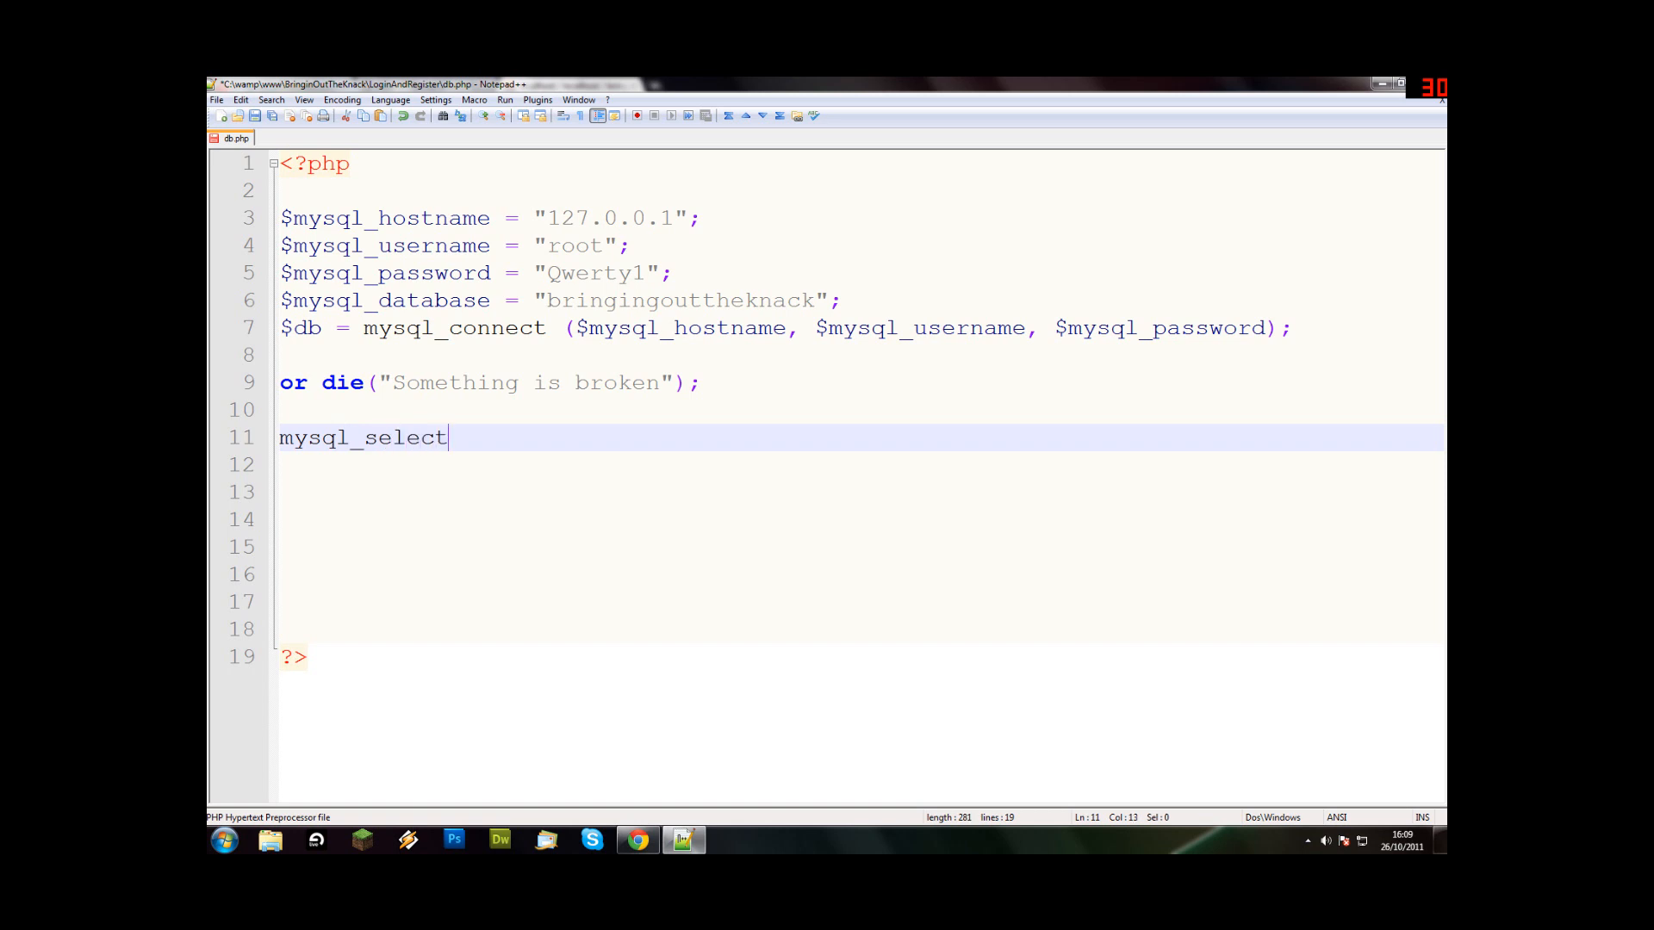
{"action": "type", "text": "_"}
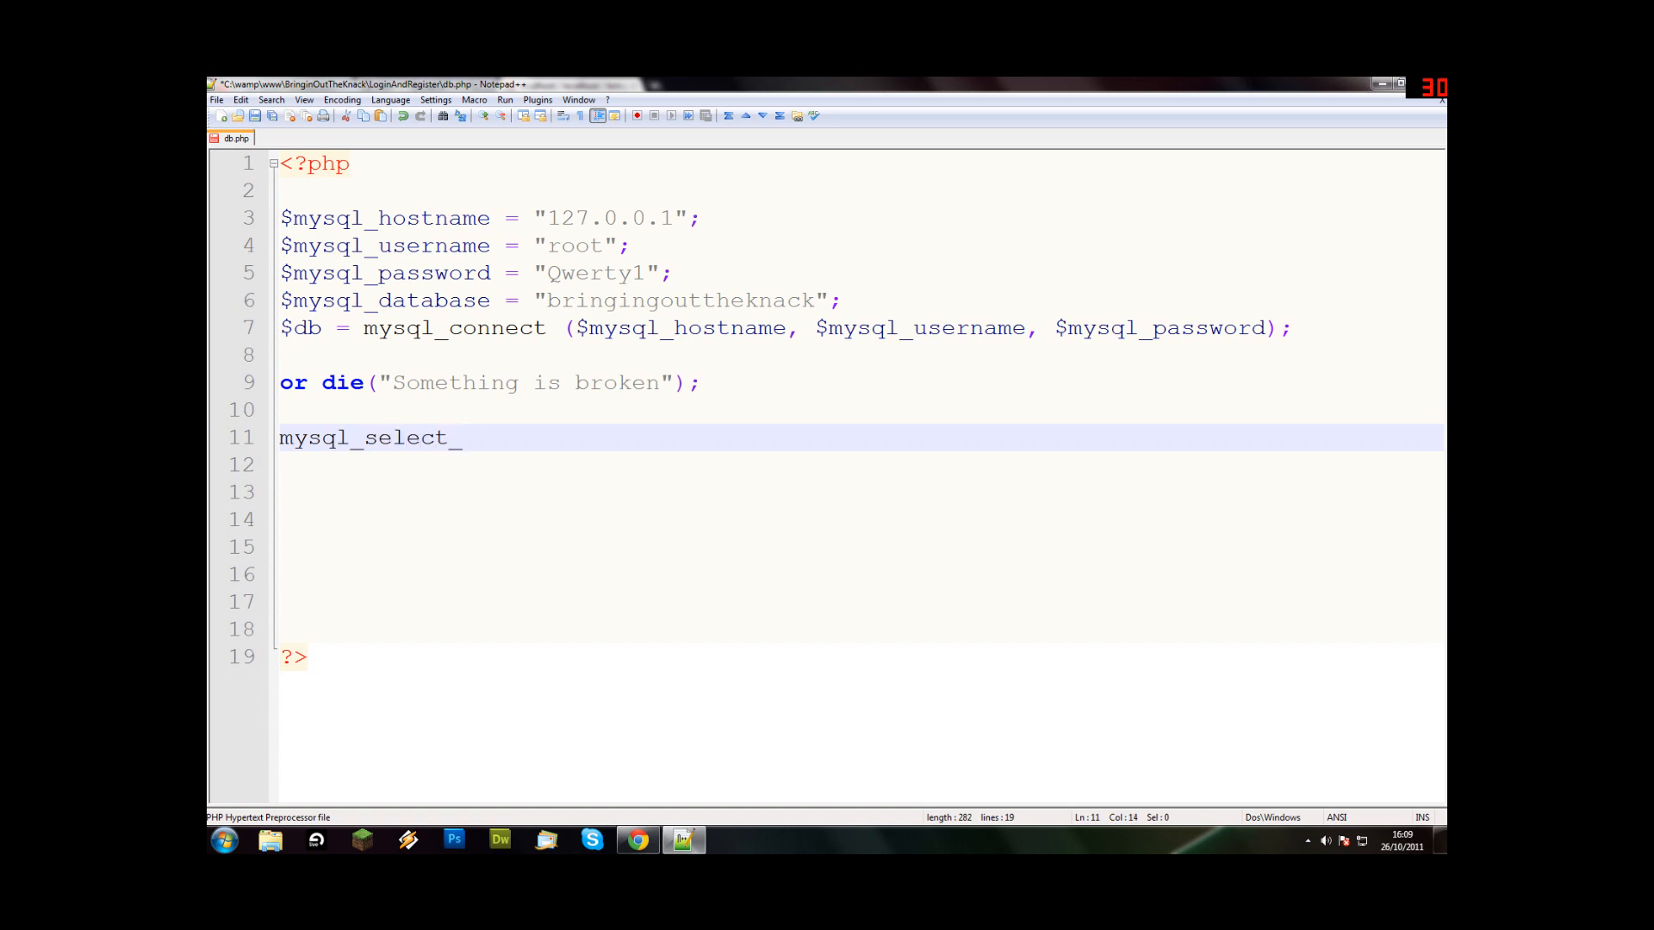
{"action": "type", "text": "db"}
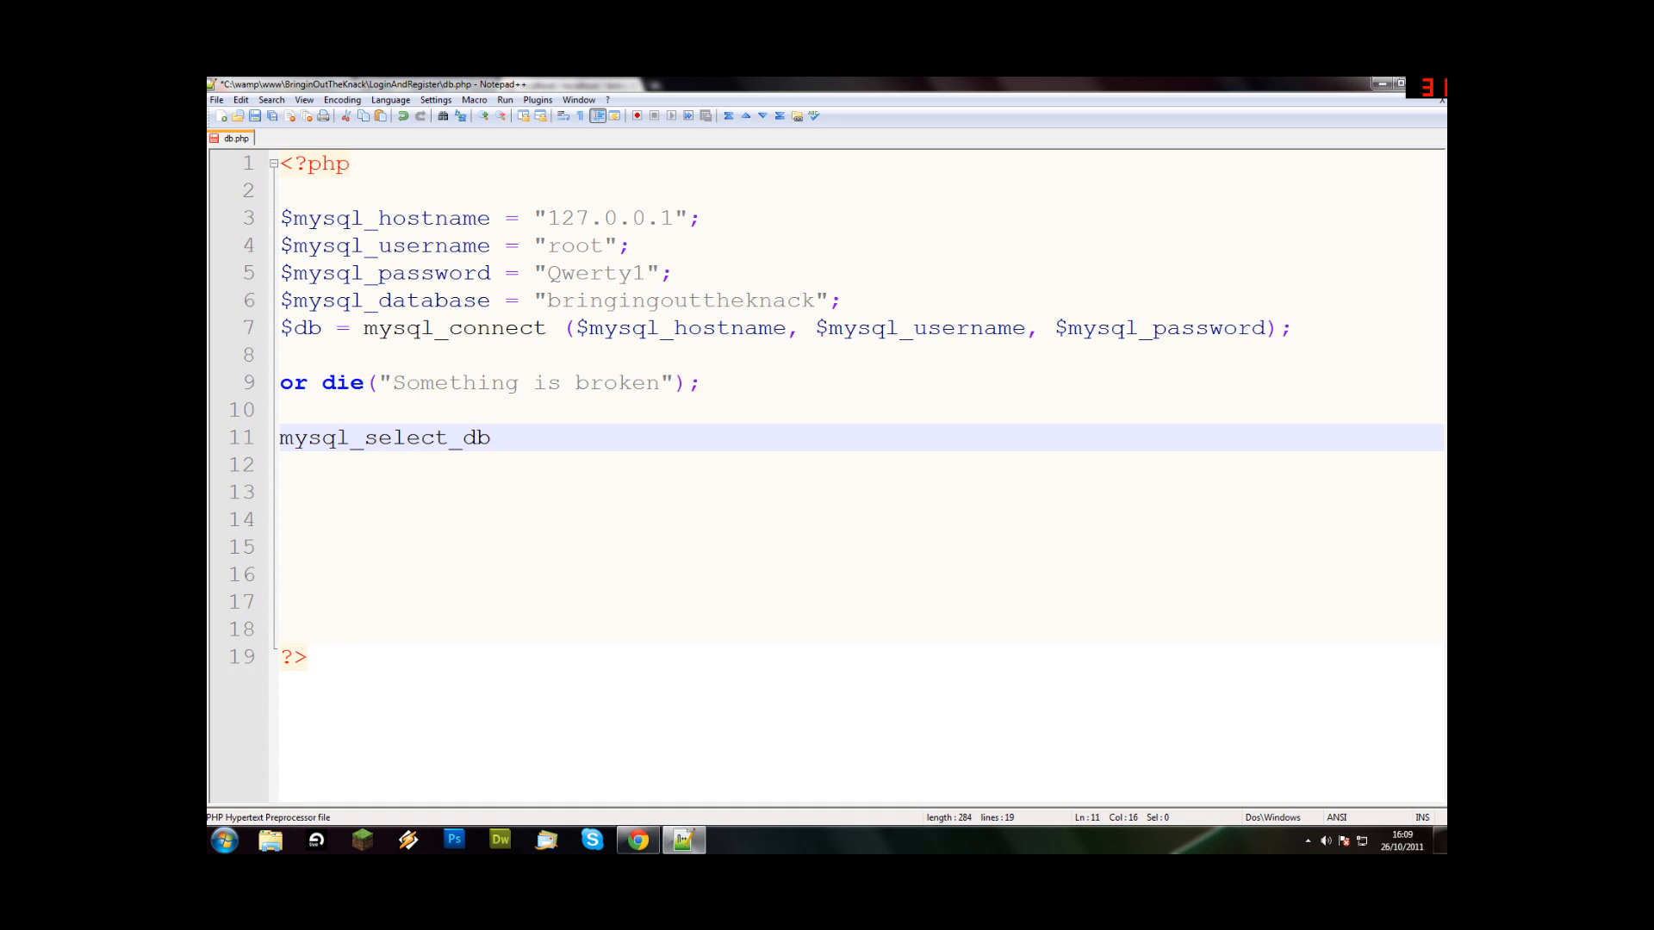
{"action": "type", "text": "(my"}
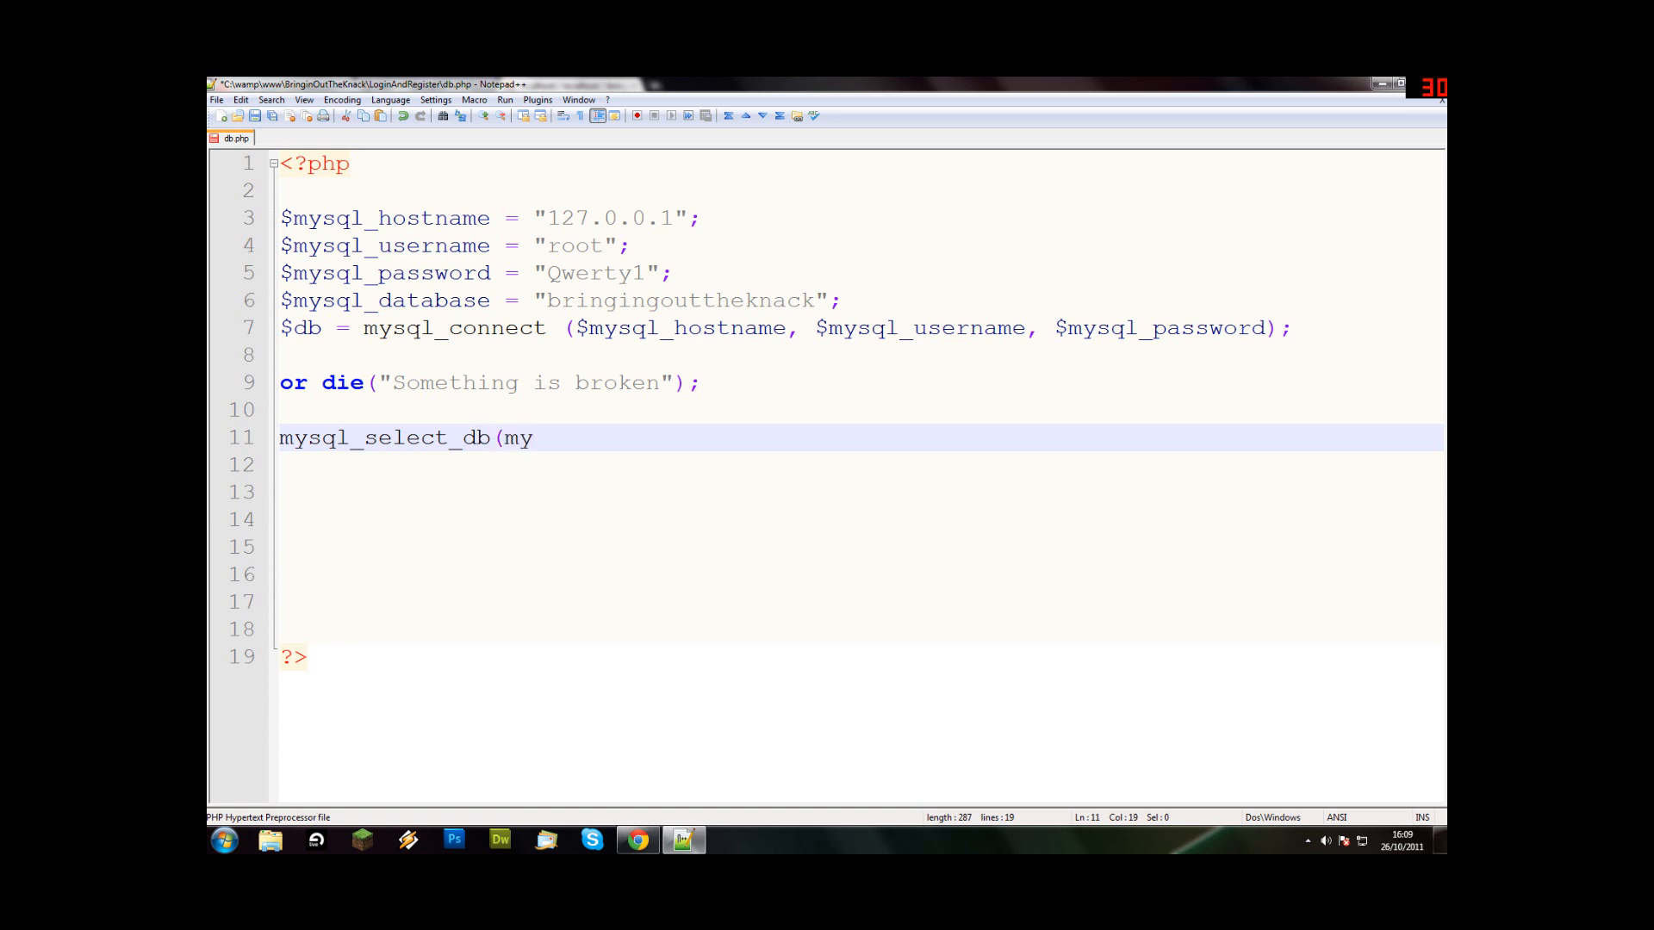
{"action": "type", "text": "sql"}
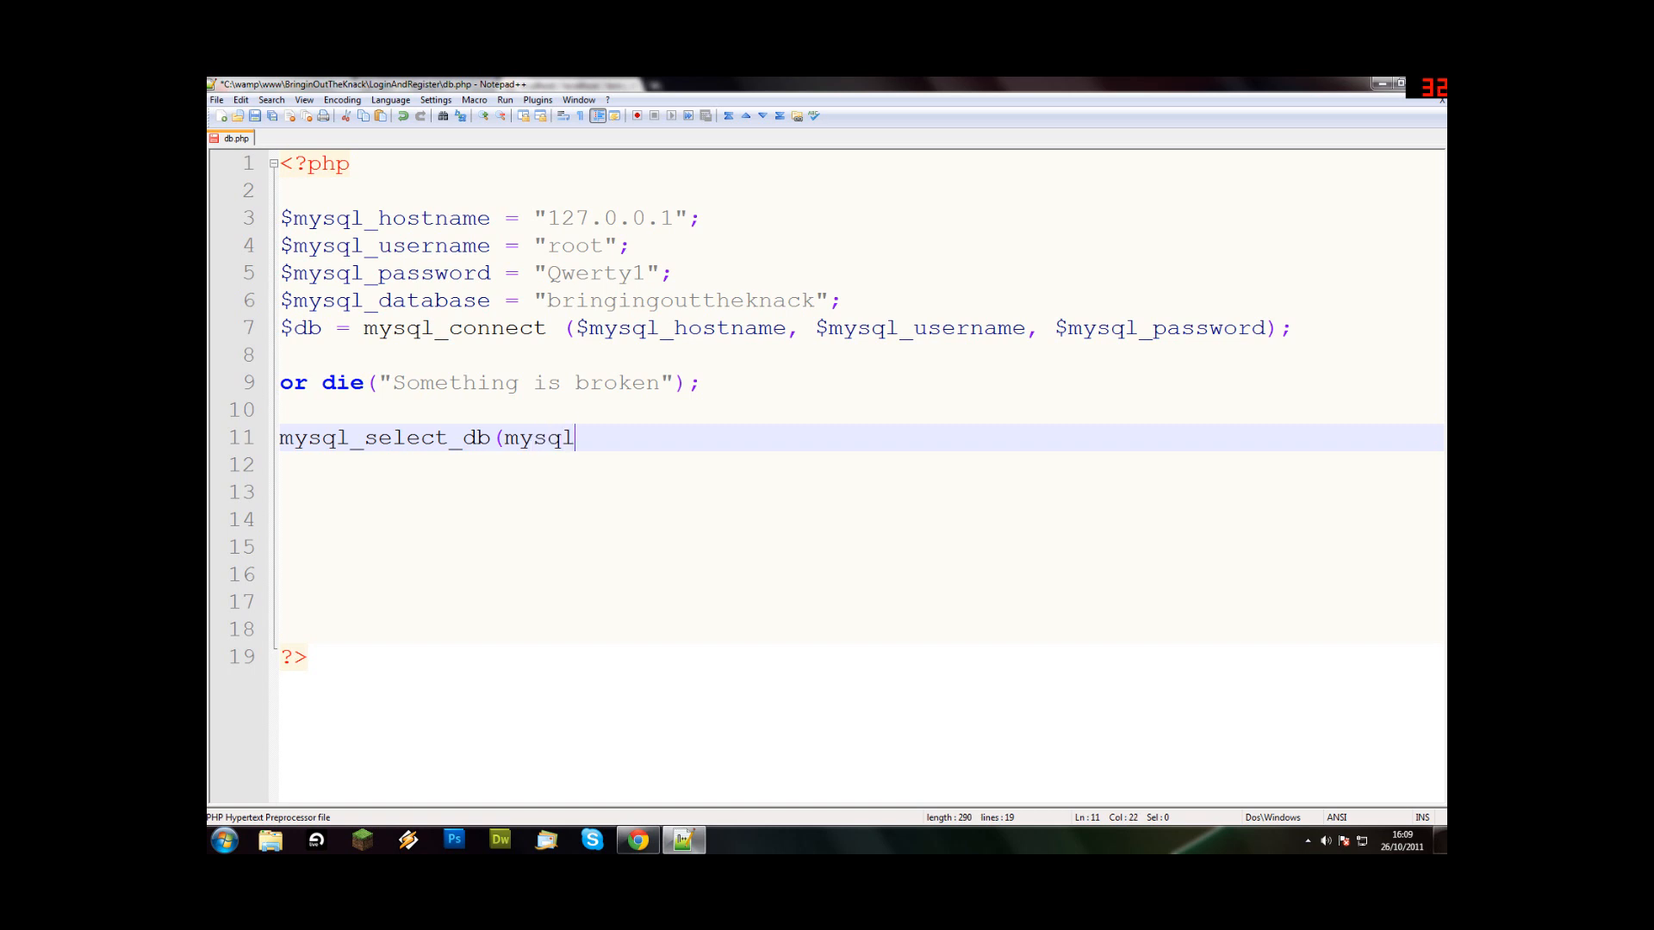
{"action": "type", "text": "_"}
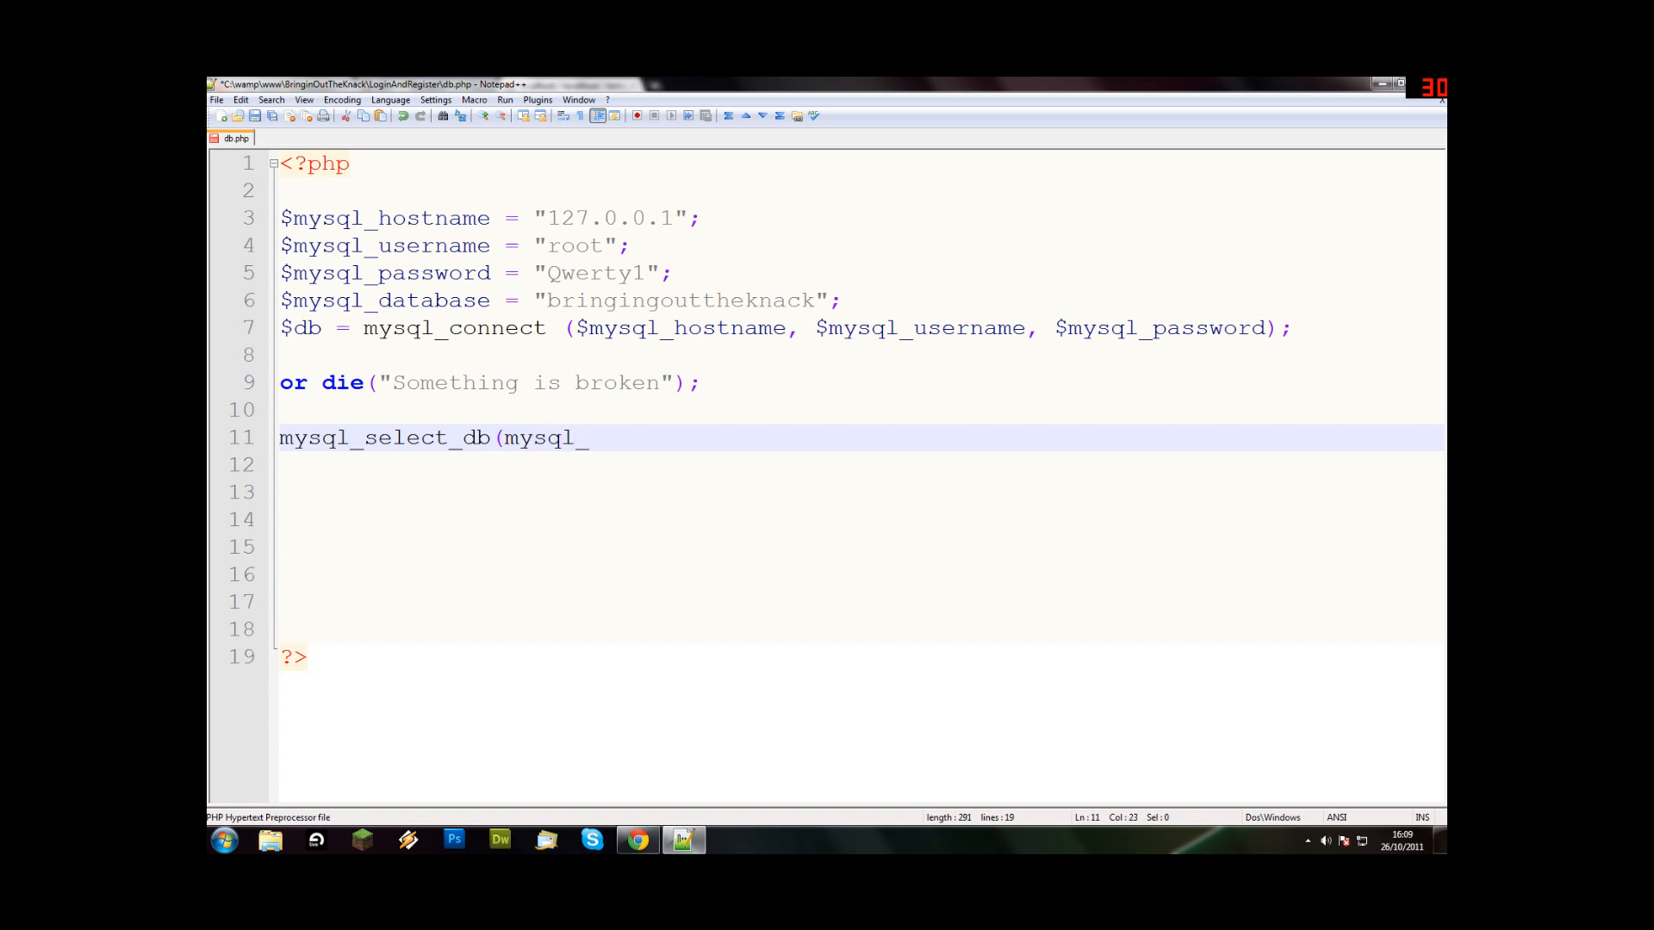
{"action": "type", "text": "database"}
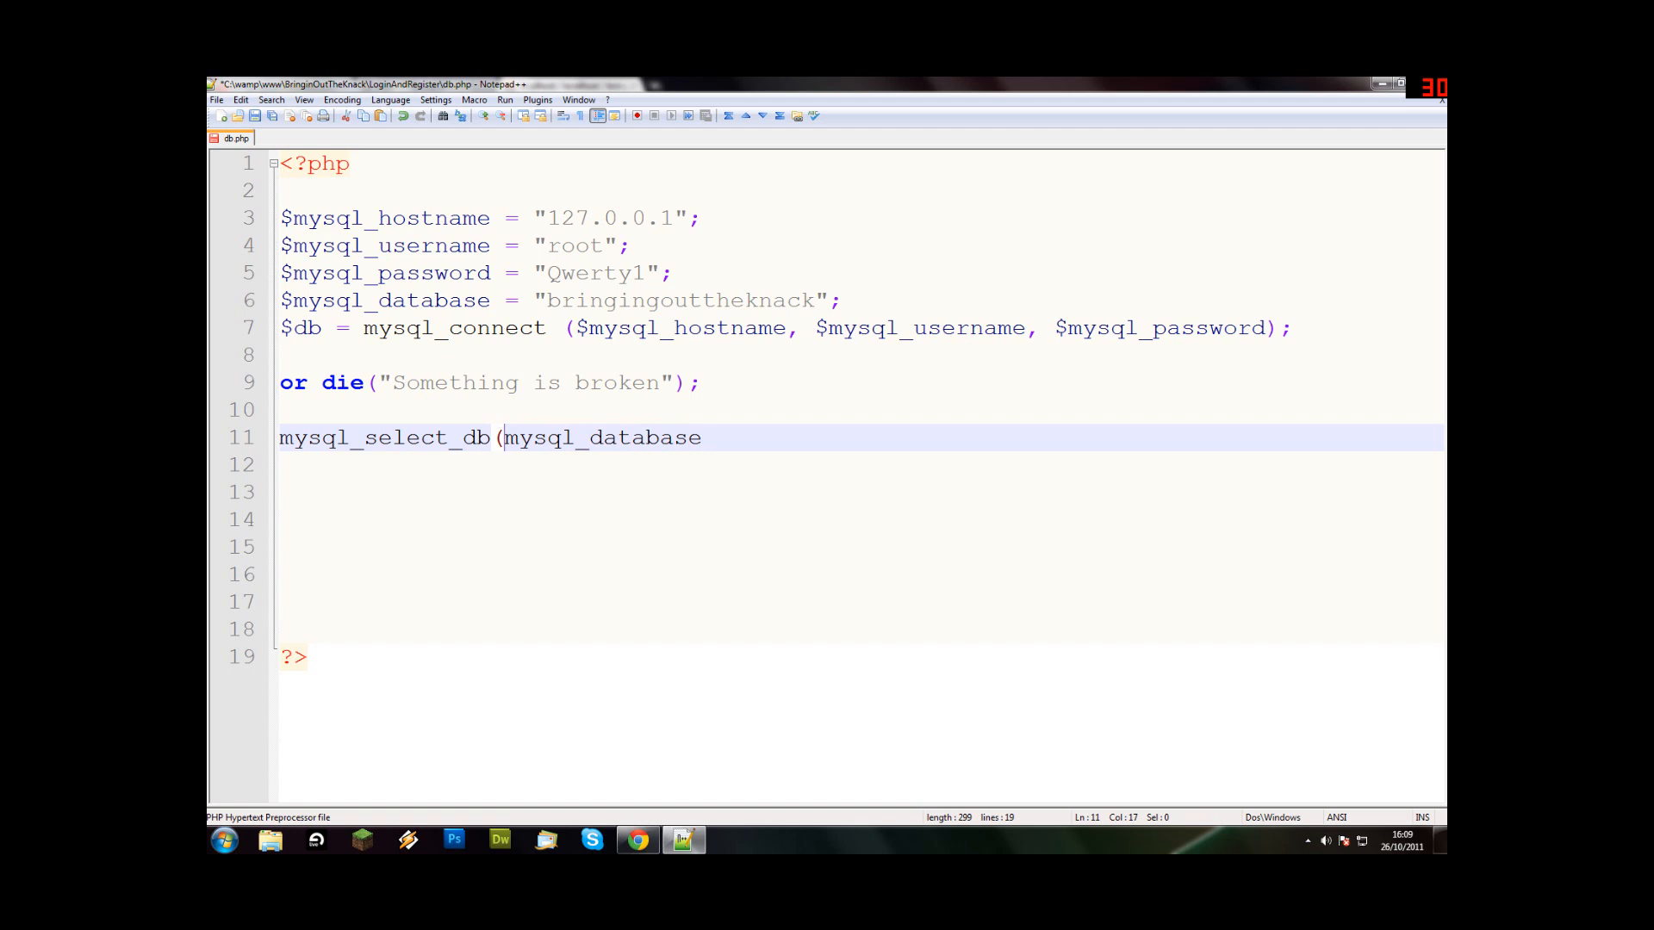
{"action": "type", "text": "$"}
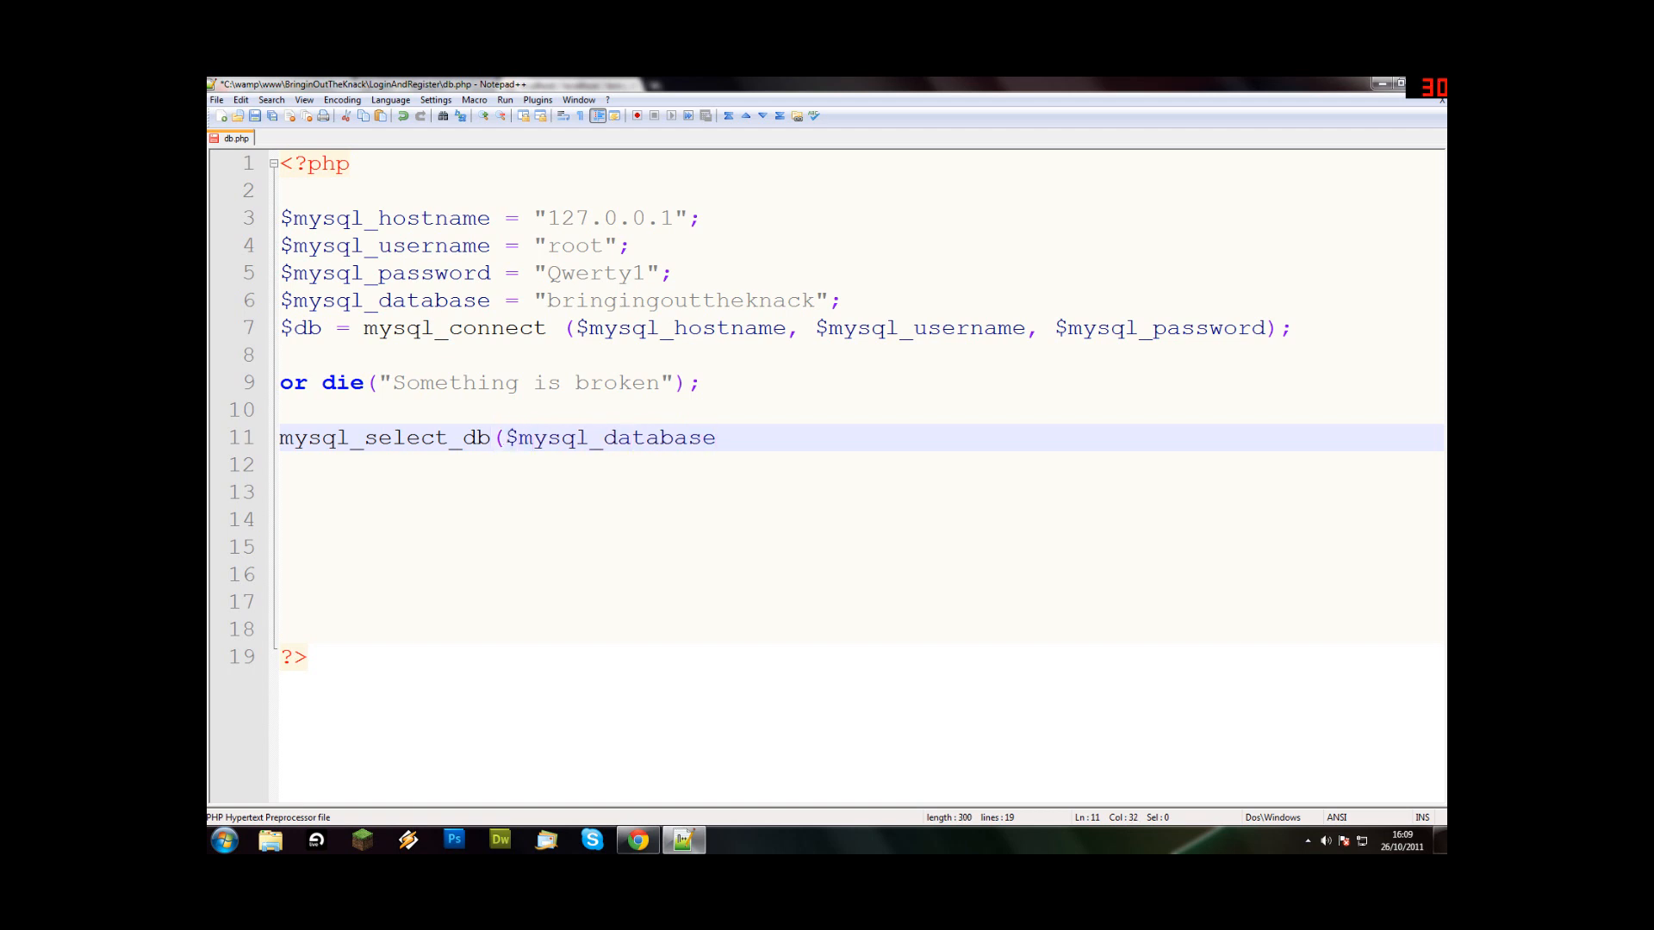
{"action": "type", "text": ","}
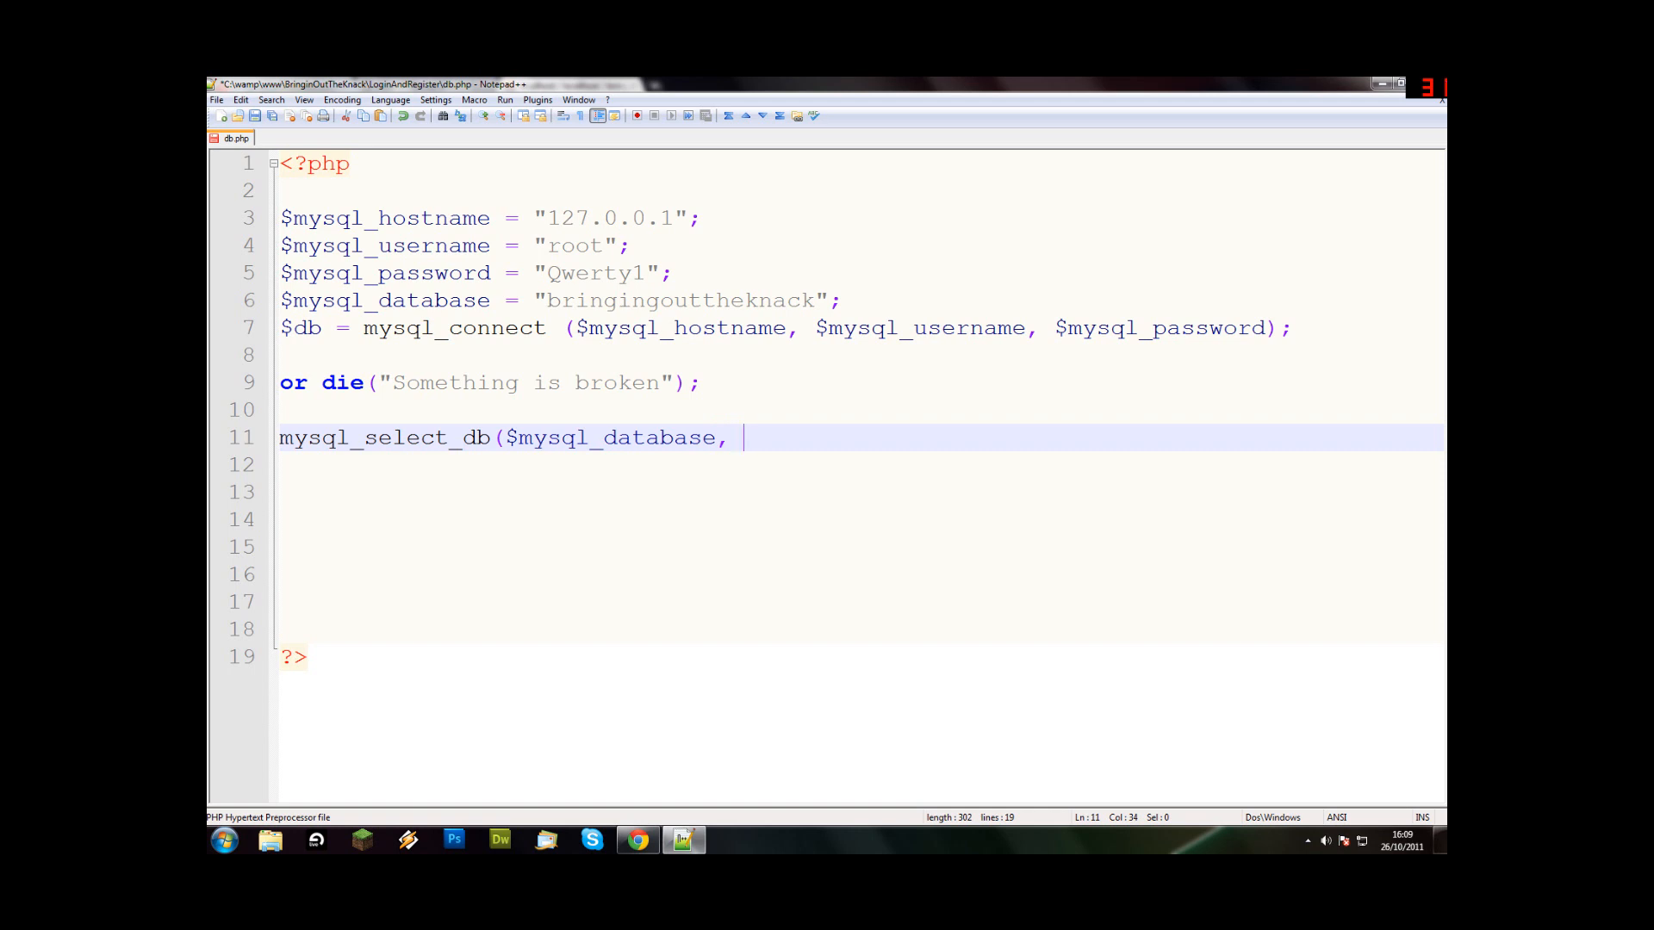
{"action": "type", "text": "$"}
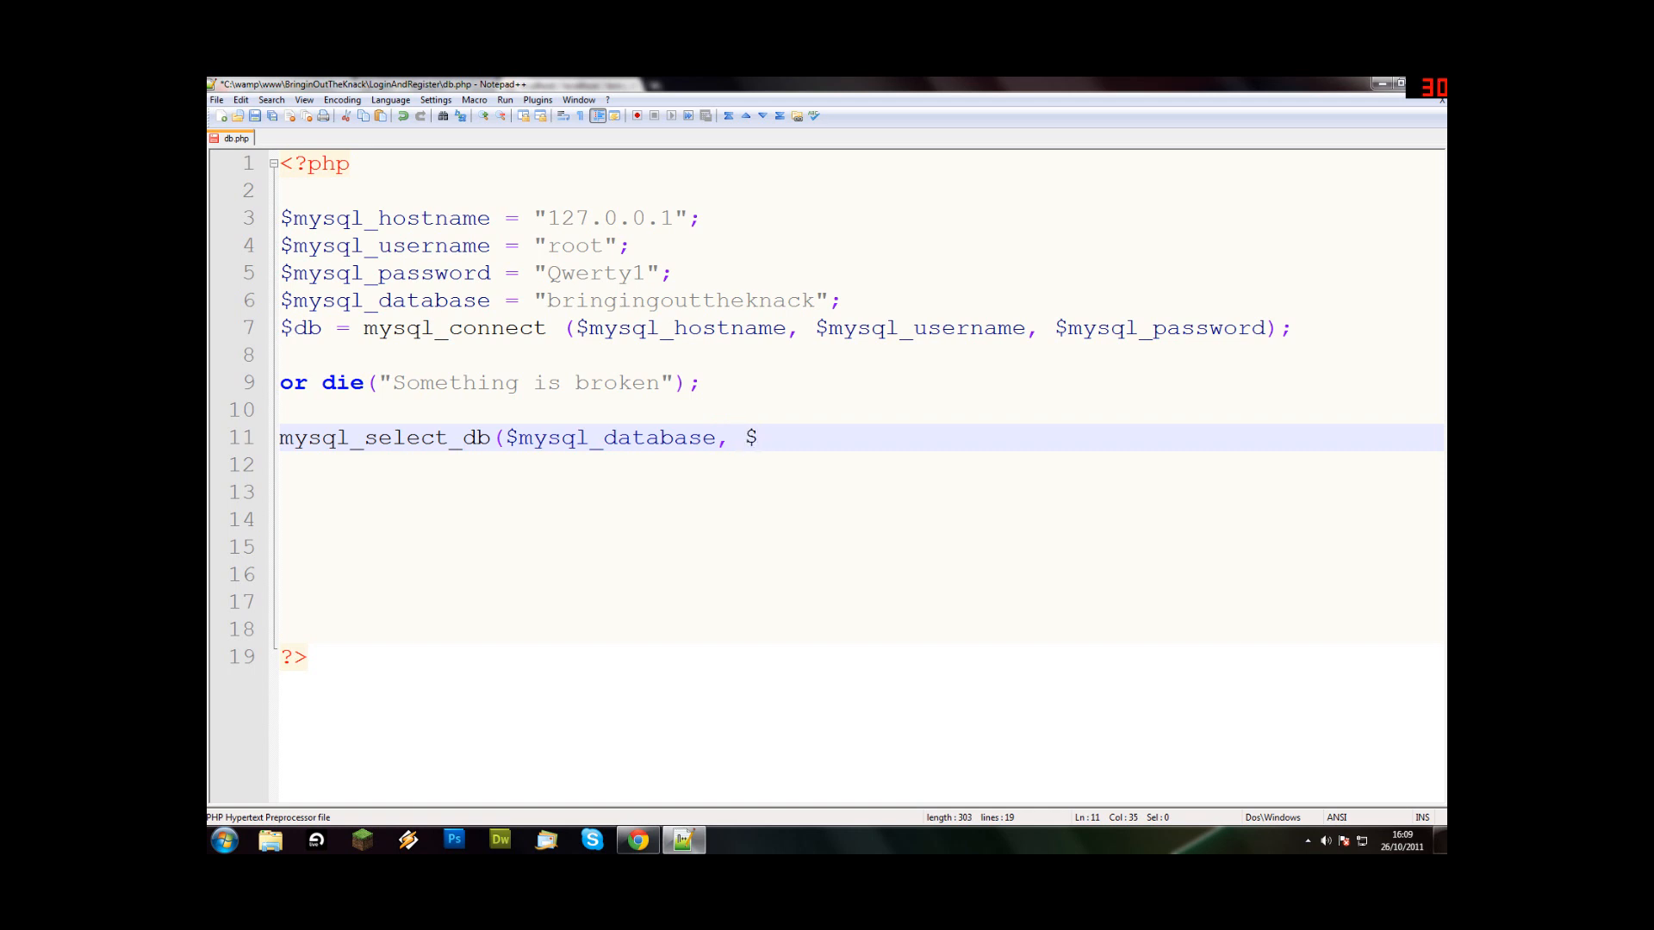
{"action": "type", "text": "d"}
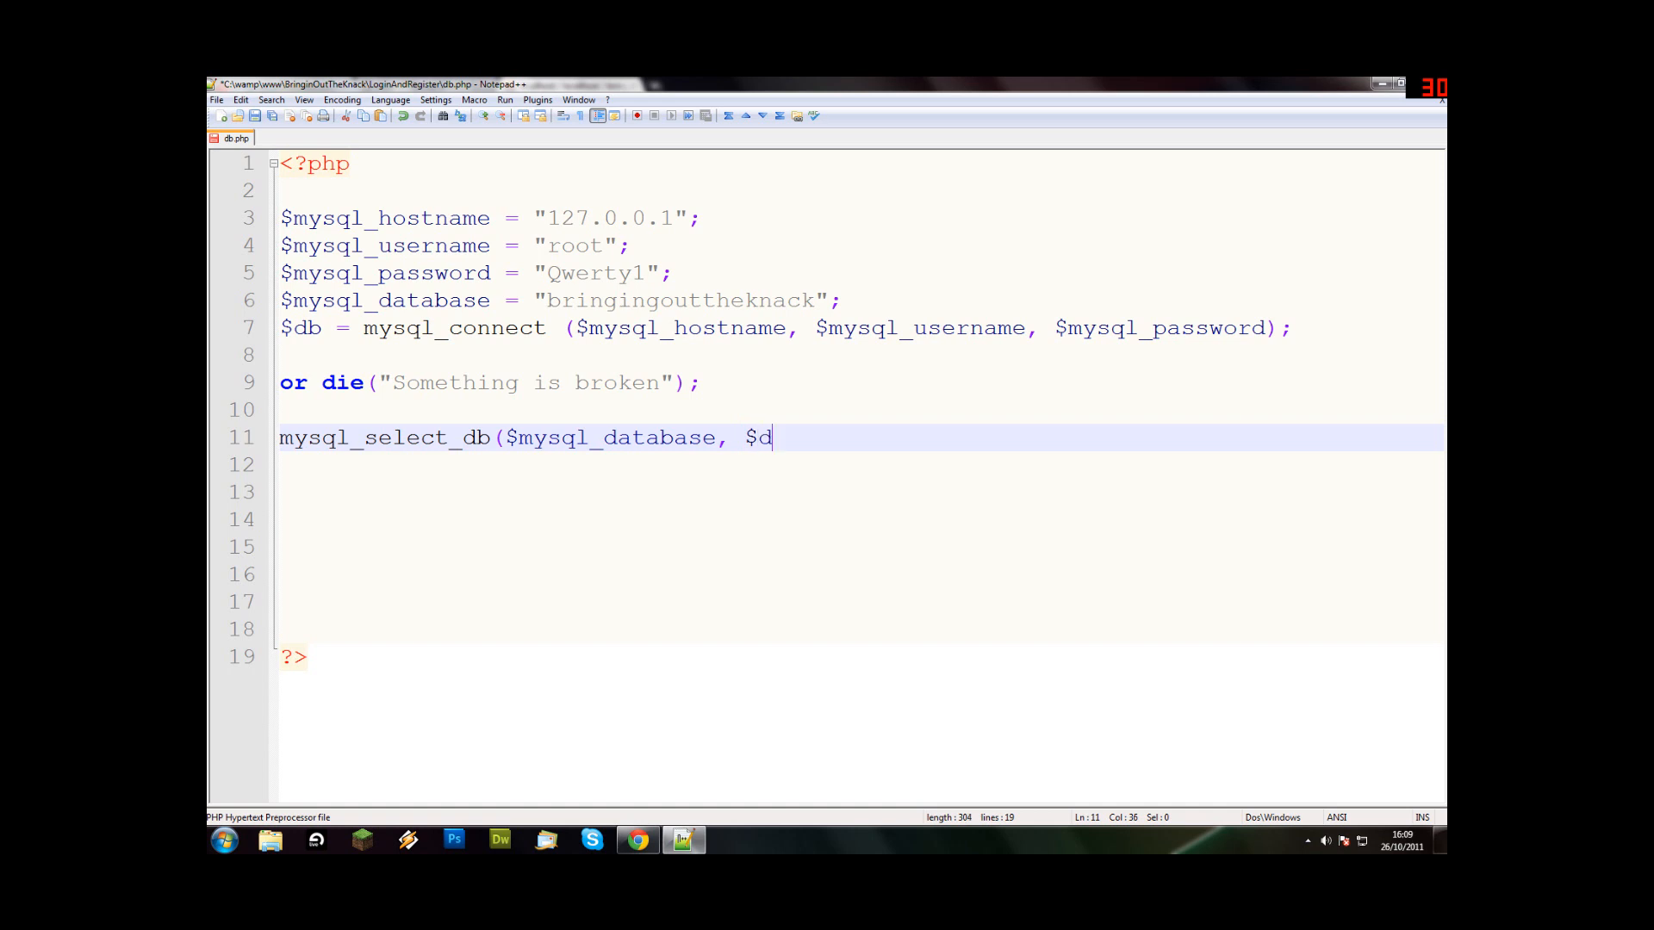
{"action": "type", "text": "b"}
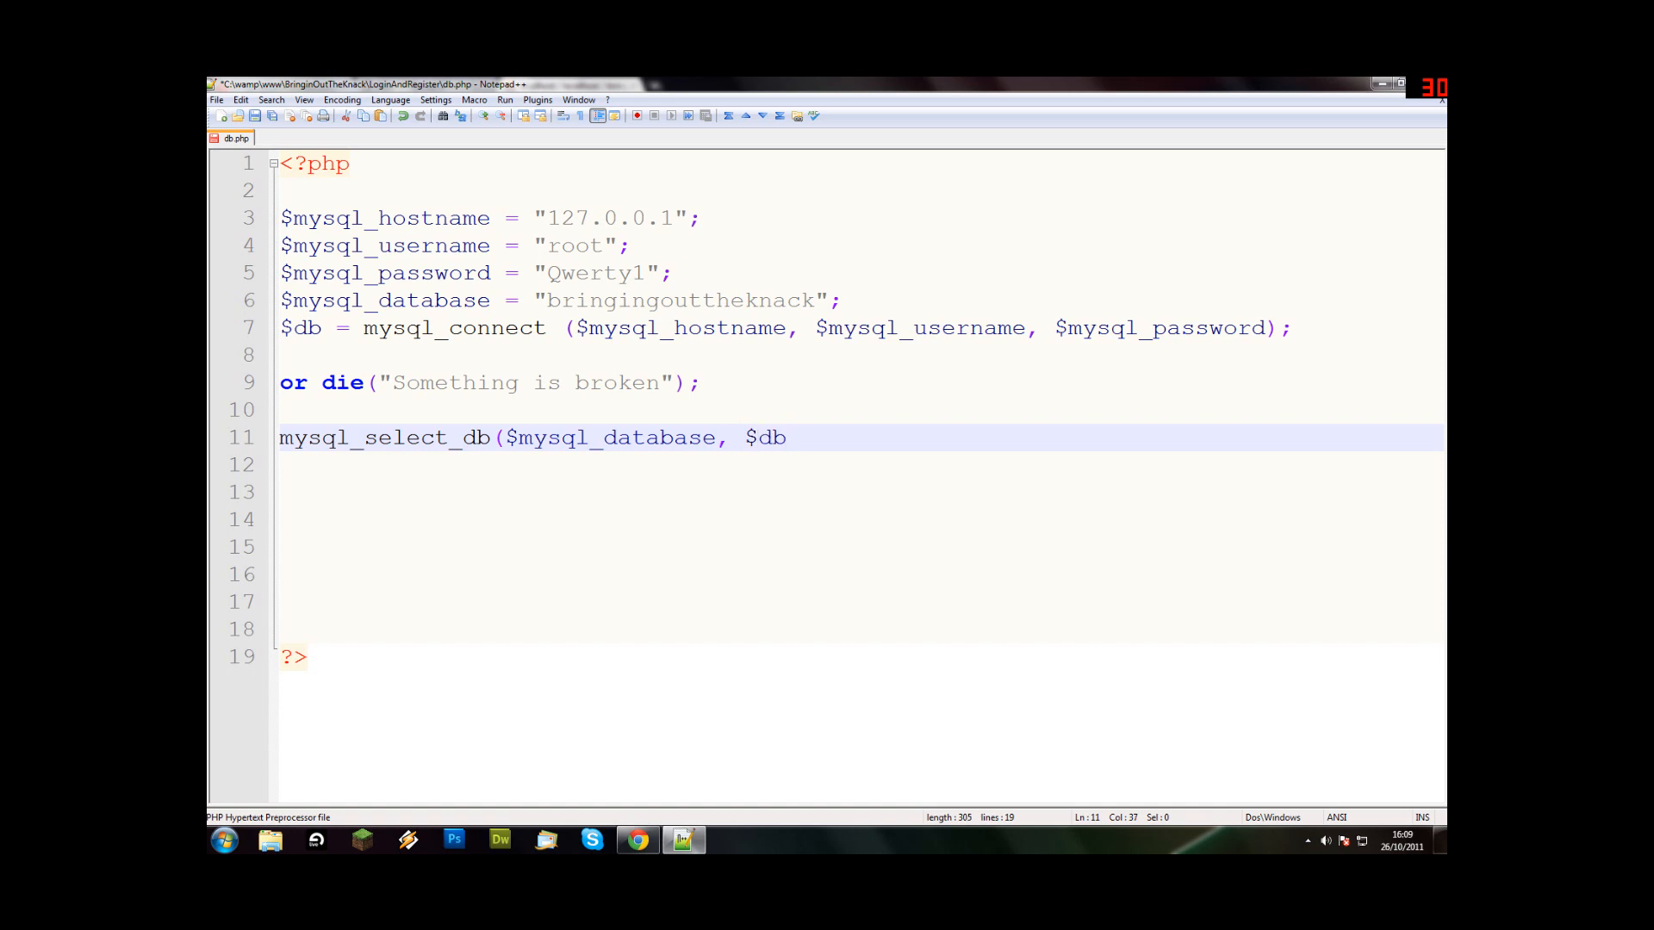
Finish the line with the fallback or die("Couldn't find database");
{"action": "type", "text": ") or"}
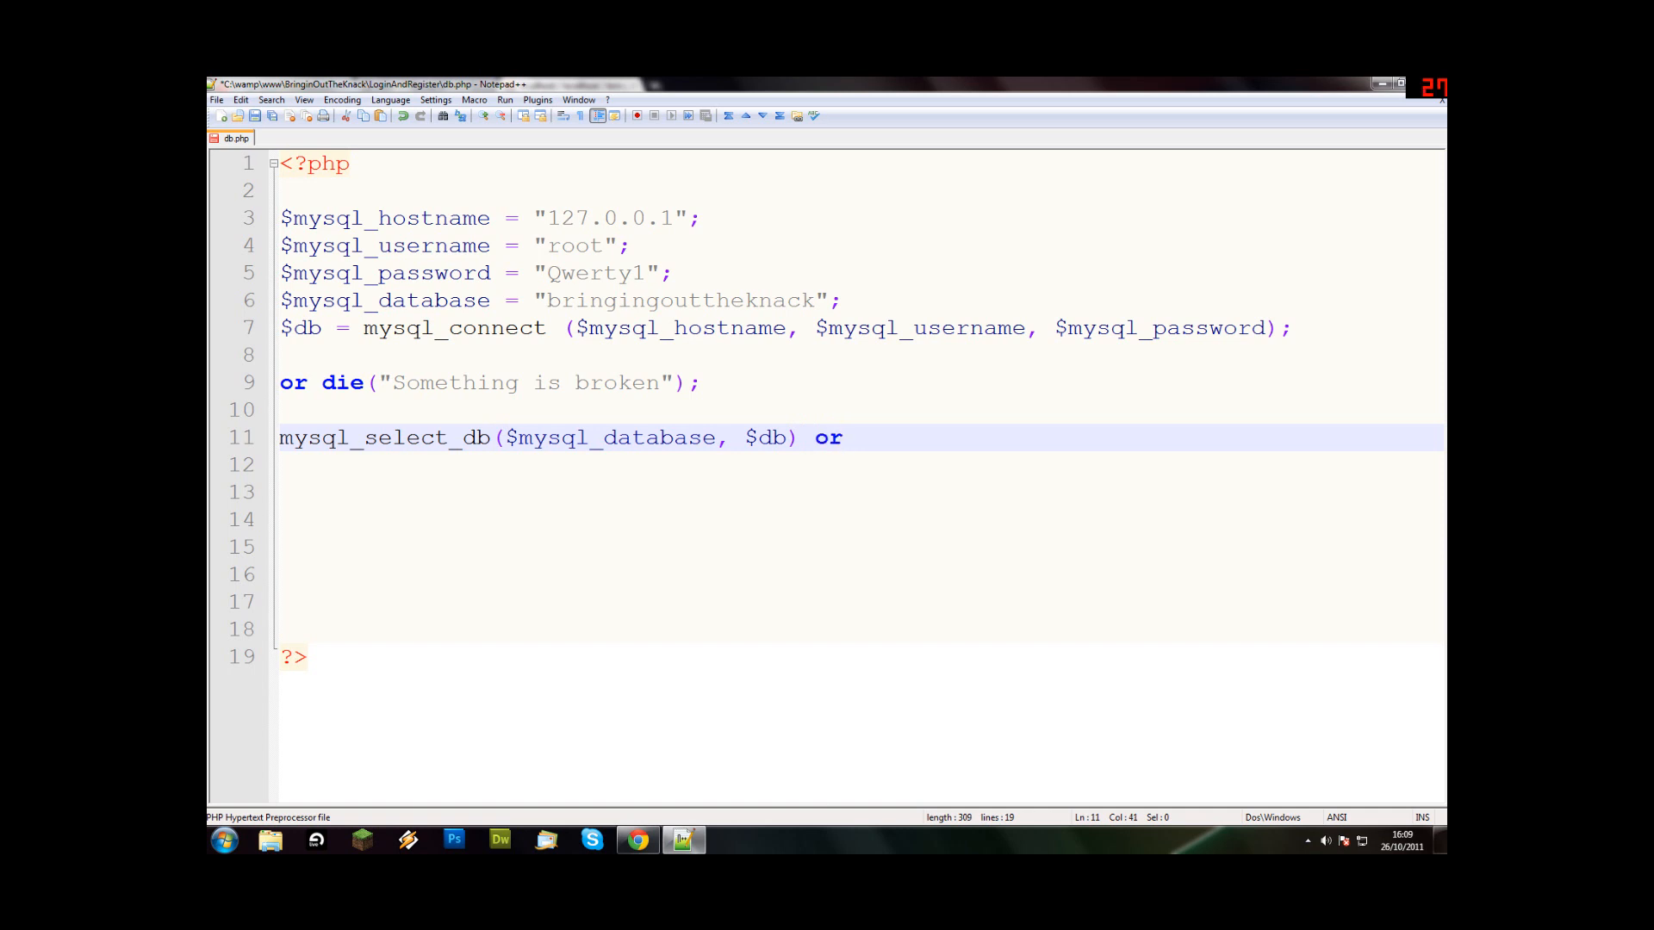
{"action": "type", "text": "die"}
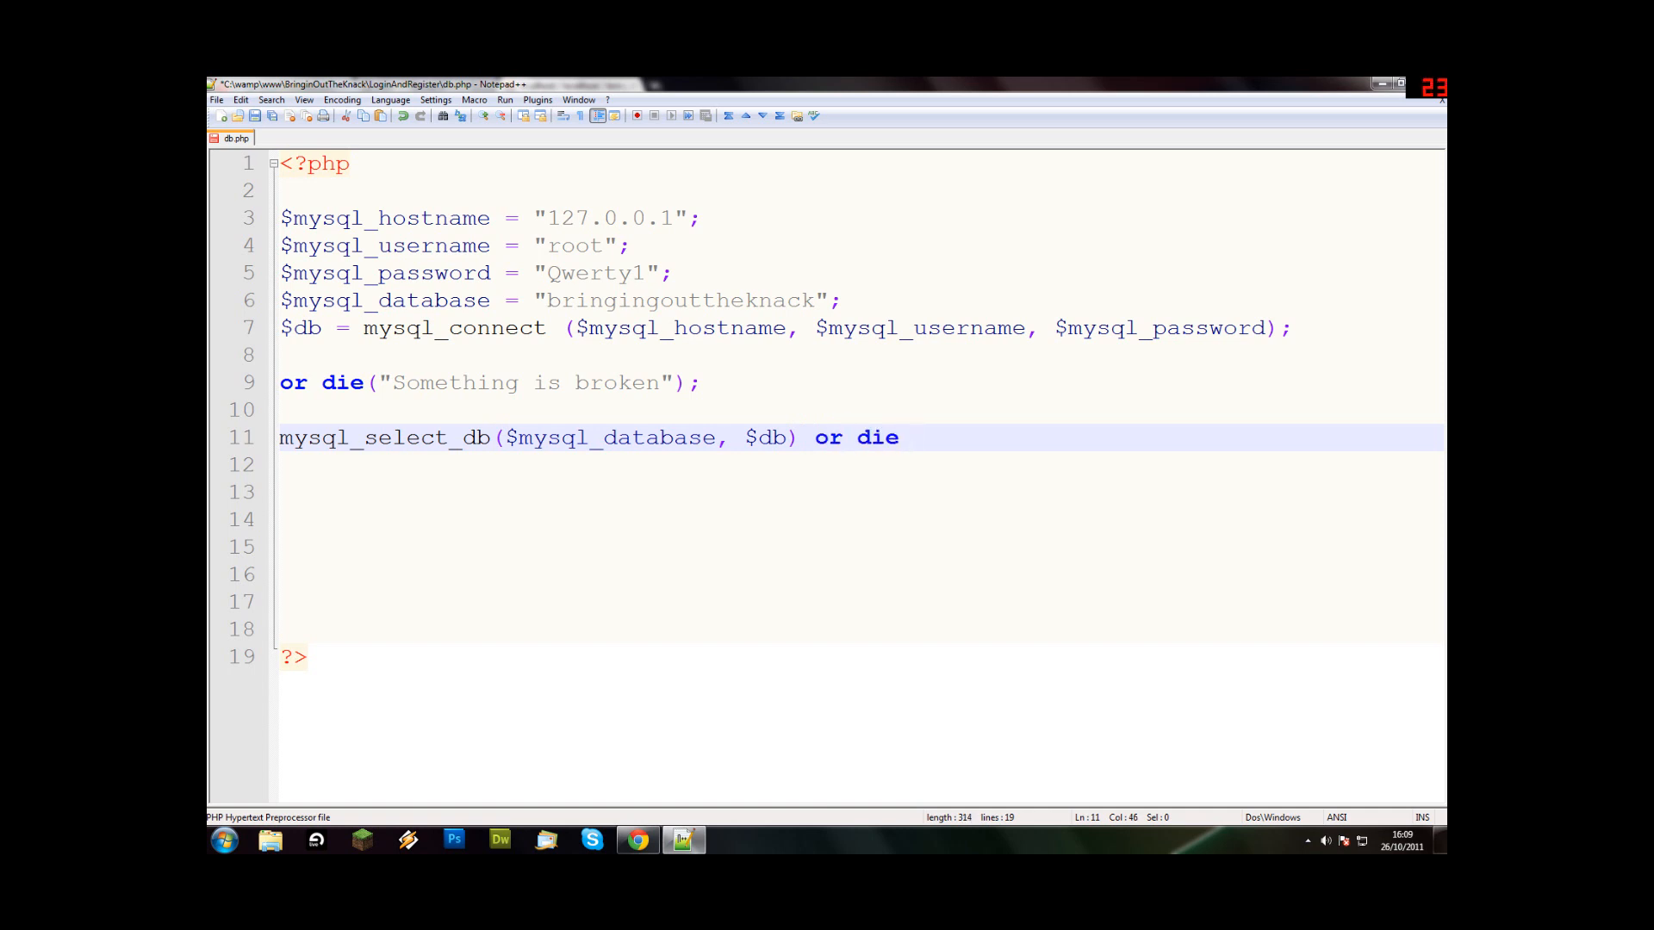
{"action": "type", "text": "(\""}
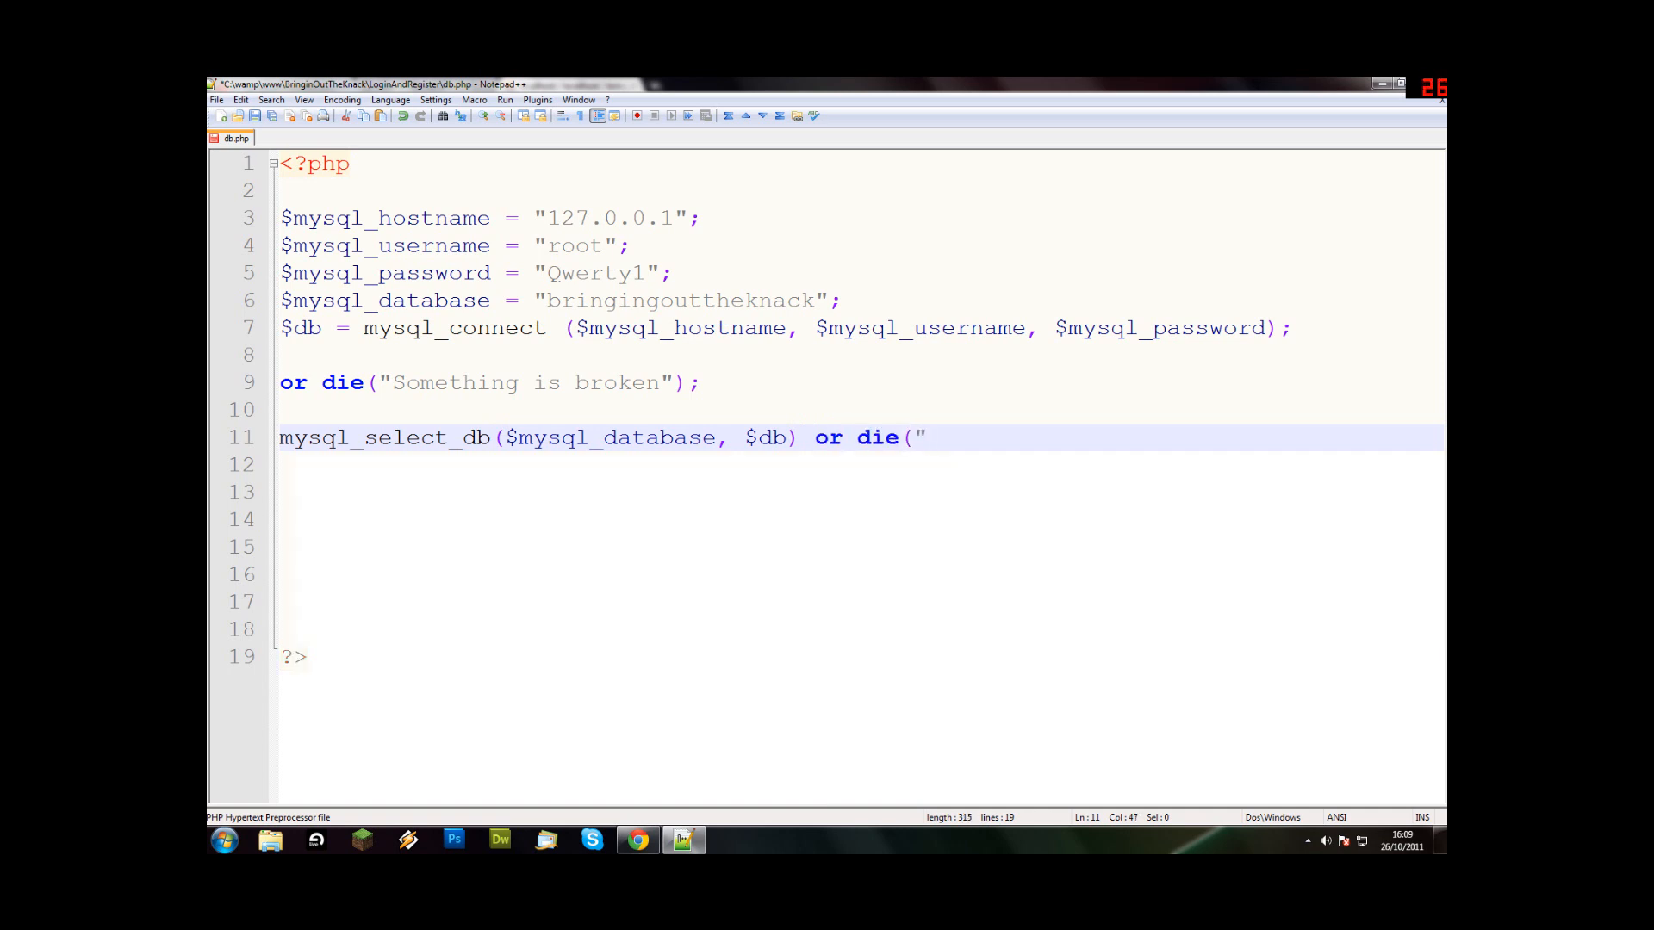
{"action": "type", "text": "Could"}
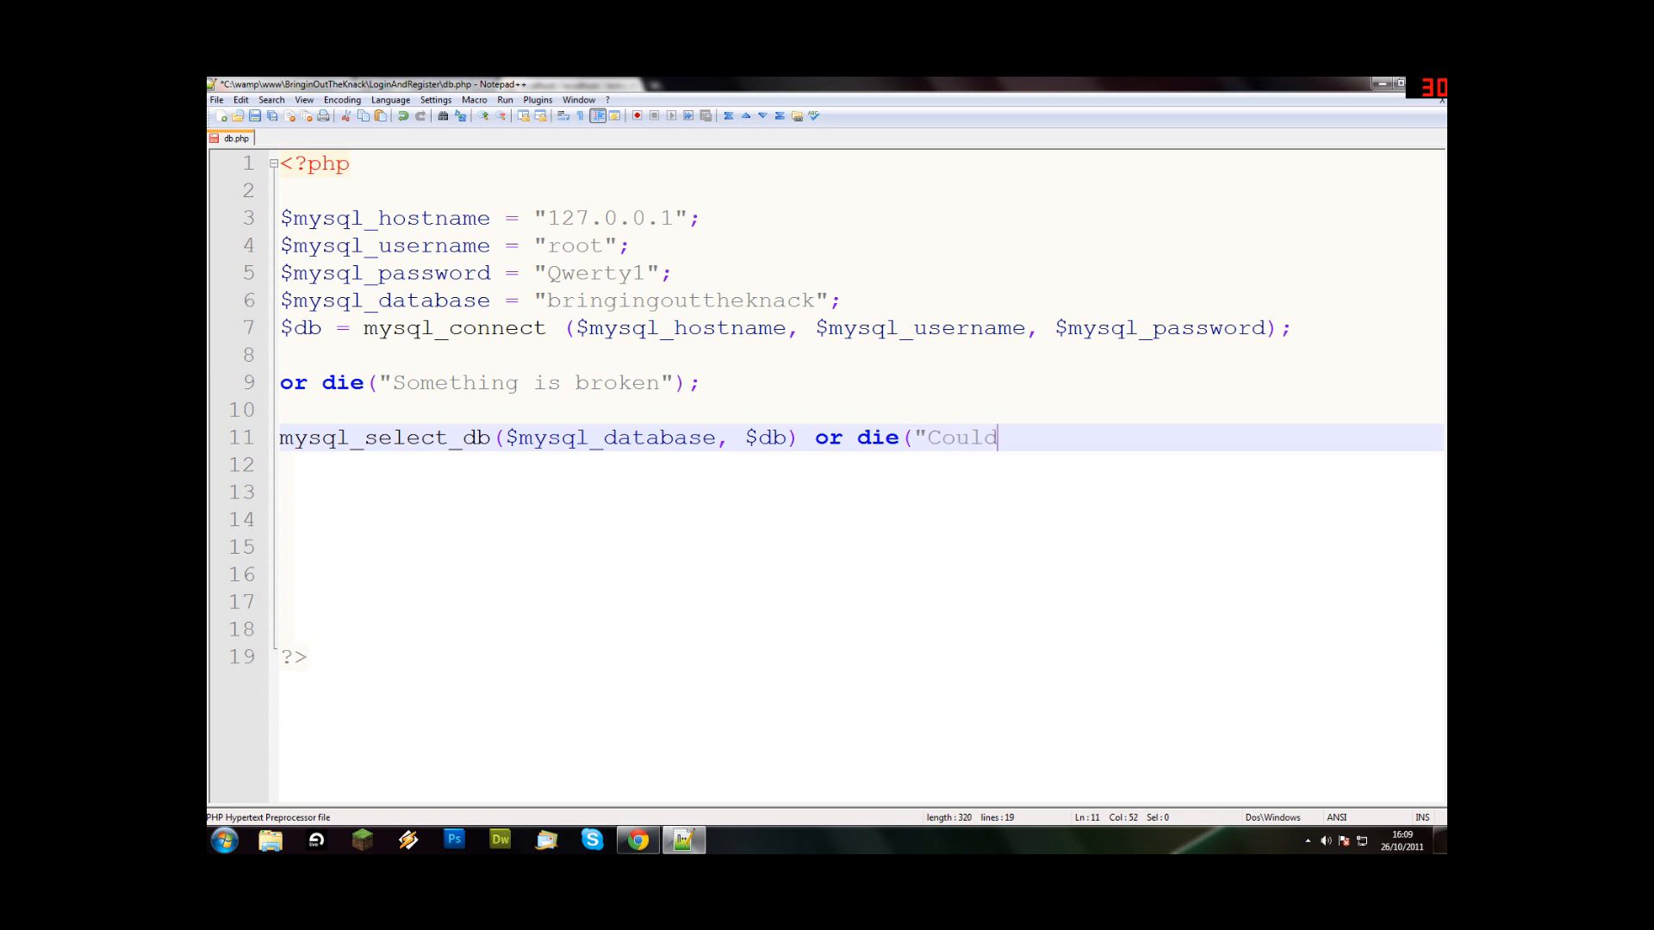
{"action": "type", "text": "n't find databas"}
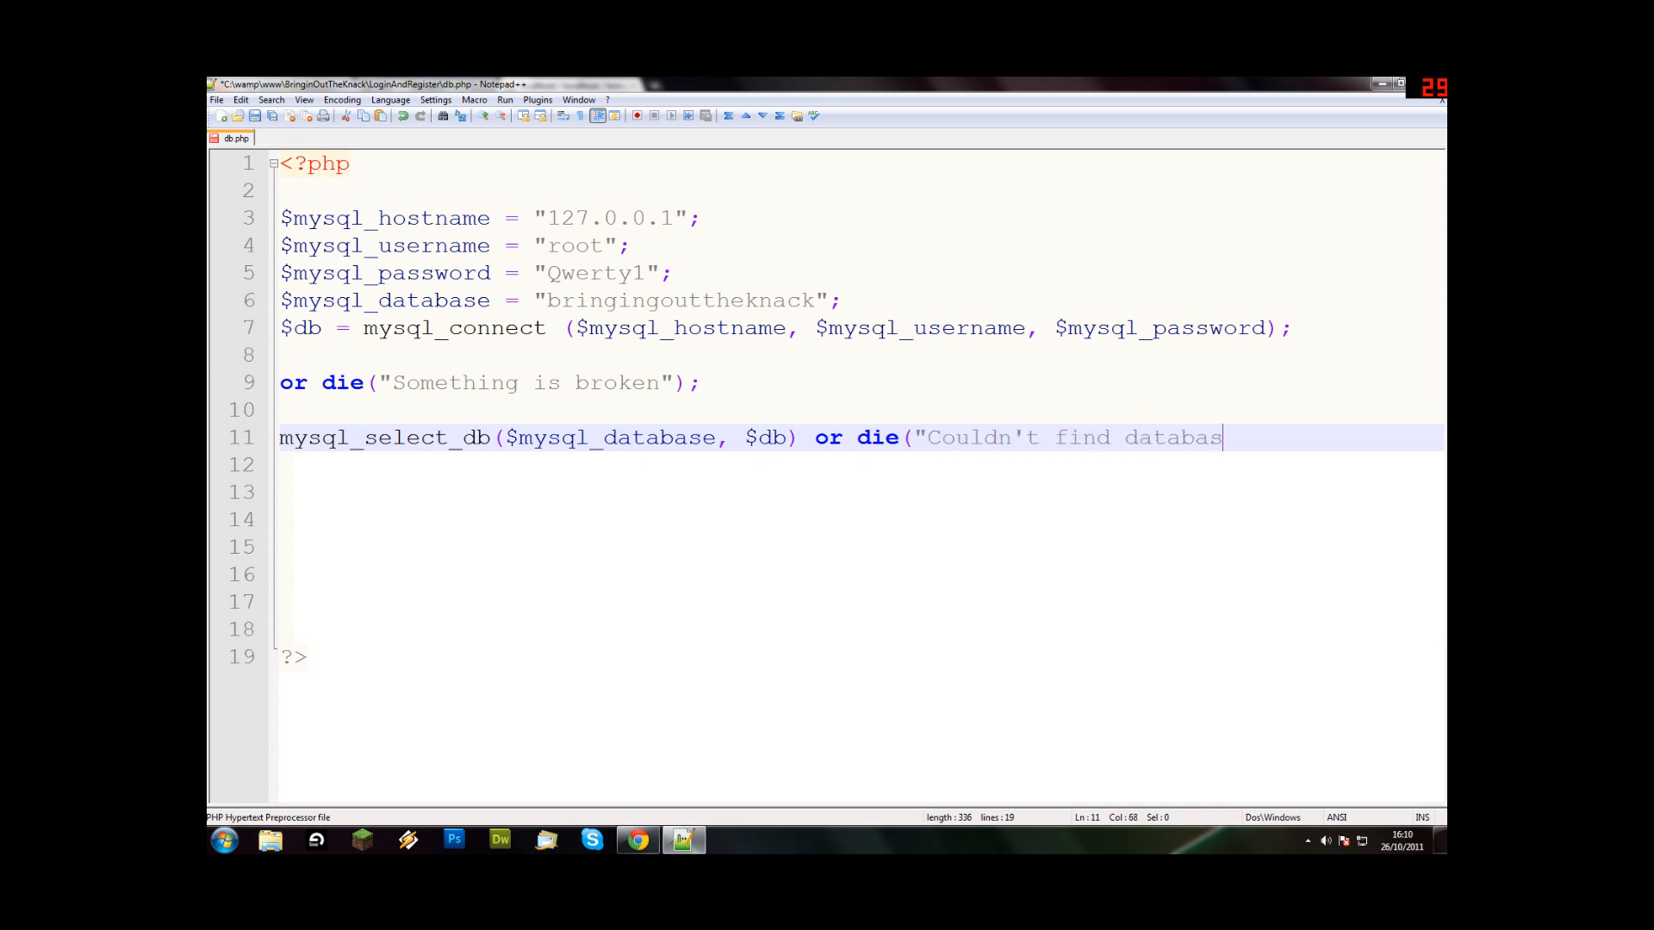
{"action": "type", "text": "e\""}
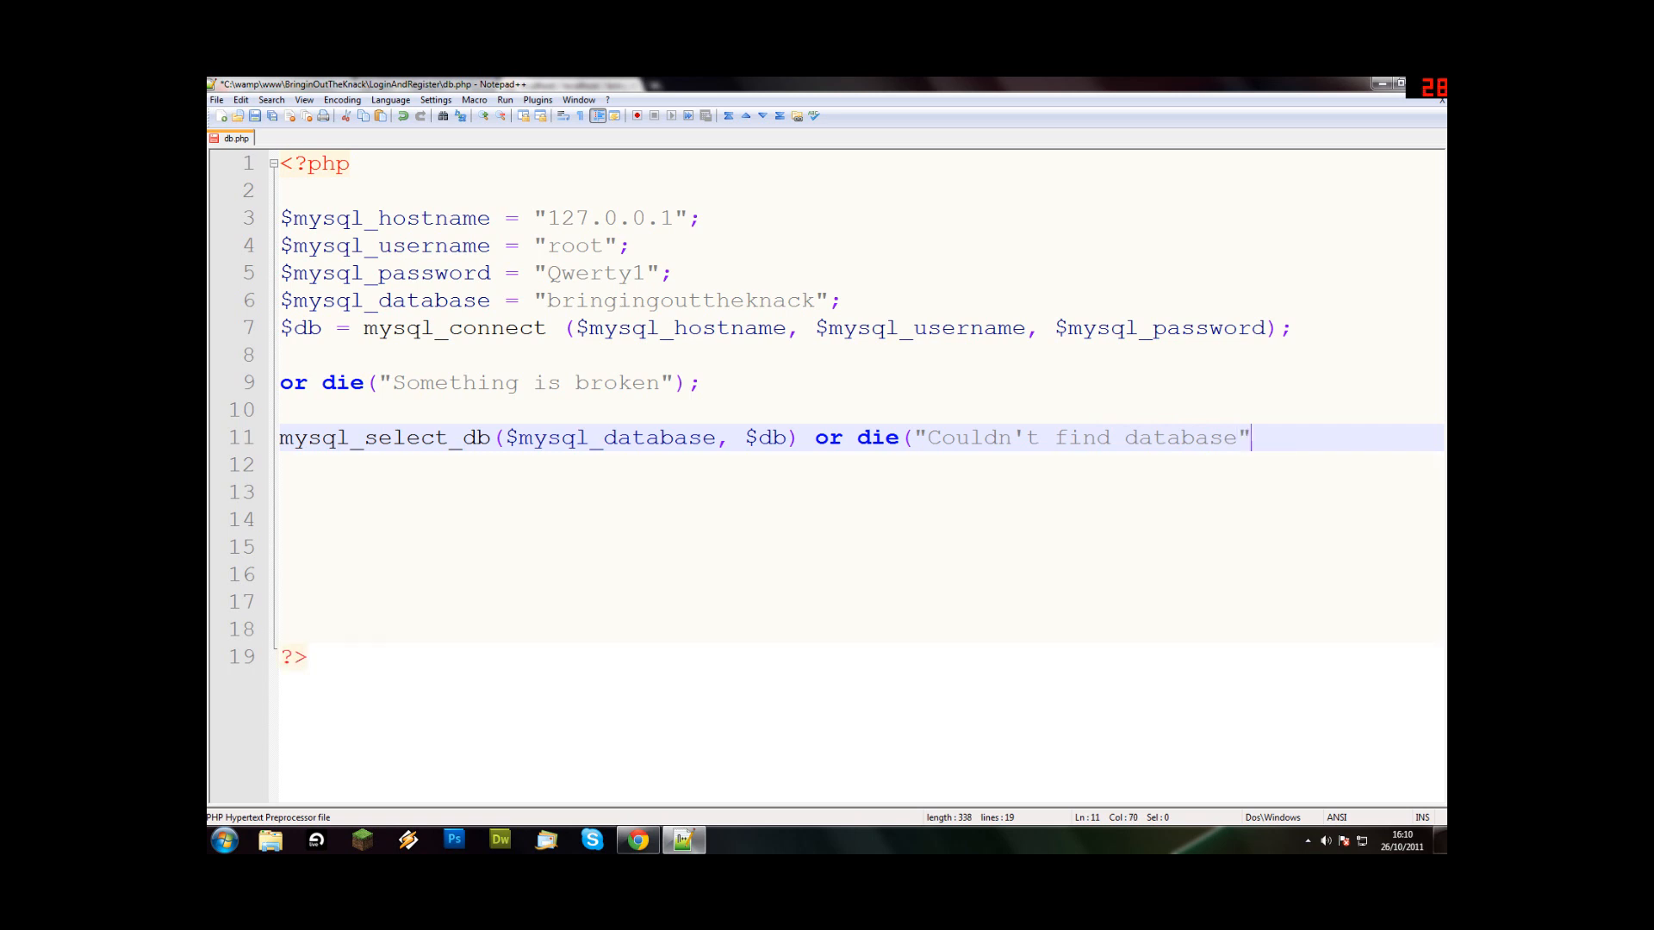
{"action": "type", "text": ");"}
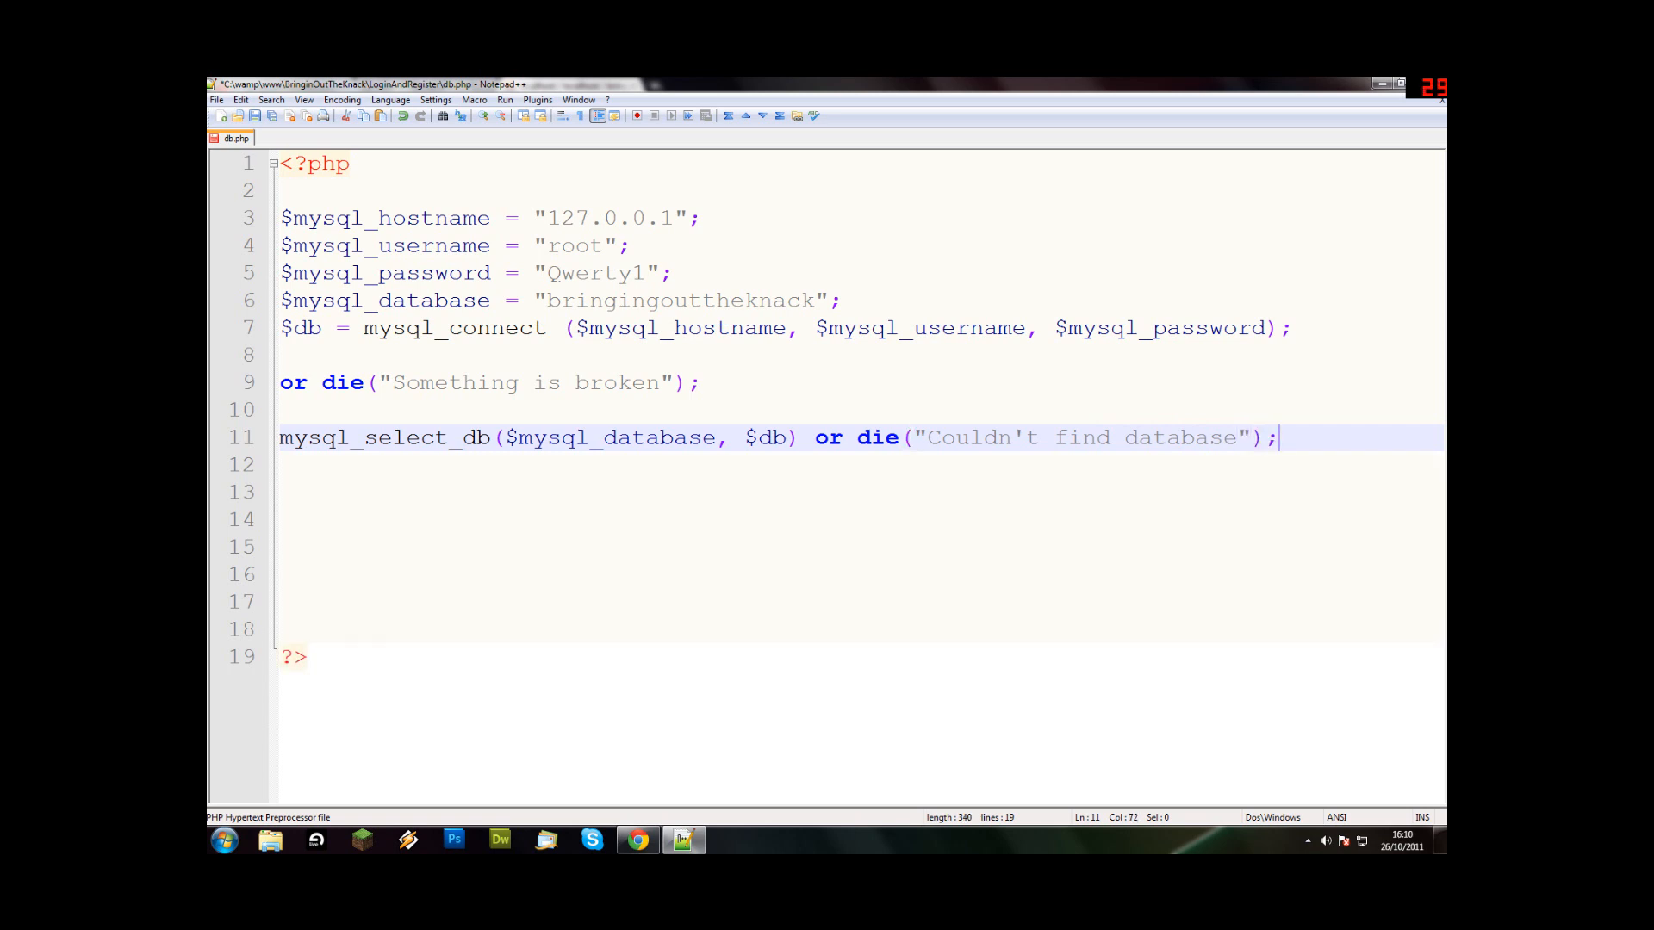